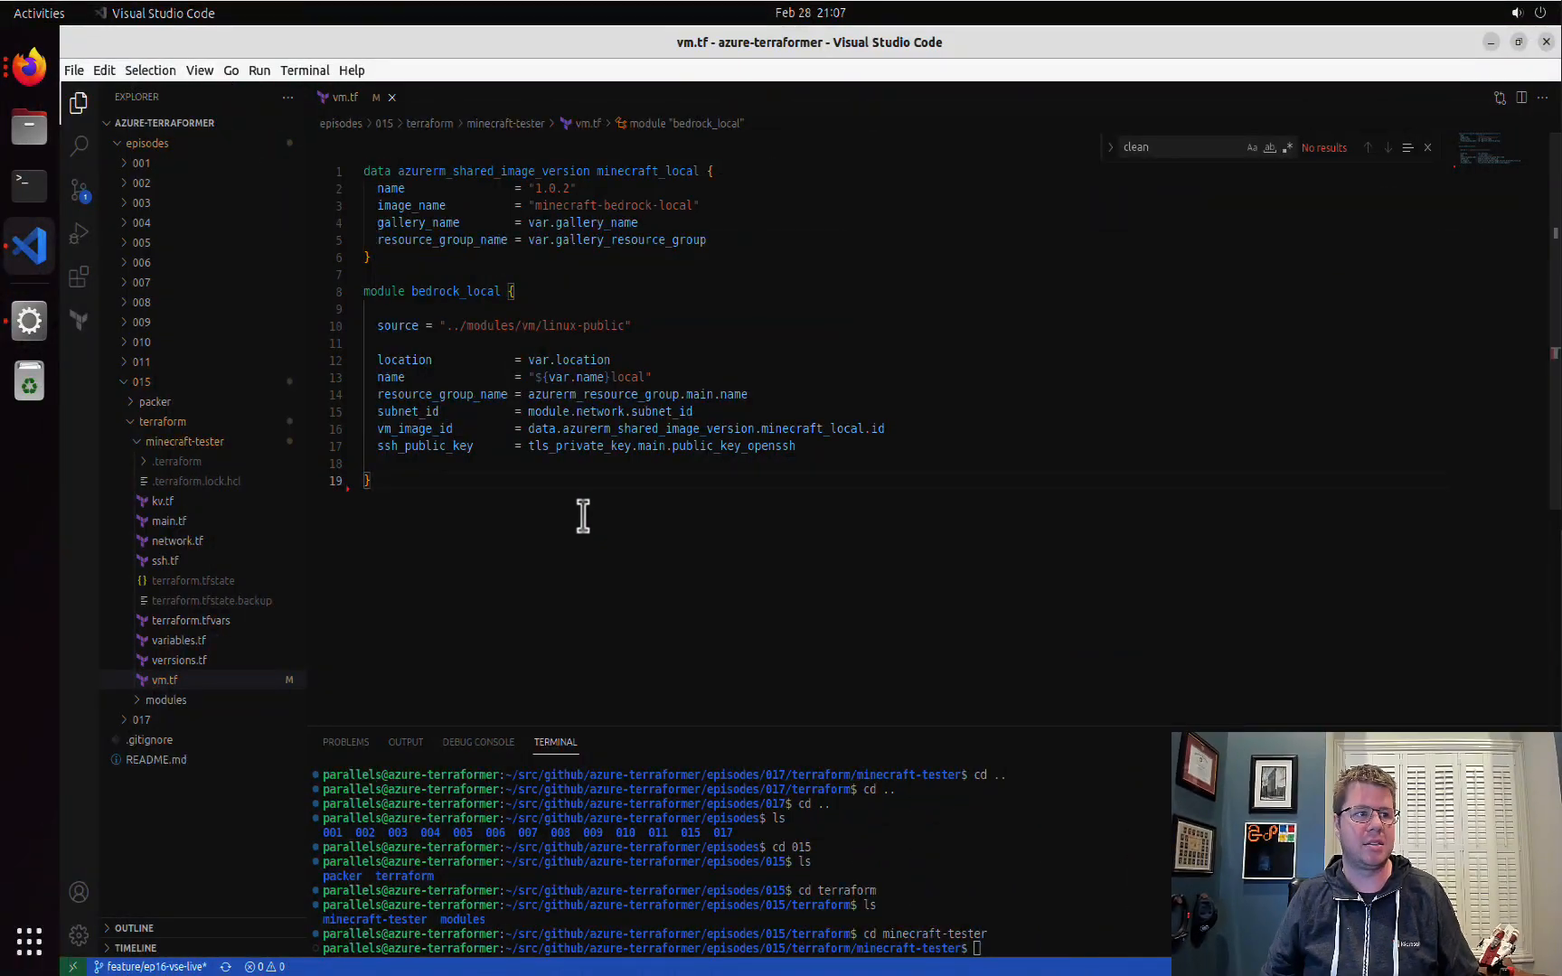
pyautogui.moveTo(506, 501)
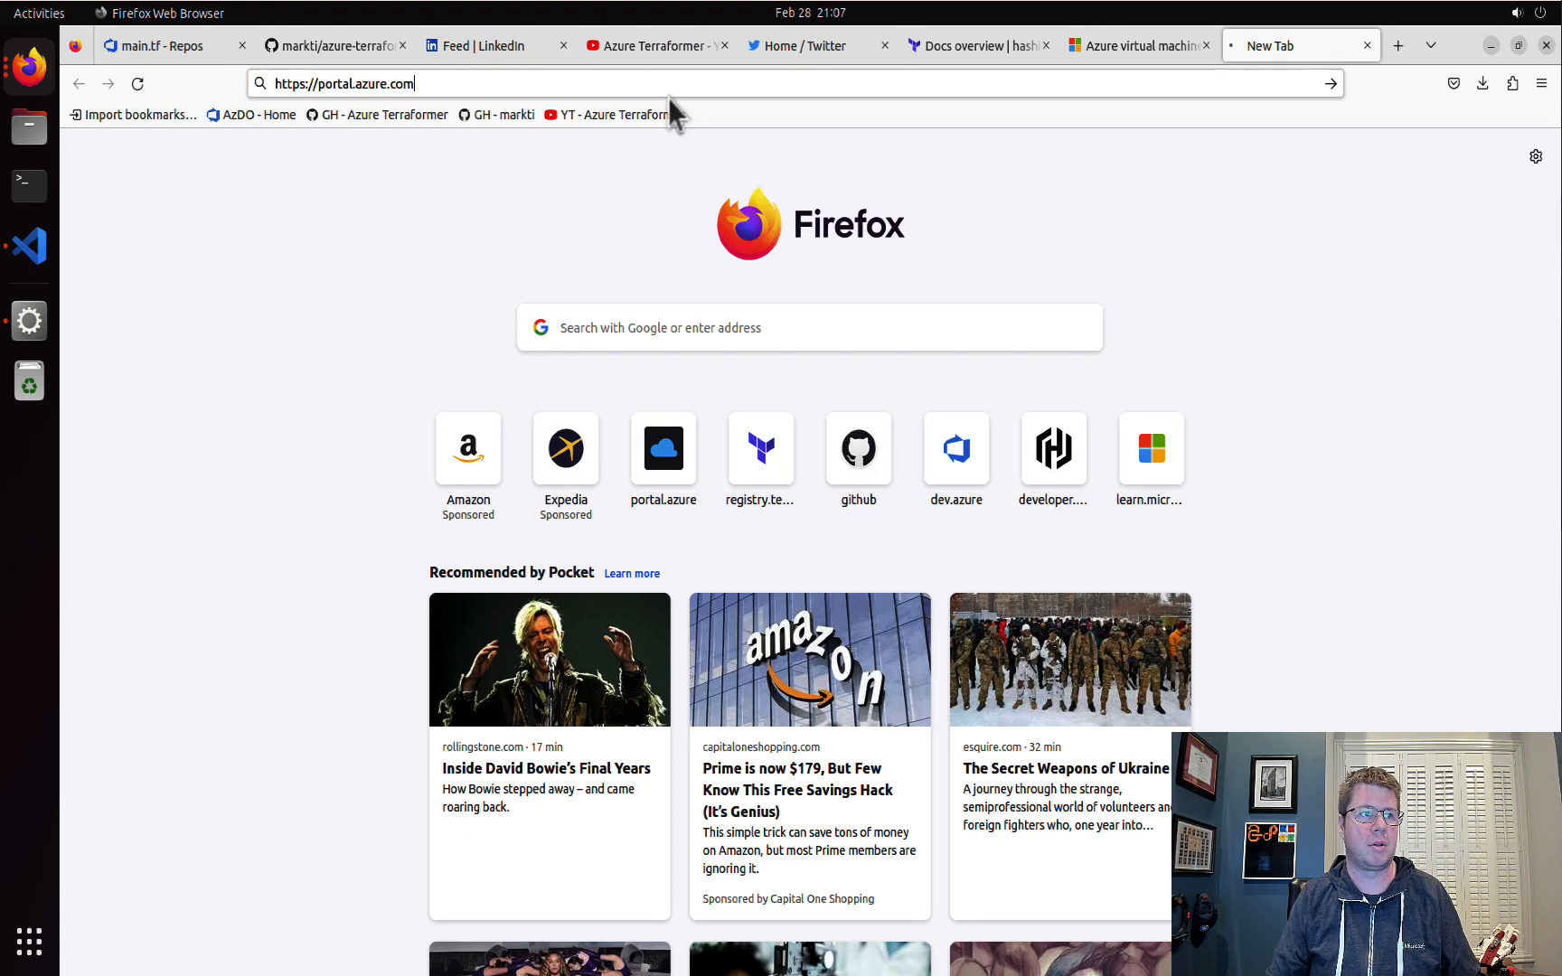
# - Load the Azure portal and view the rg-ep15-e2sd2lju resource group's five resources
pyautogui.press('Return')
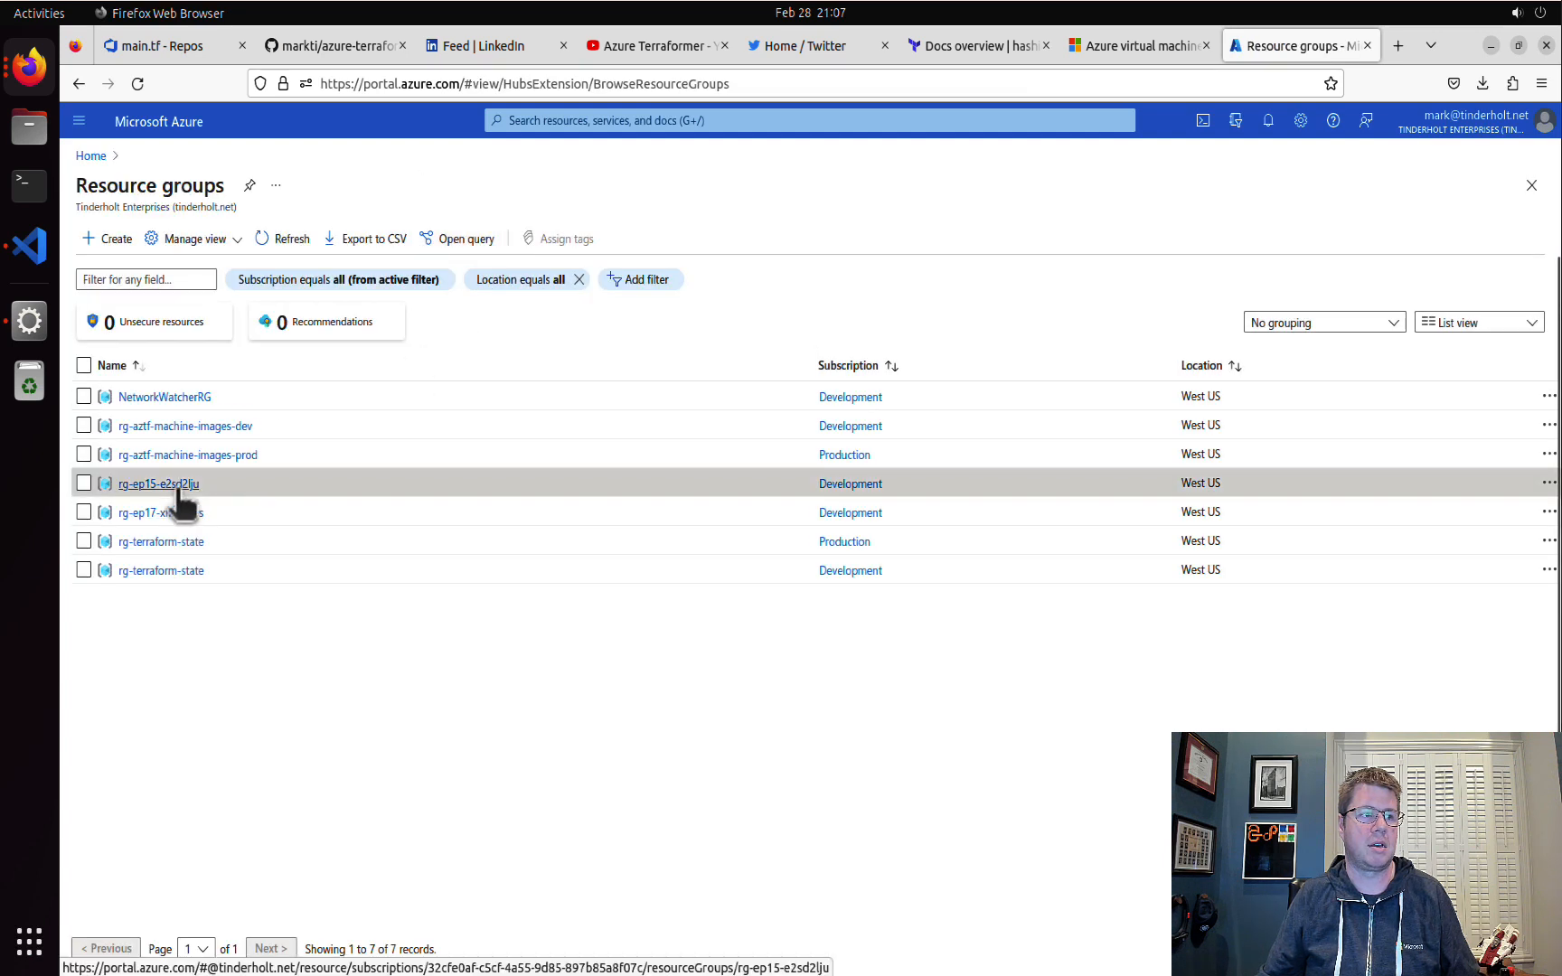
pyautogui.click(157, 483)
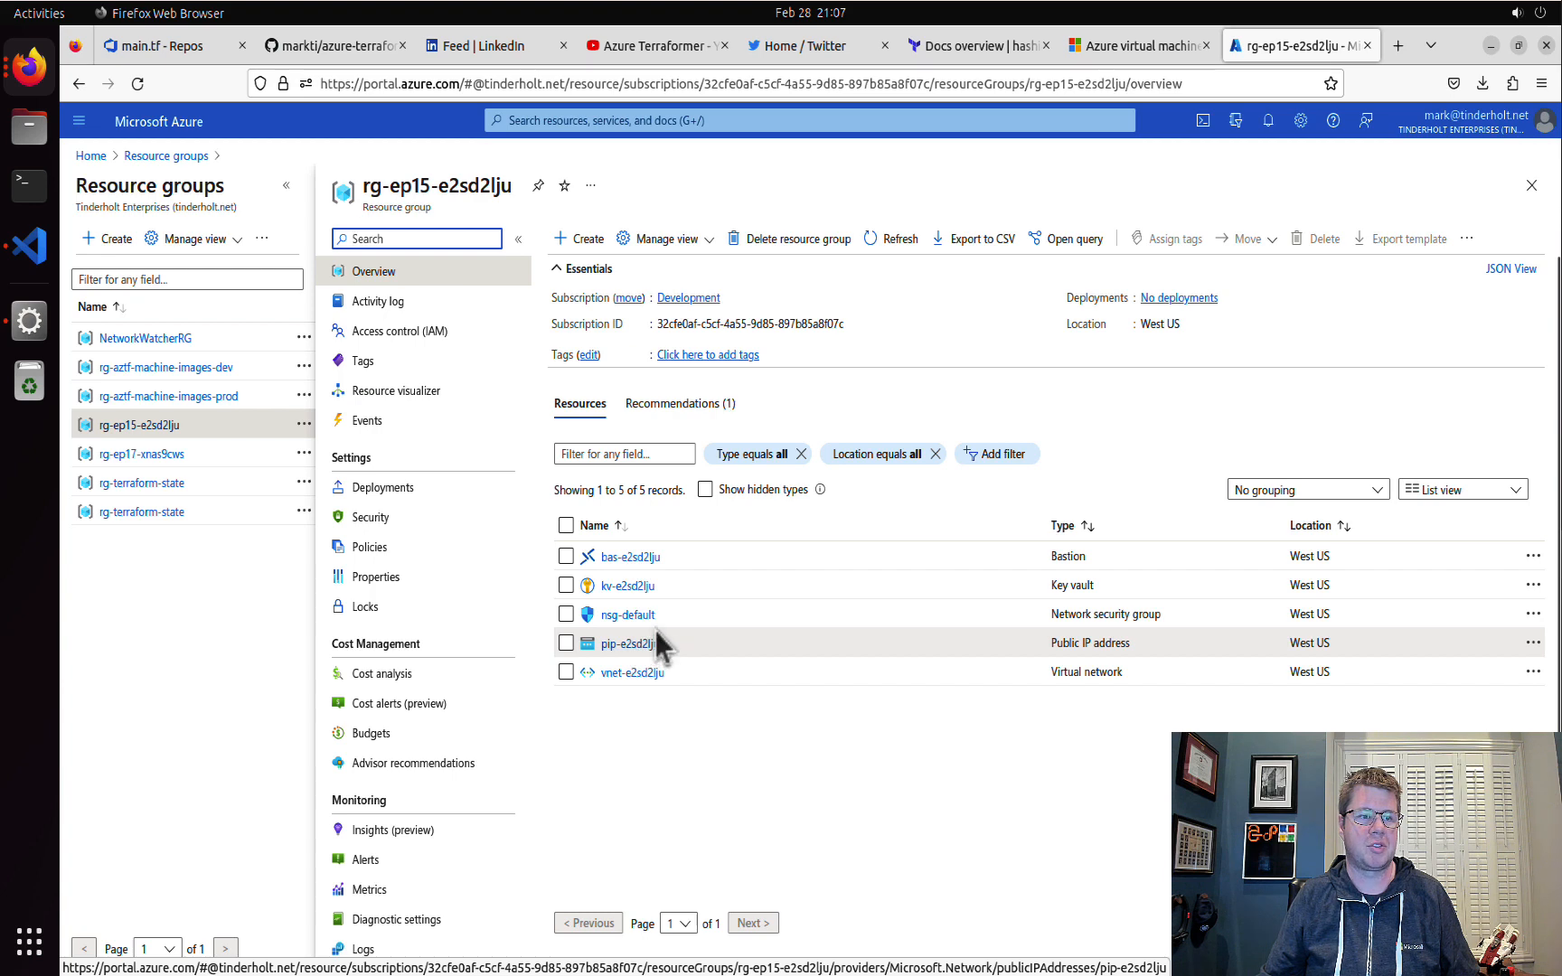
pyautogui.moveTo(672, 727)
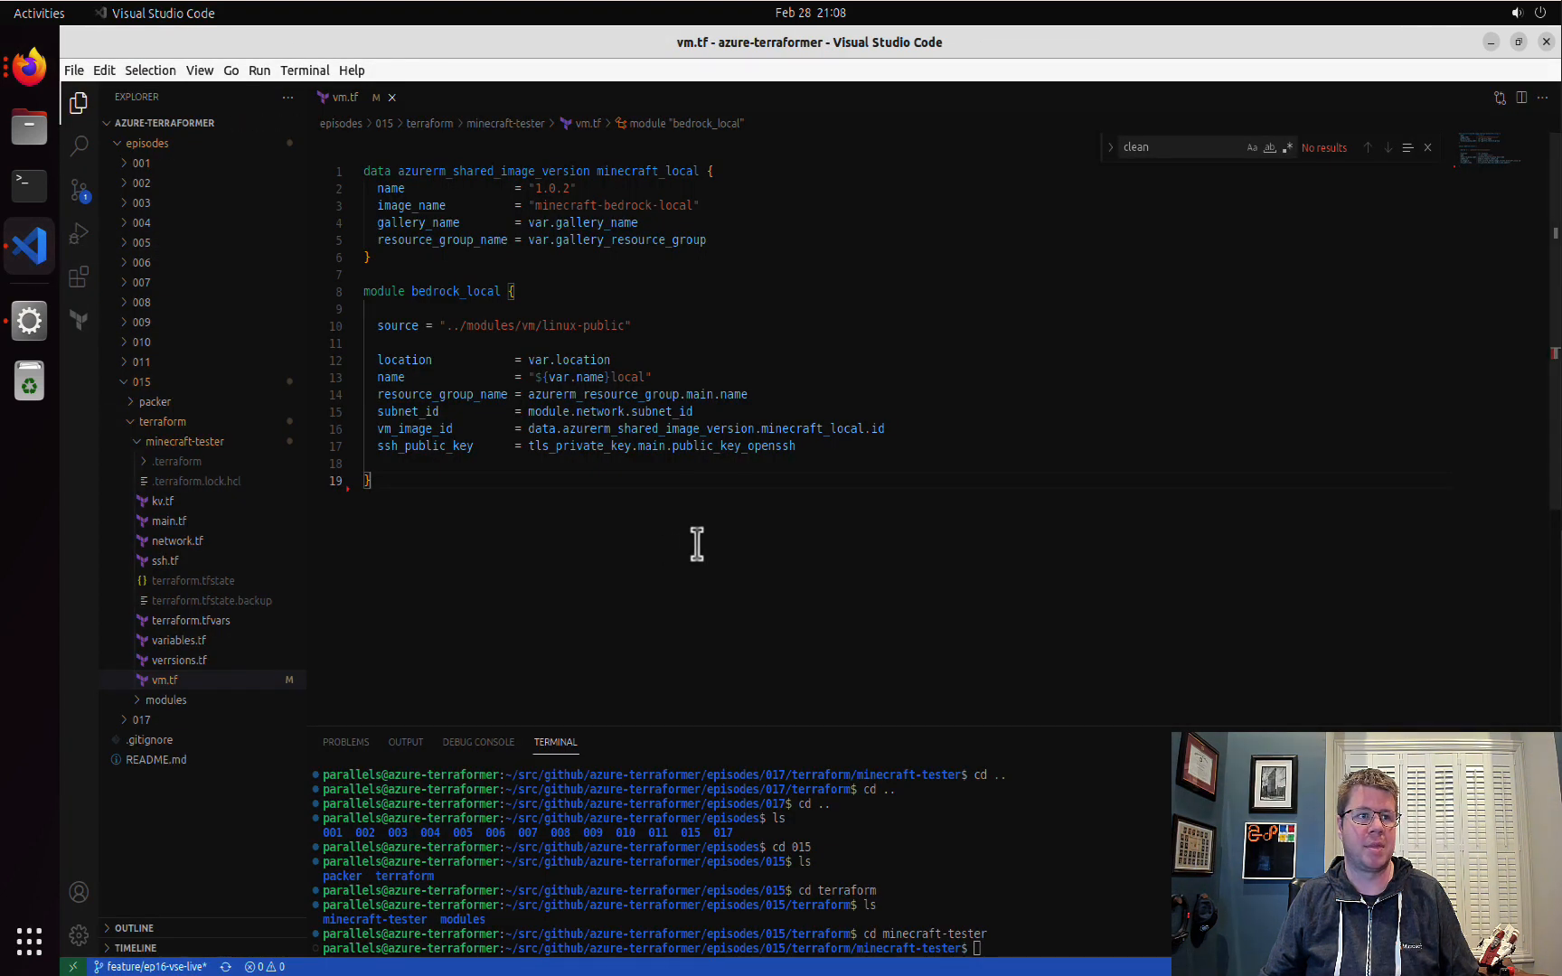
pyautogui.moveTo(398, 278)
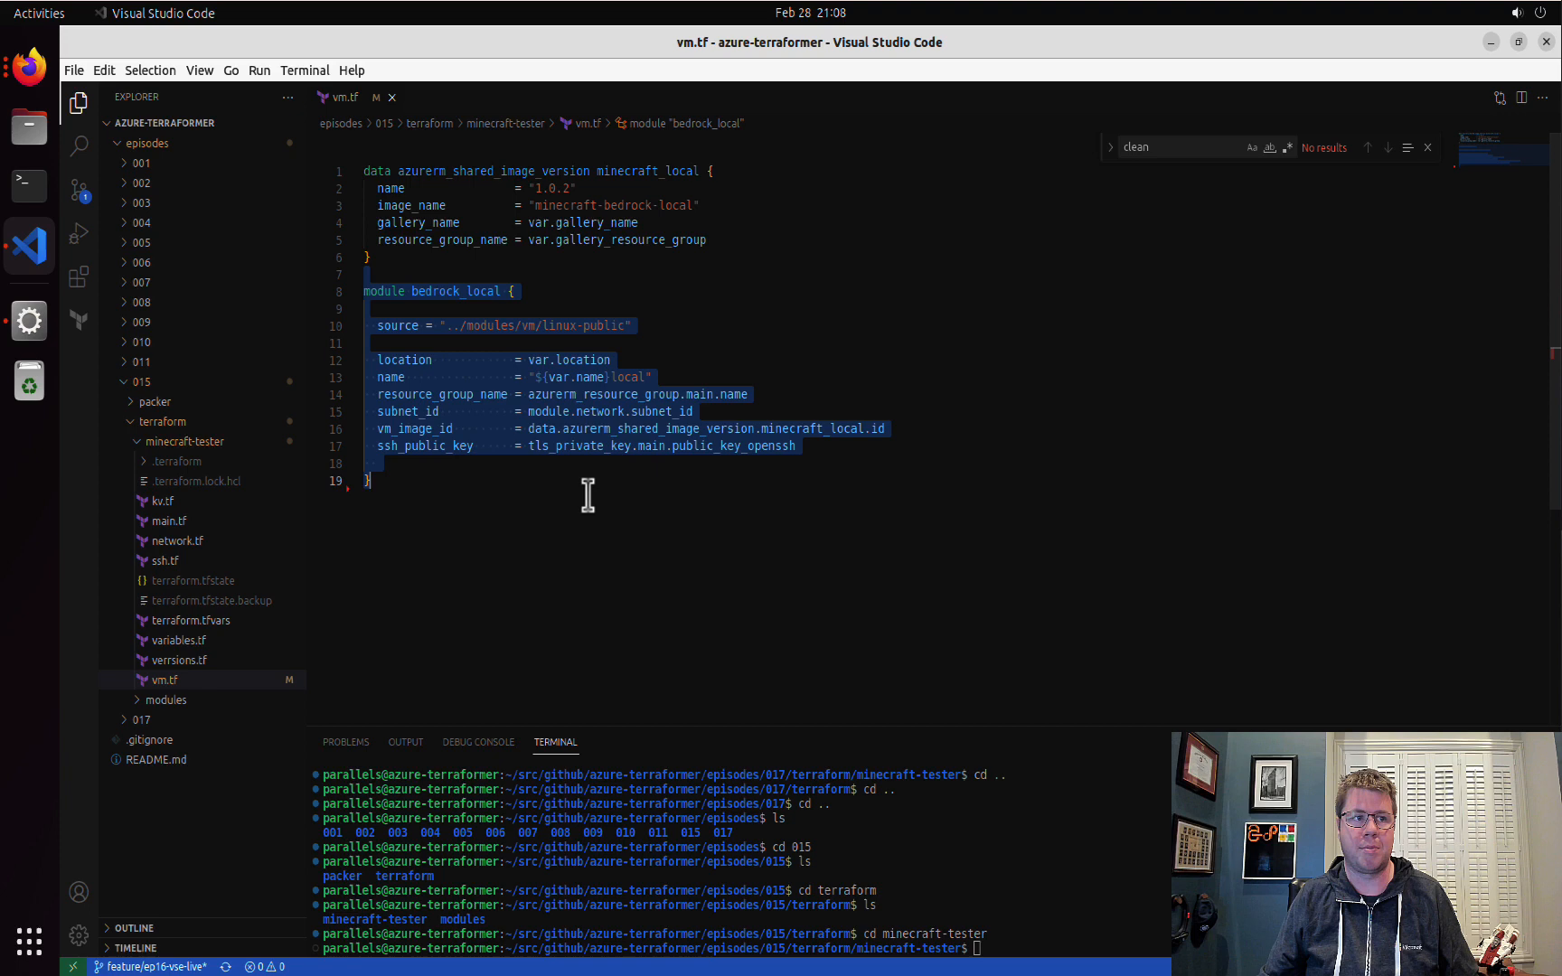
# - Return to the Firefox window showing the episode 15 resource group overview
pyautogui.click(709, 491)
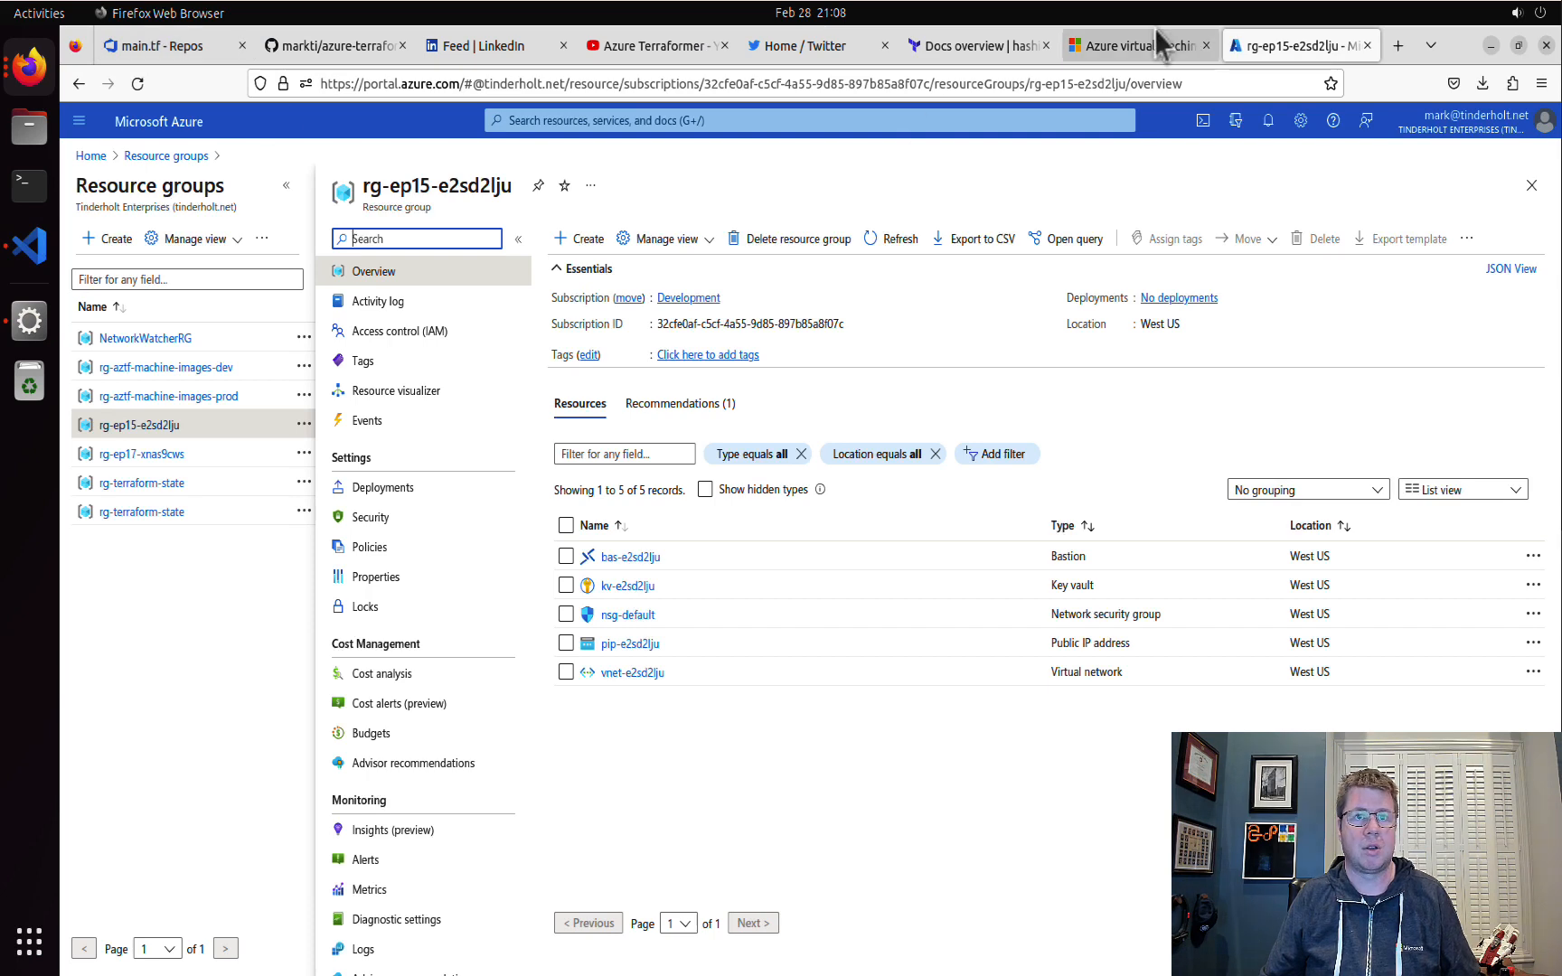
# - Filter the azurerm provider docs for virtual_machine_extension and open the azurerm_virtual_machine_extension page
pyautogui.click(970, 45)
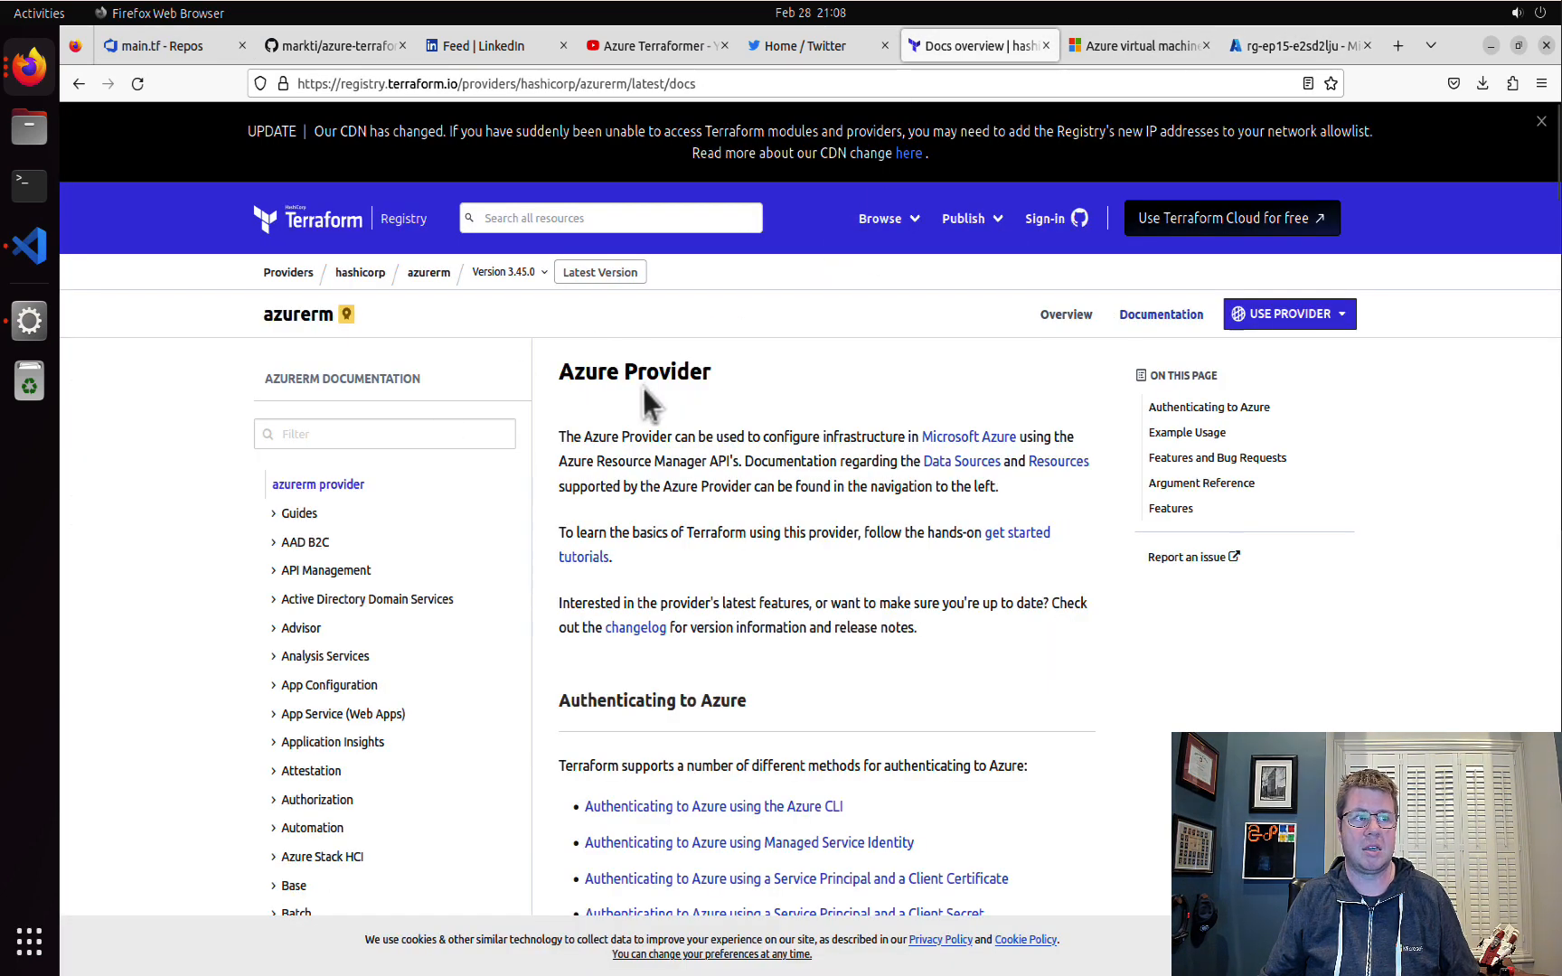
pyautogui.click(383, 434)
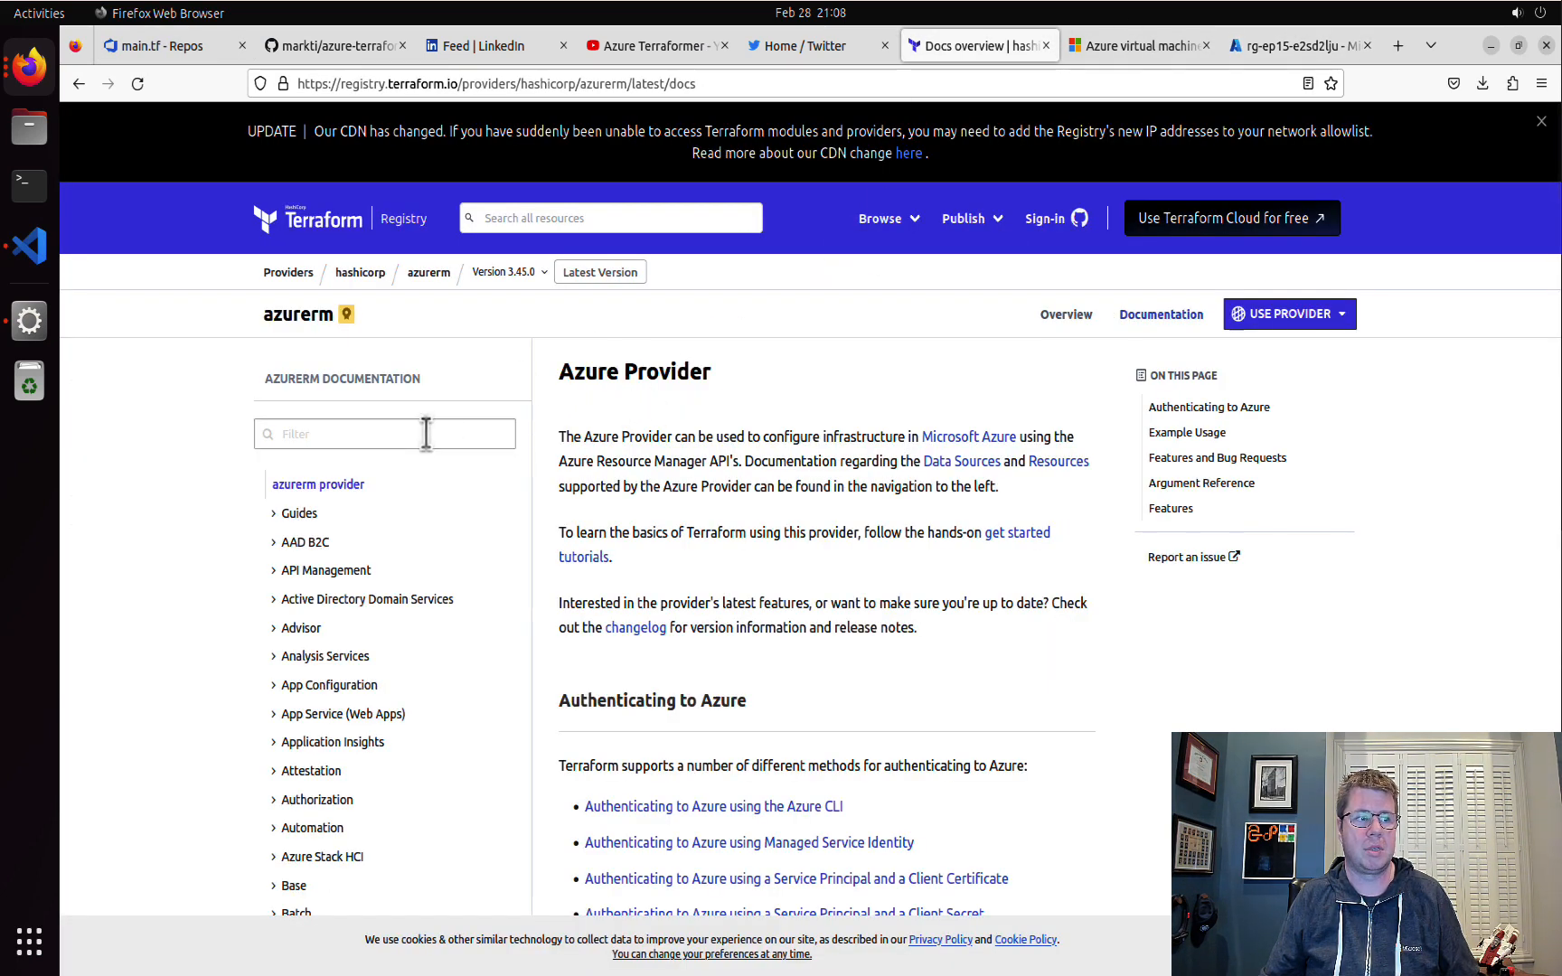
pyautogui.click(383, 433)
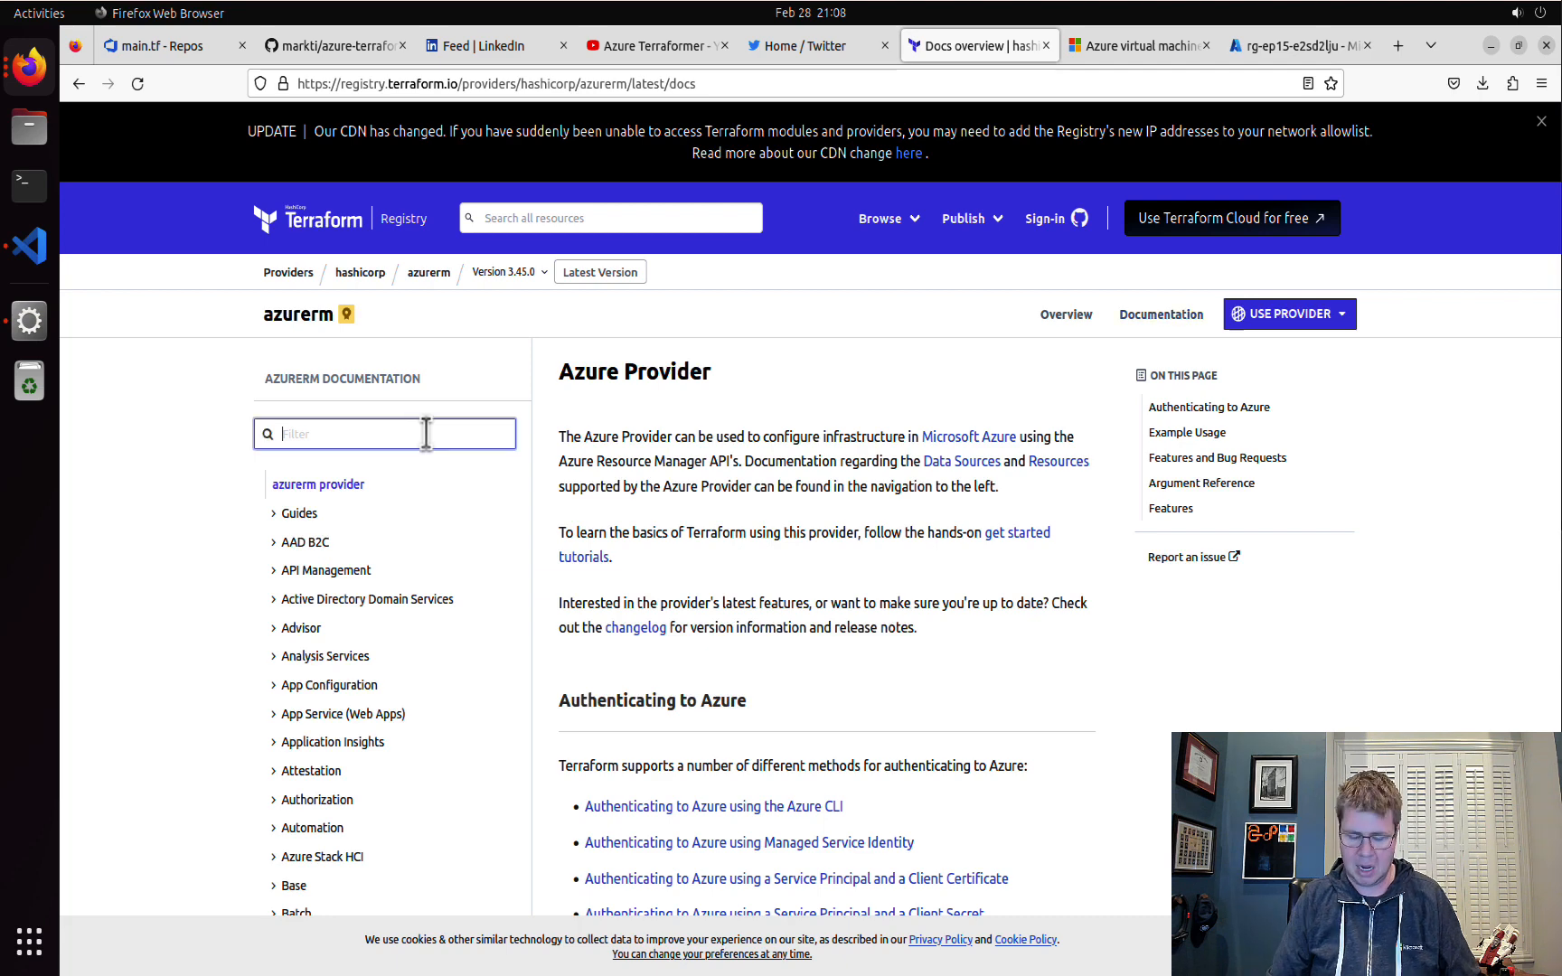
pyautogui.write('virtual_machine_Extension')
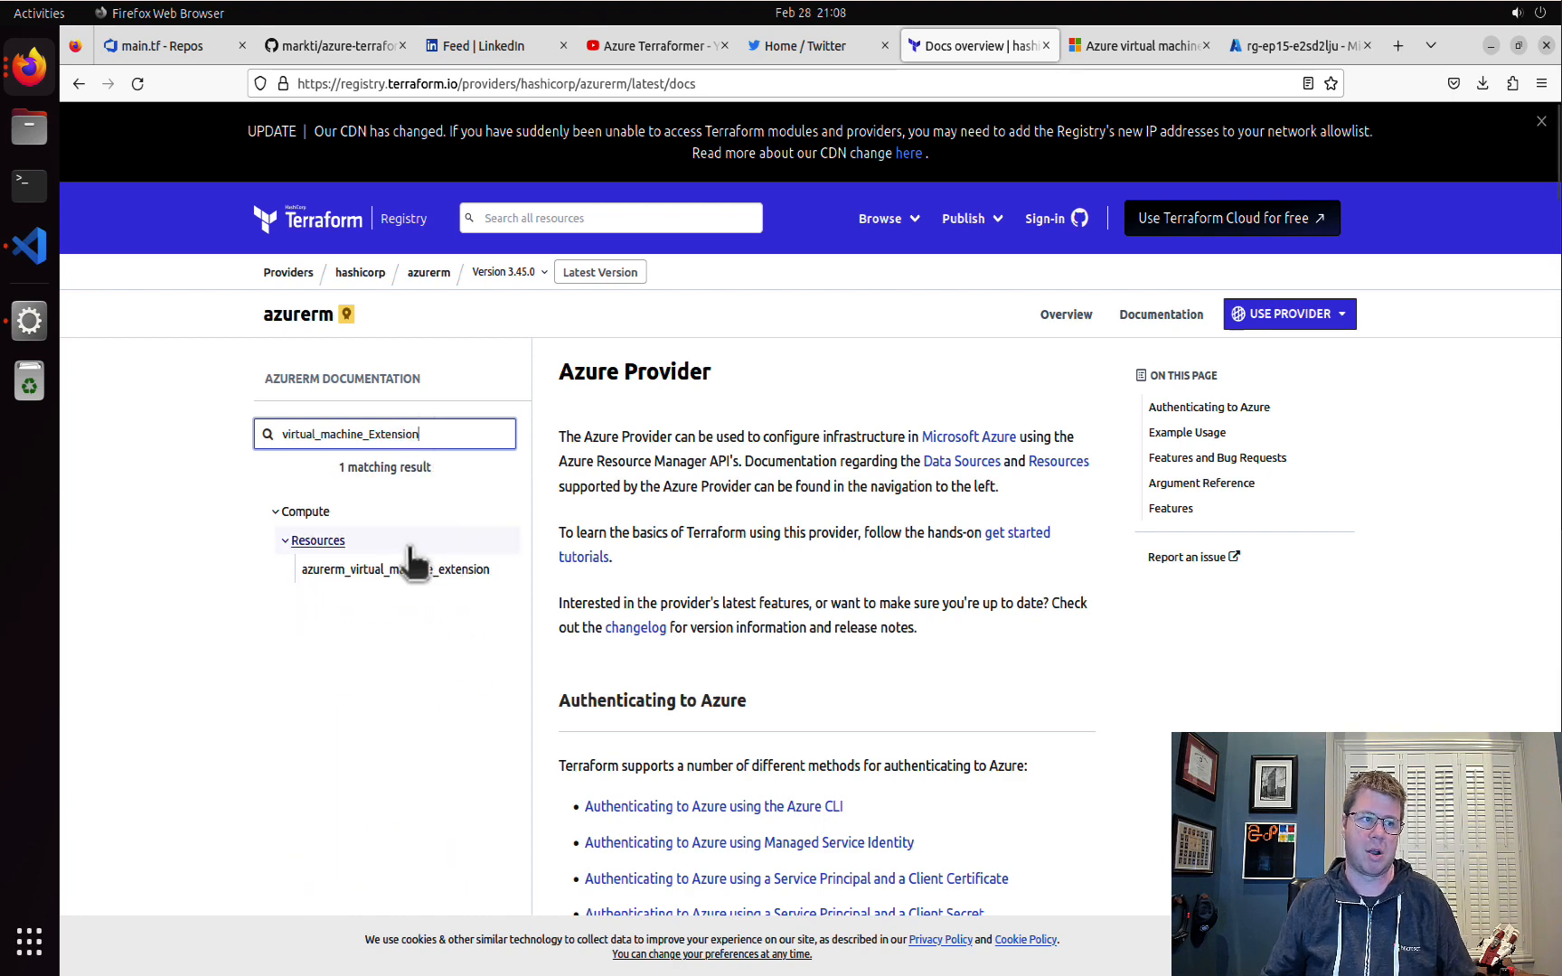
pyautogui.click(394, 569)
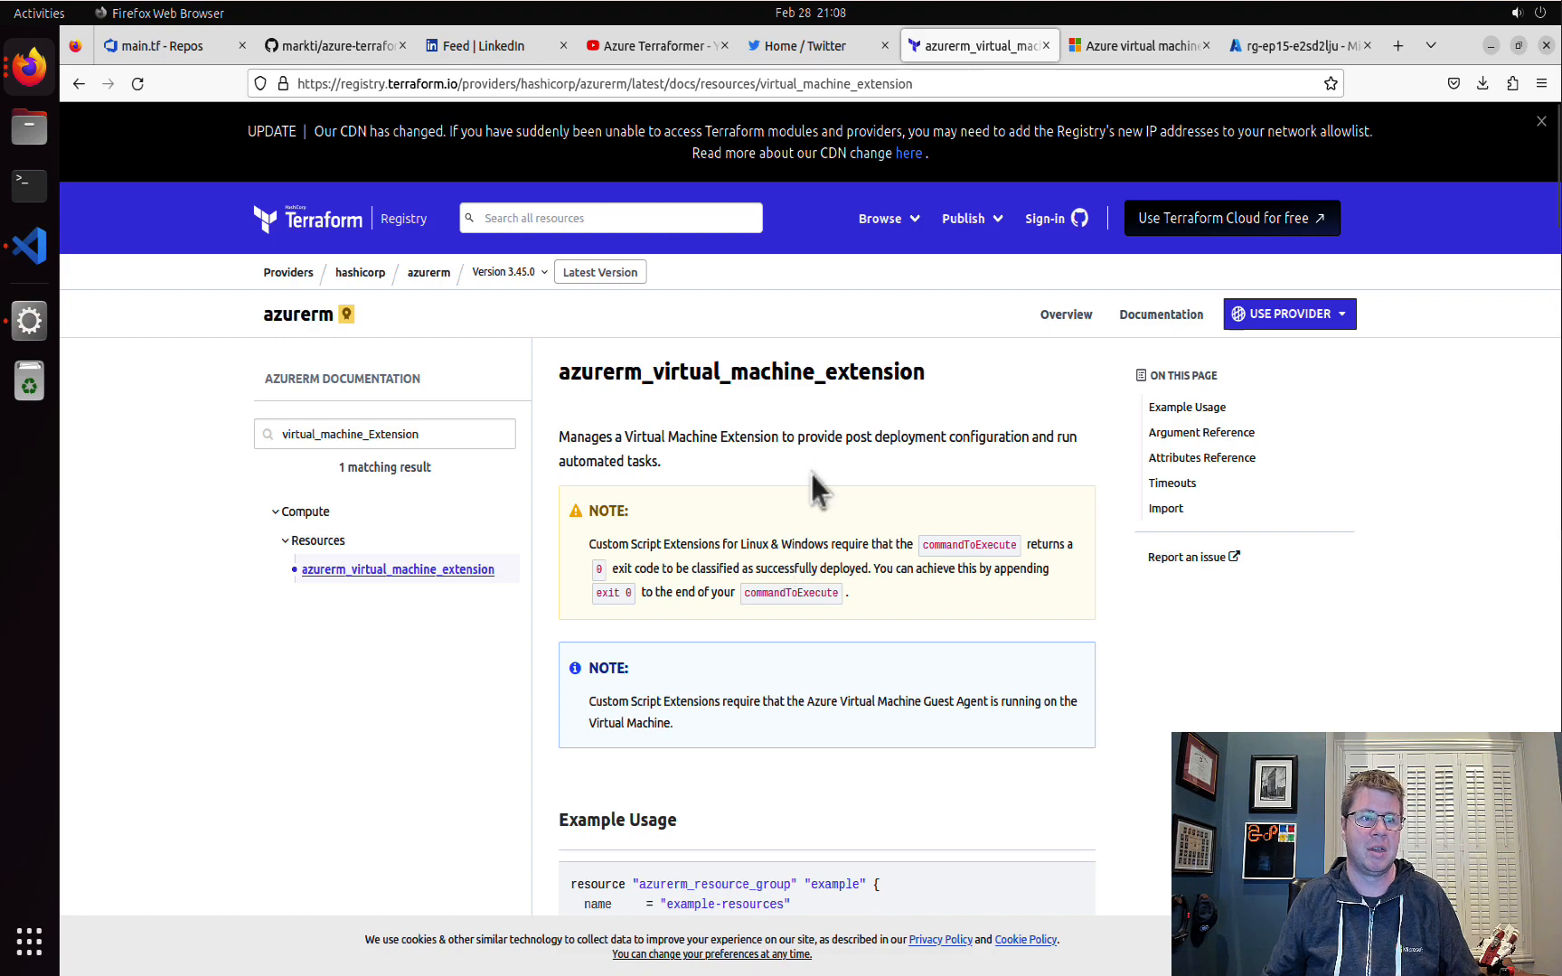
# - Bring the Example Usage CustomScript extension resource with settings and tags into view
pyautogui.scroll(-3)
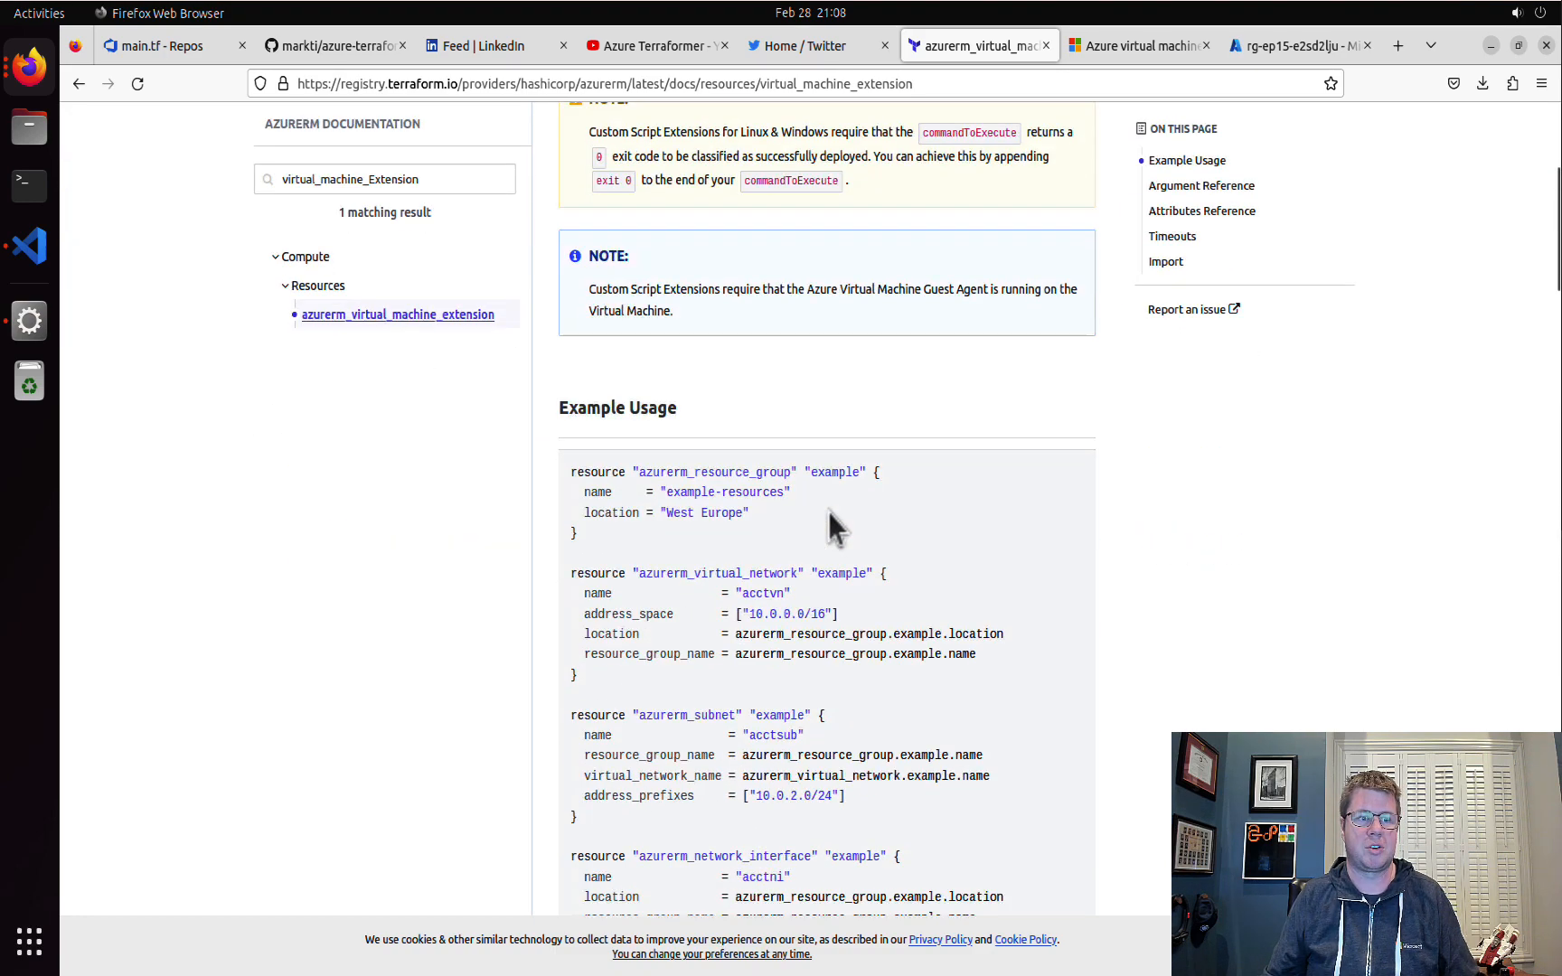
pyautogui.scroll(-3)
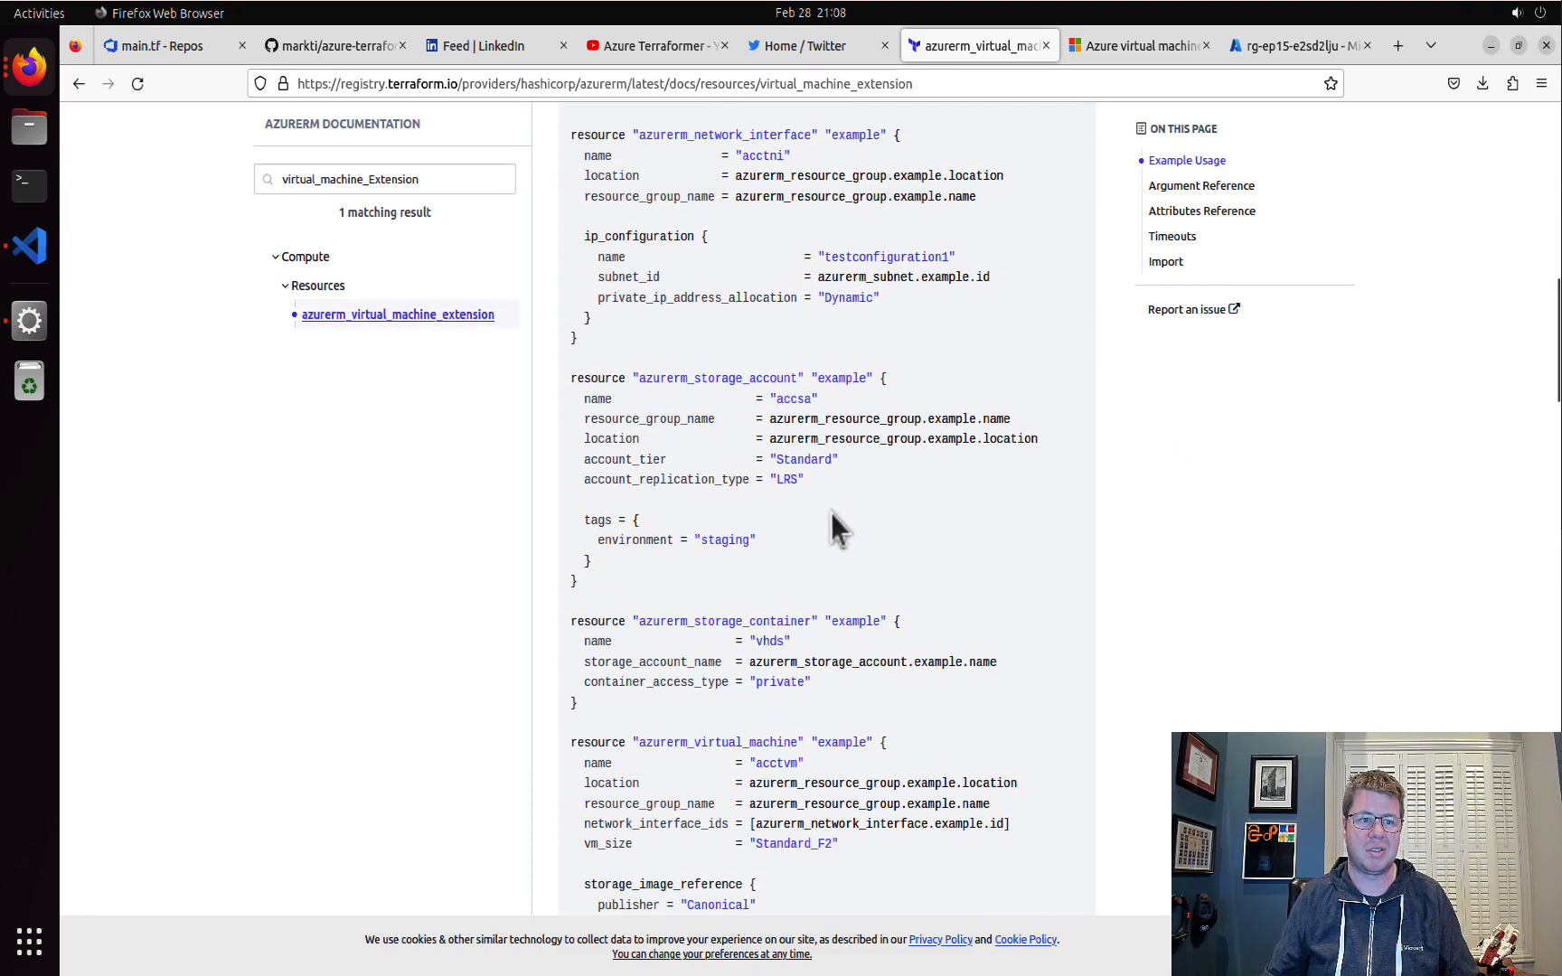
pyautogui.scroll(-3)
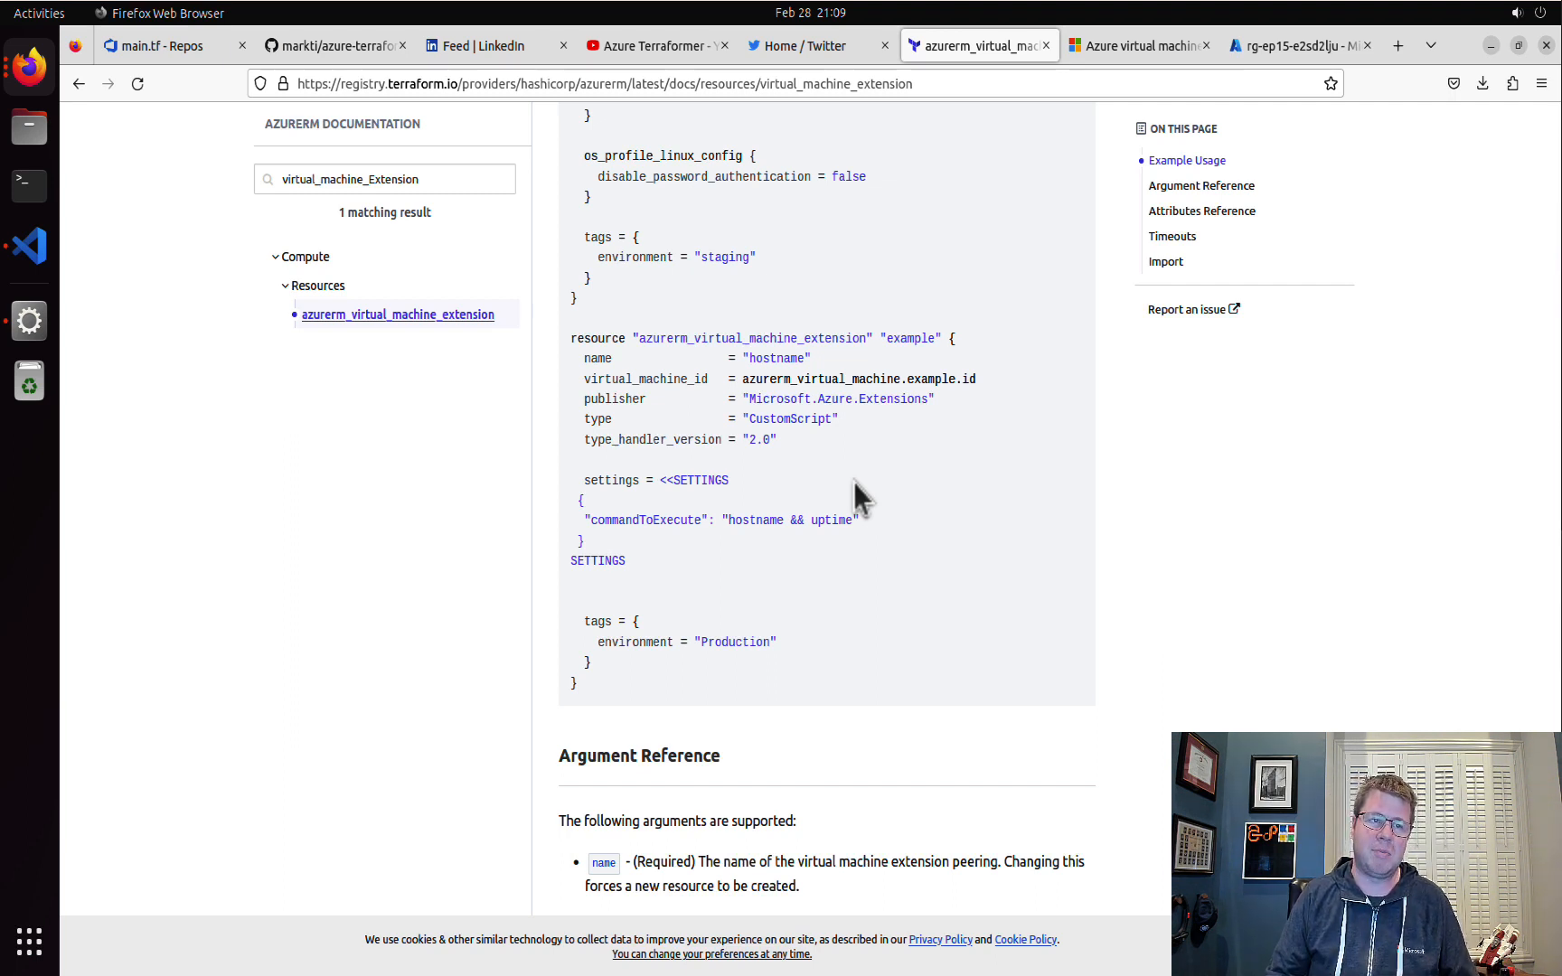
# - Mark the type_handler_version 2.0 argument in the example extension resource
pyautogui.doubleClick(614, 398)
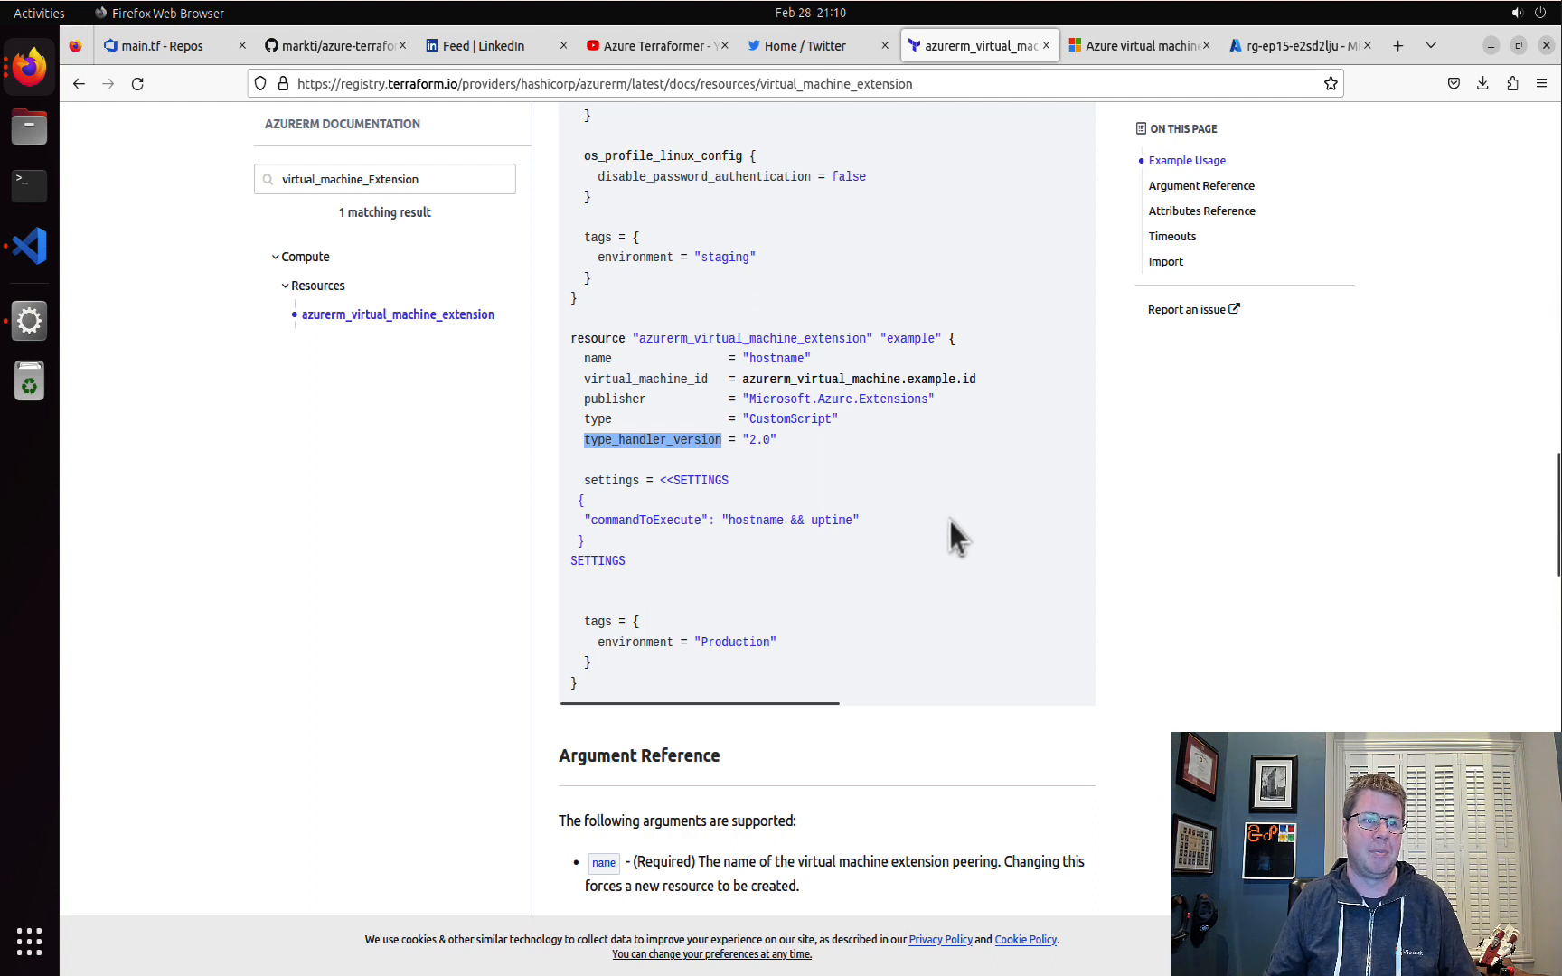
pyautogui.moveTo(662, 579)
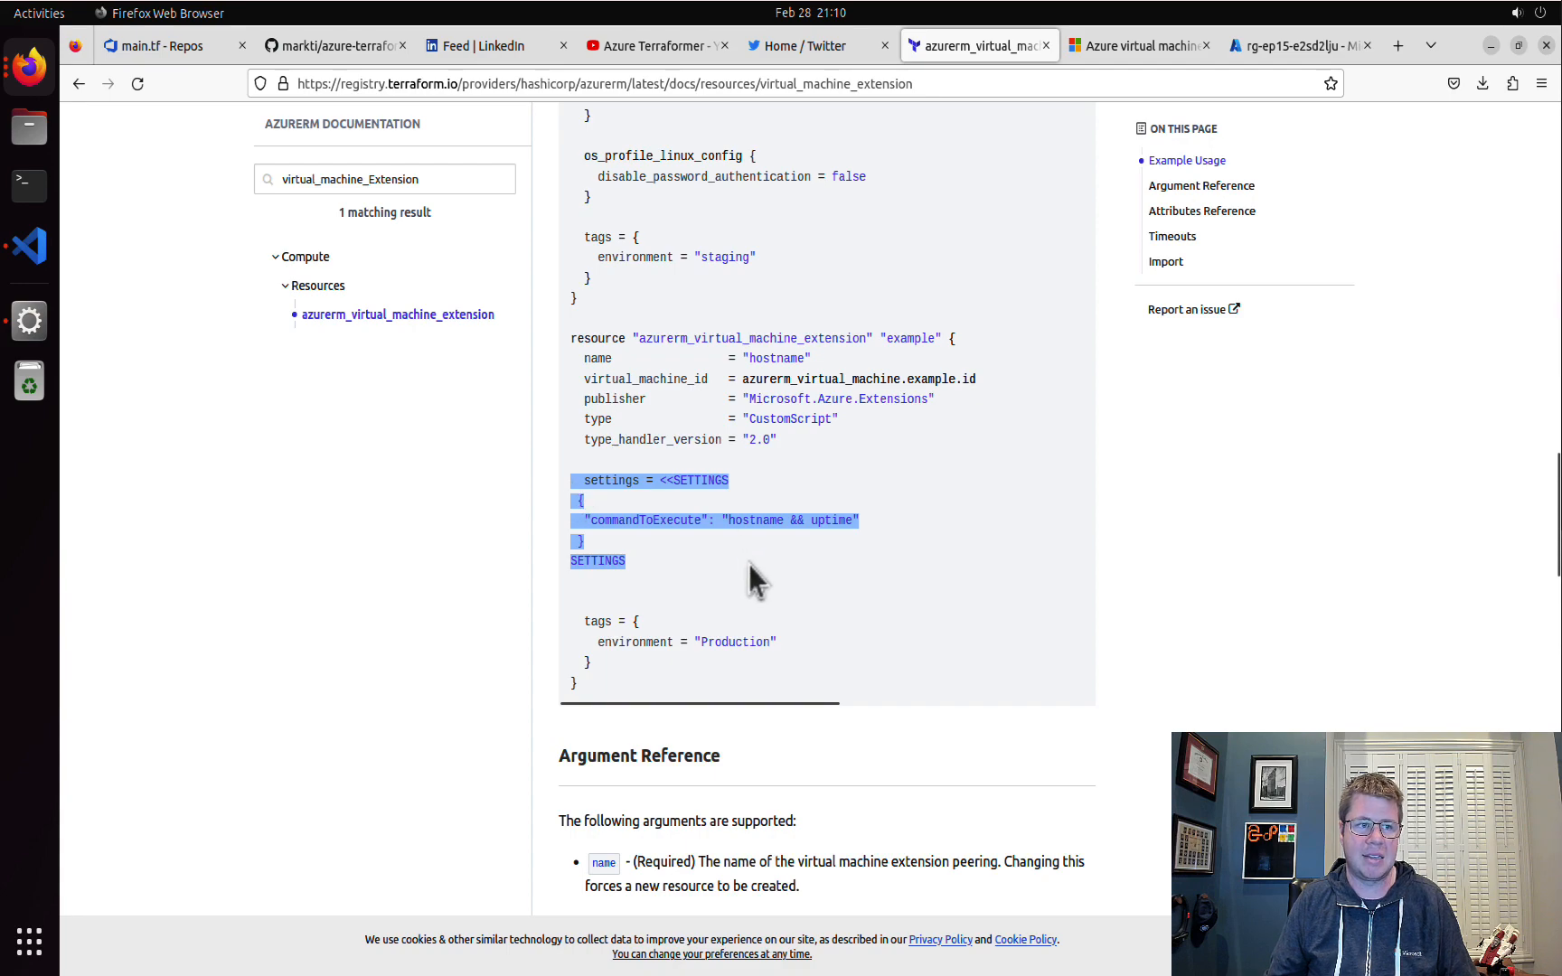
# - Read the Argument Reference entries for settings and protected_settings as JSON strings
pyautogui.scroll(-3)
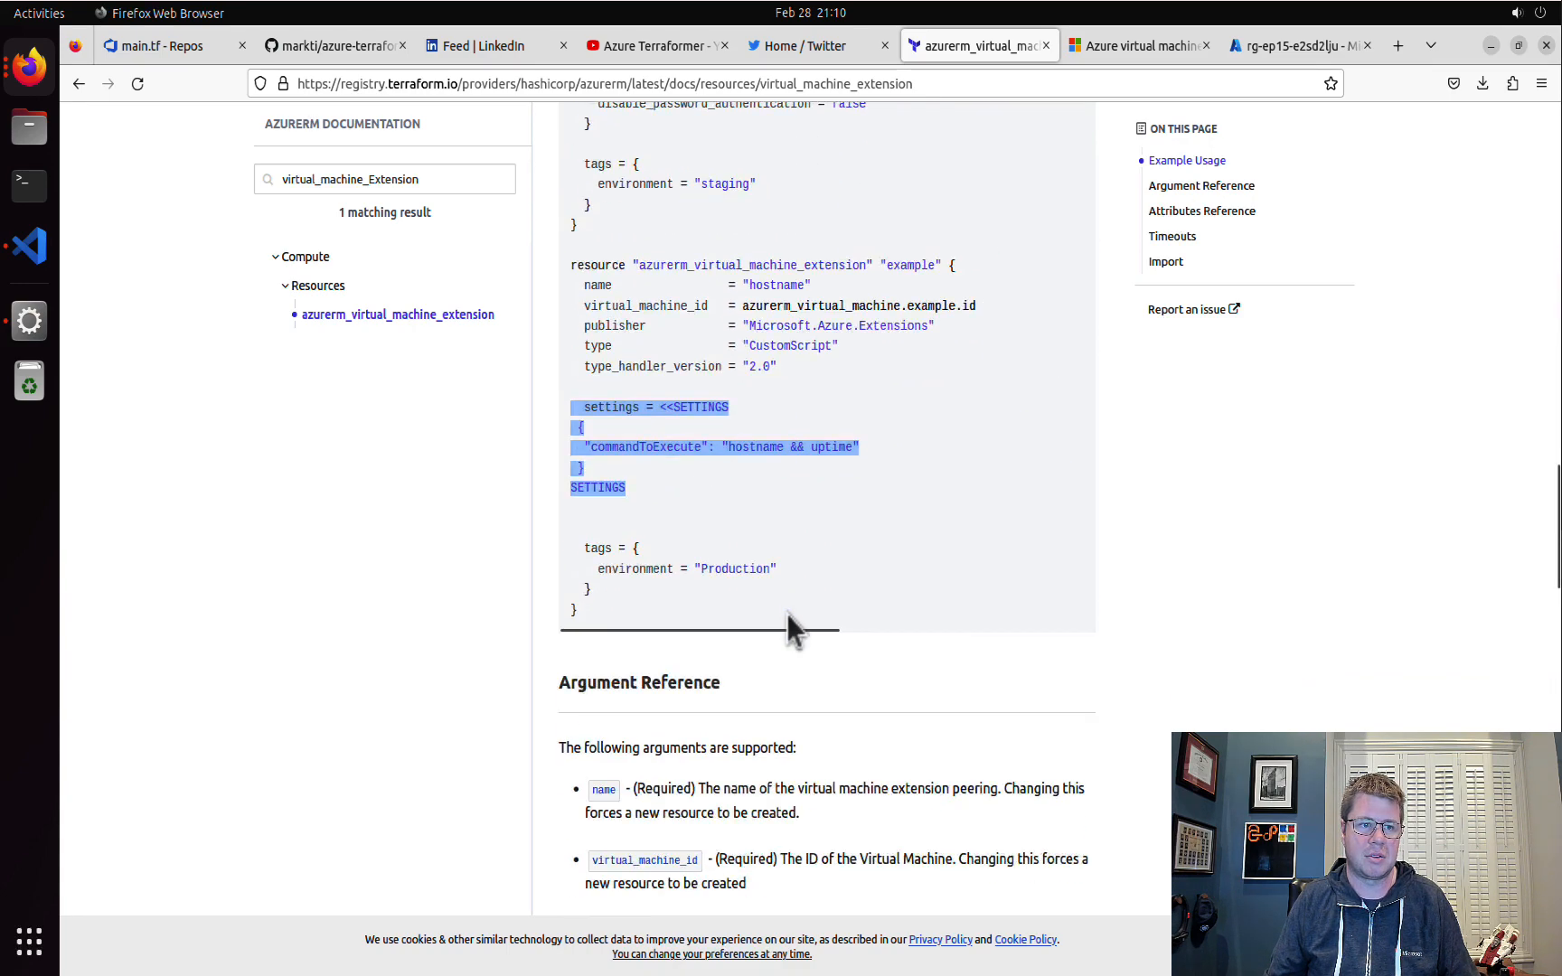
pyautogui.scroll(-3)
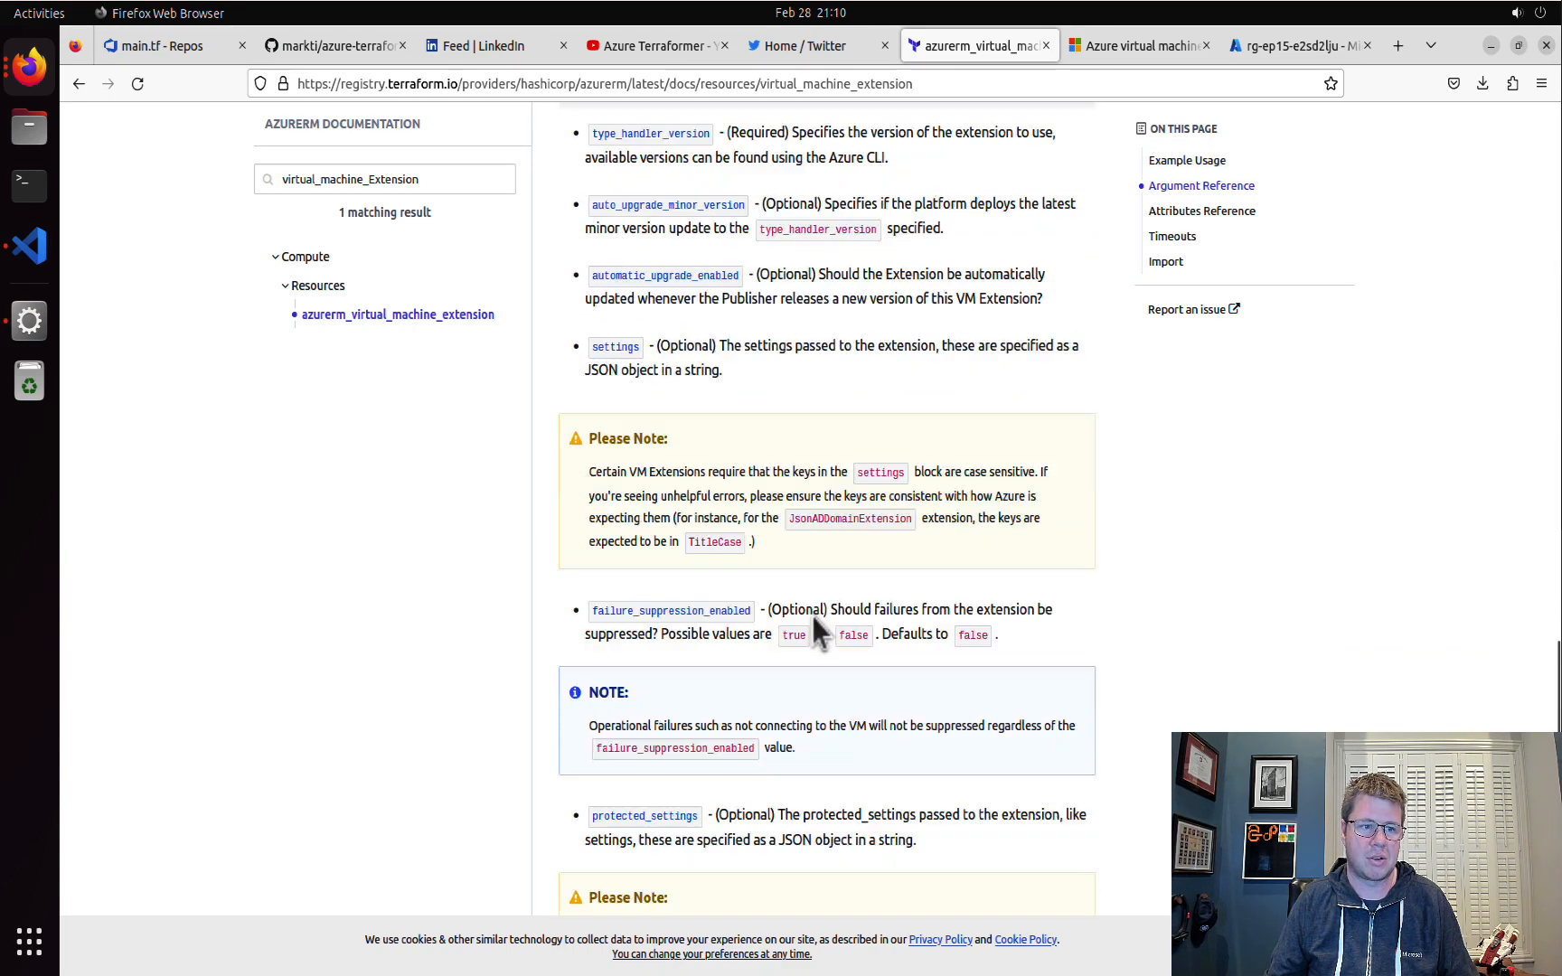
pyautogui.scroll(-3)
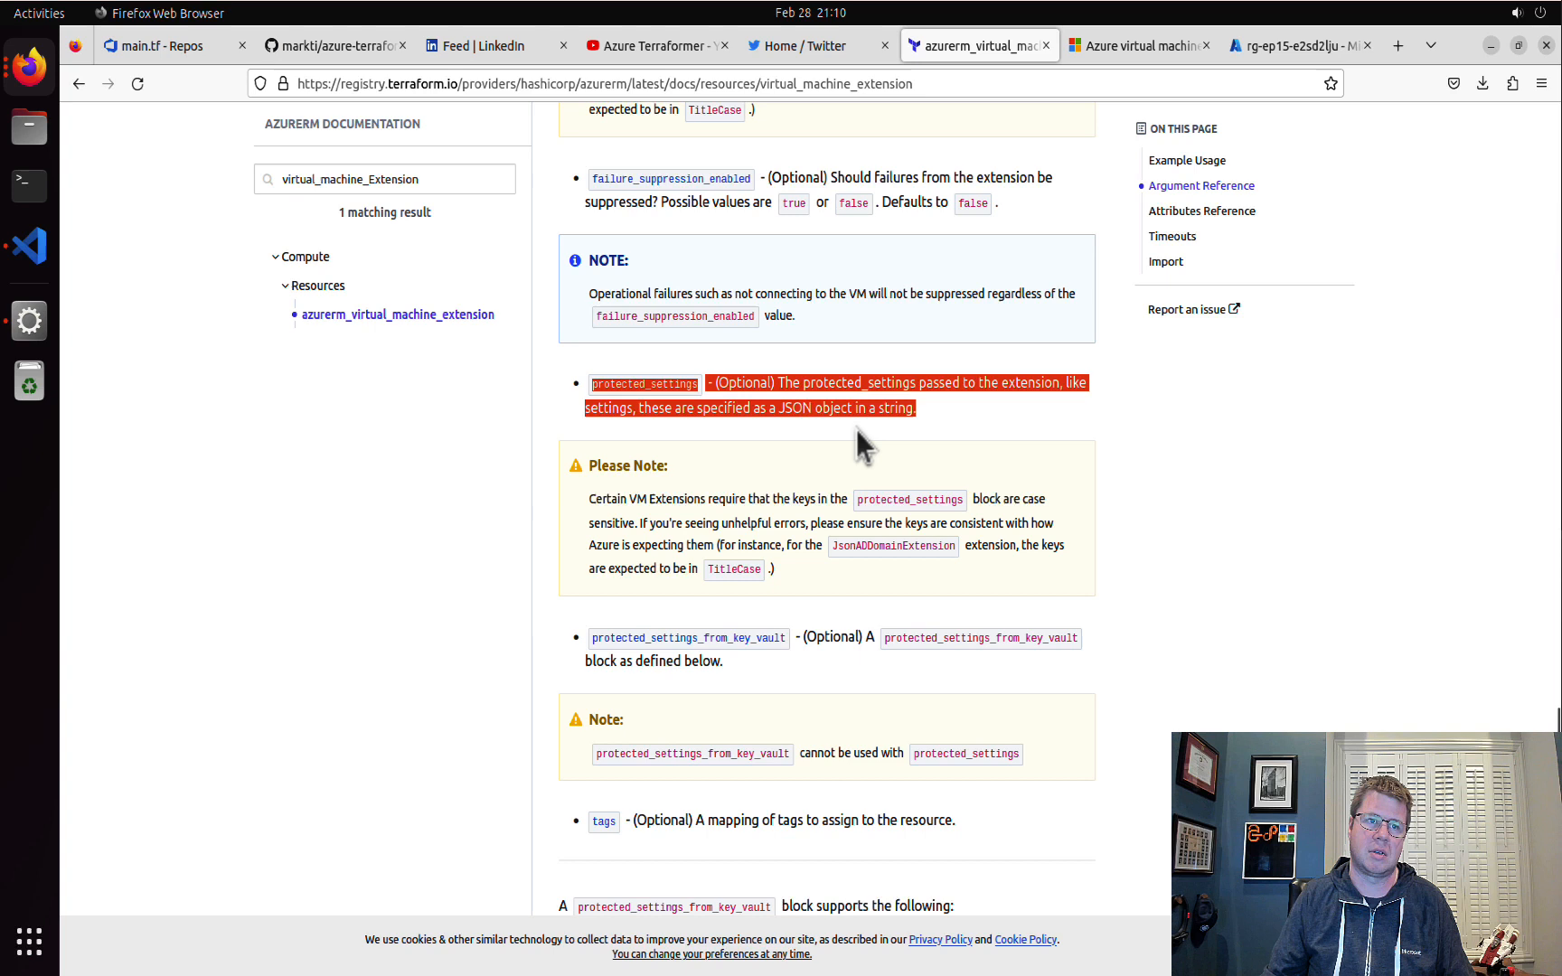
pyautogui.moveTo(900, 450)
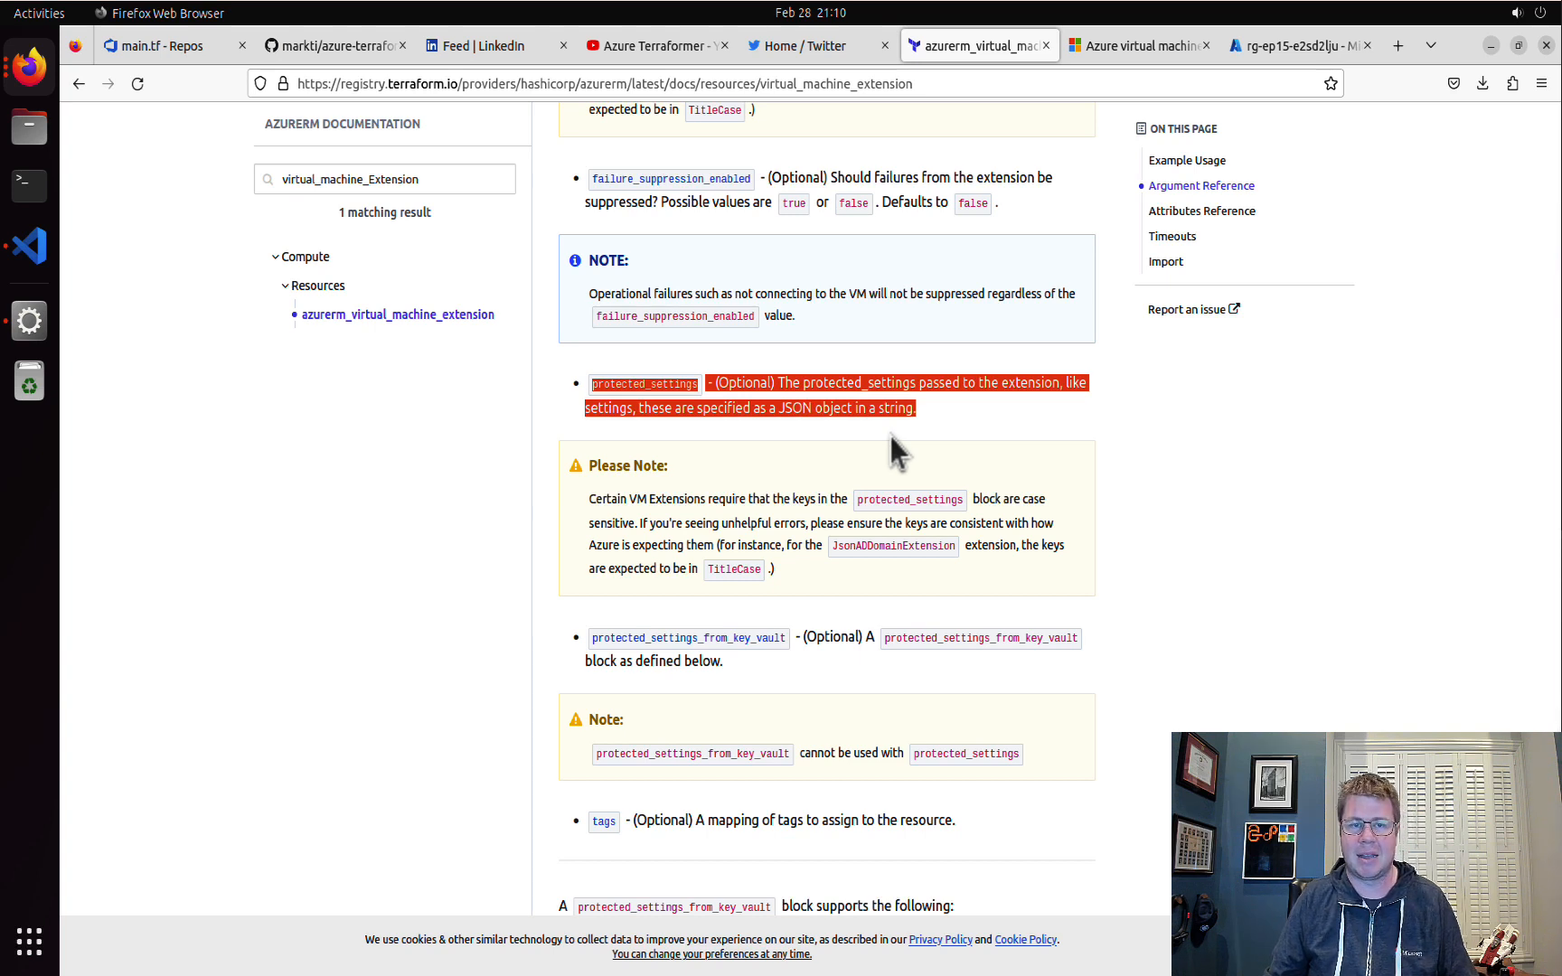
pyautogui.moveTo(914, 438)
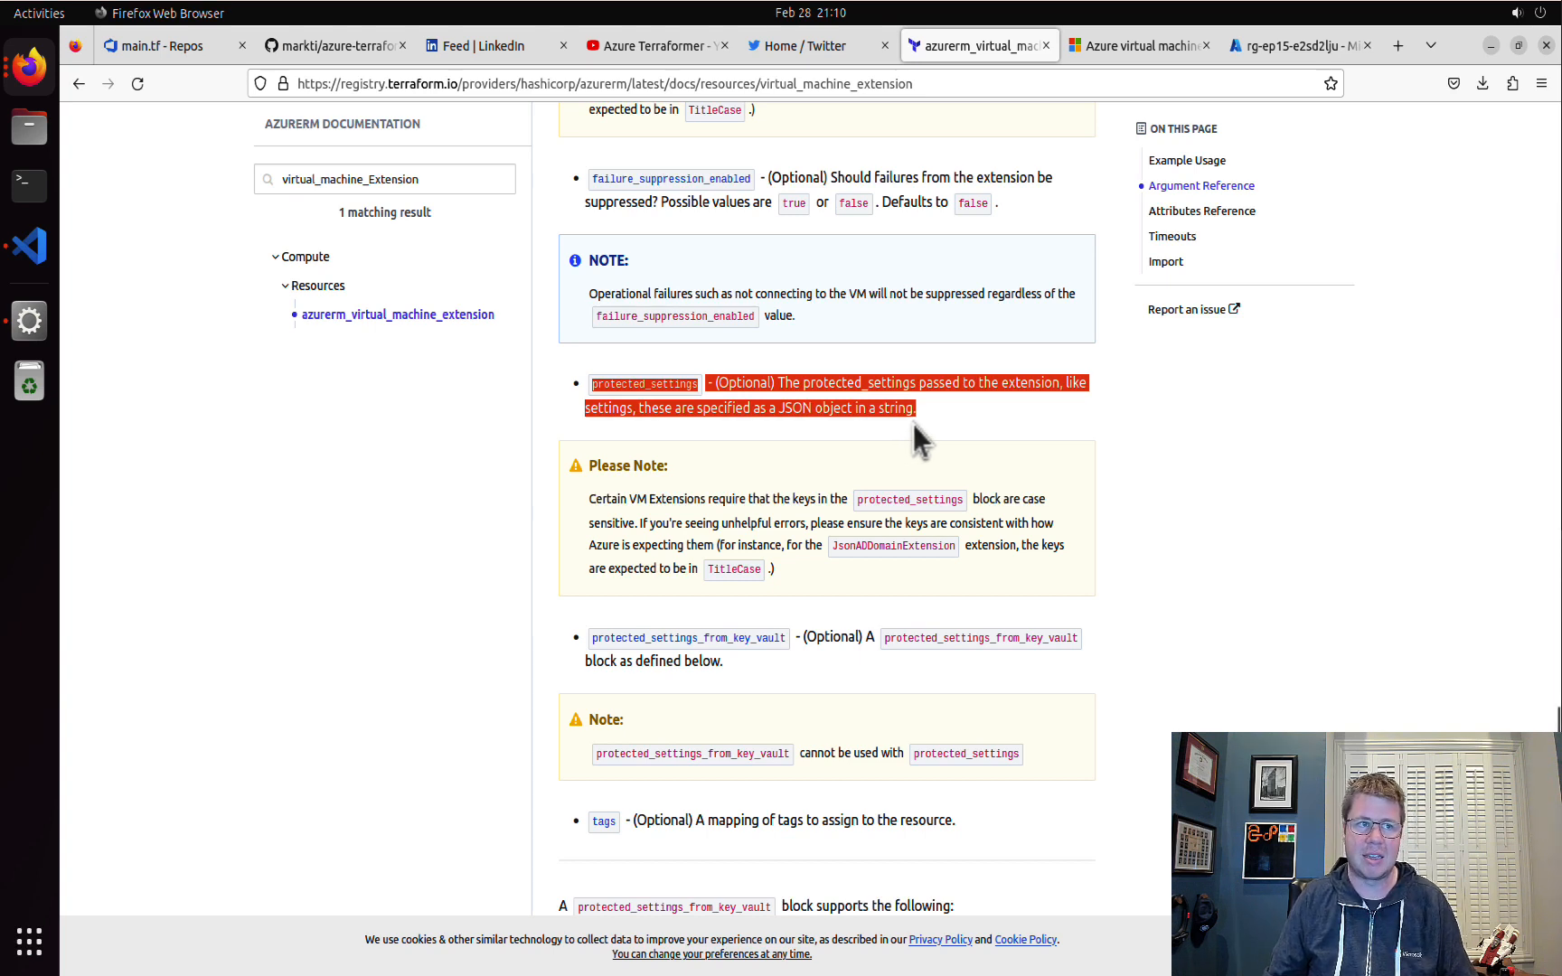
pyautogui.click(942, 417)
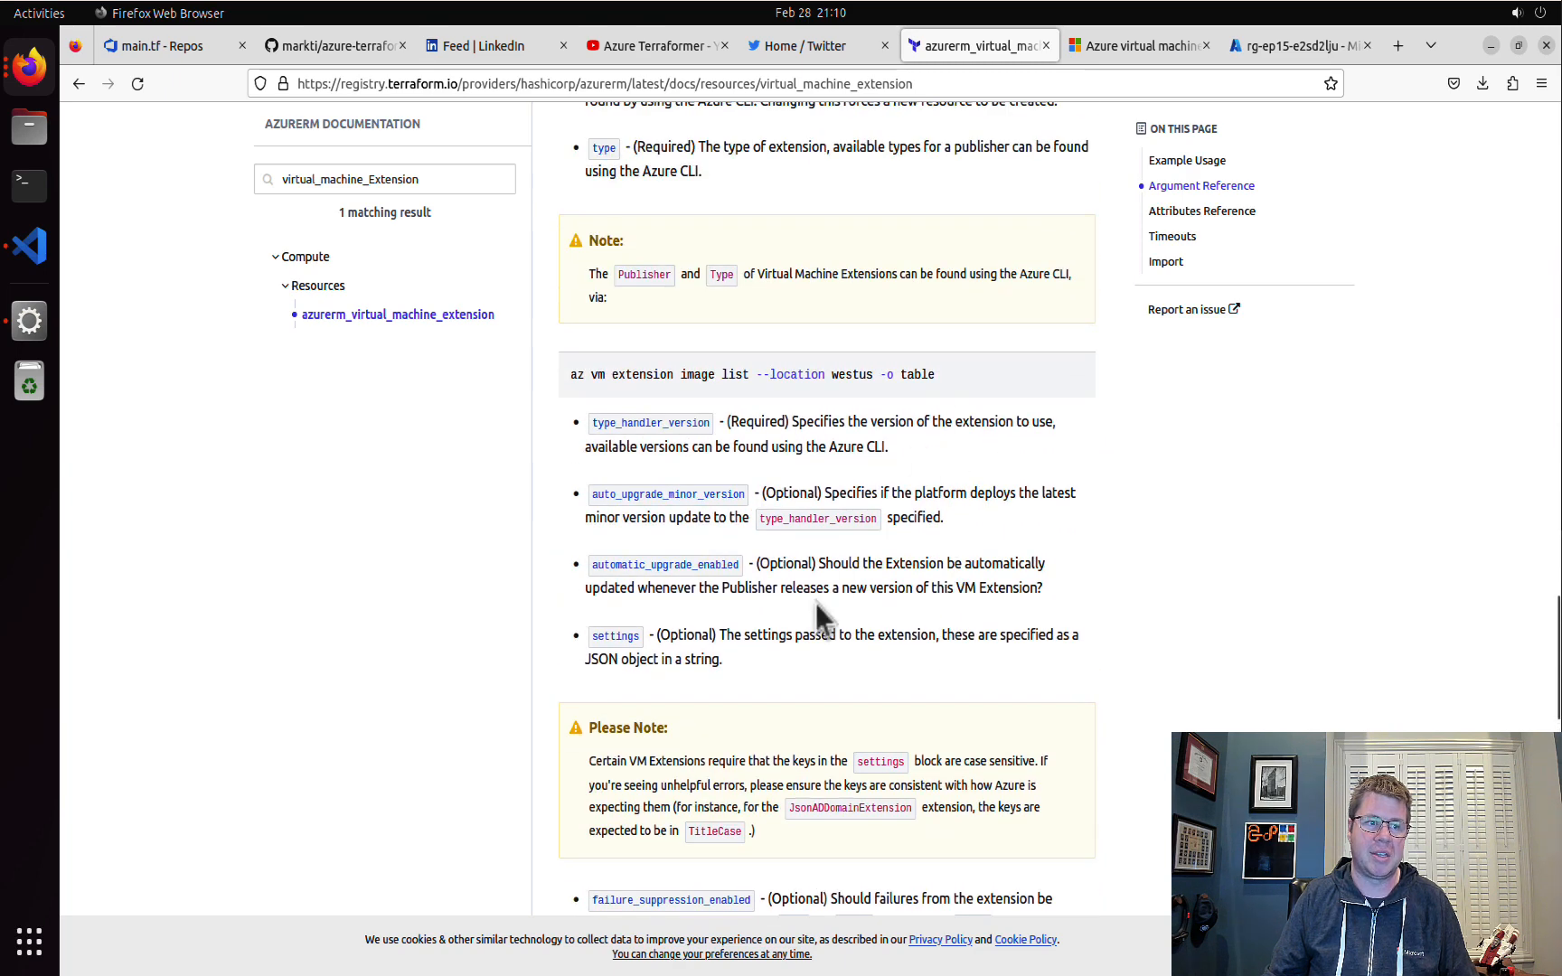
pyautogui.moveTo(588, 637); pyautogui.dragTo(721, 658)
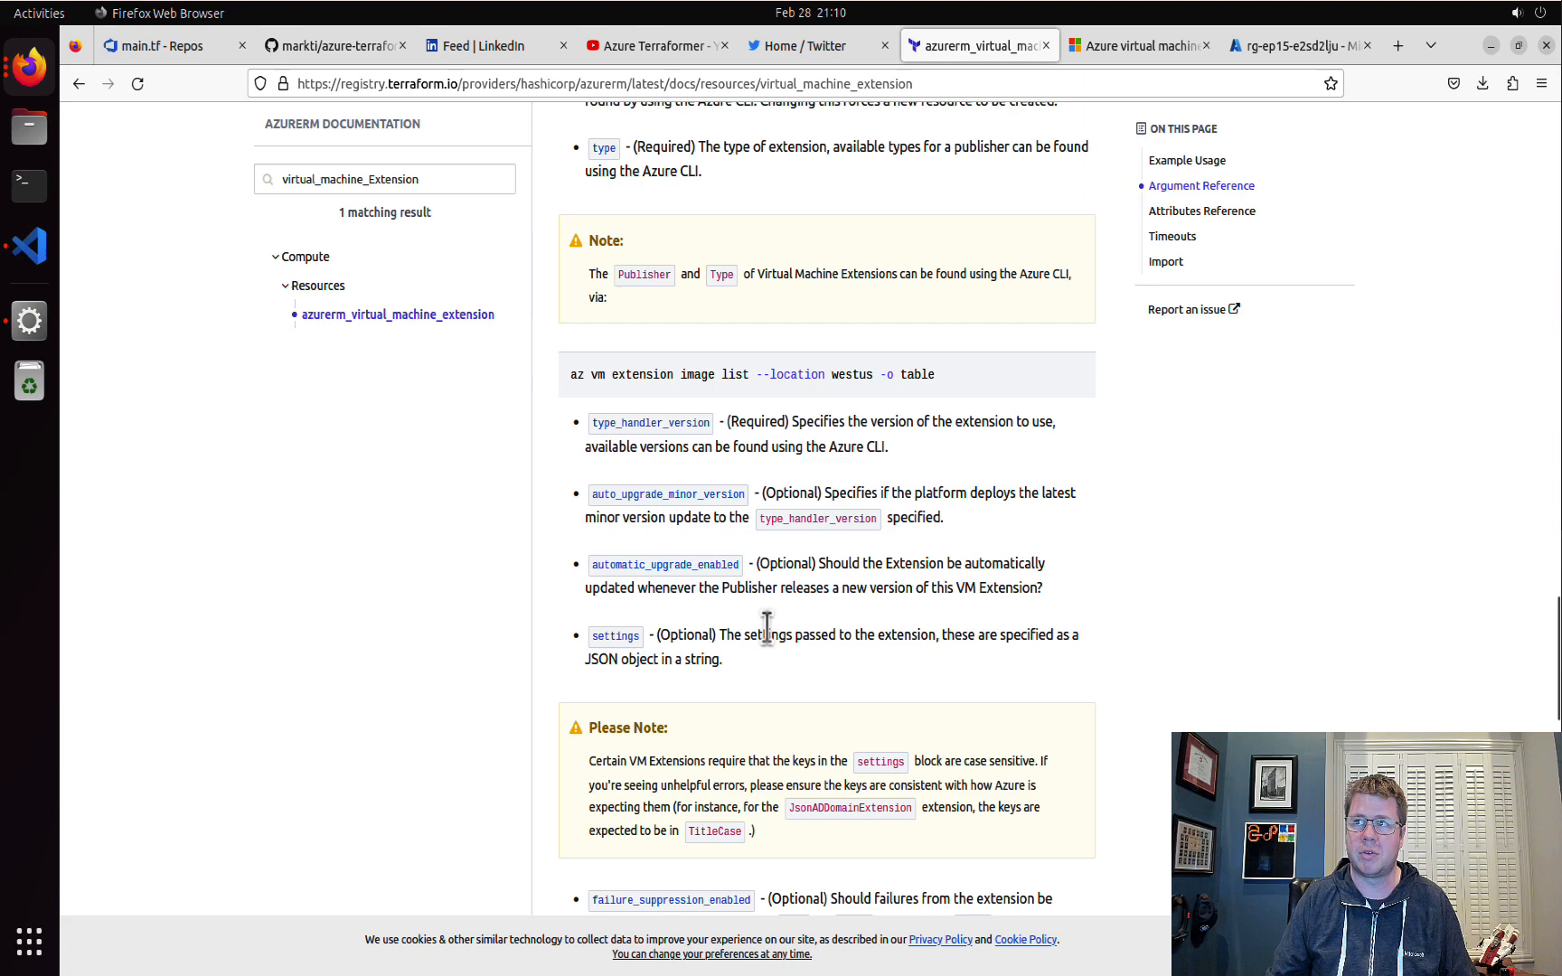
pyautogui.scroll(-3)
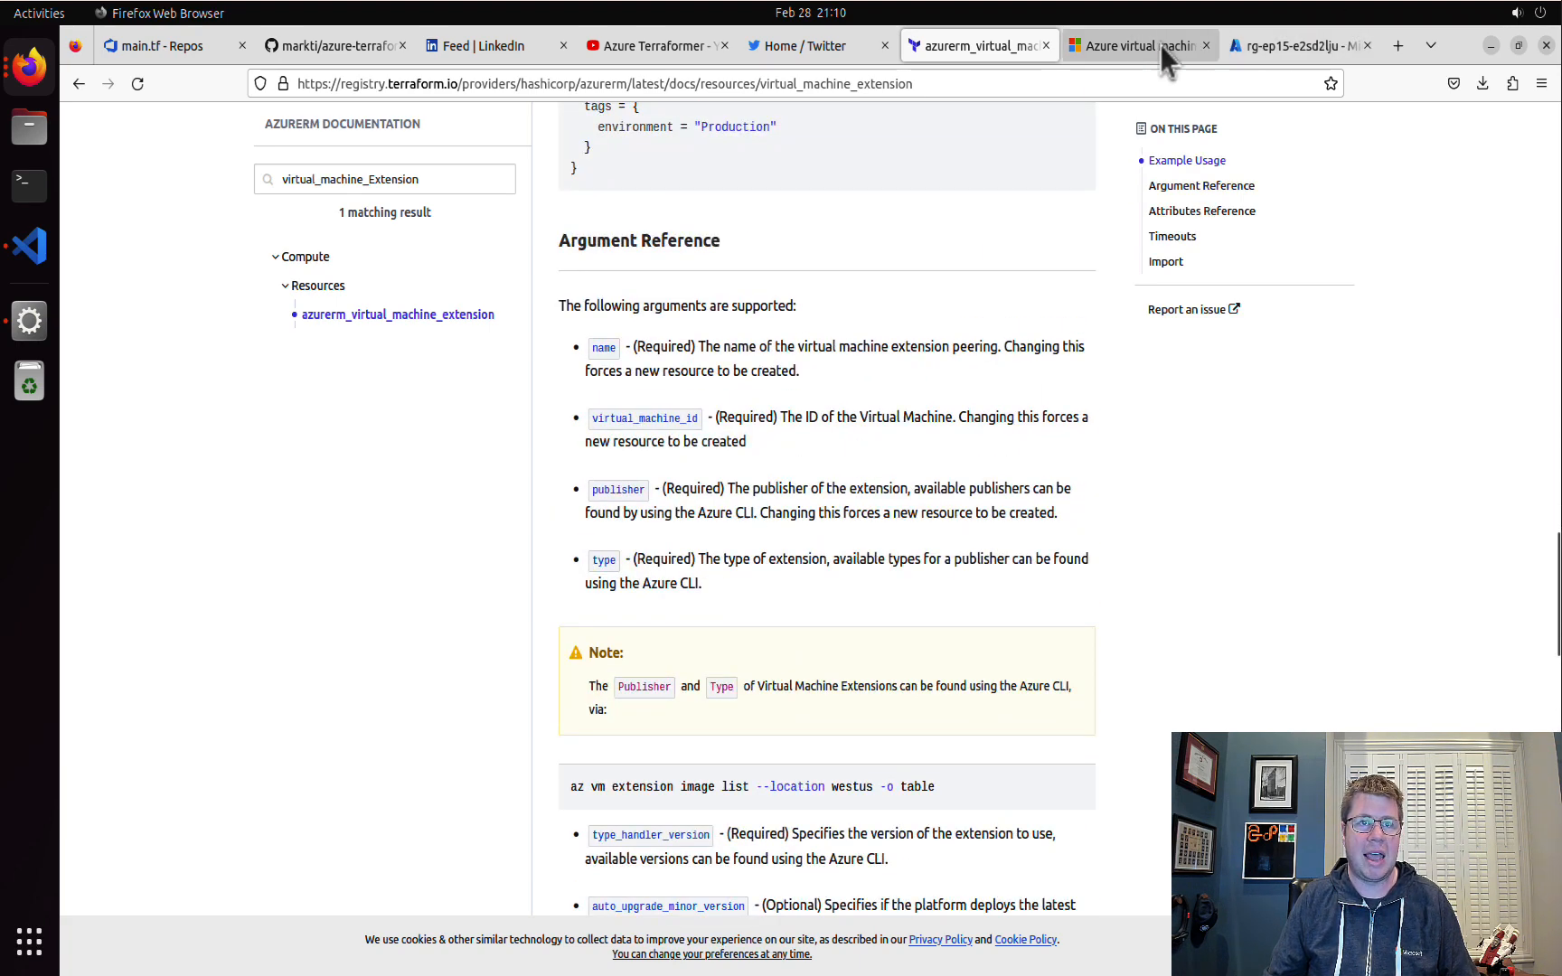
# - View the Microsoft Learn VM extensions overview down to its troubleshooting namespace table
pyautogui.click(1129, 45)
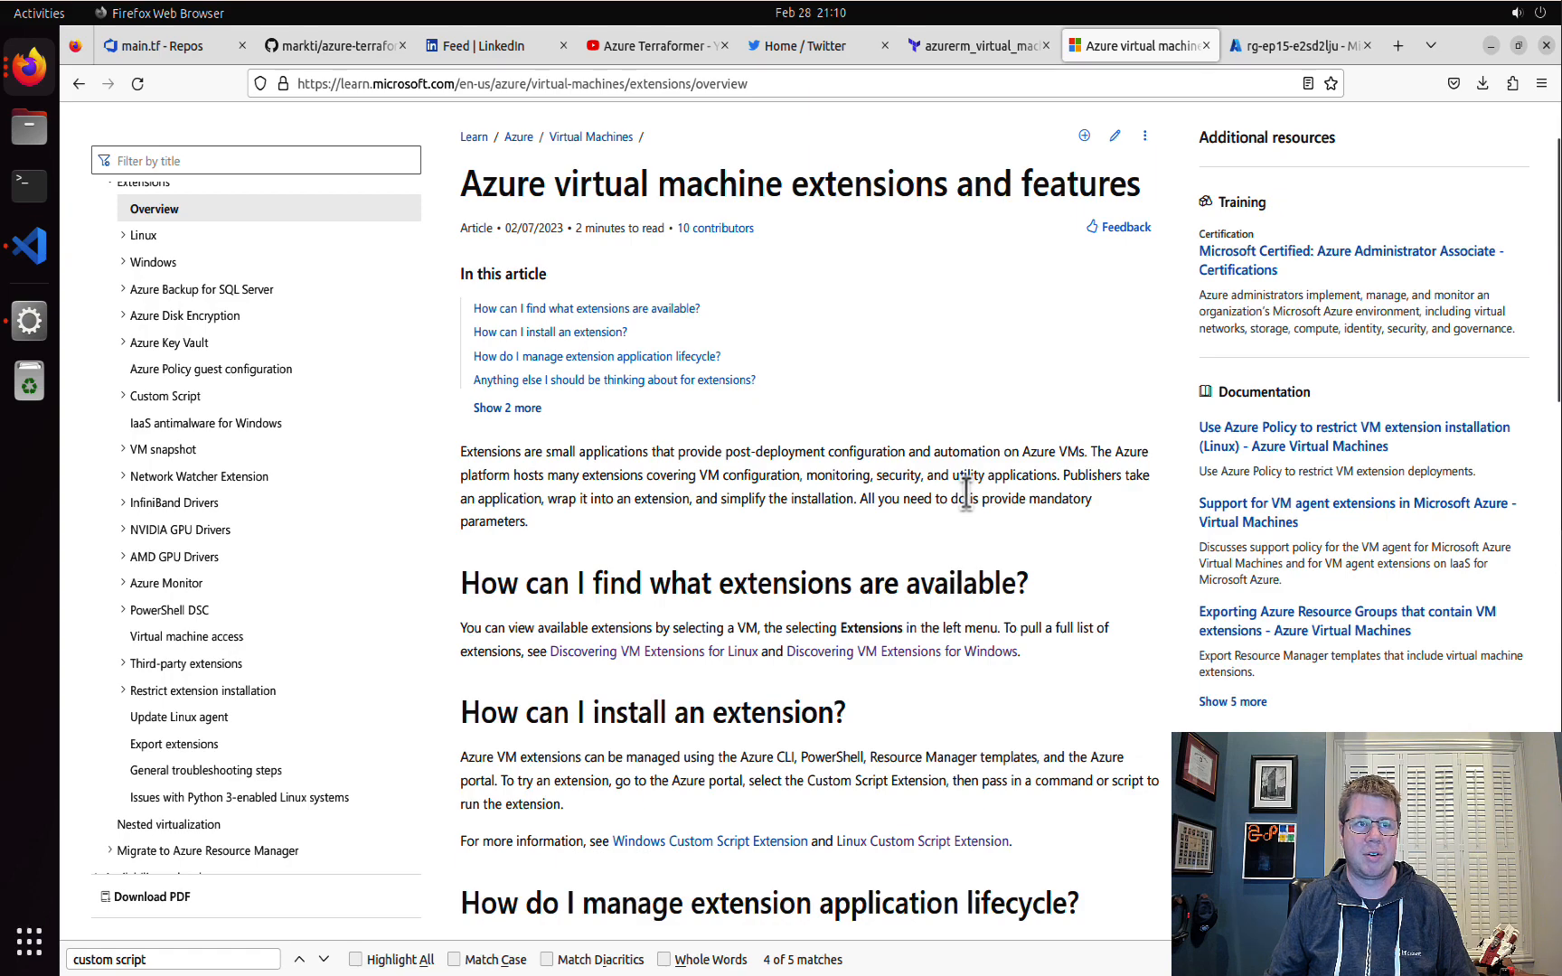
pyautogui.scroll(-3)
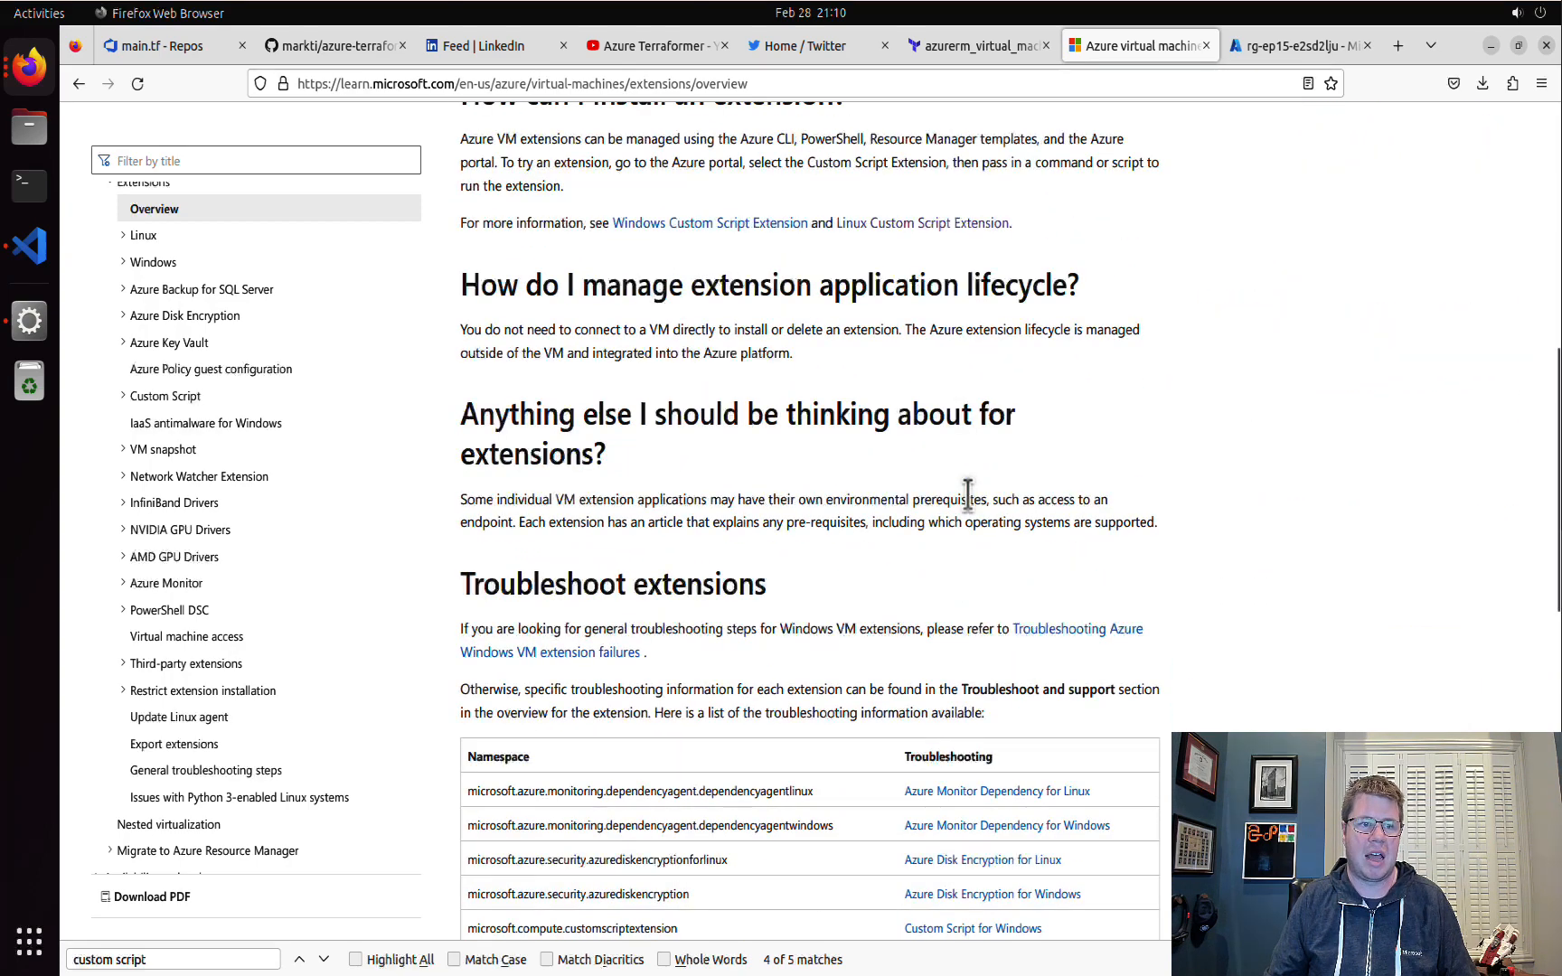
pyautogui.scroll(-3)
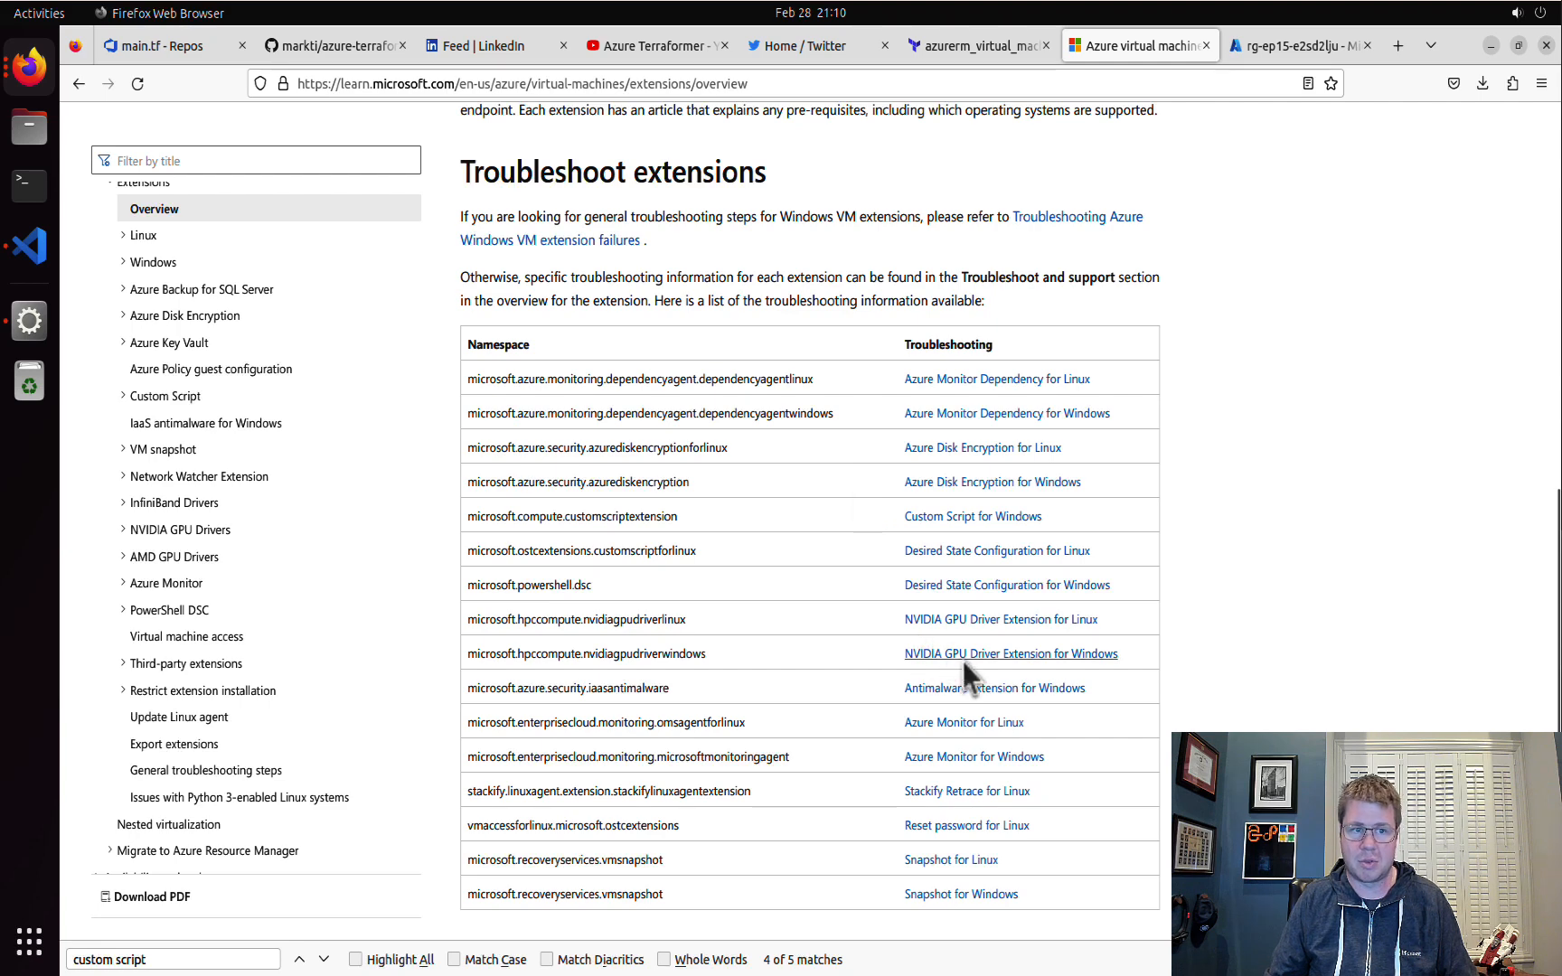
pyautogui.scroll(-3)
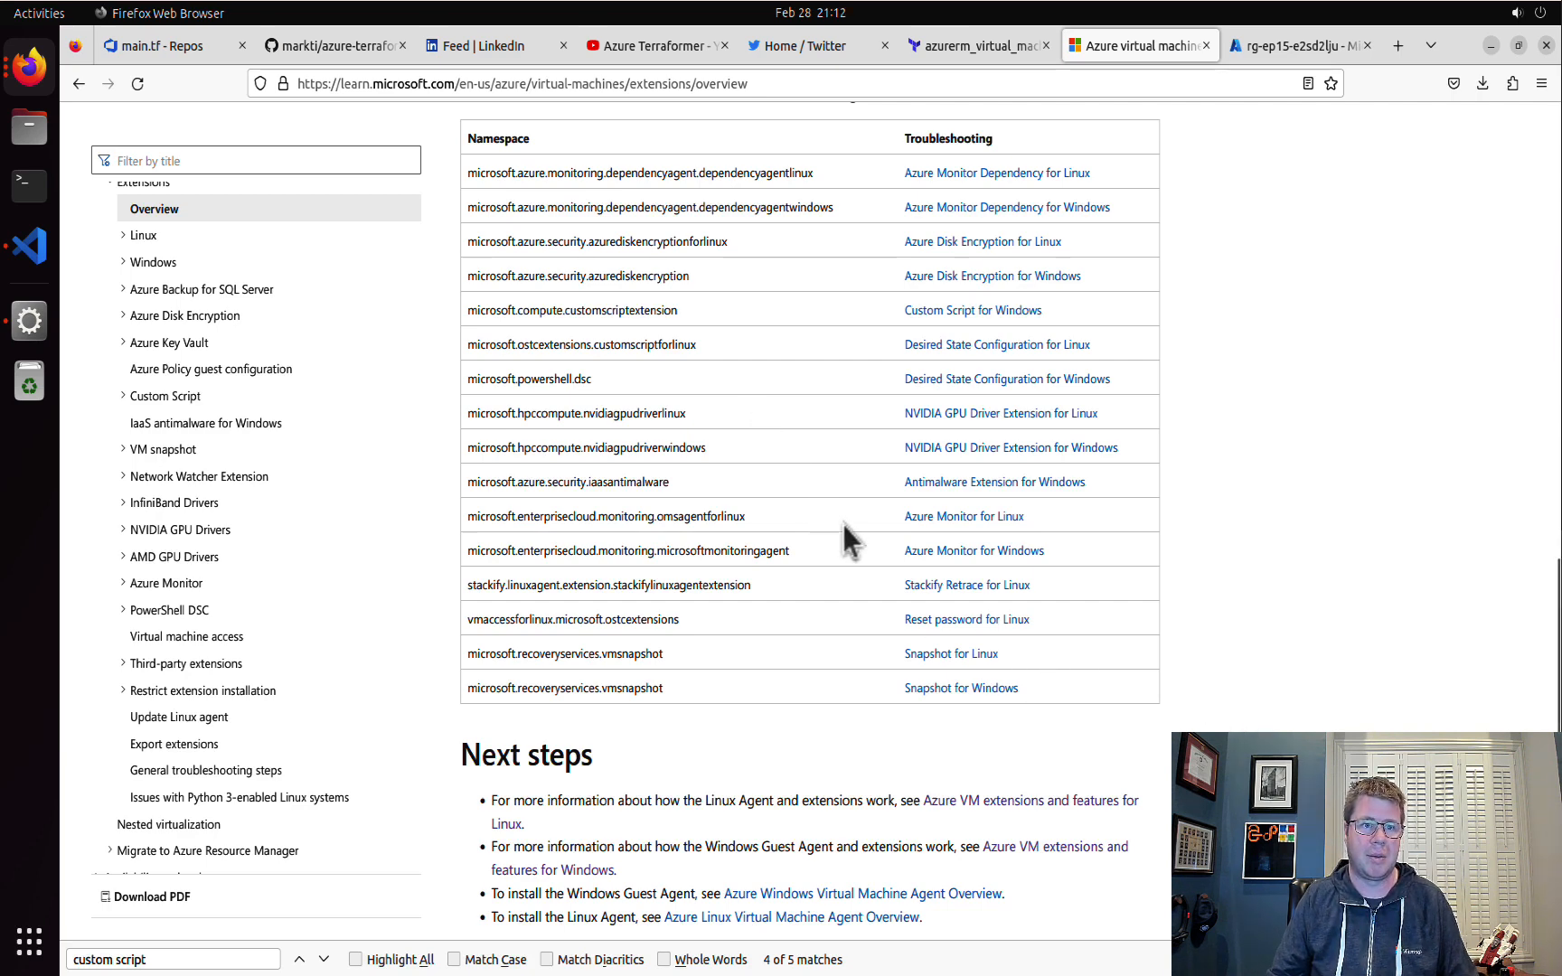
pyautogui.moveTo(996, 356)
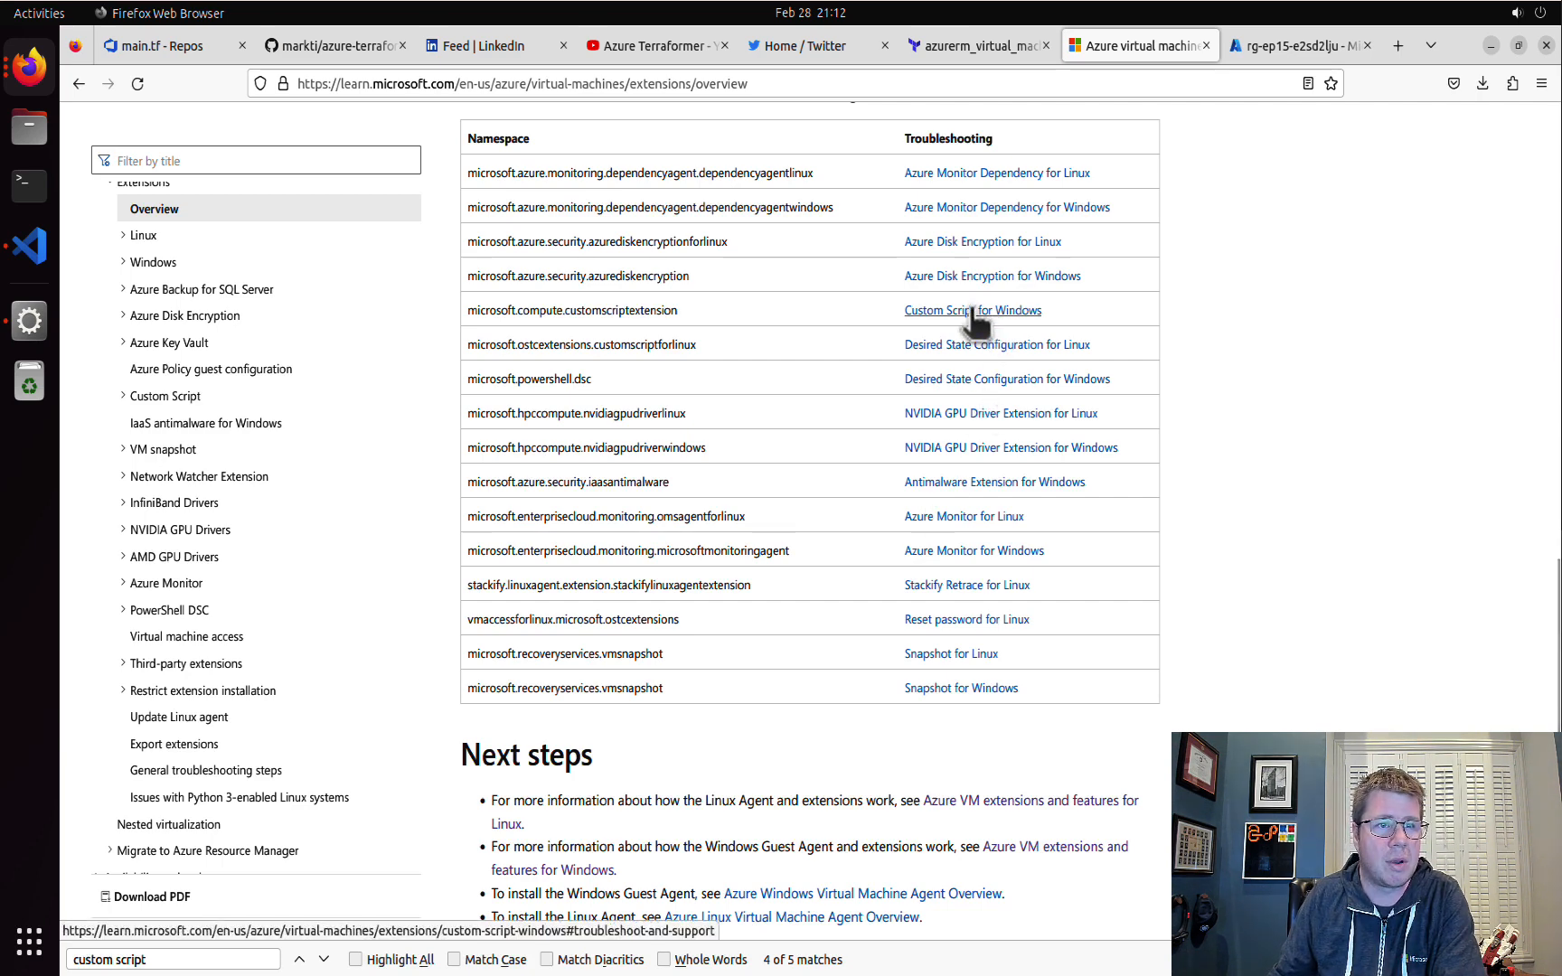
pyautogui.click(972, 309)
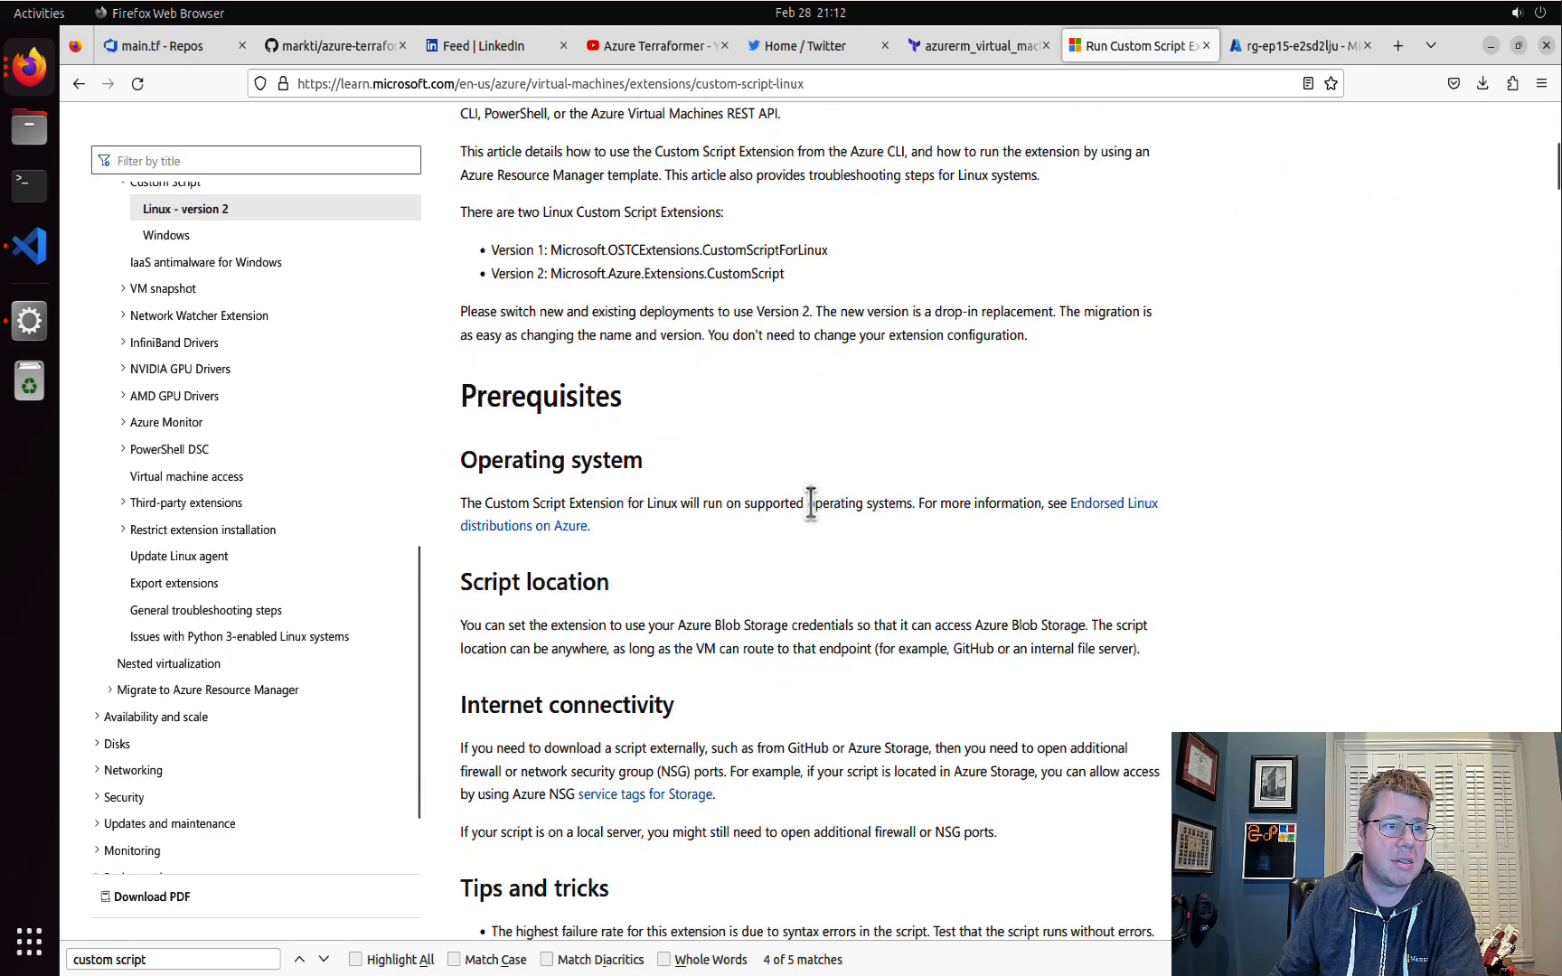
pyautogui.scroll(-3)
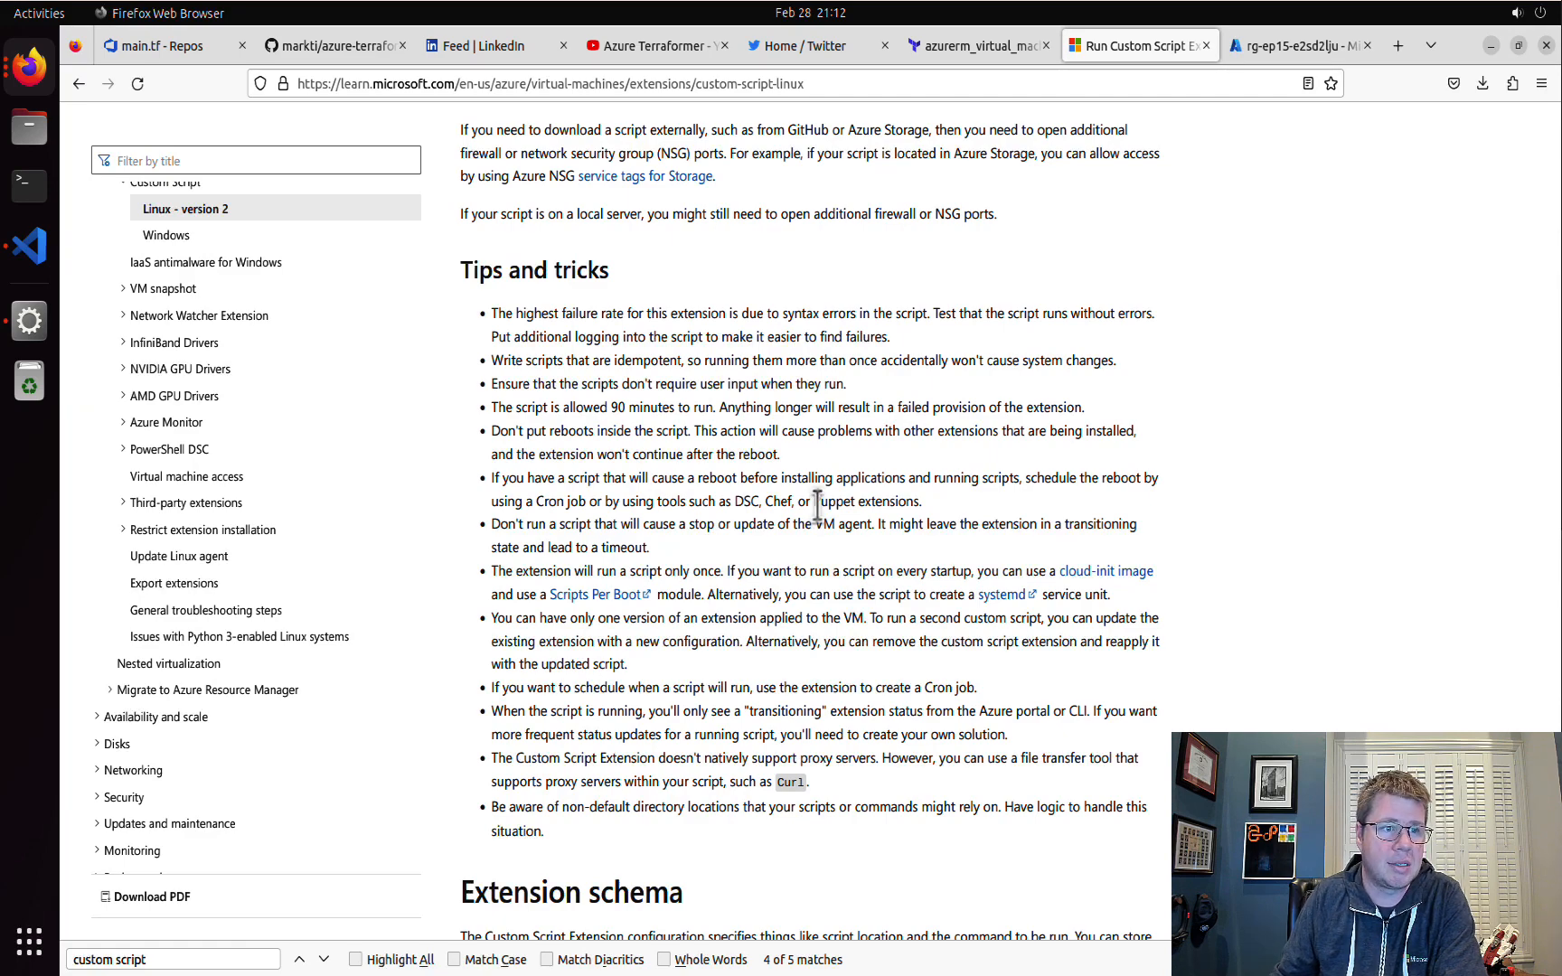
pyautogui.scroll(-3)
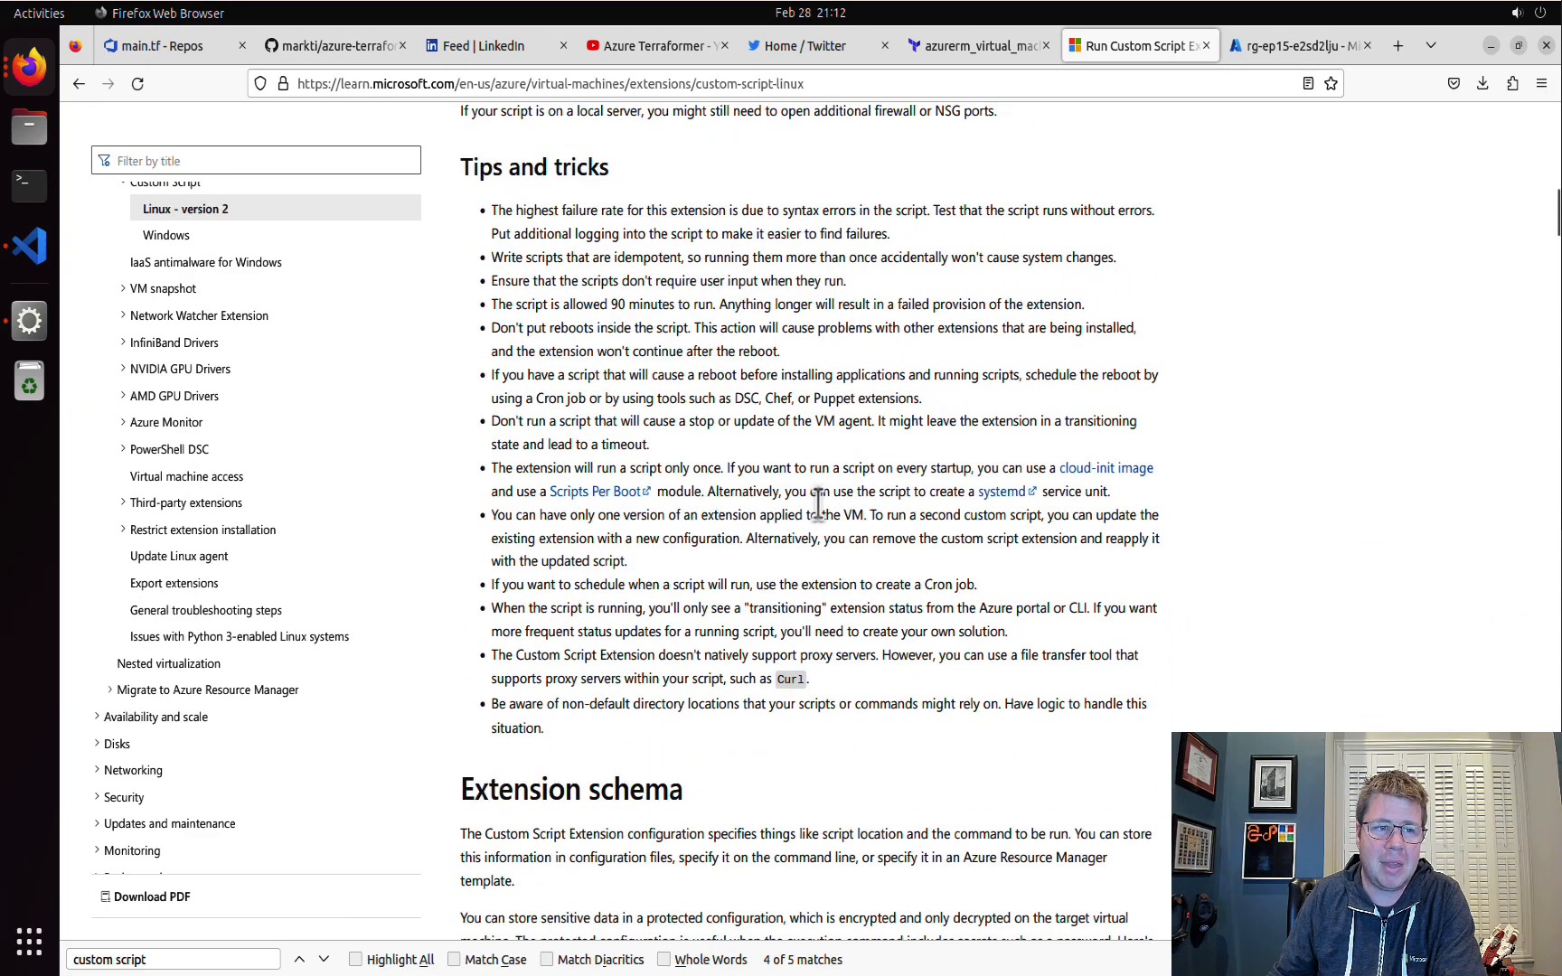
pyautogui.scroll(-3)
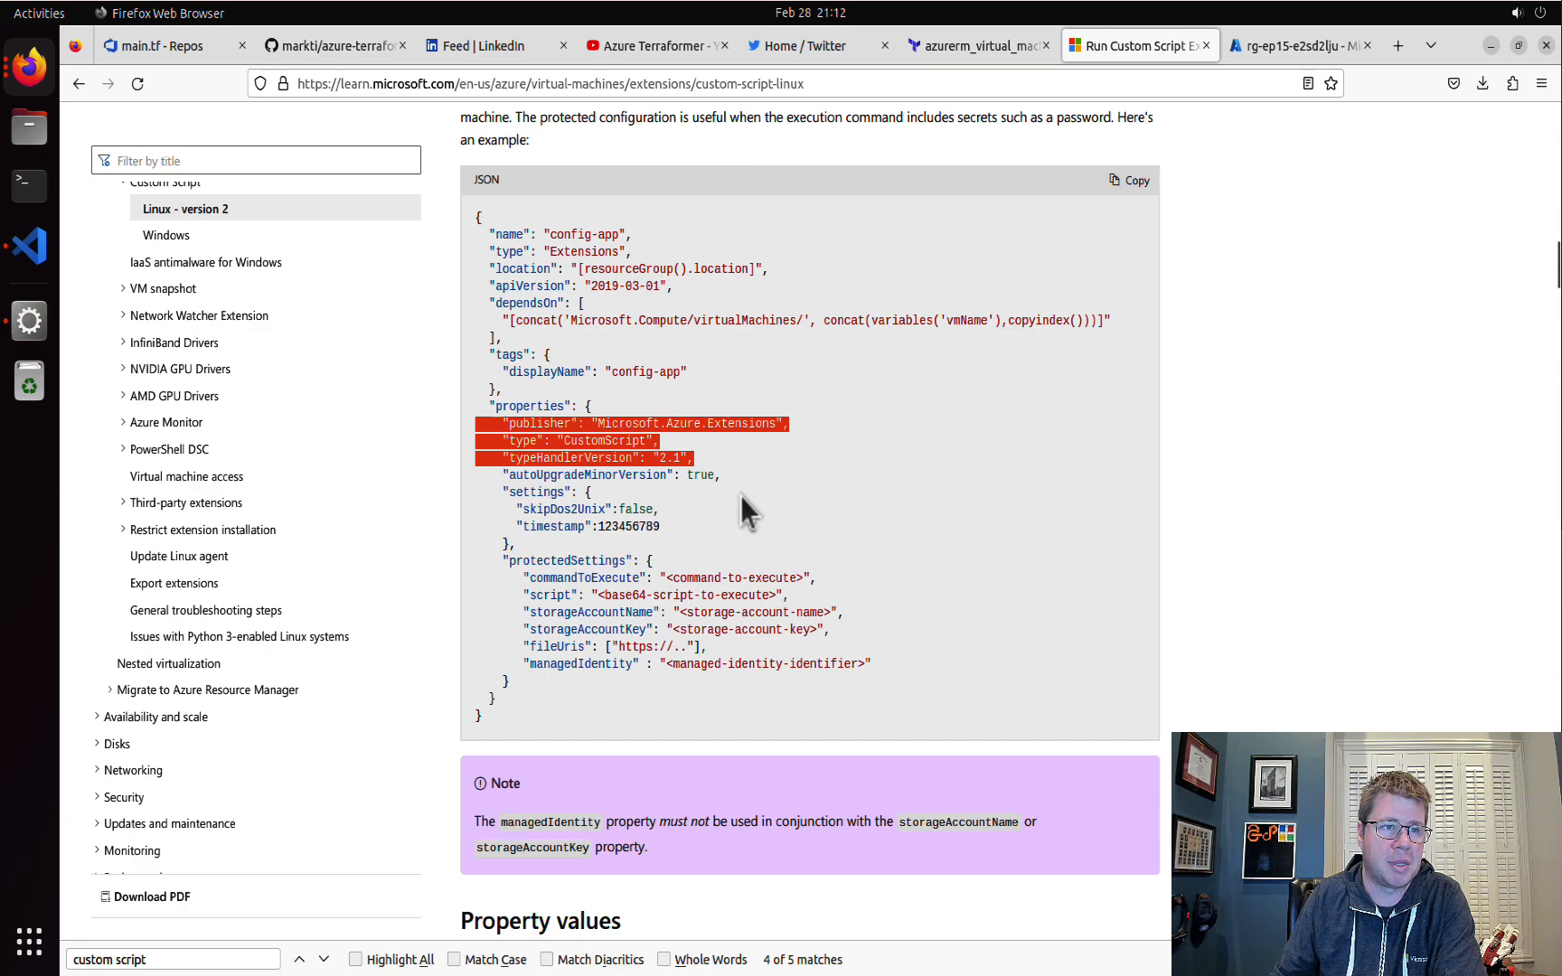
pyautogui.moveTo(732, 578)
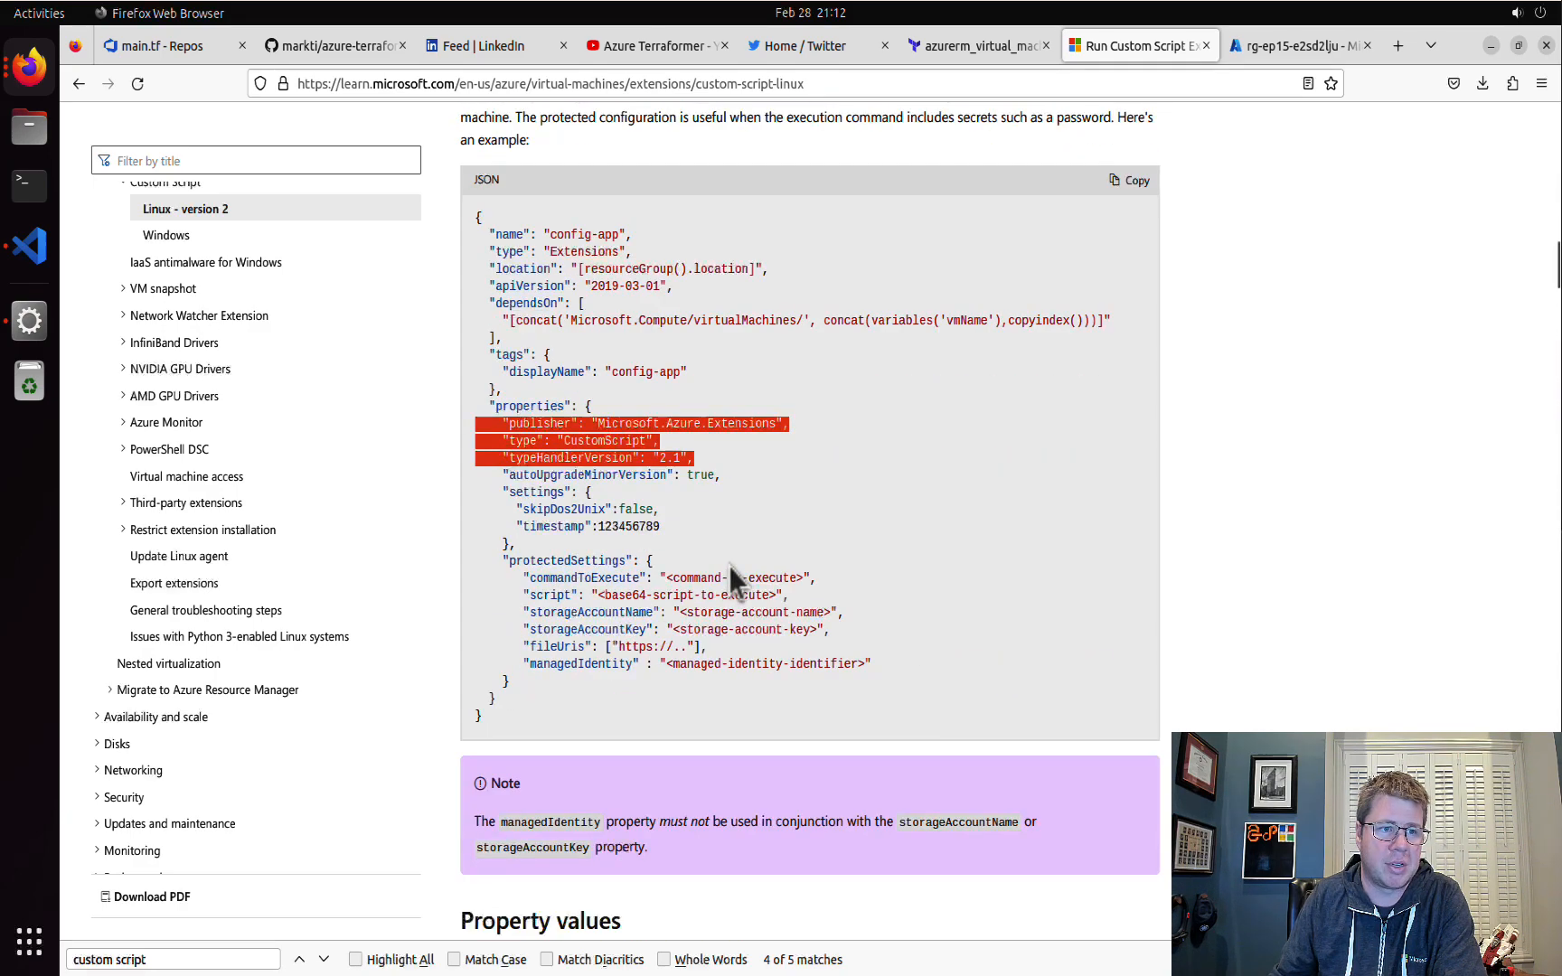
# - Review the custom script extension's schema and property settings table on Microsoft Learn
pyautogui.scroll(-3)
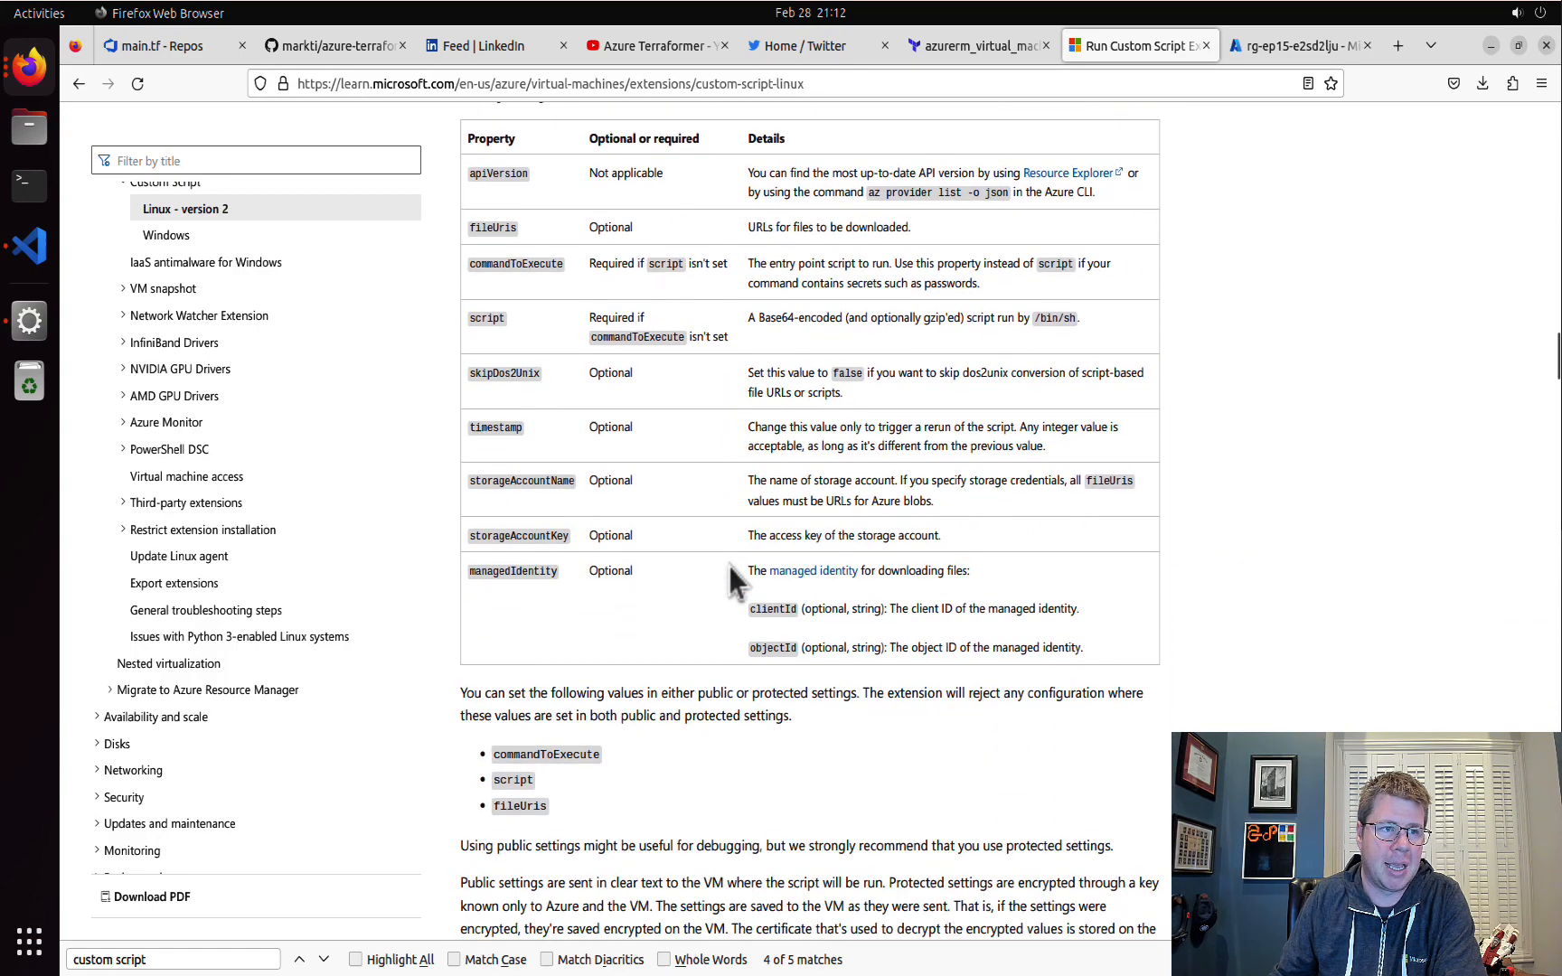
pyautogui.scroll(-3)
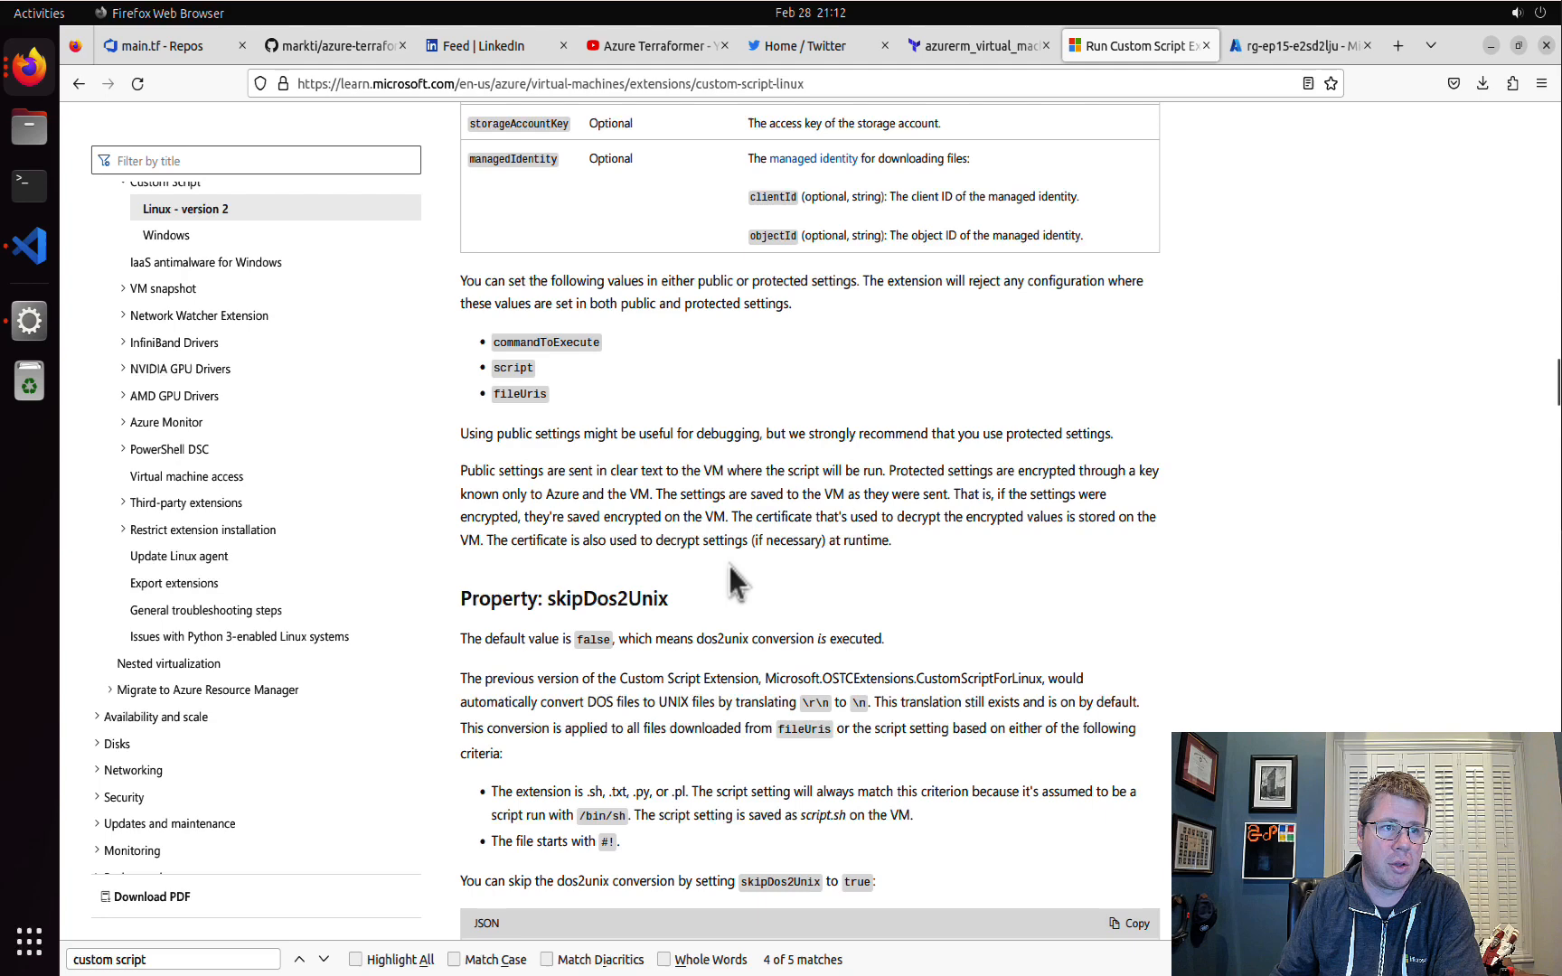
pyautogui.moveTo(633, 376)
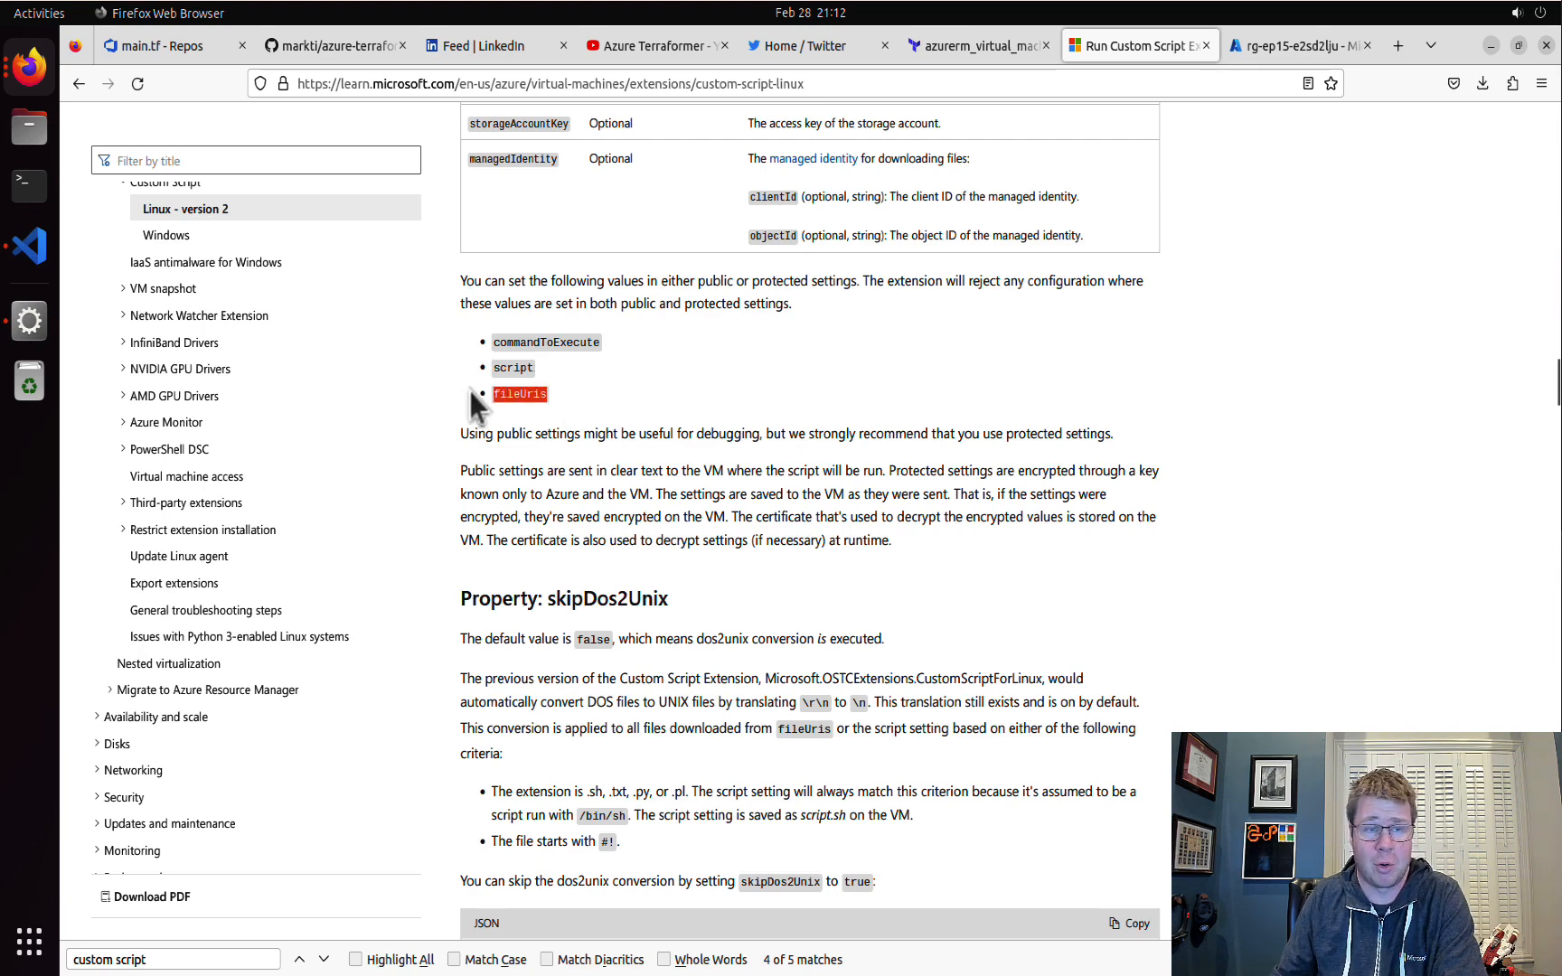
pyautogui.moveTo(562, 416)
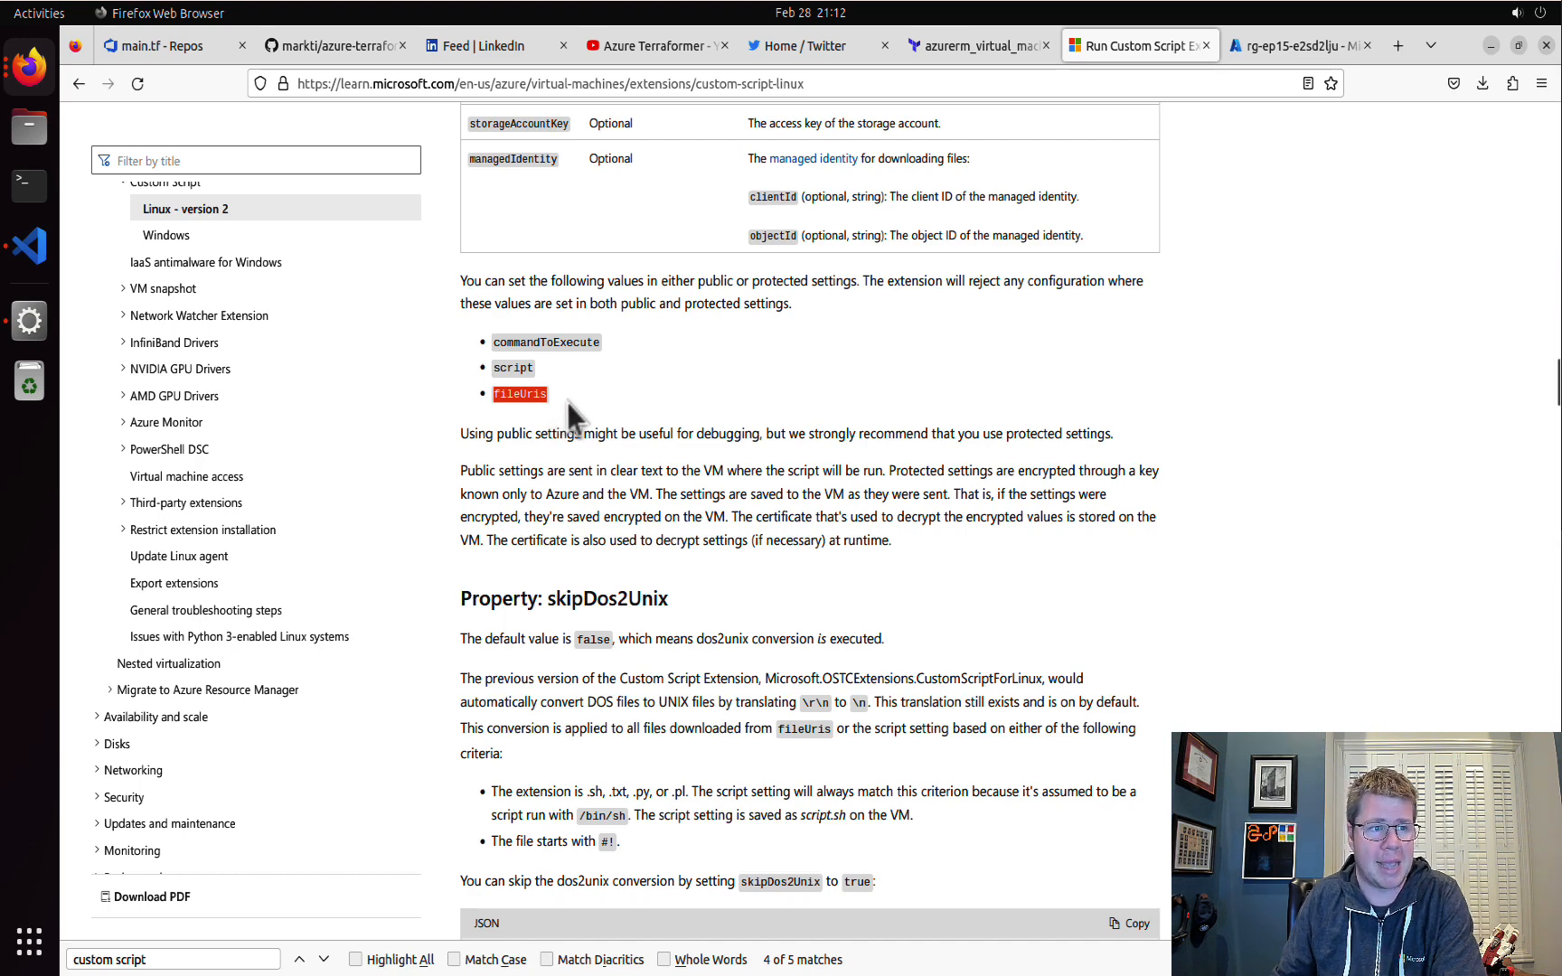
pyautogui.scroll(-3)
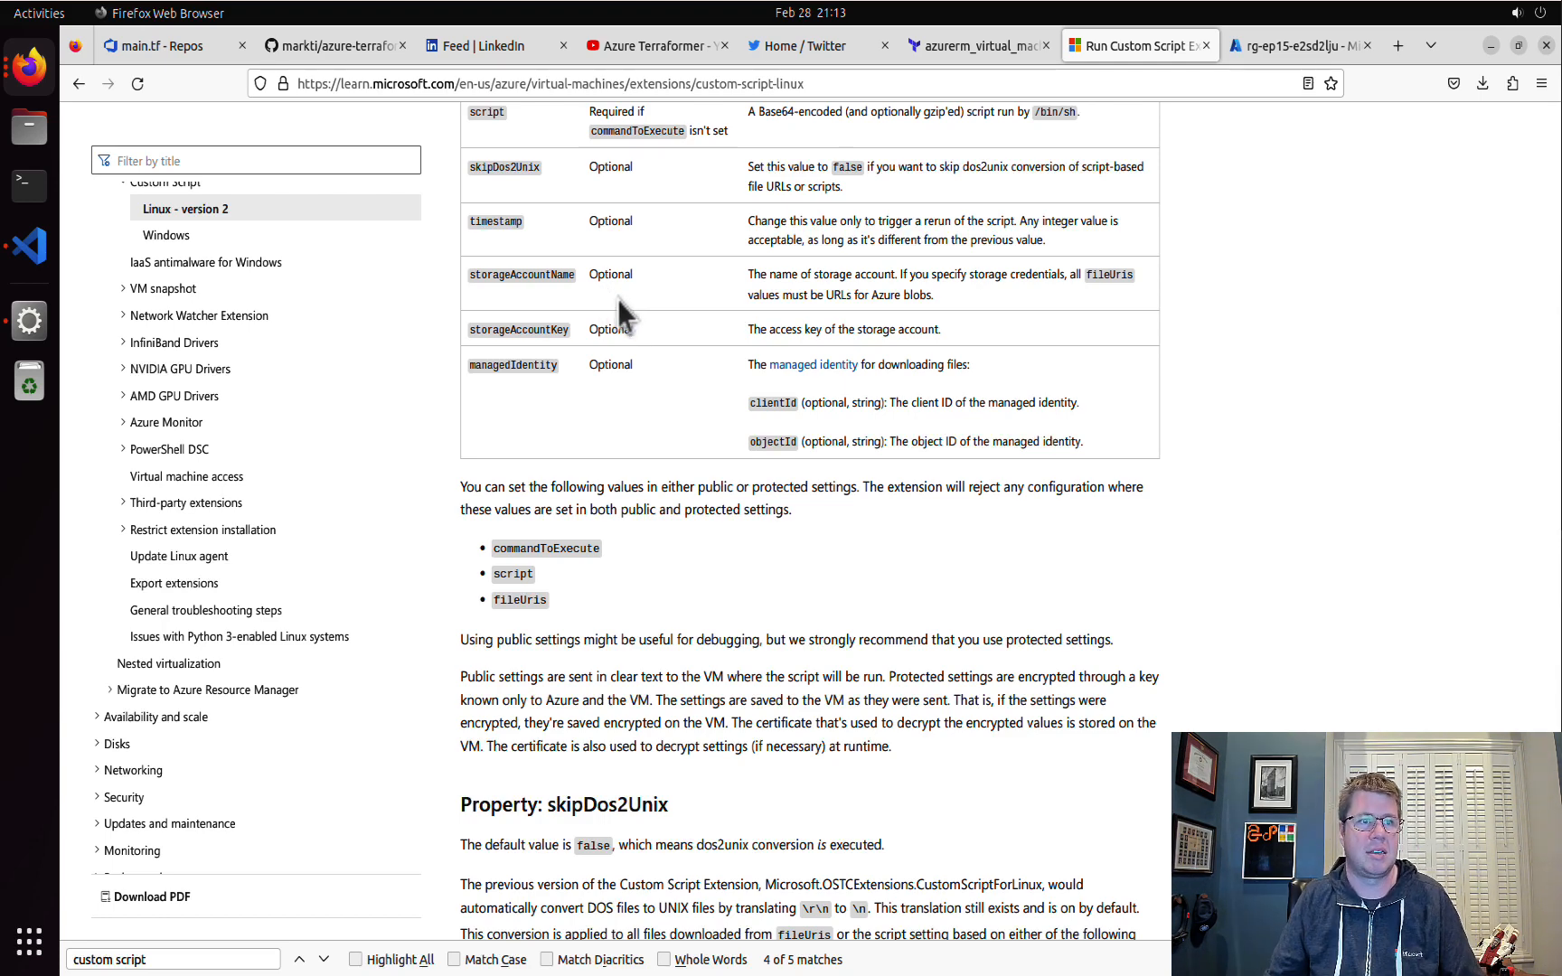
pyautogui.moveTo(891, 150)
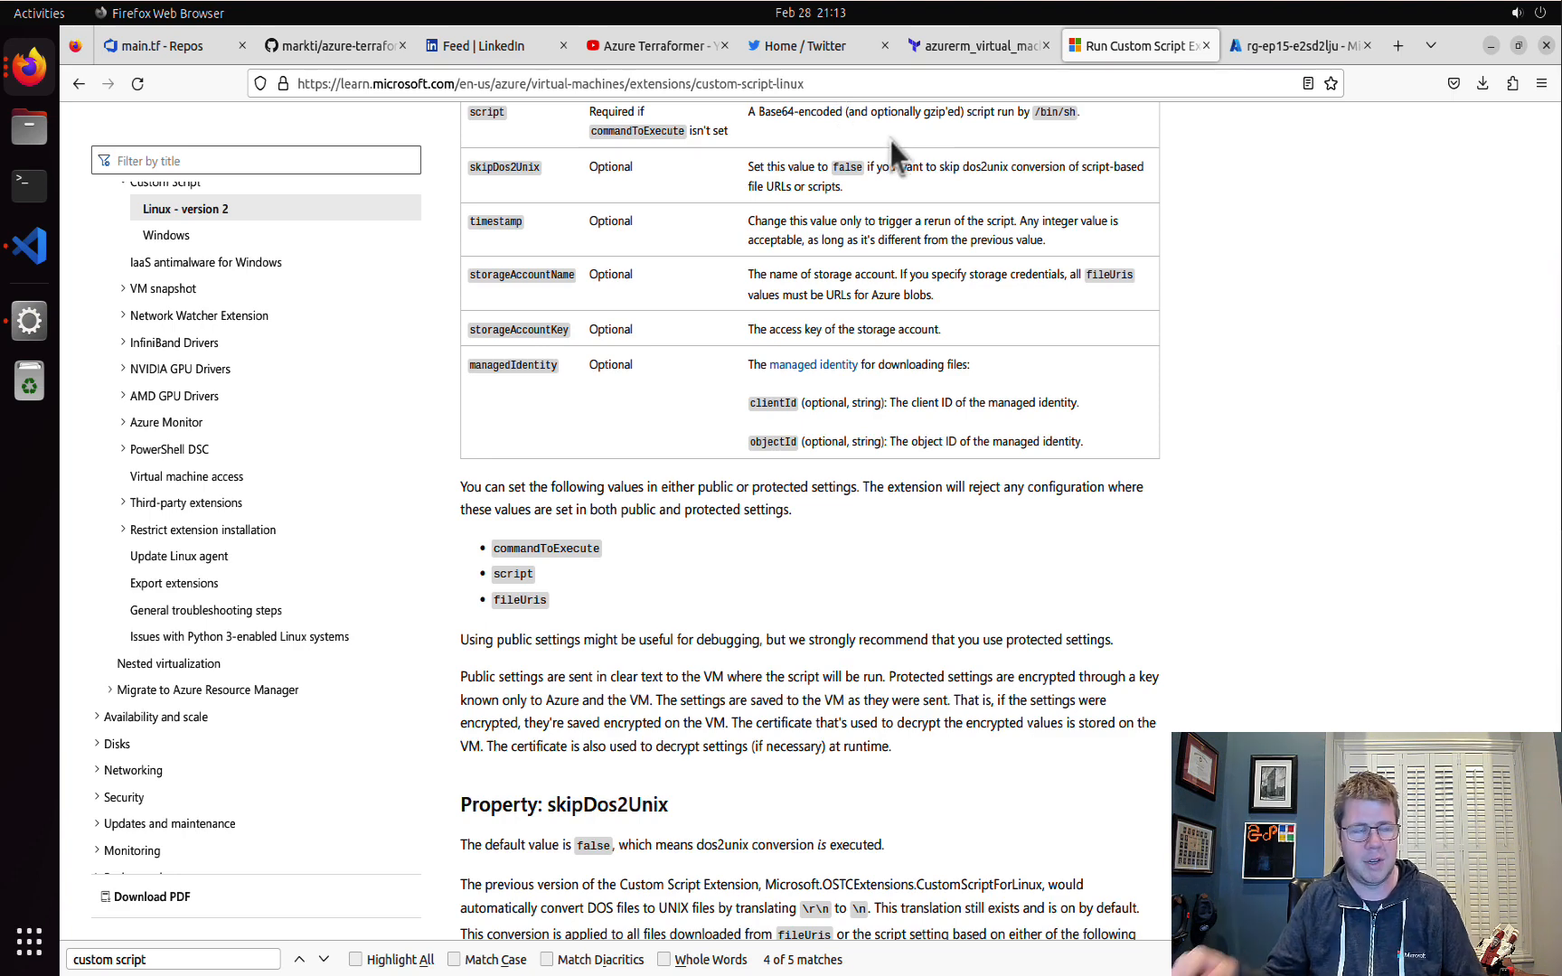
pyautogui.moveTo(929, 165)
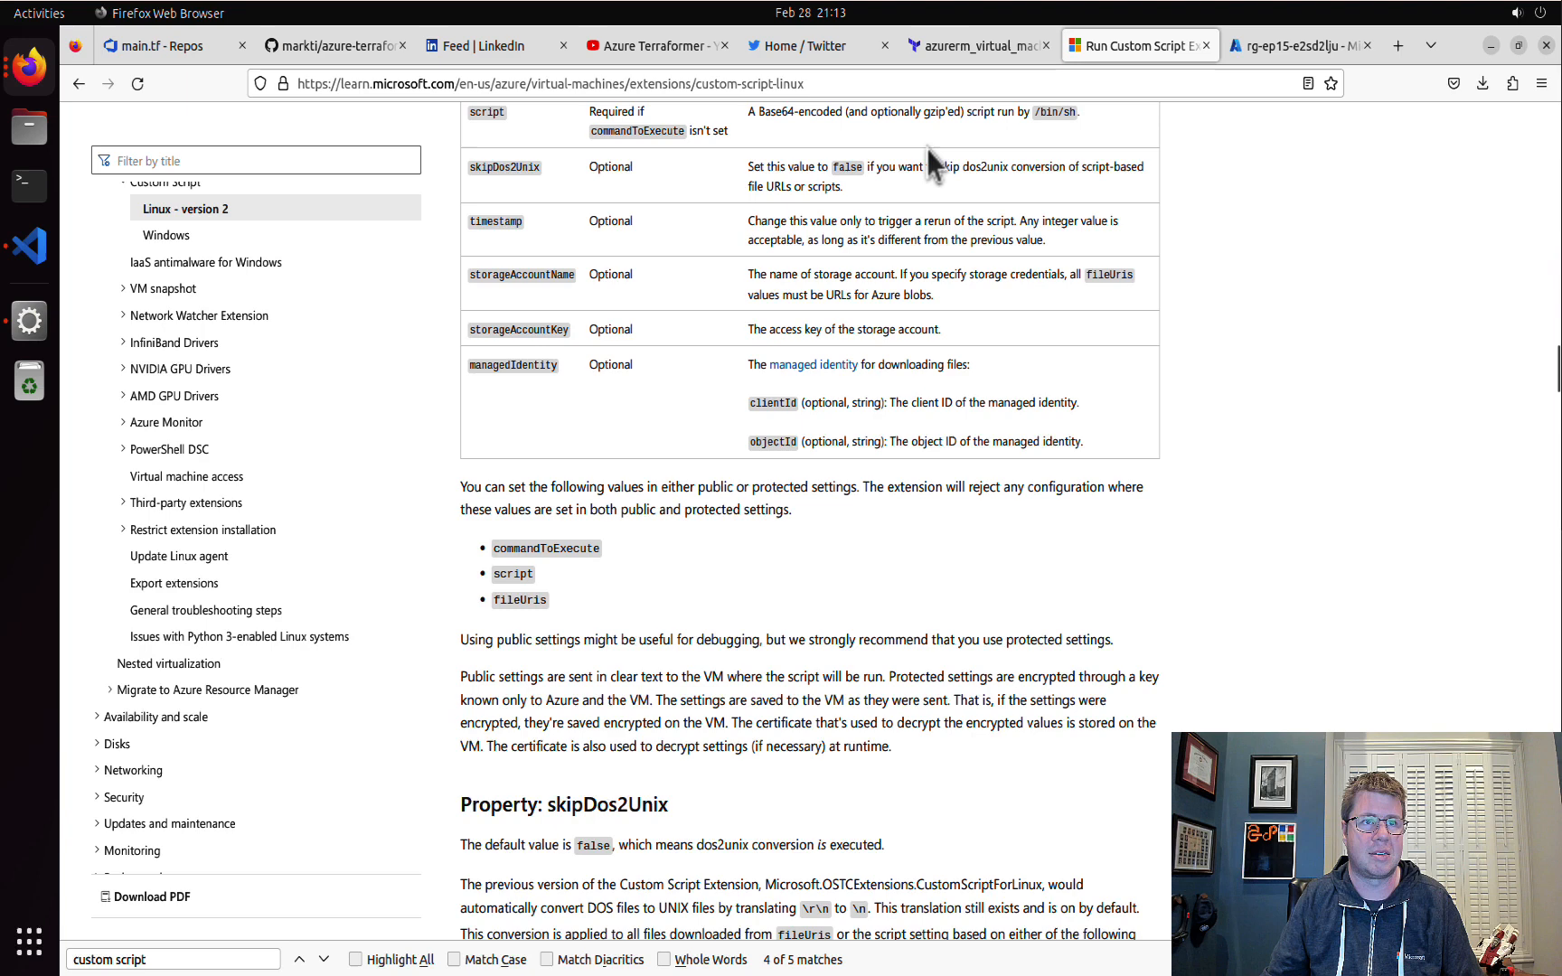
pyautogui.moveTo(976, 45)
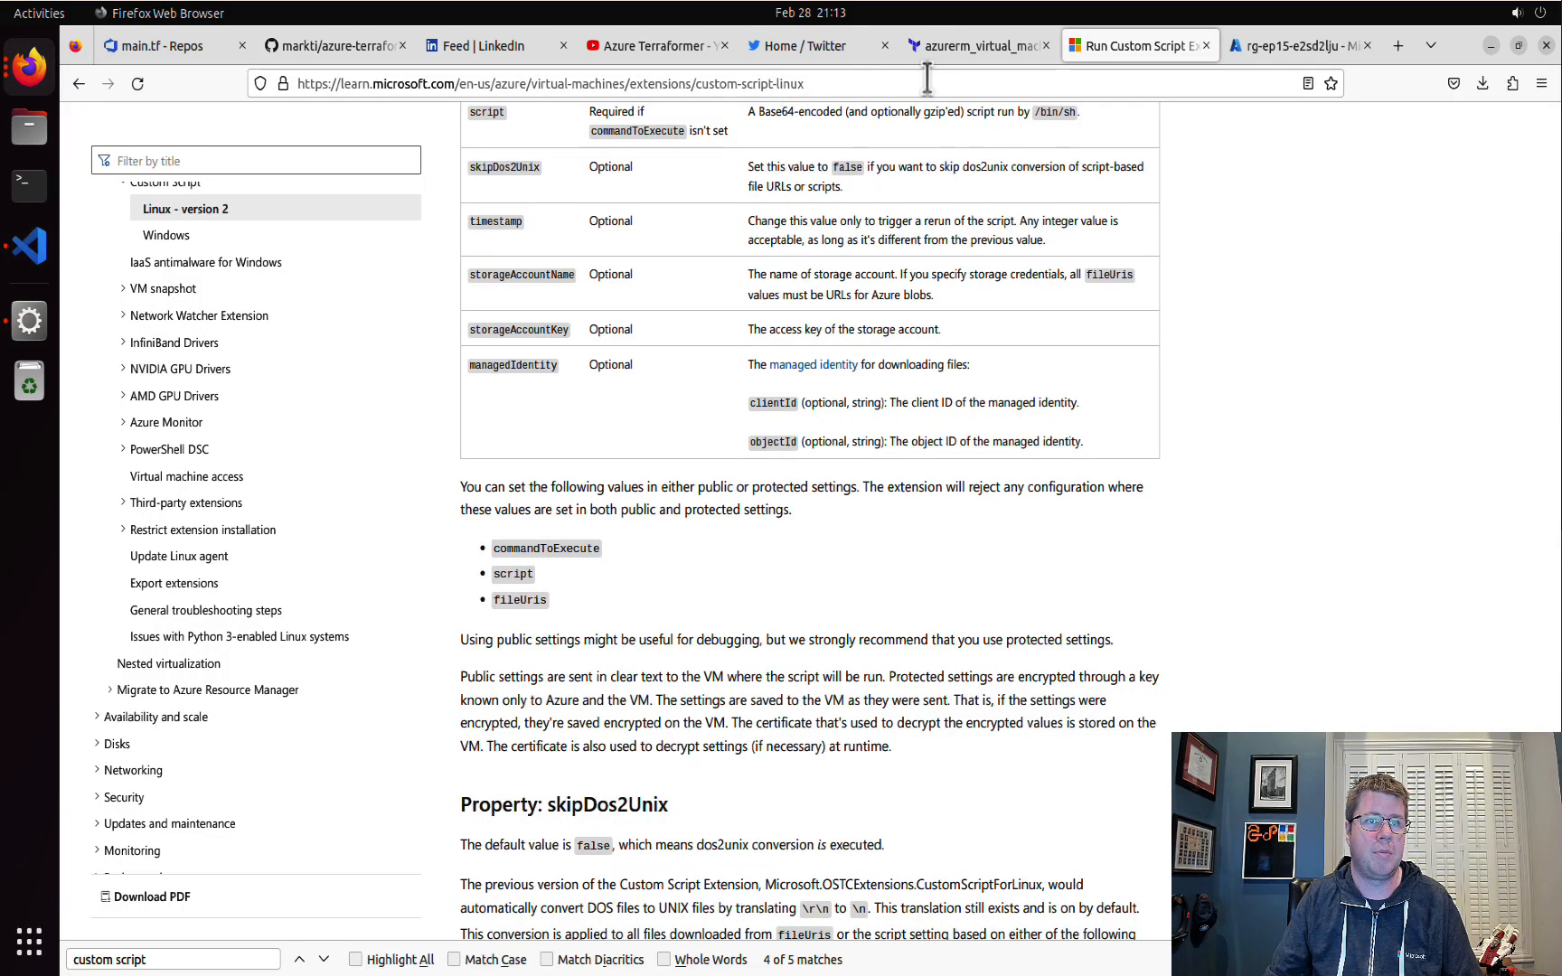
# - Copy the Terraform example CustomScript extension resource for pasting into vm.tf
pyautogui.click(971, 45)
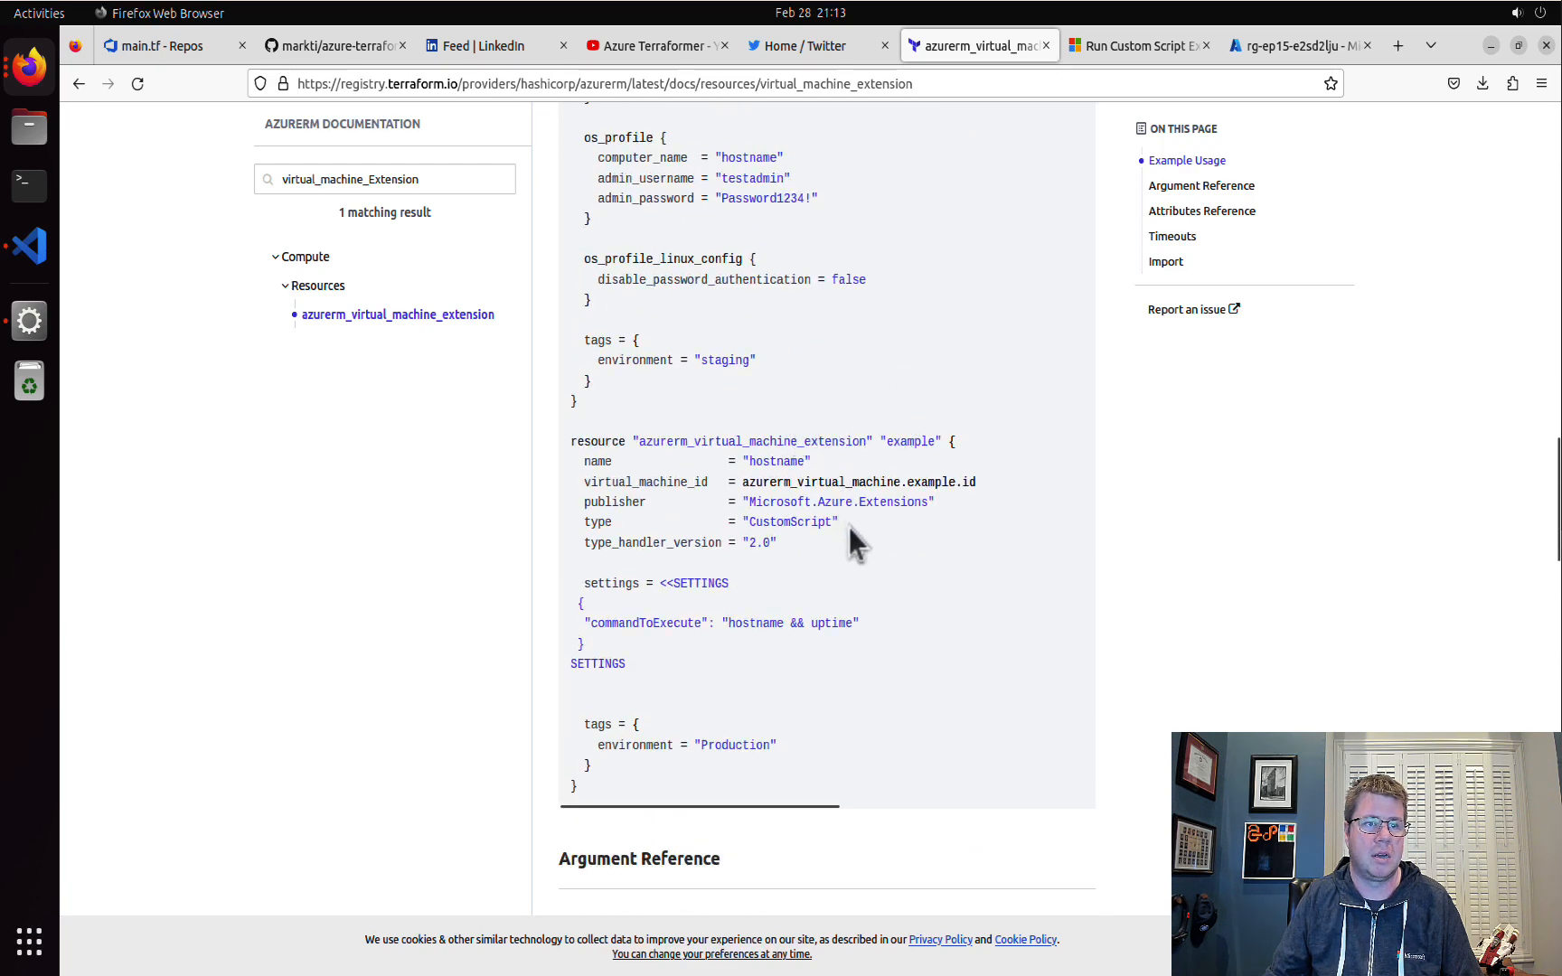
pyautogui.moveTo(607, 797)
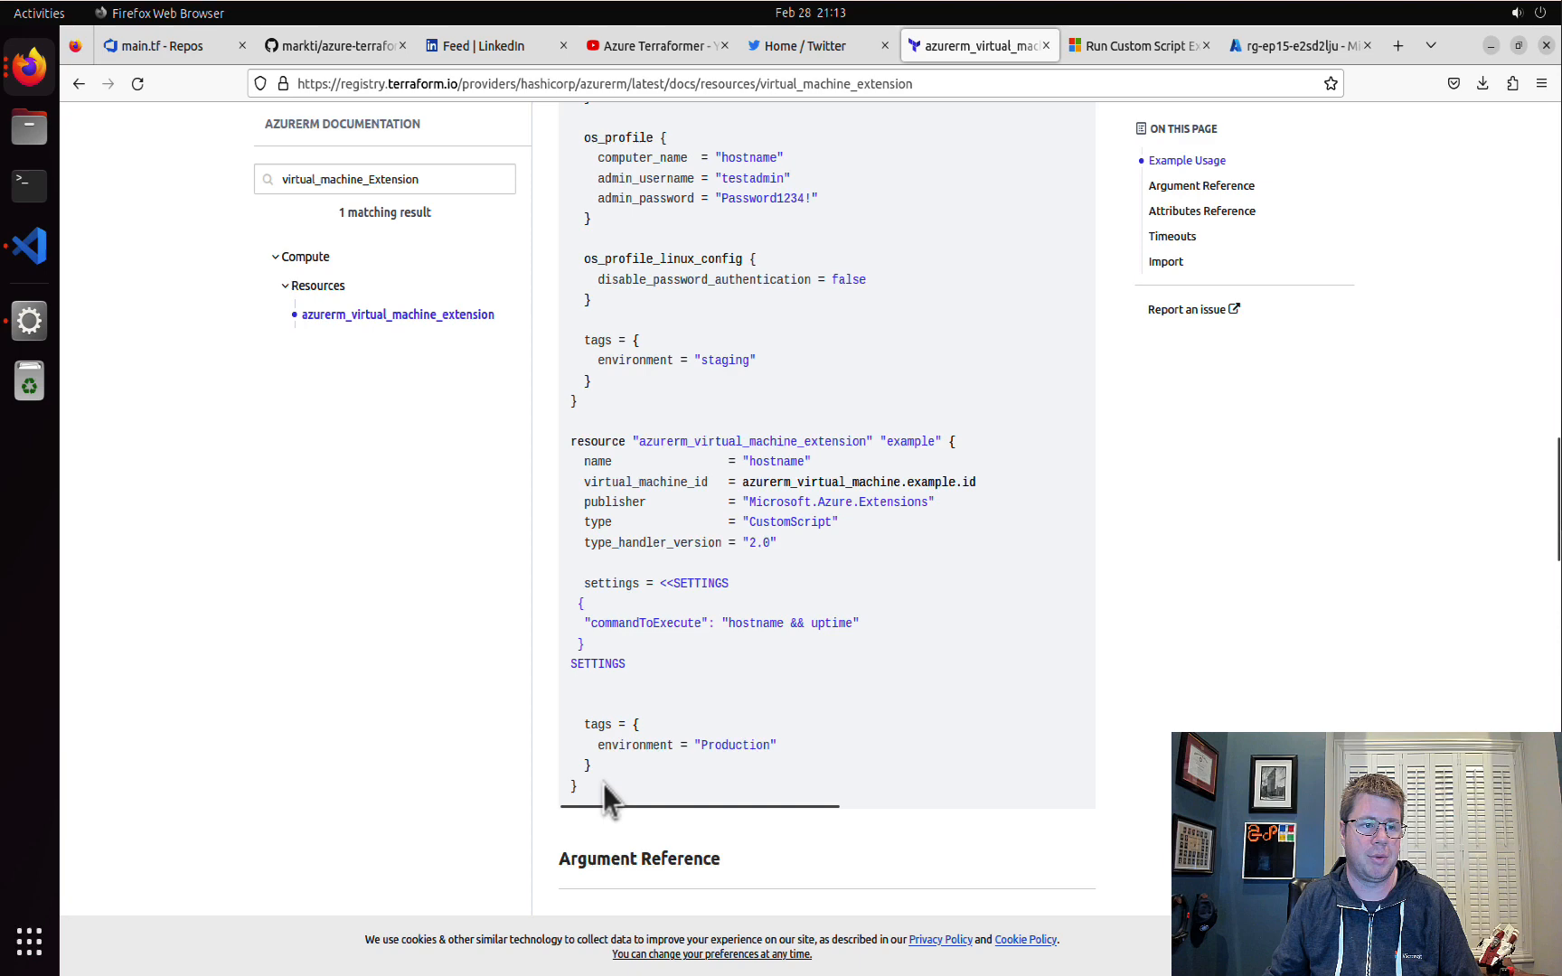
pyautogui.moveTo(569, 441); pyautogui.dragTo(578, 787)
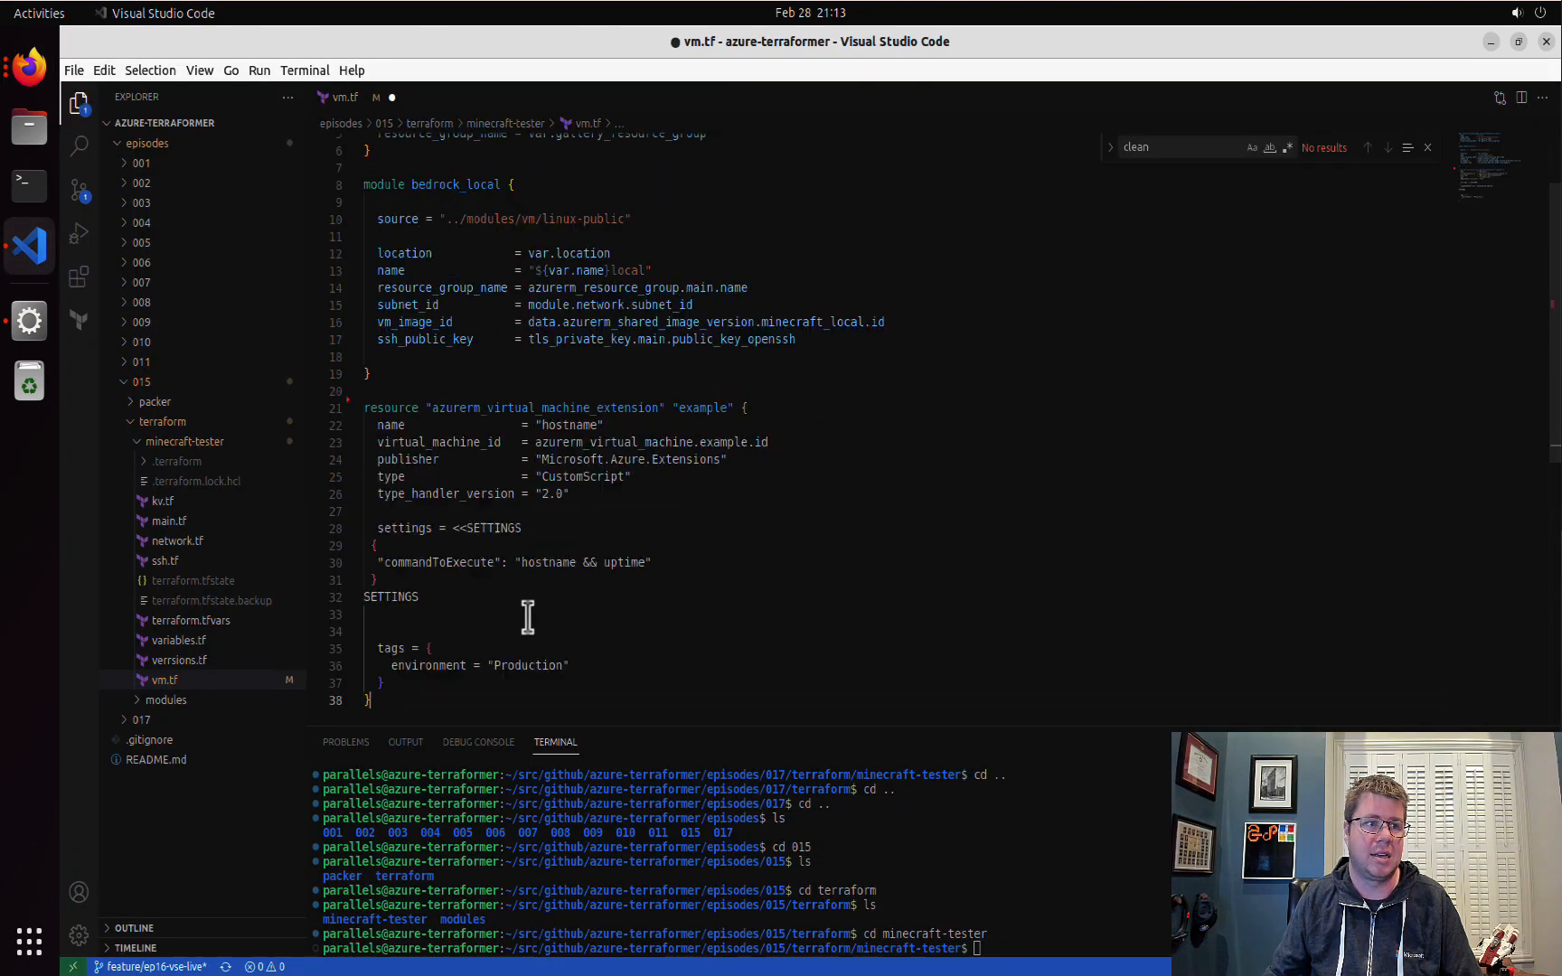
# - Rename the extension resource label to local_cse and its name to Minecraft-Final-Setup
pyautogui.doubleClick(701, 407)
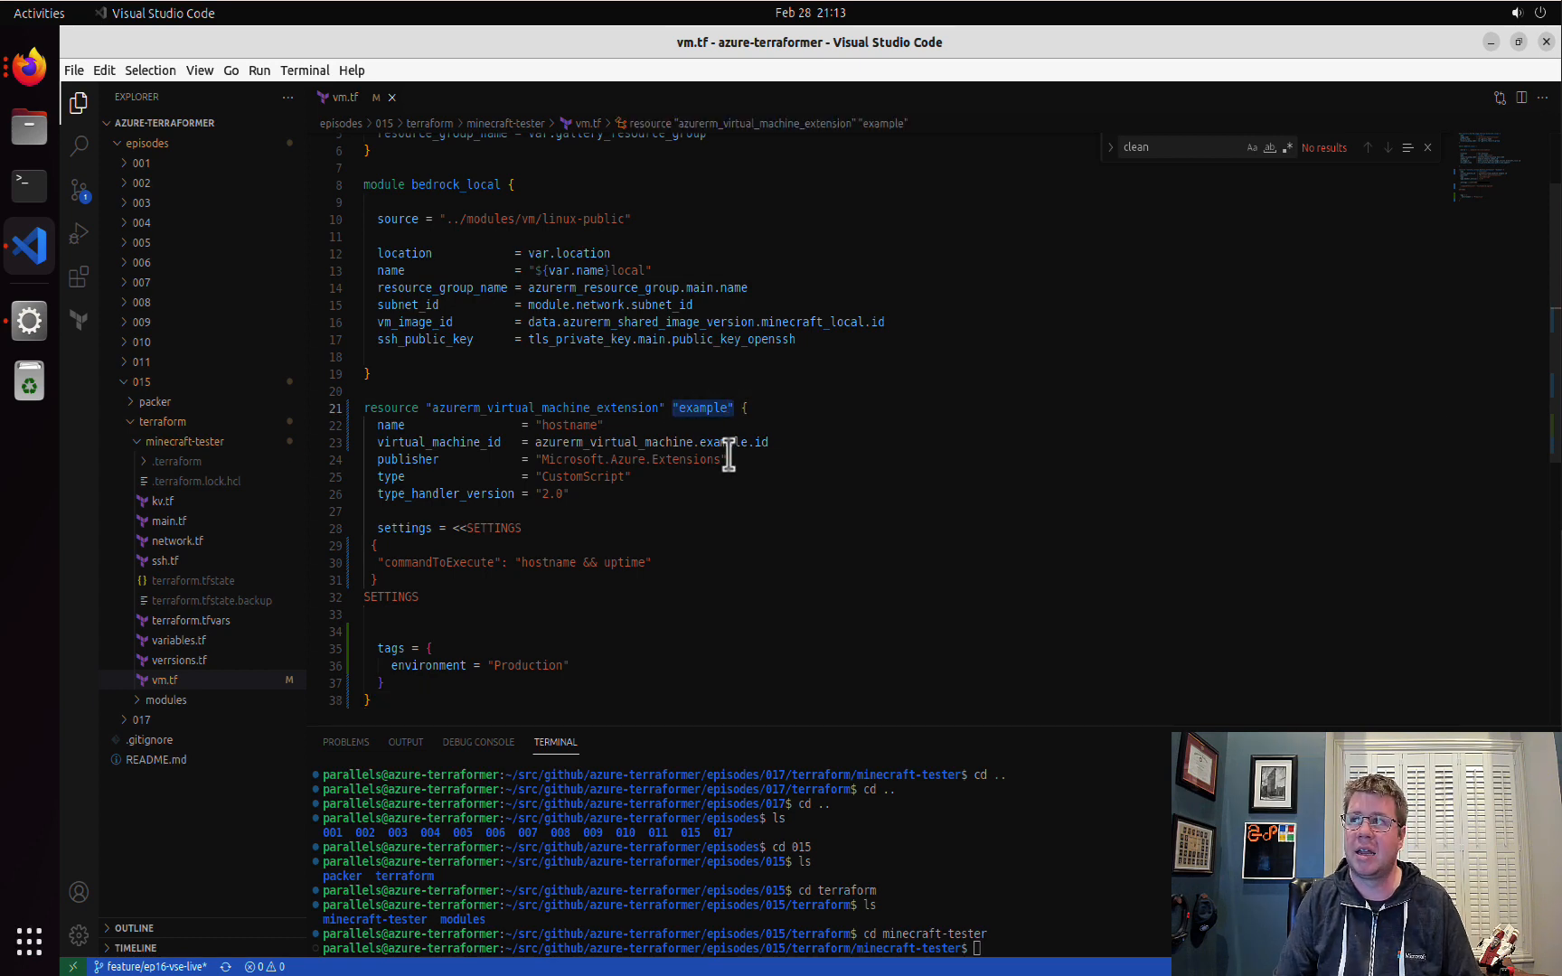
pyautogui.write('local_cse')
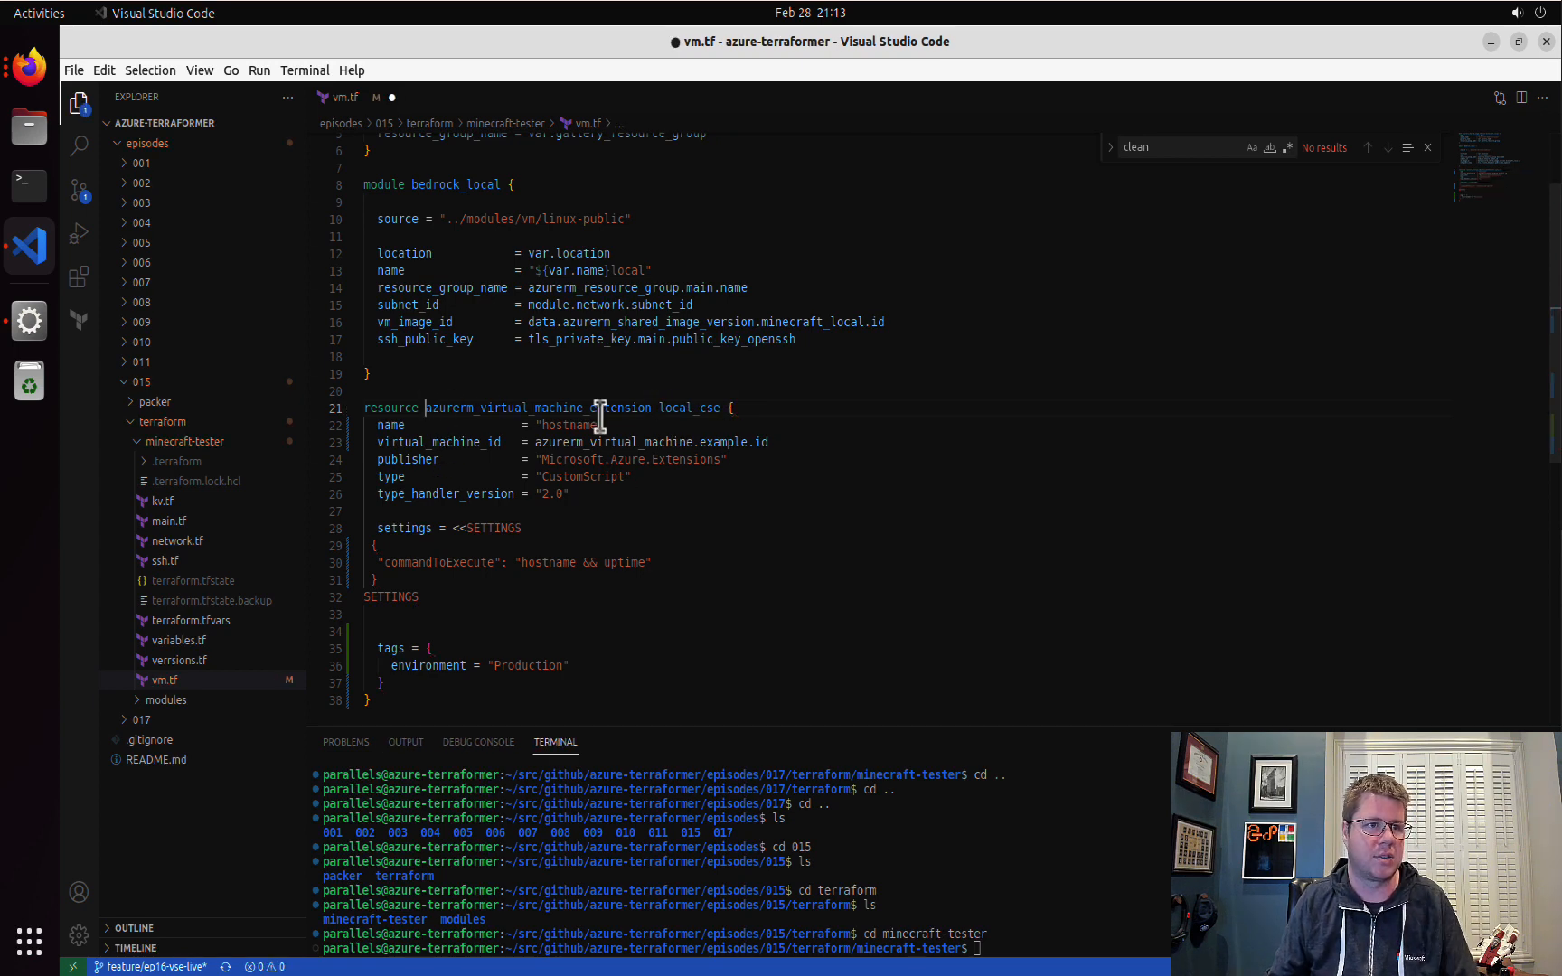
pyautogui.doubleClick(569, 425)
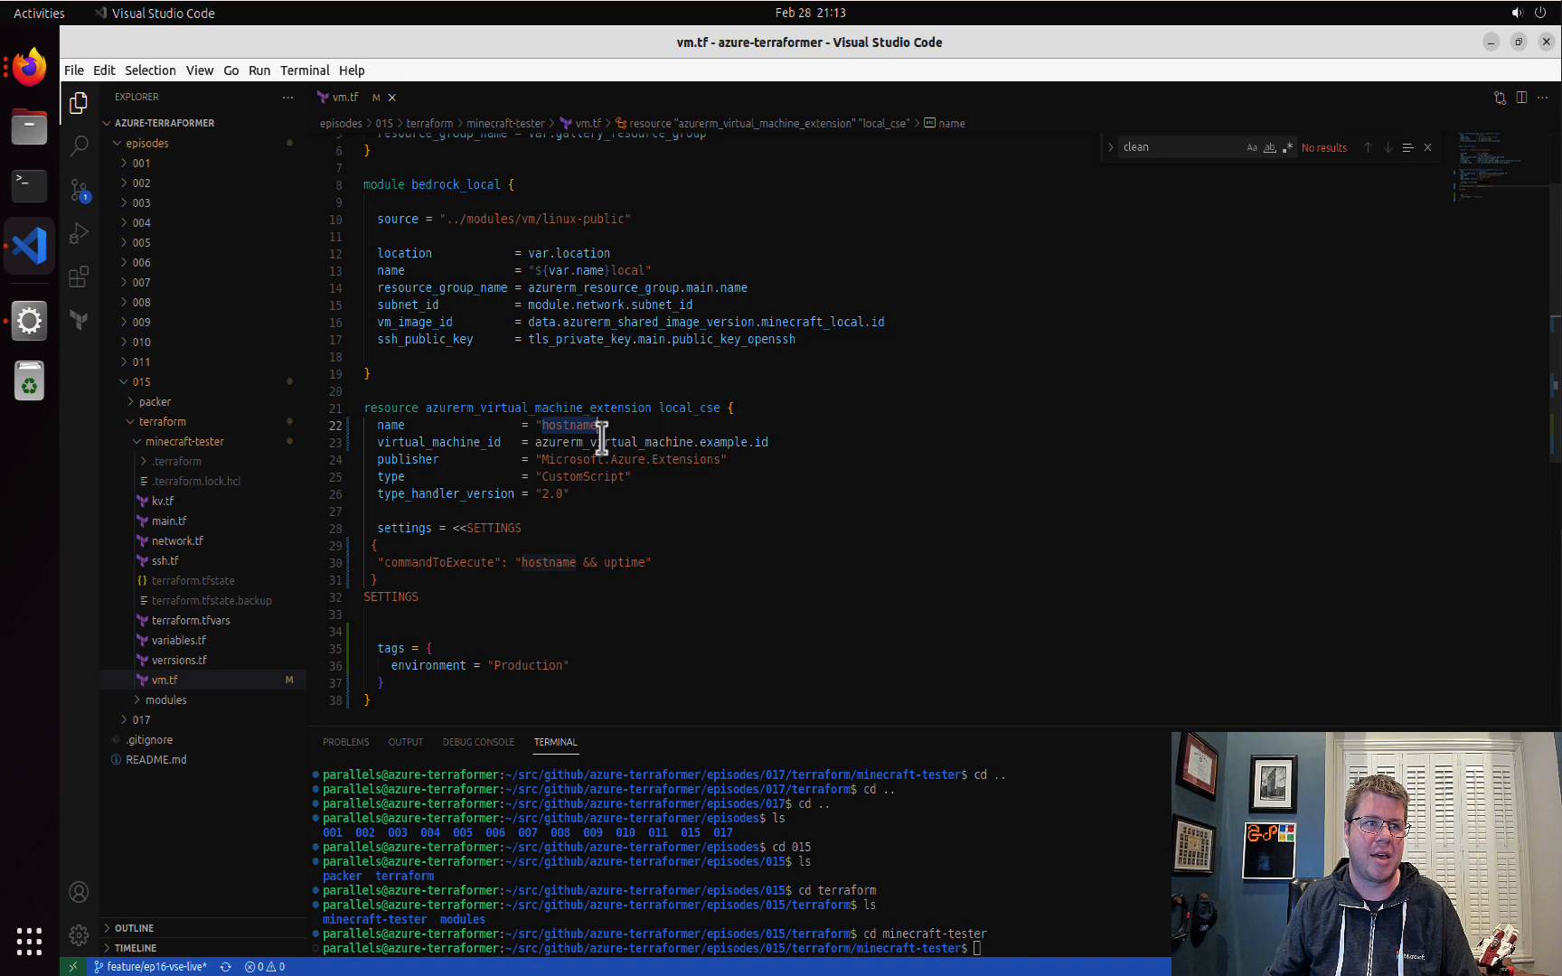
pyautogui.write('Minecraft-Final')
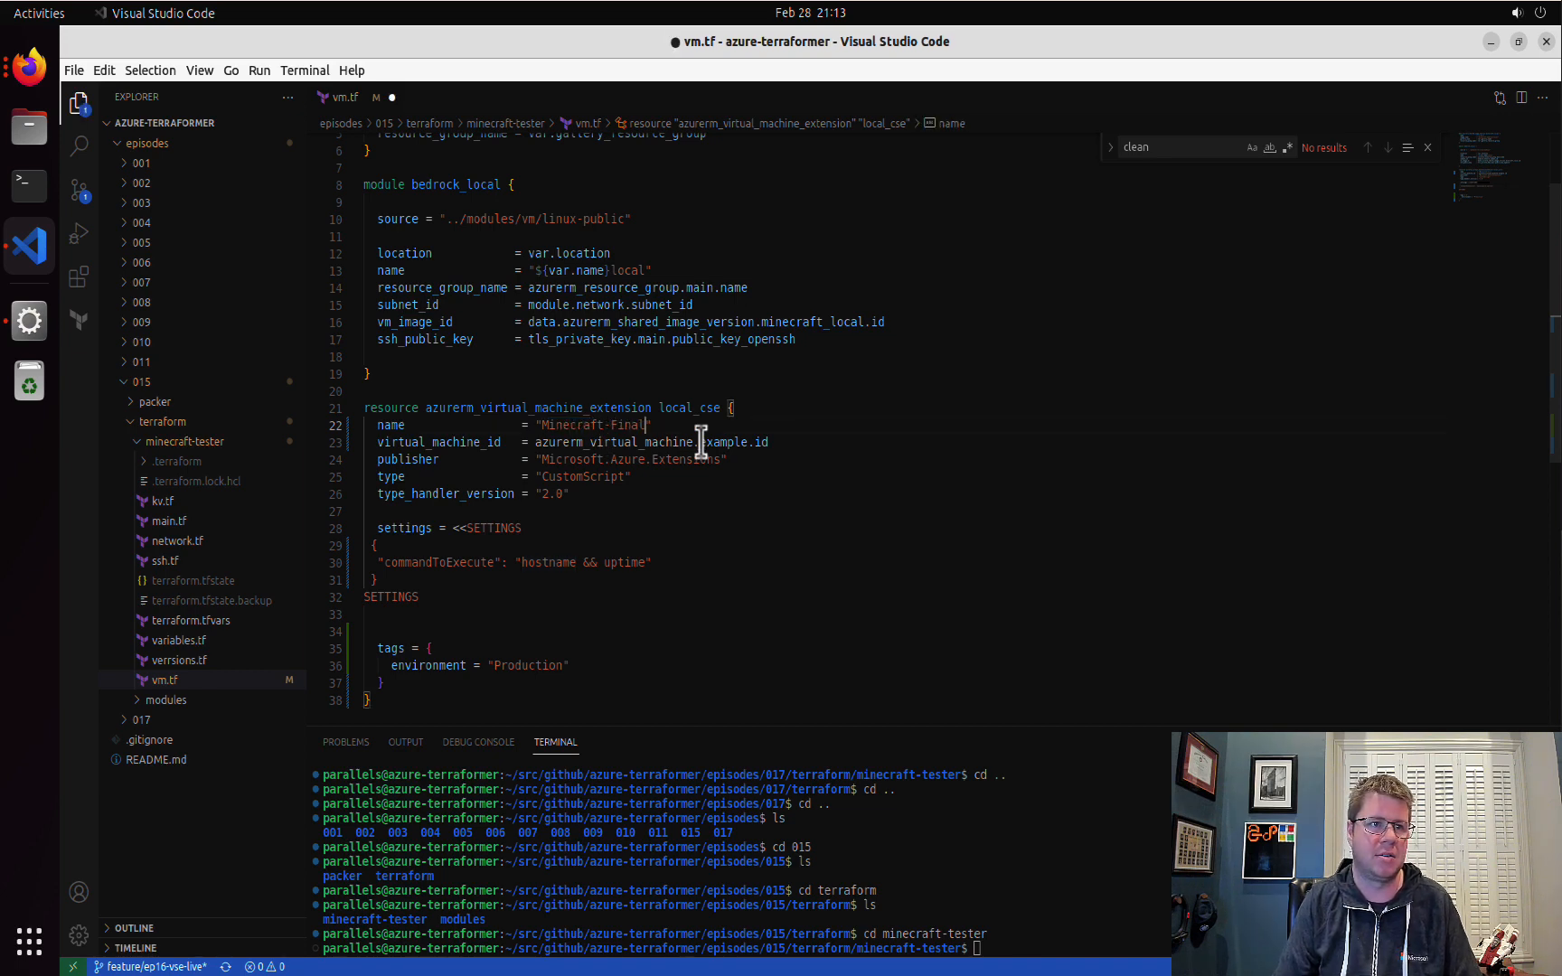
pyautogui.write('-Setup')
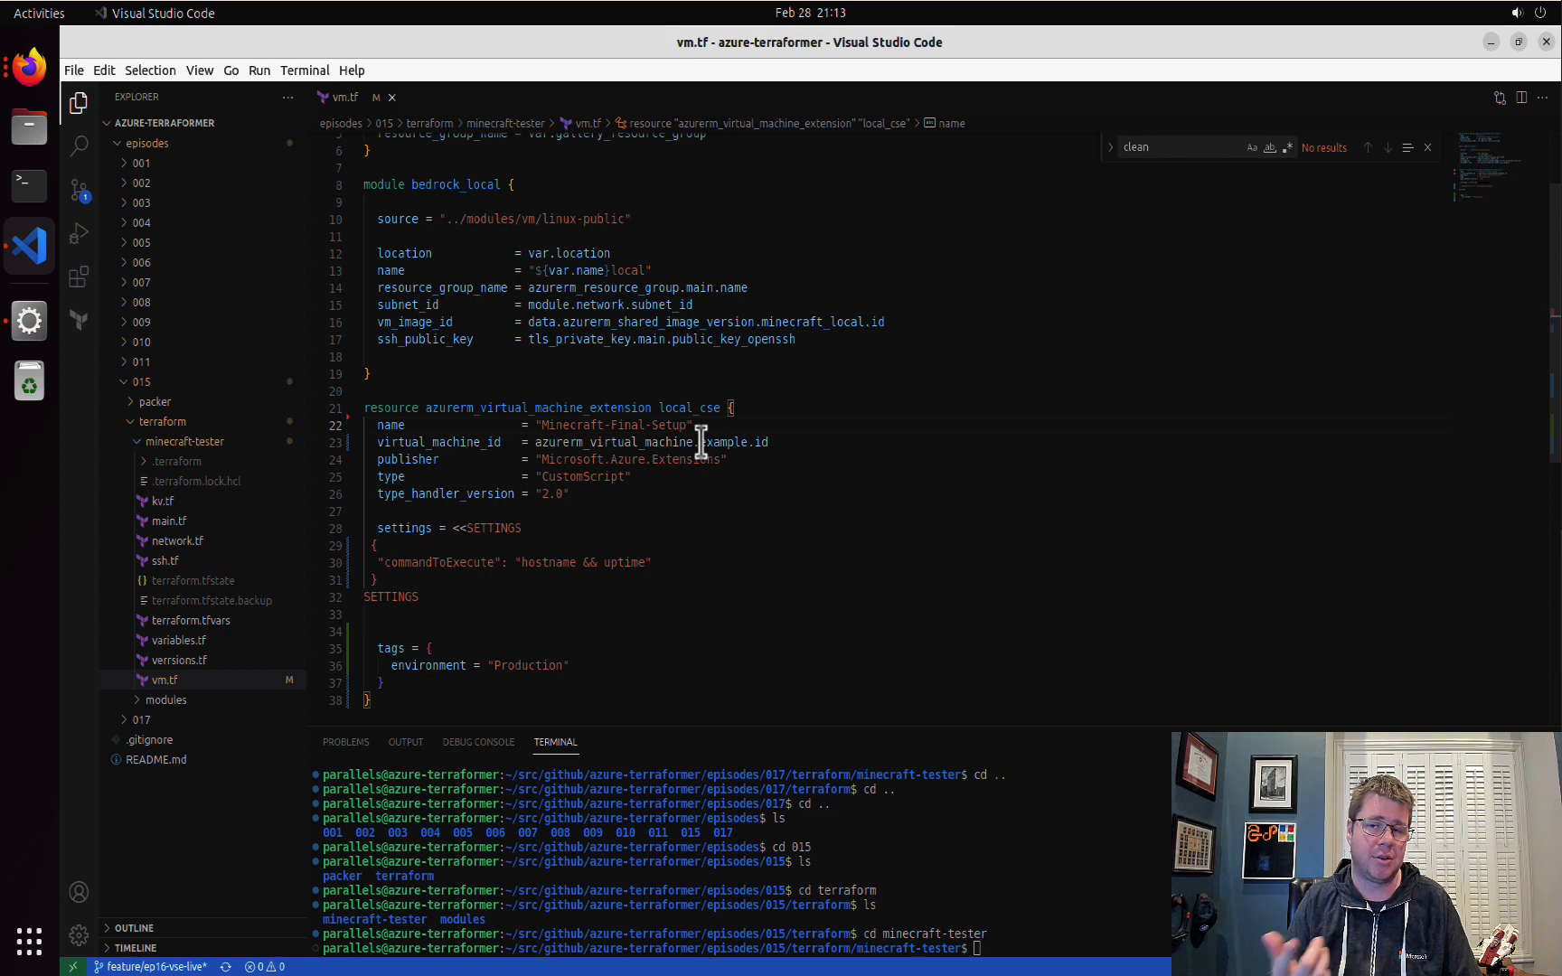
pyautogui.moveTo(575, 470)
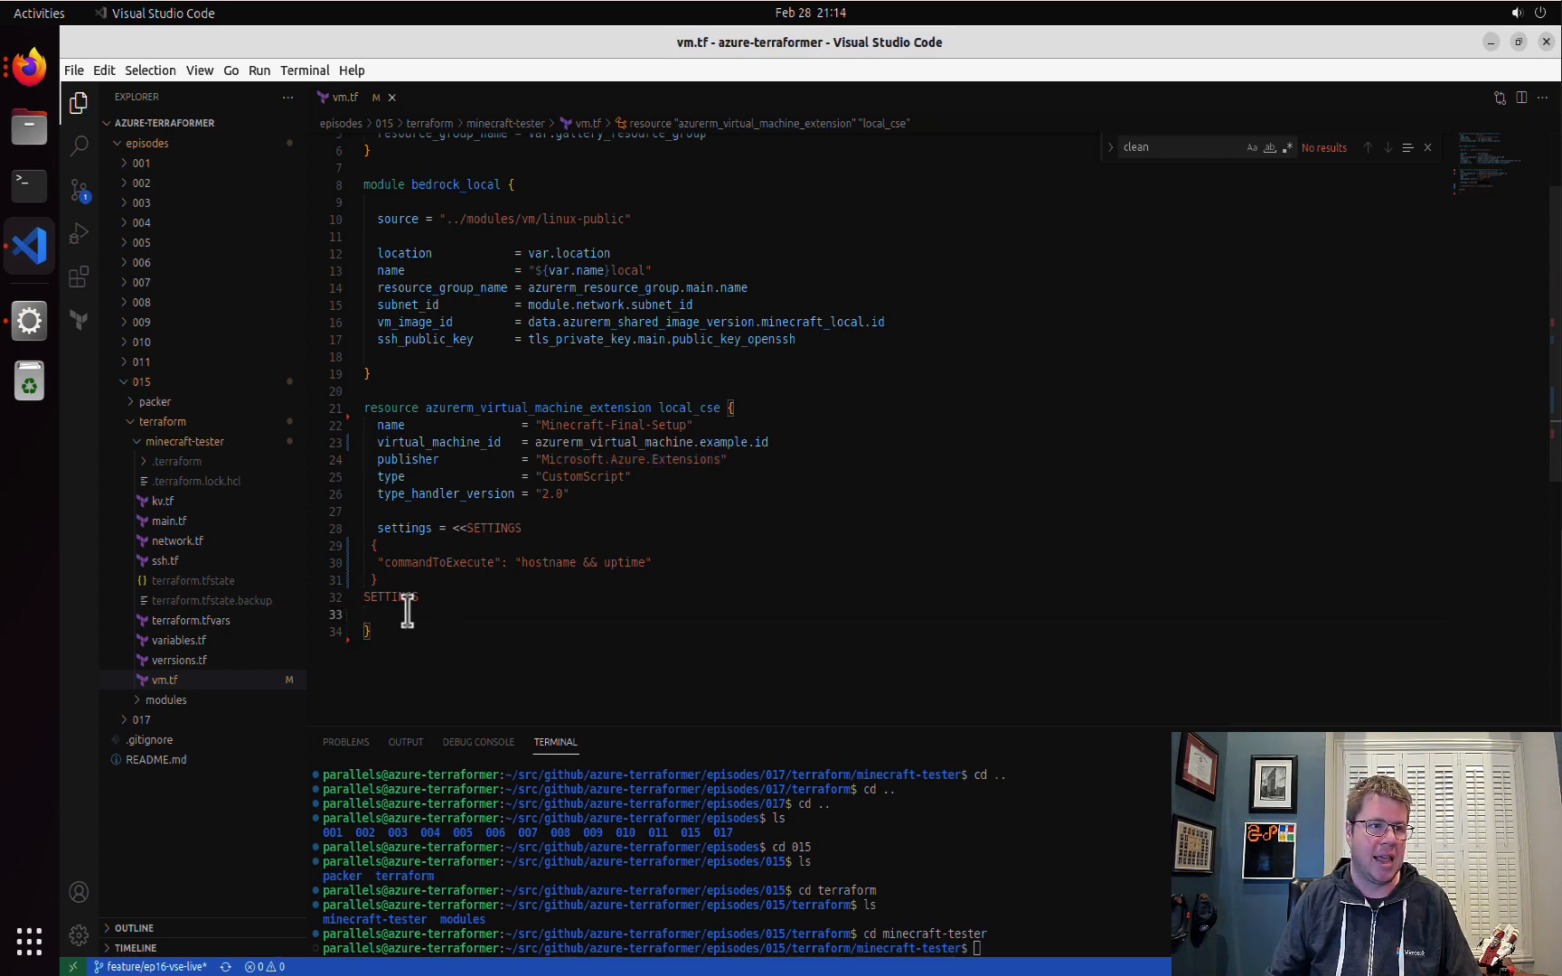
# - Examine the SETTINGS heredoc block holding commandToExecute
pyautogui.moveTo(477, 528); pyautogui.dragTo(408, 597)
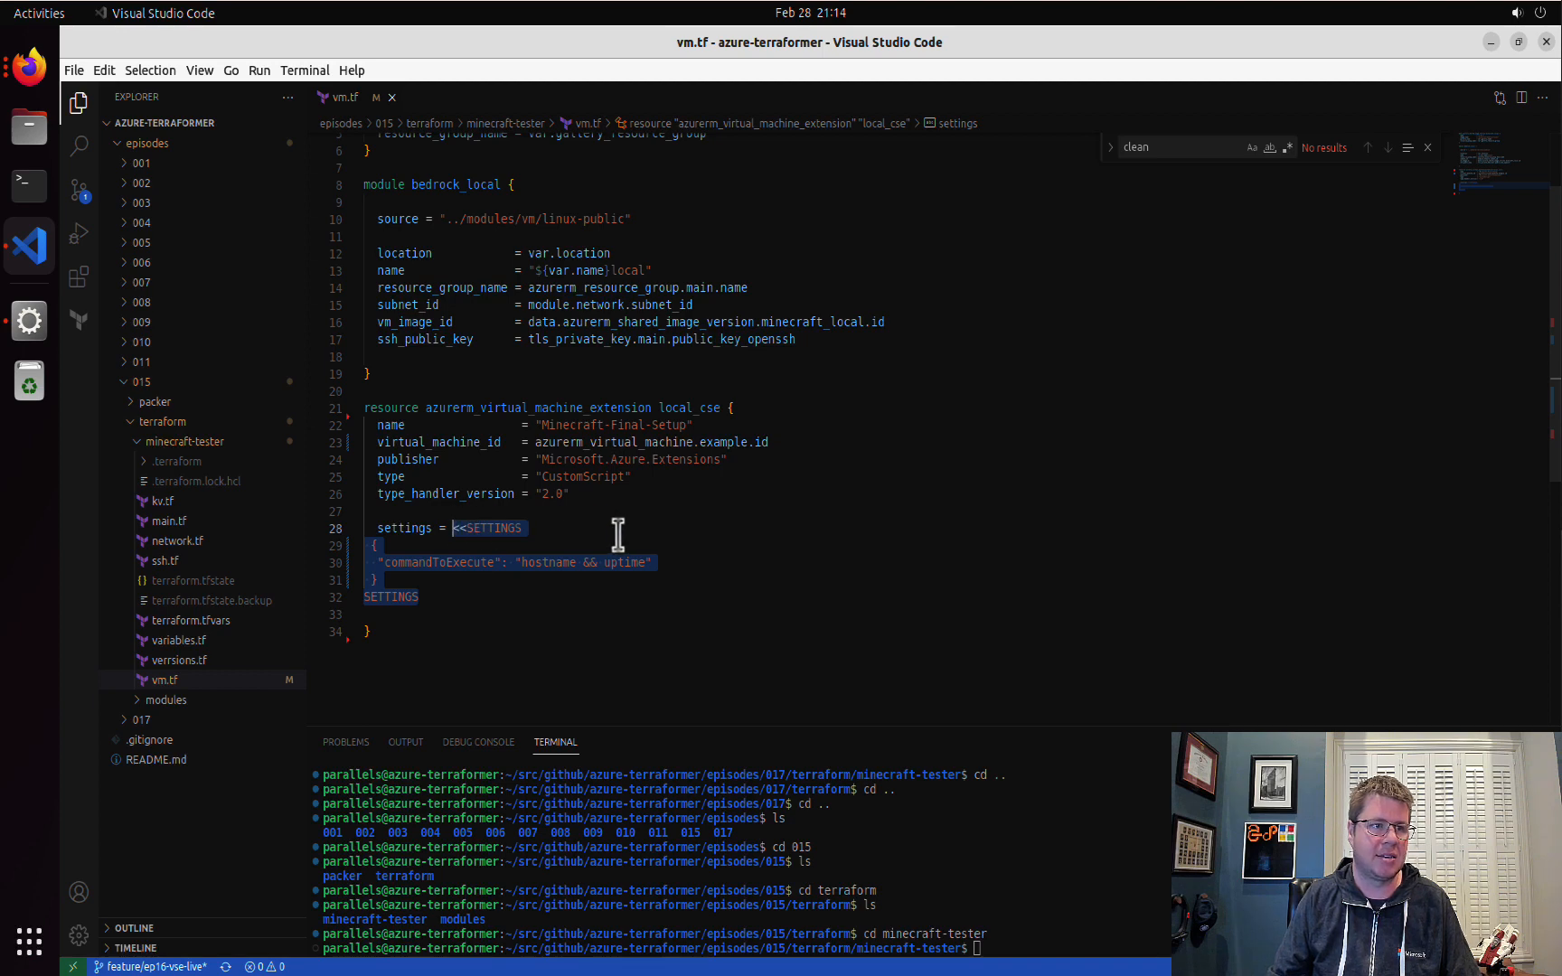
pyautogui.click(419, 597)
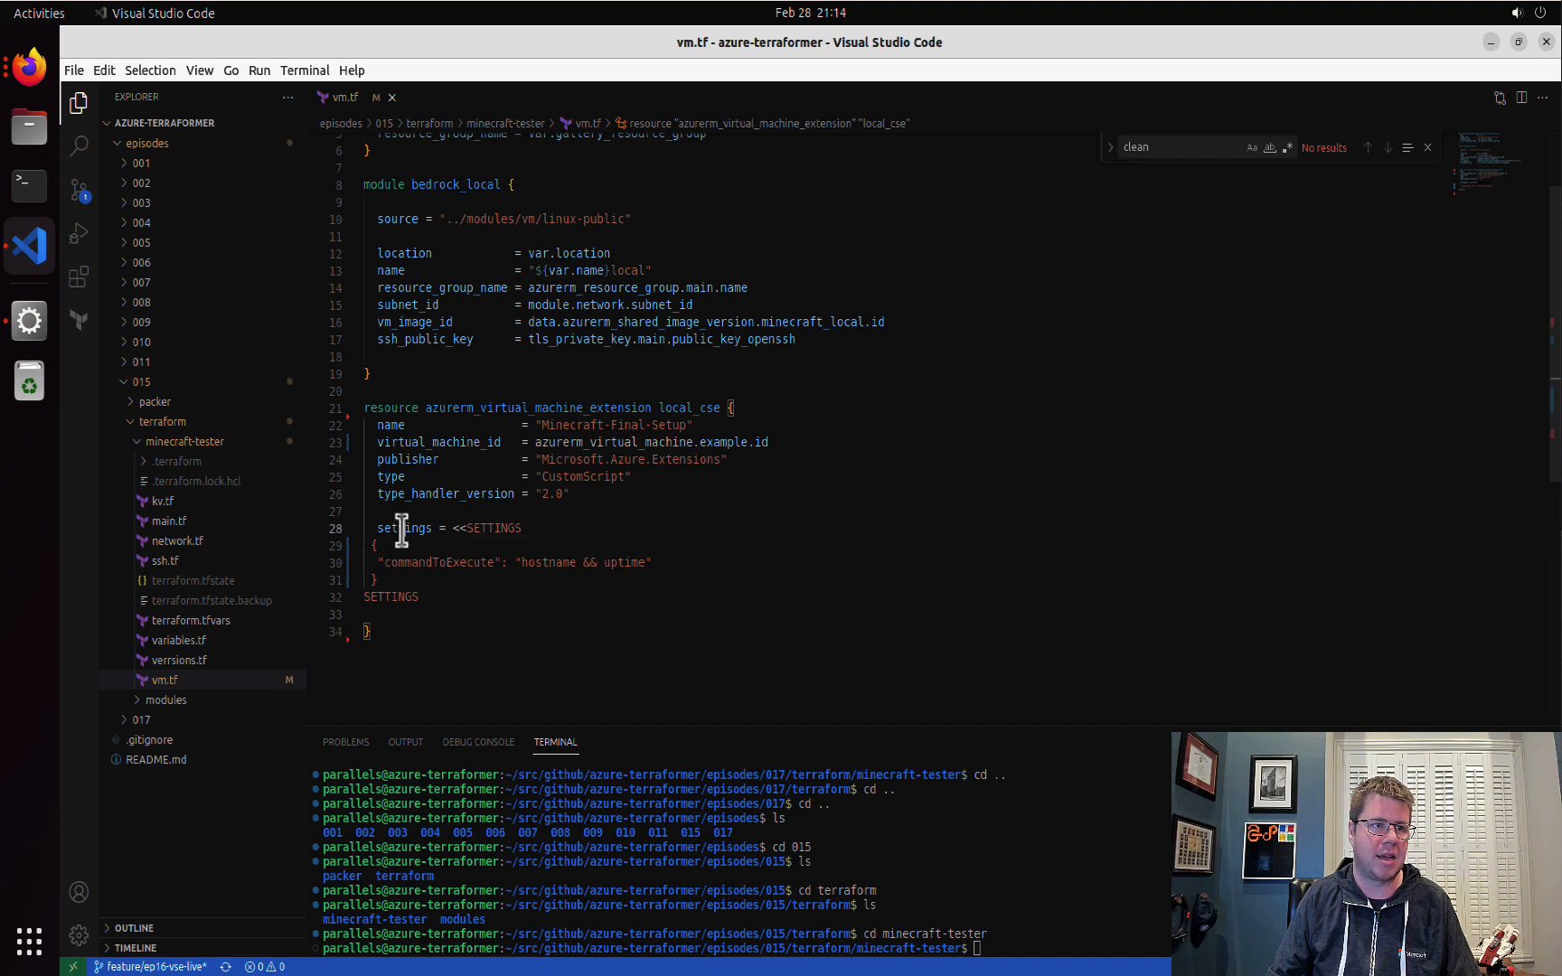
pyautogui.doubleClick(405, 527)
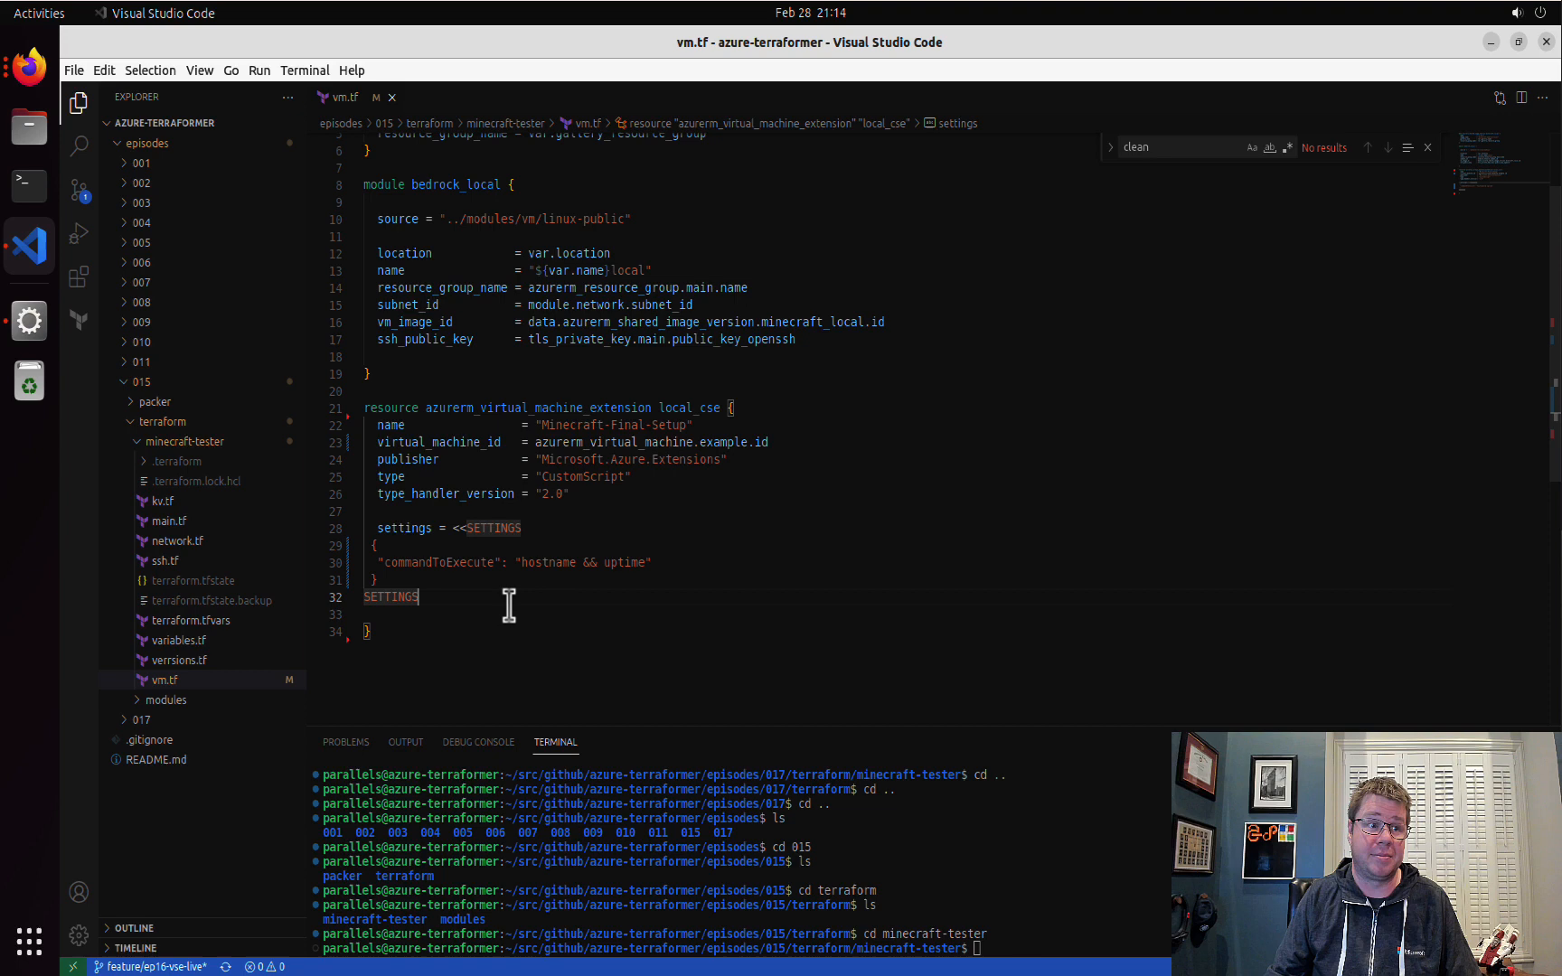
pyautogui.moveTo(708, 562)
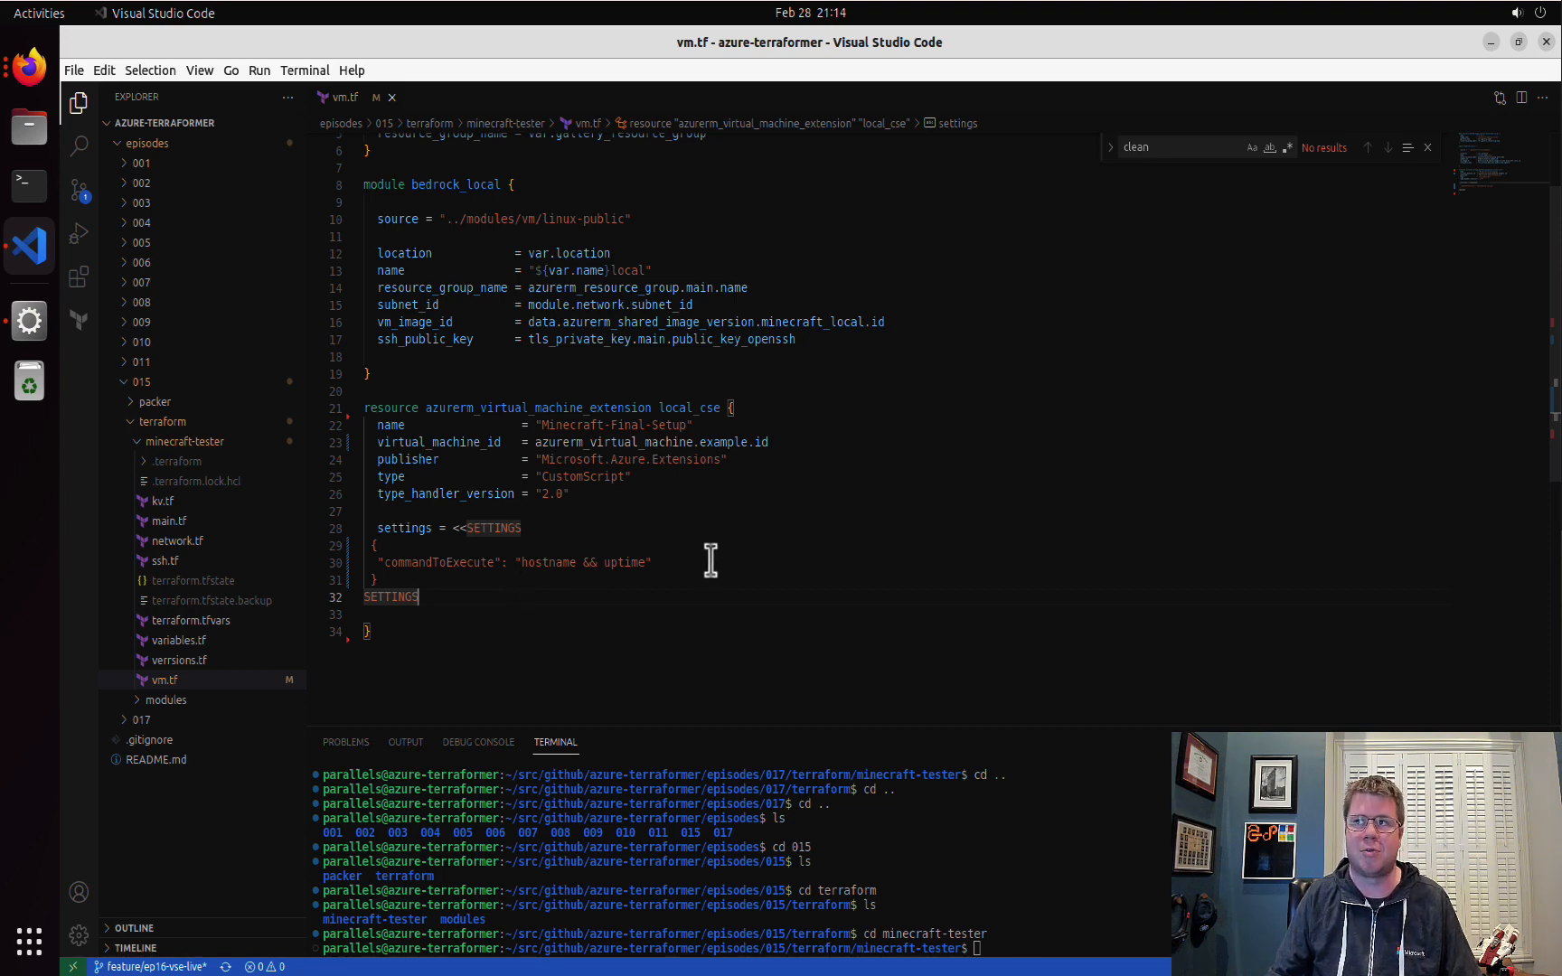
pyautogui.moveTo(647, 562)
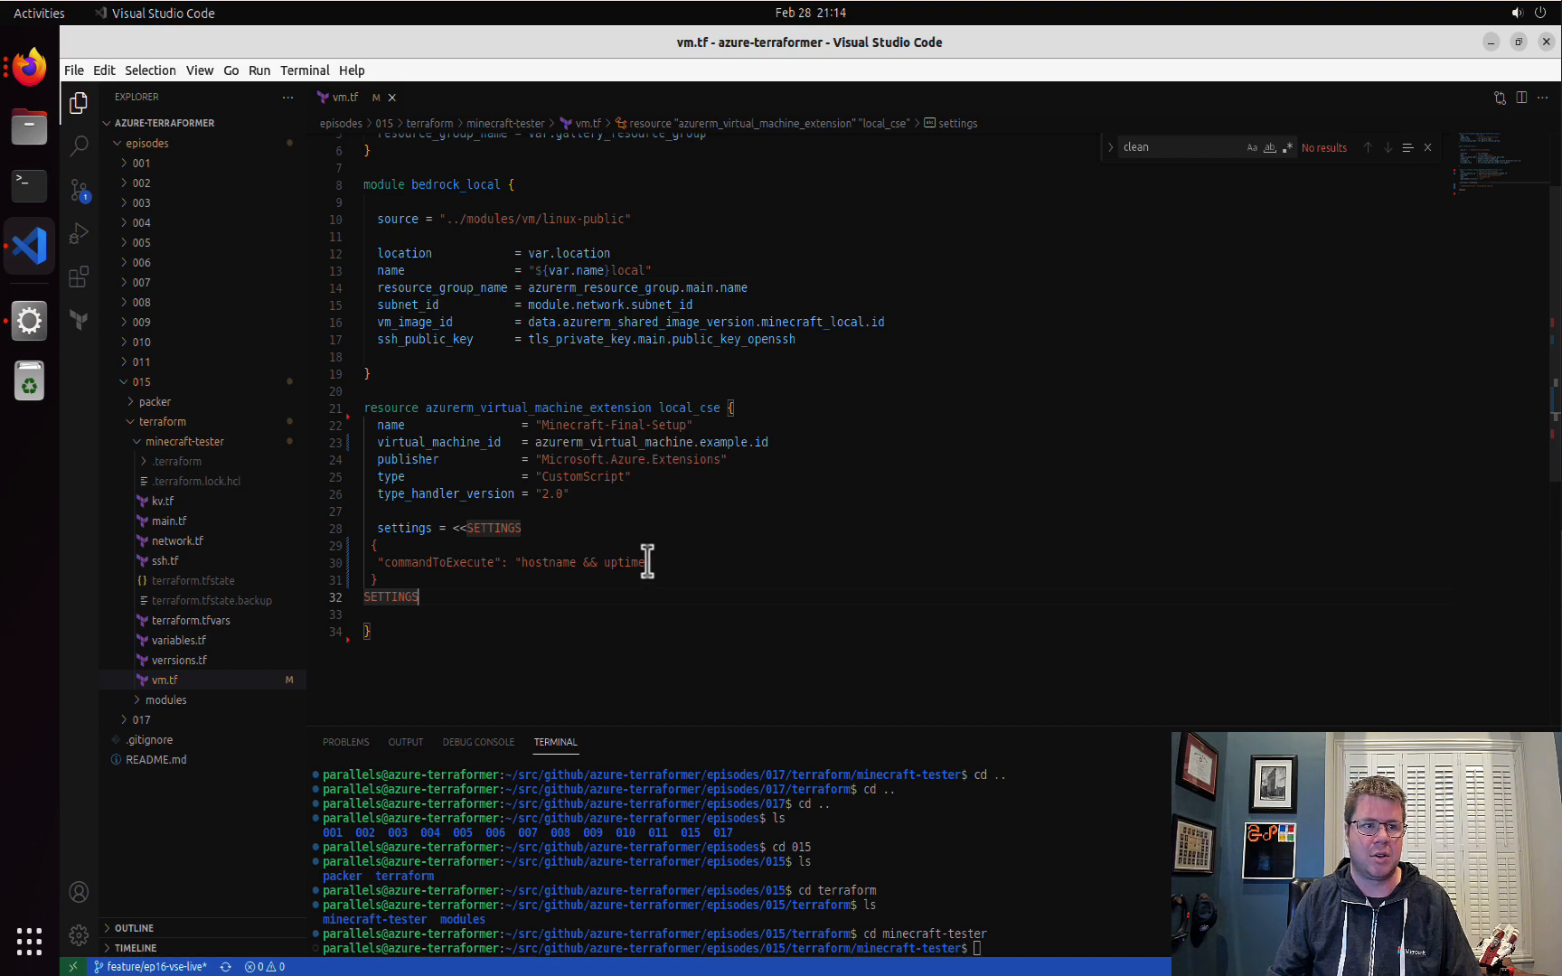
# - Replace the hostname && uptime command with systemctl enable mcbedrock
pyautogui.moveTo(521, 562); pyautogui.dragTo(649, 563)
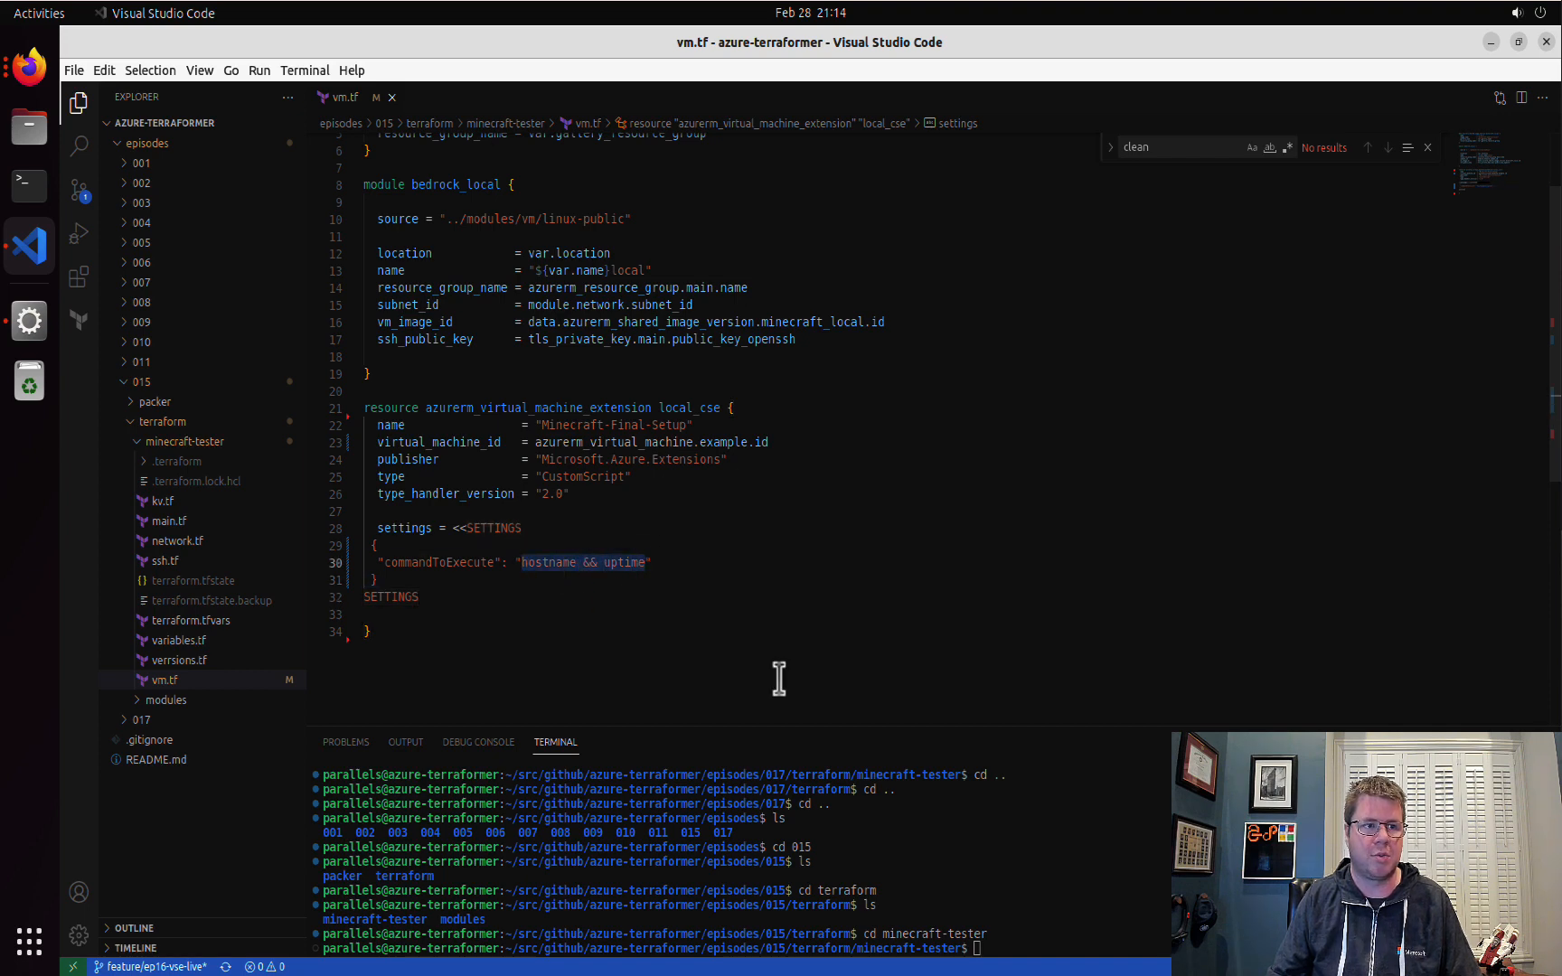
pyautogui.write('systemctl enabl')
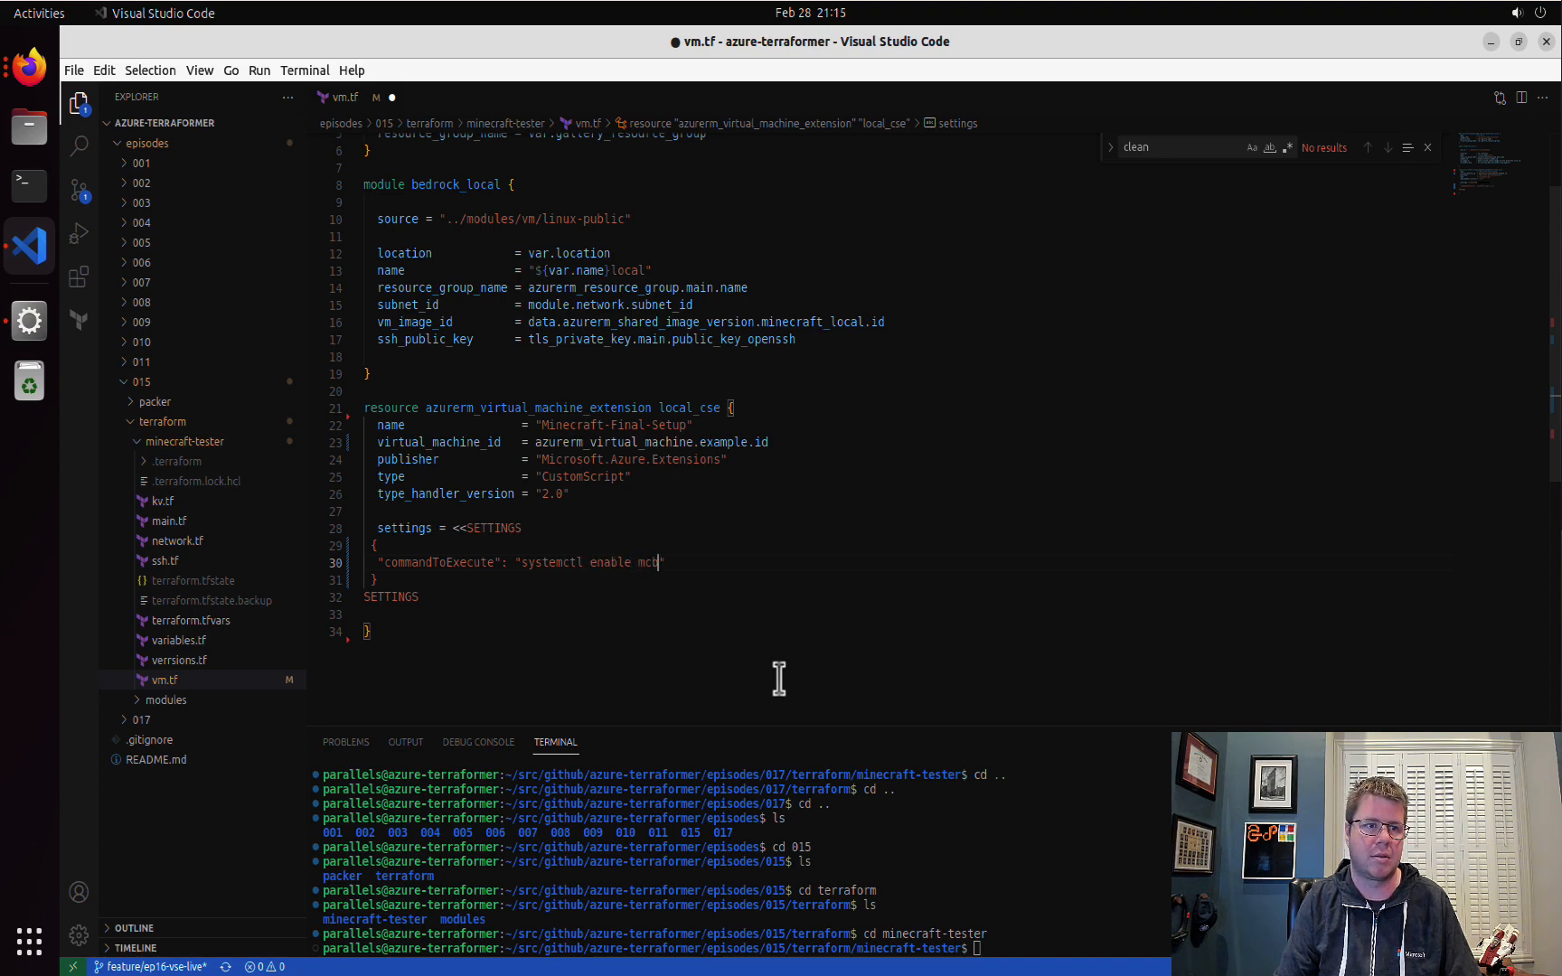
pyautogui.write('bedrock')
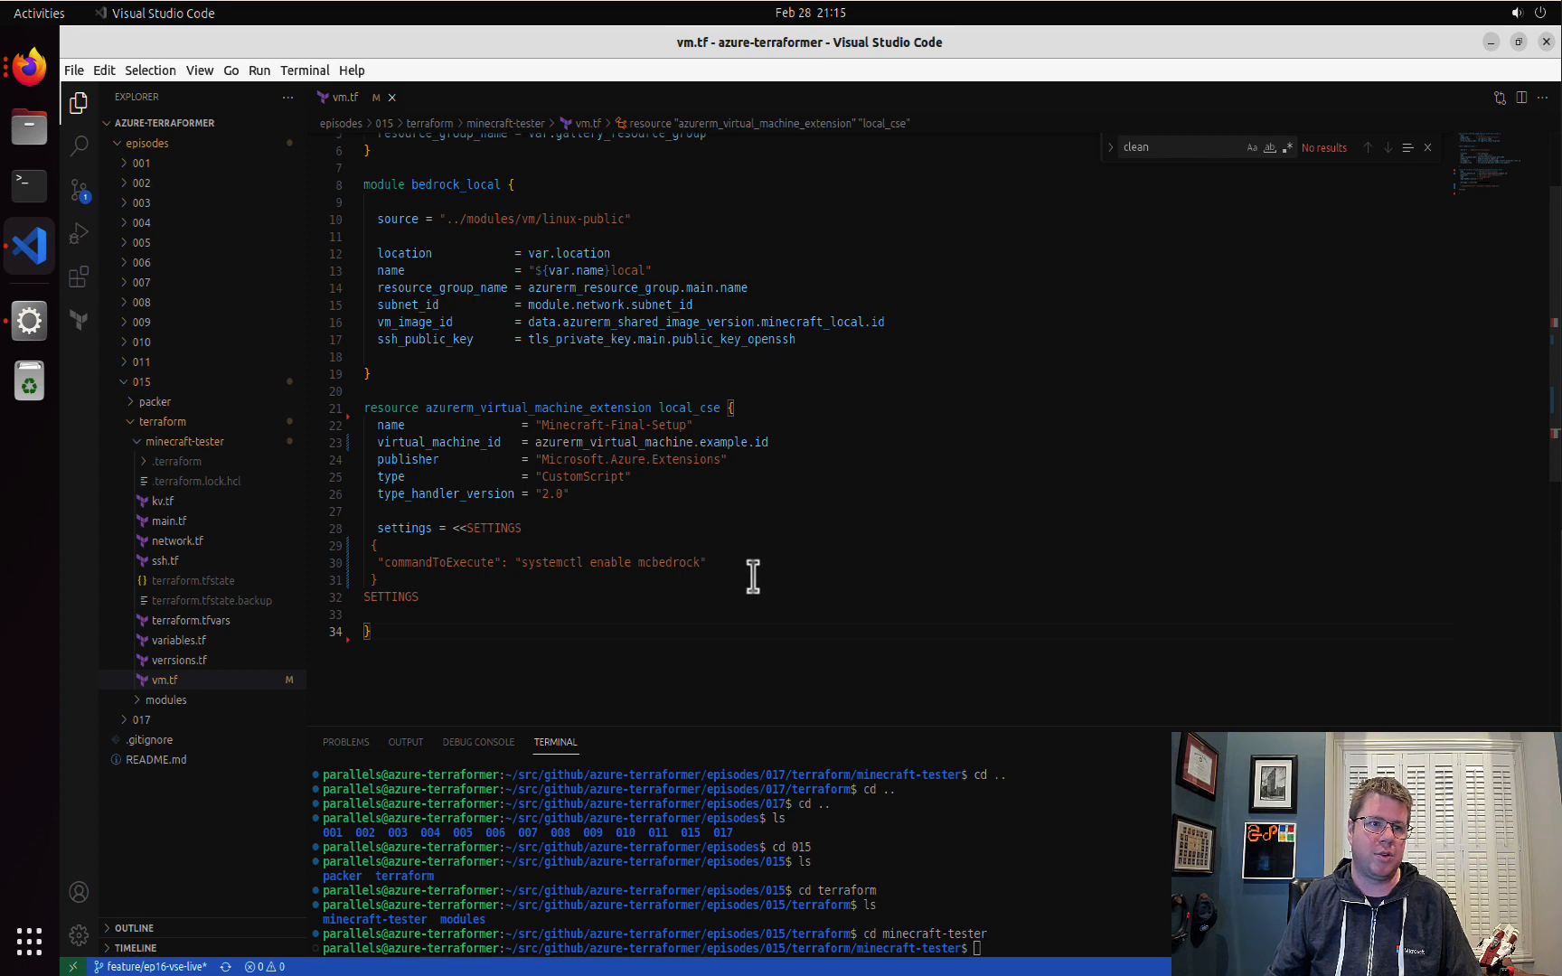
pyautogui.doubleClick(611, 563)
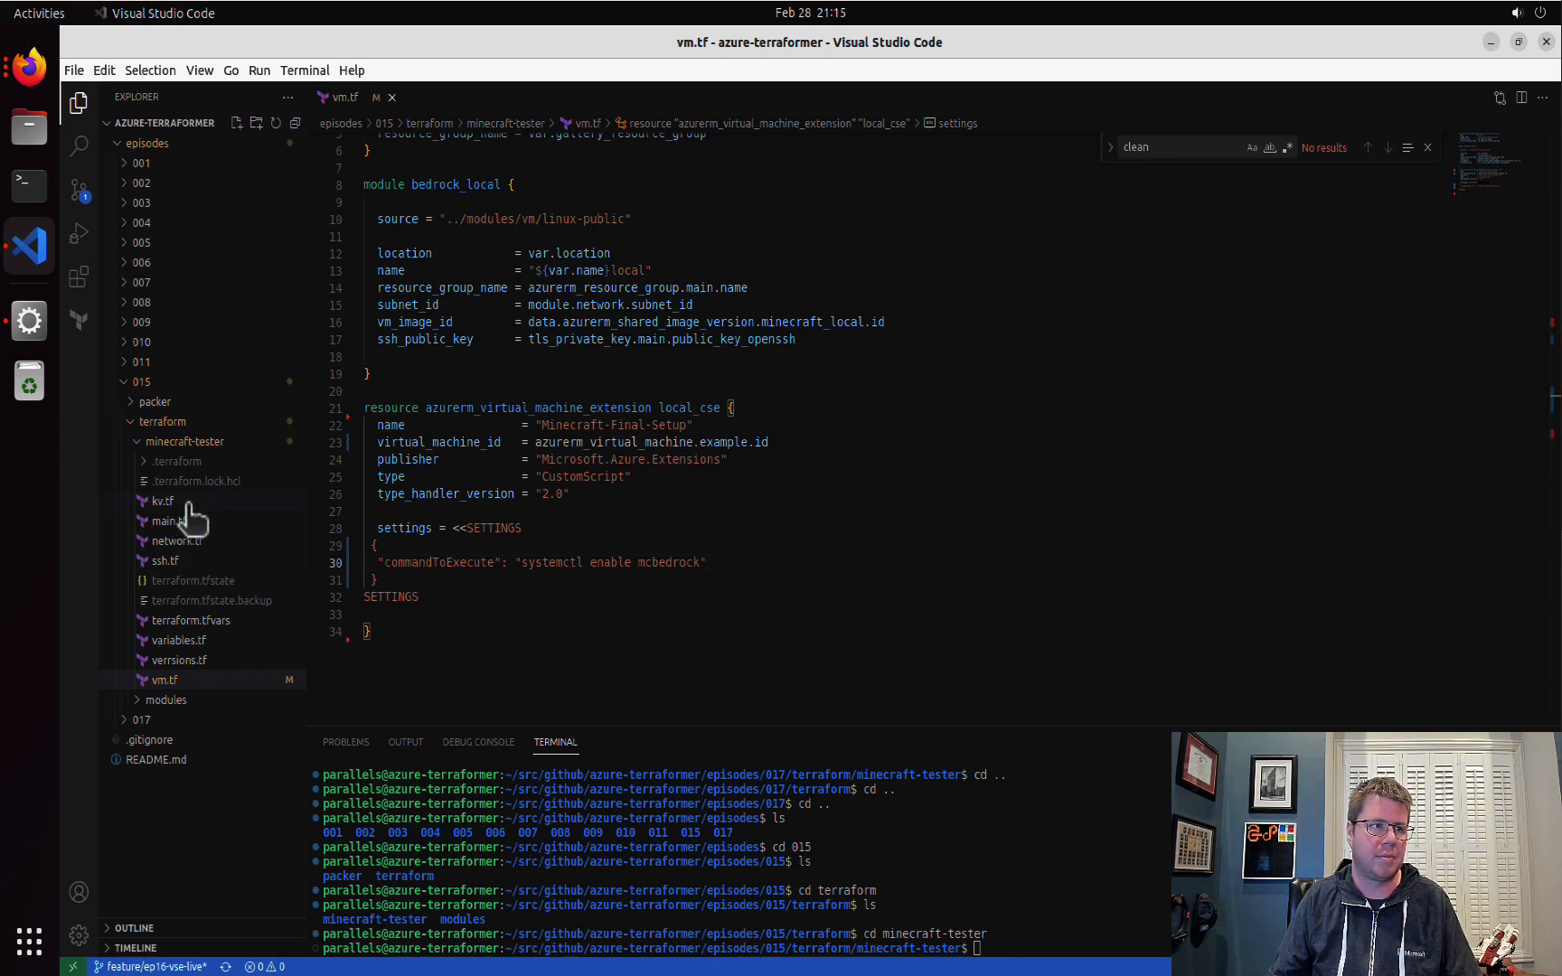
# - Create scripts/minecraft-postprov.sh as a new file under the minecraft-tester folder
pyautogui.rightClick(163, 501)
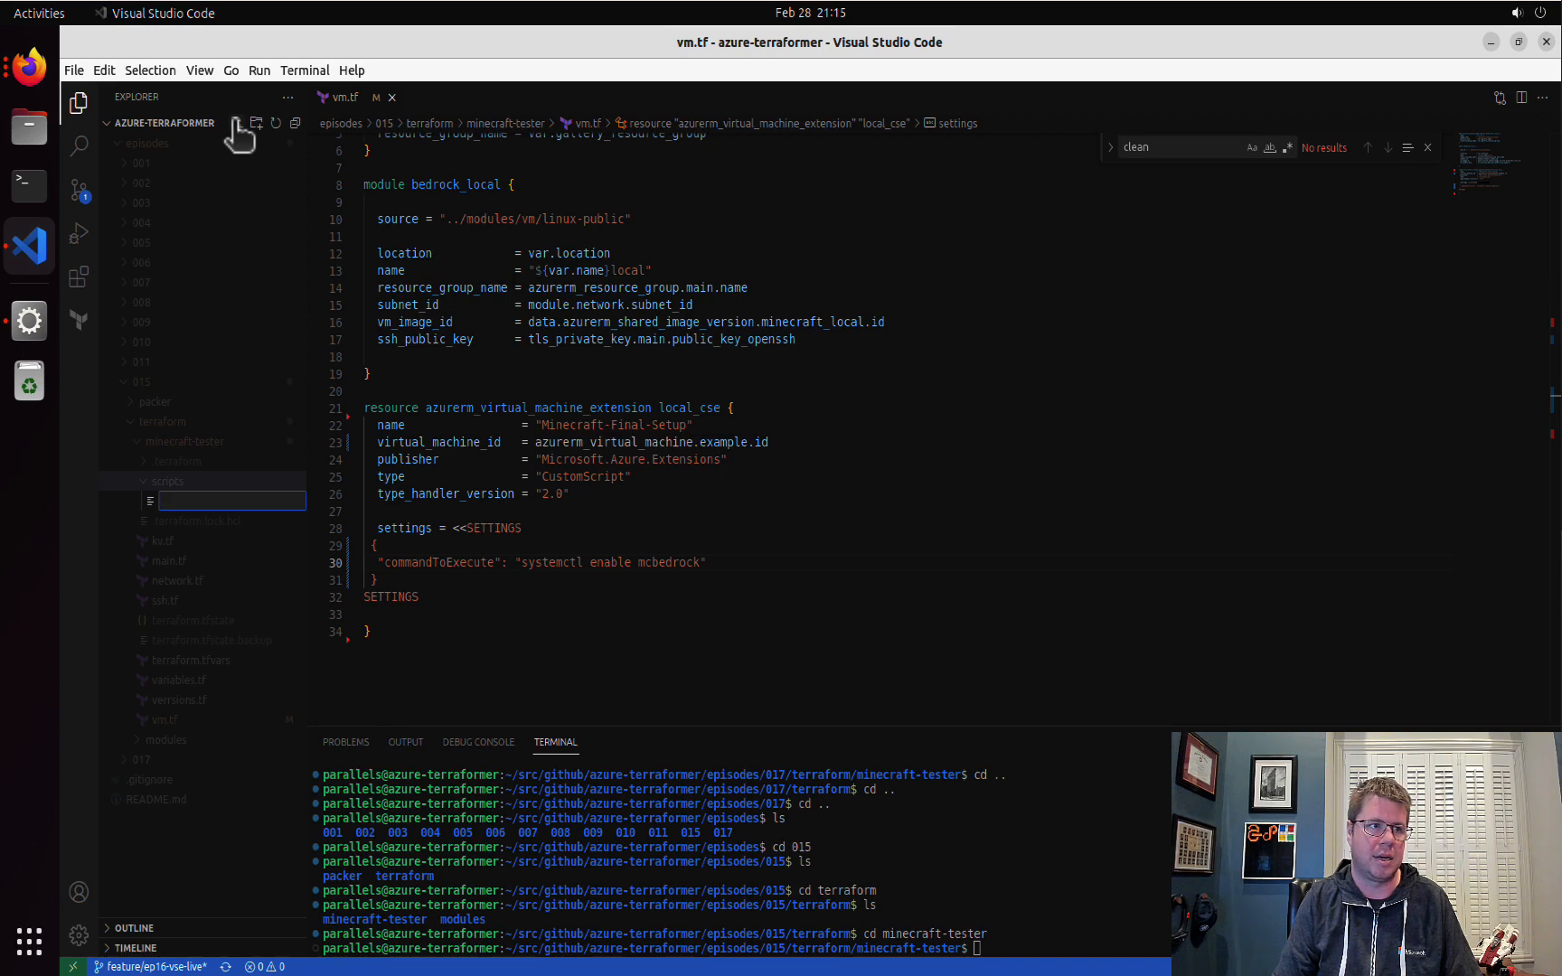
pyautogui.write('minecraft')
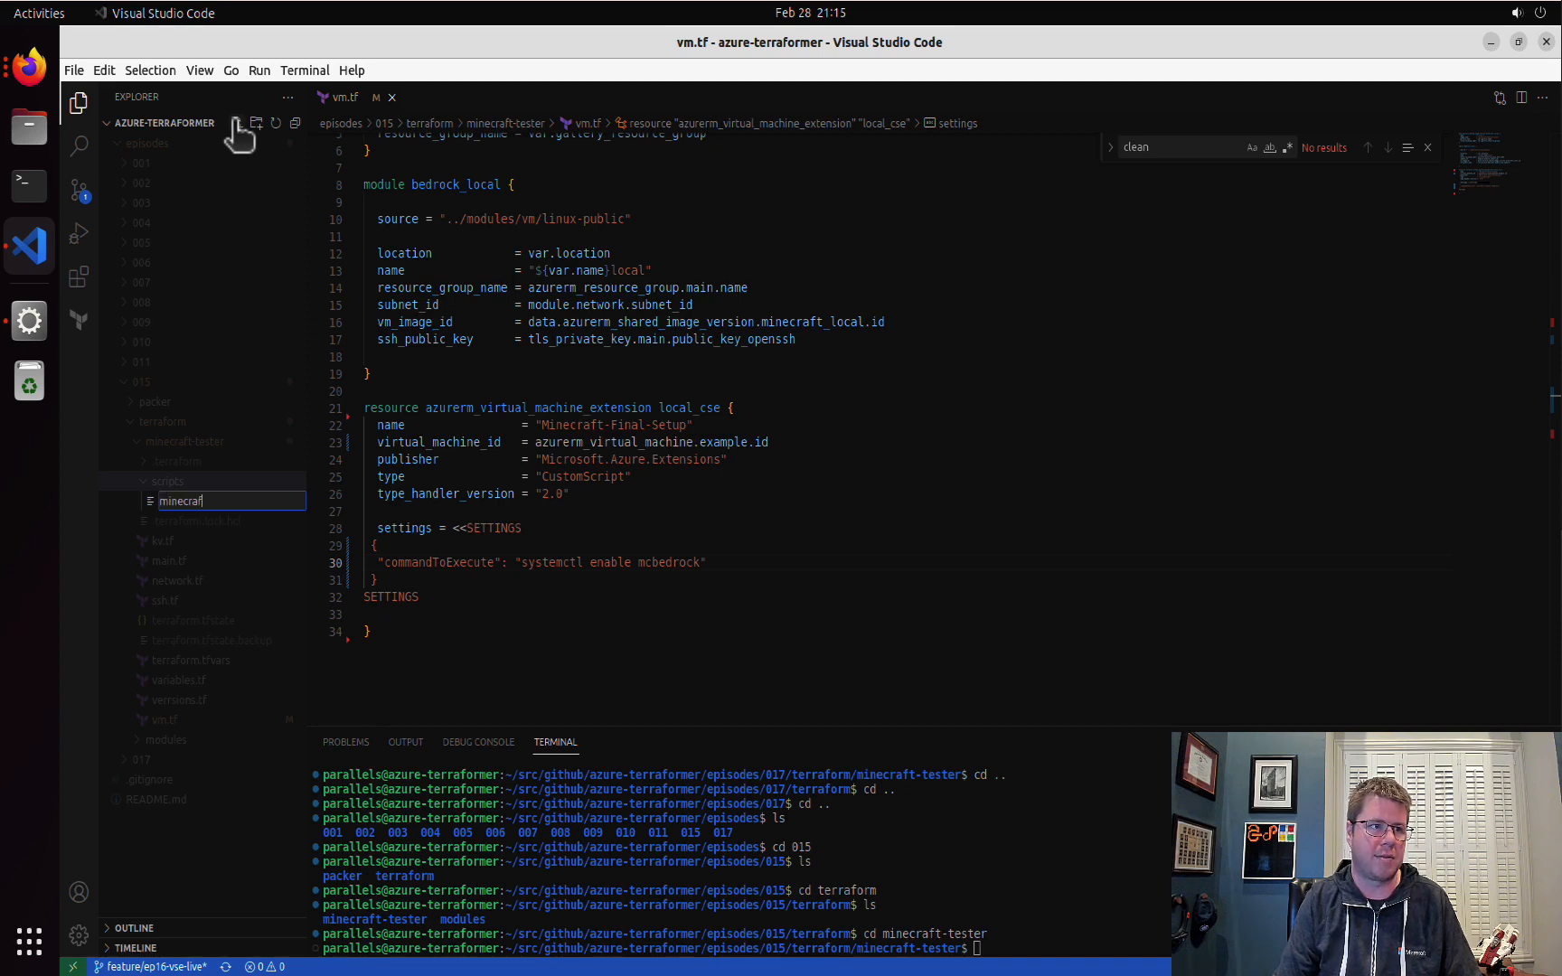
pyautogui.write('t-post')
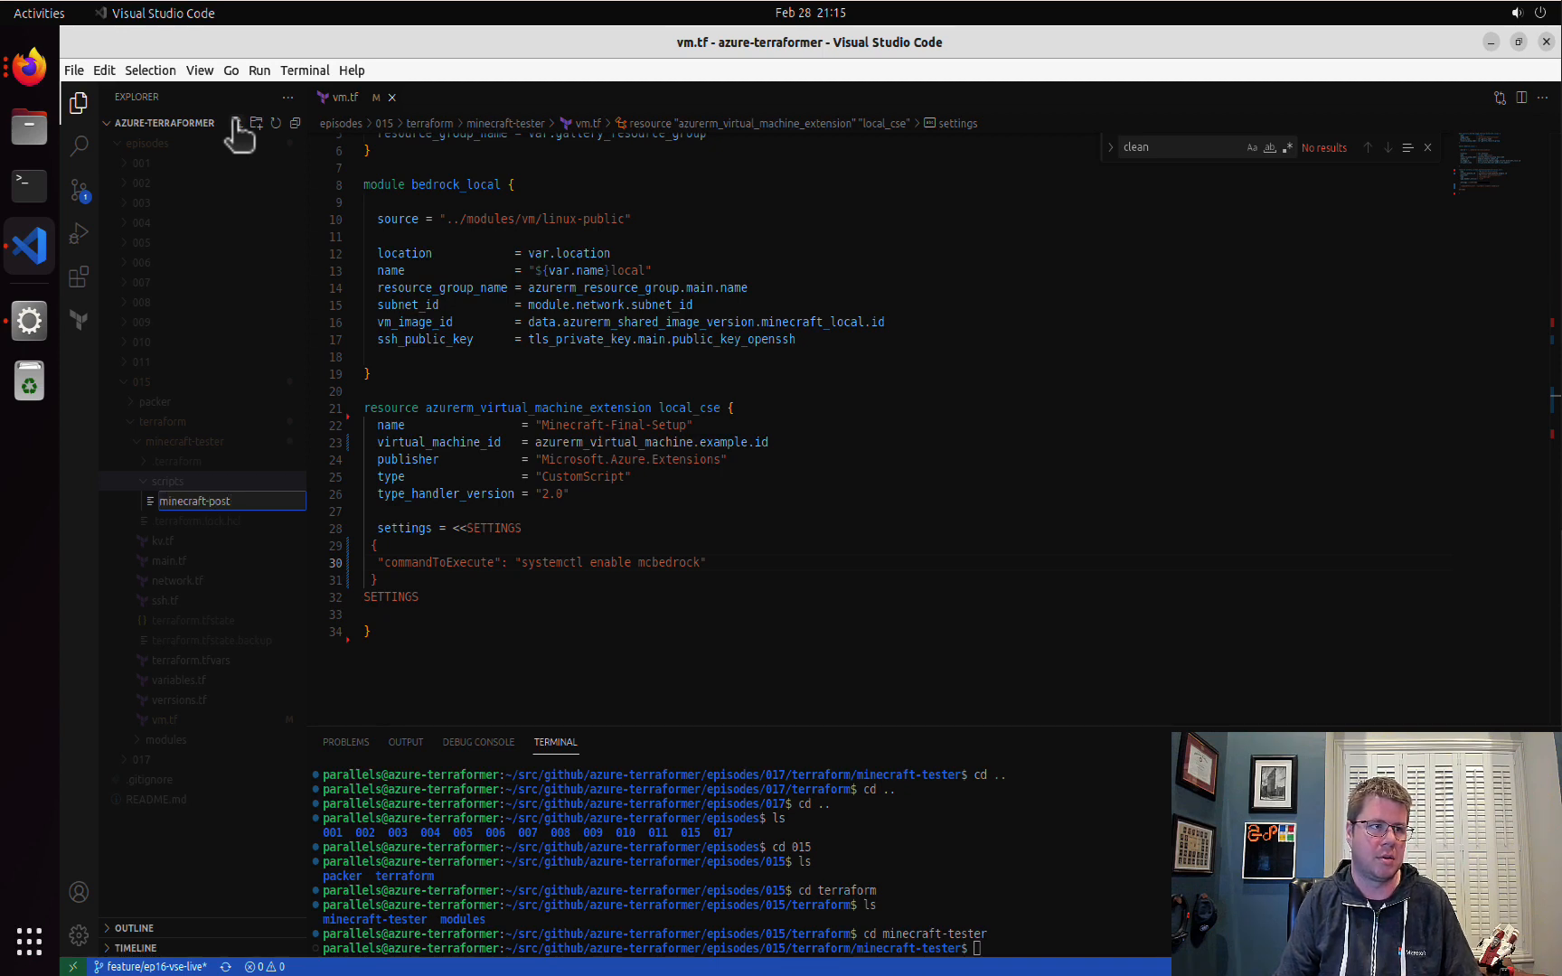
pyautogui.write('prov')
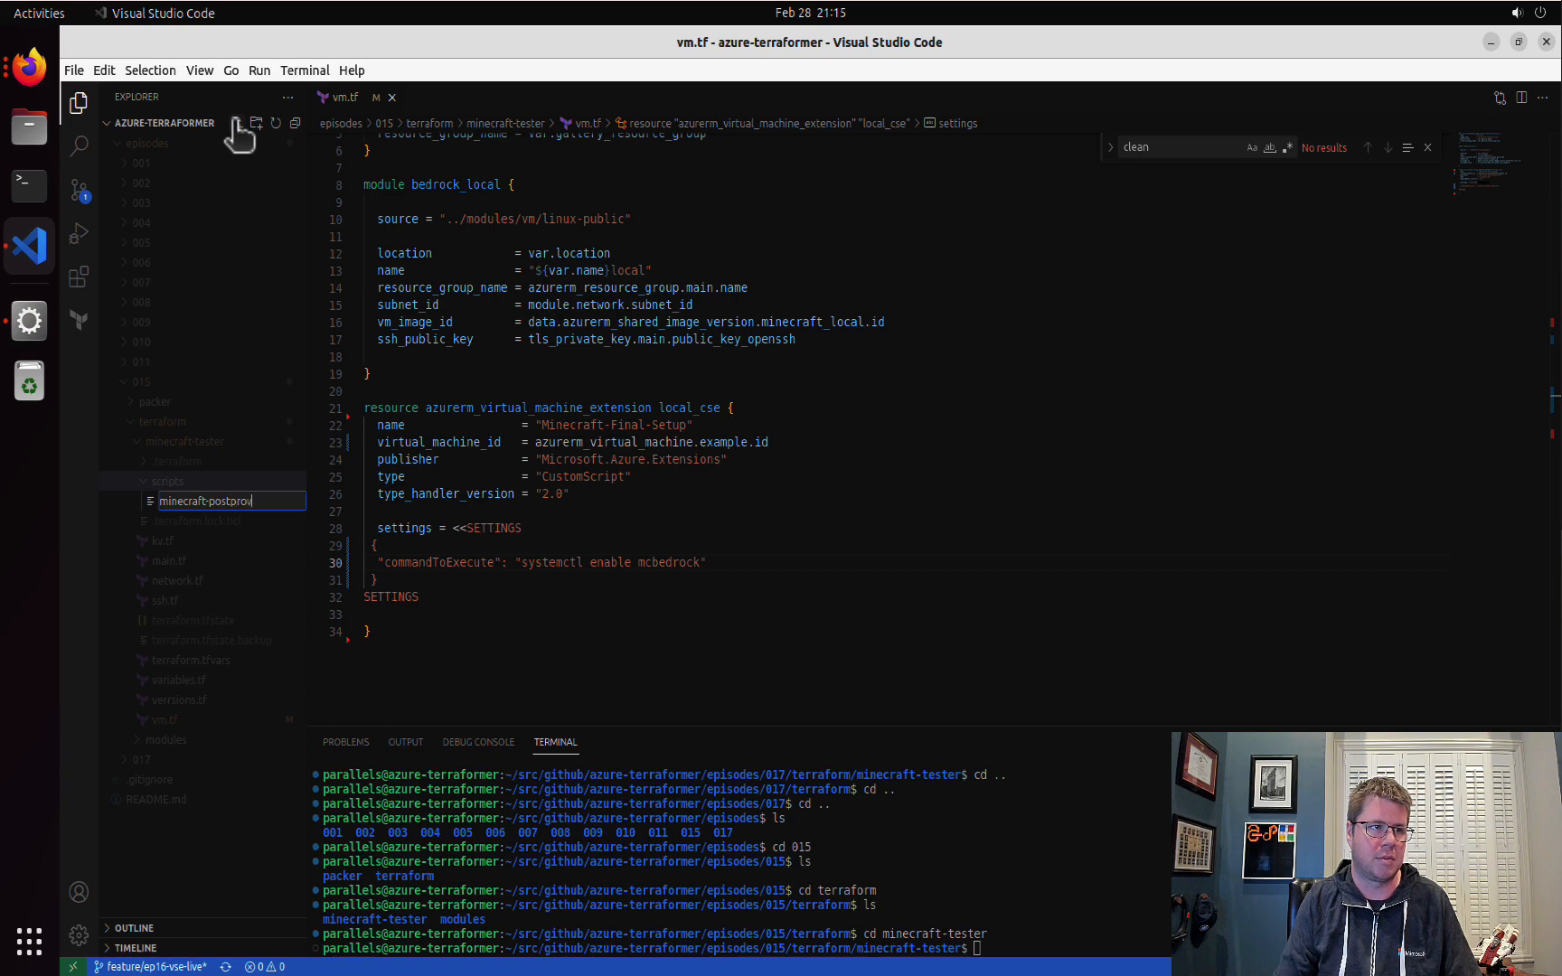
pyautogui.press('Return')
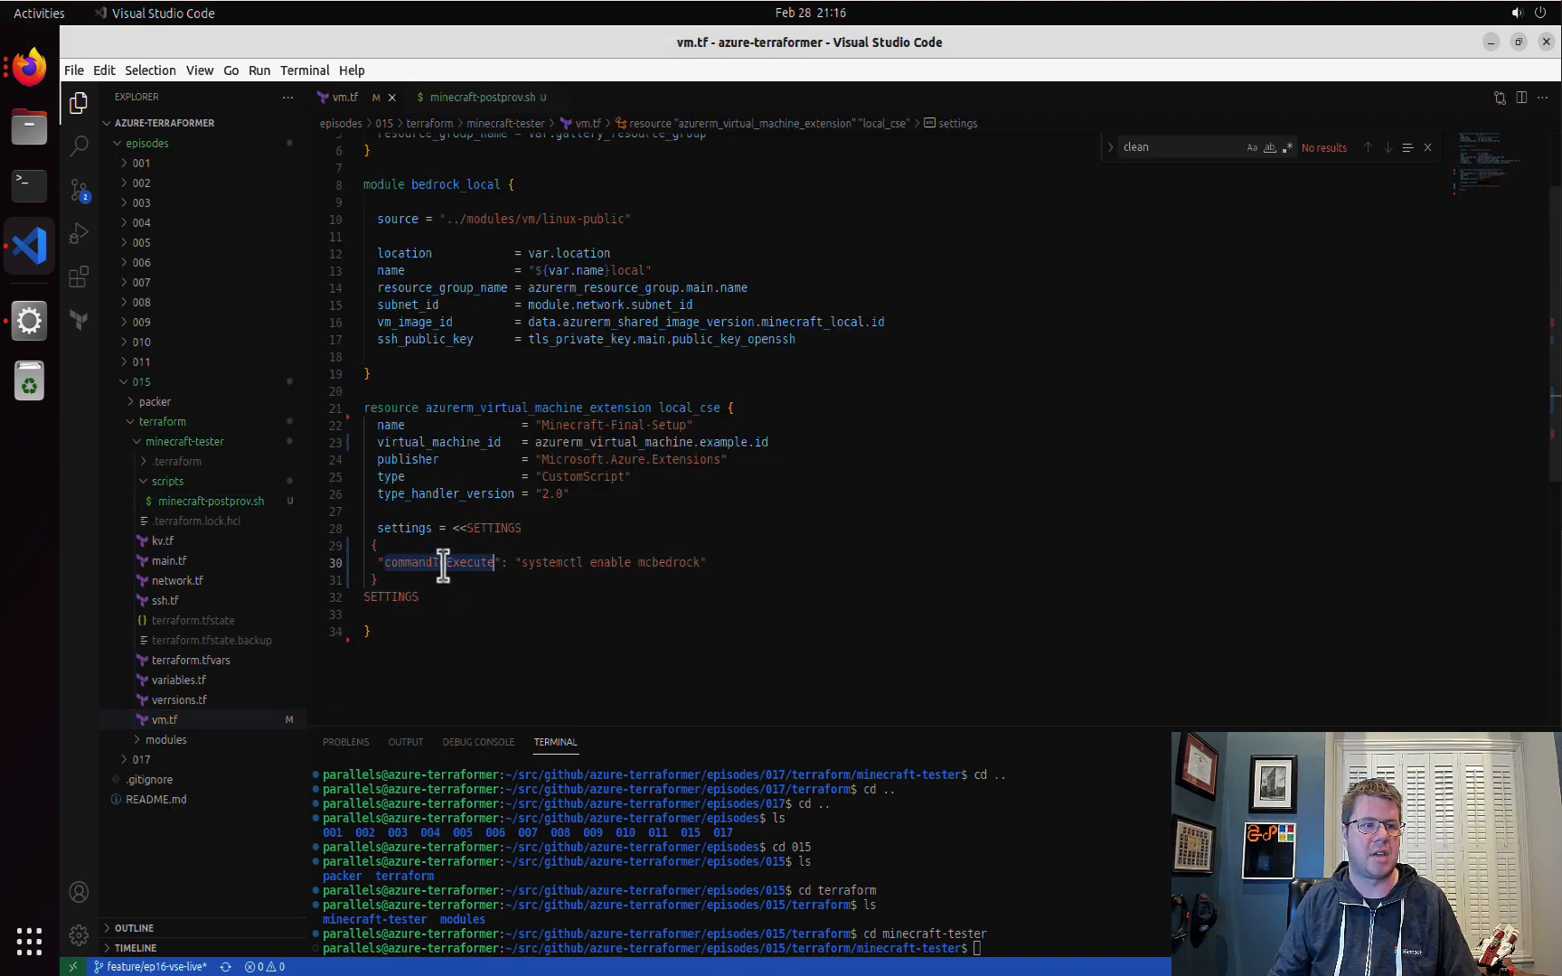
# - Replace commandToExecute with a script setting using base64encode(file("${path.module}..."))
pyautogui.write('script')
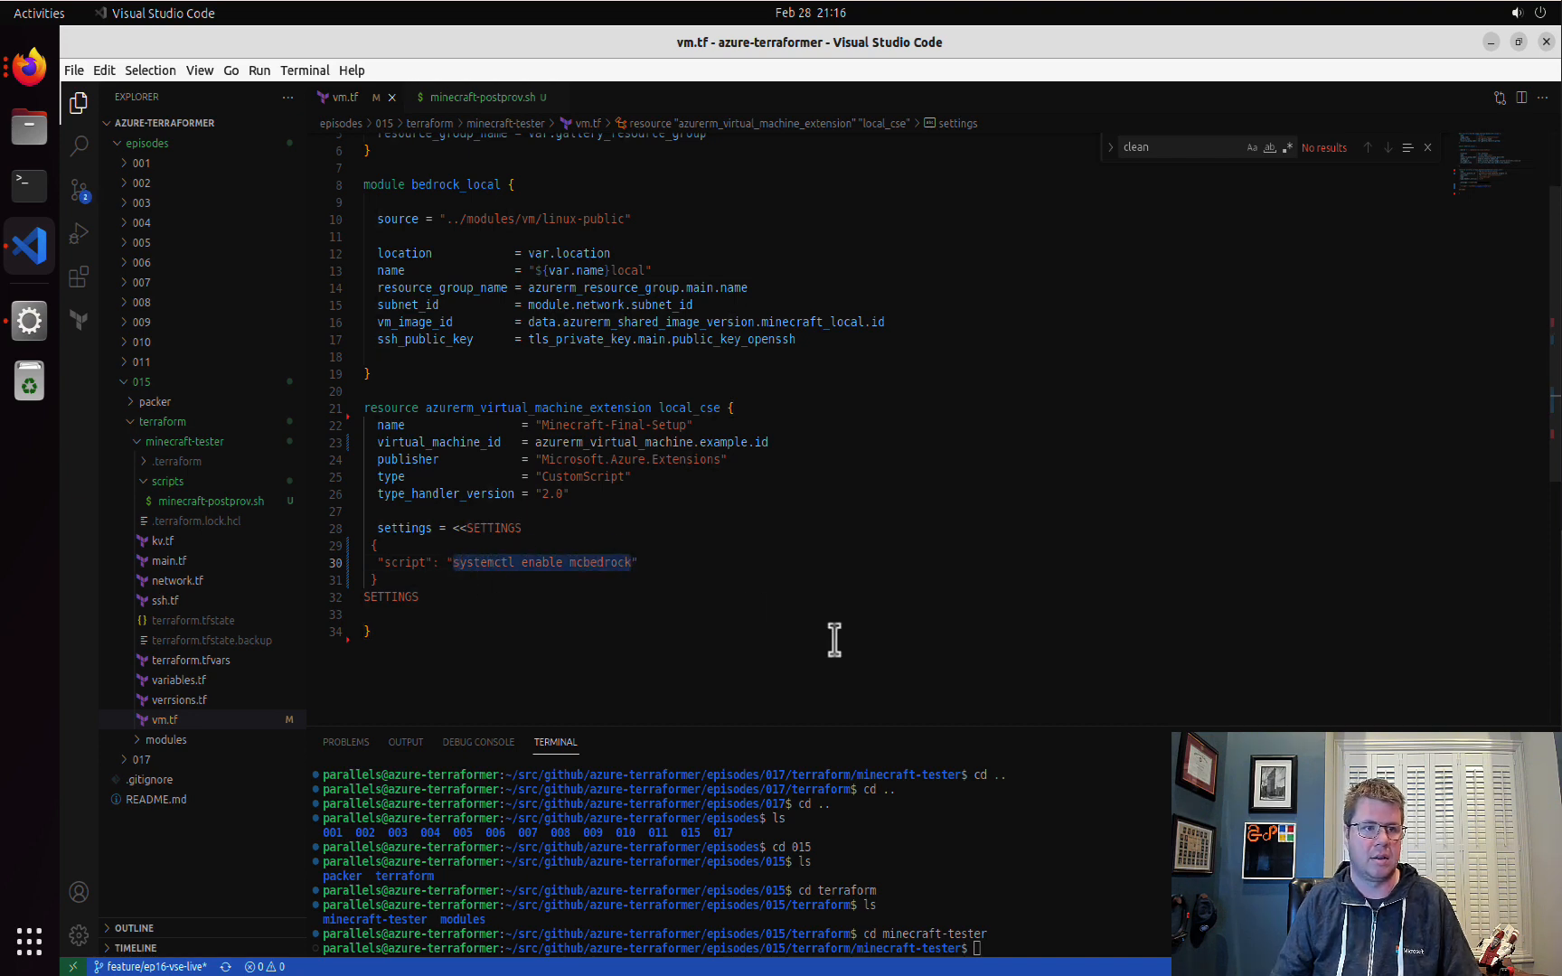
pyautogui.write('${}"')
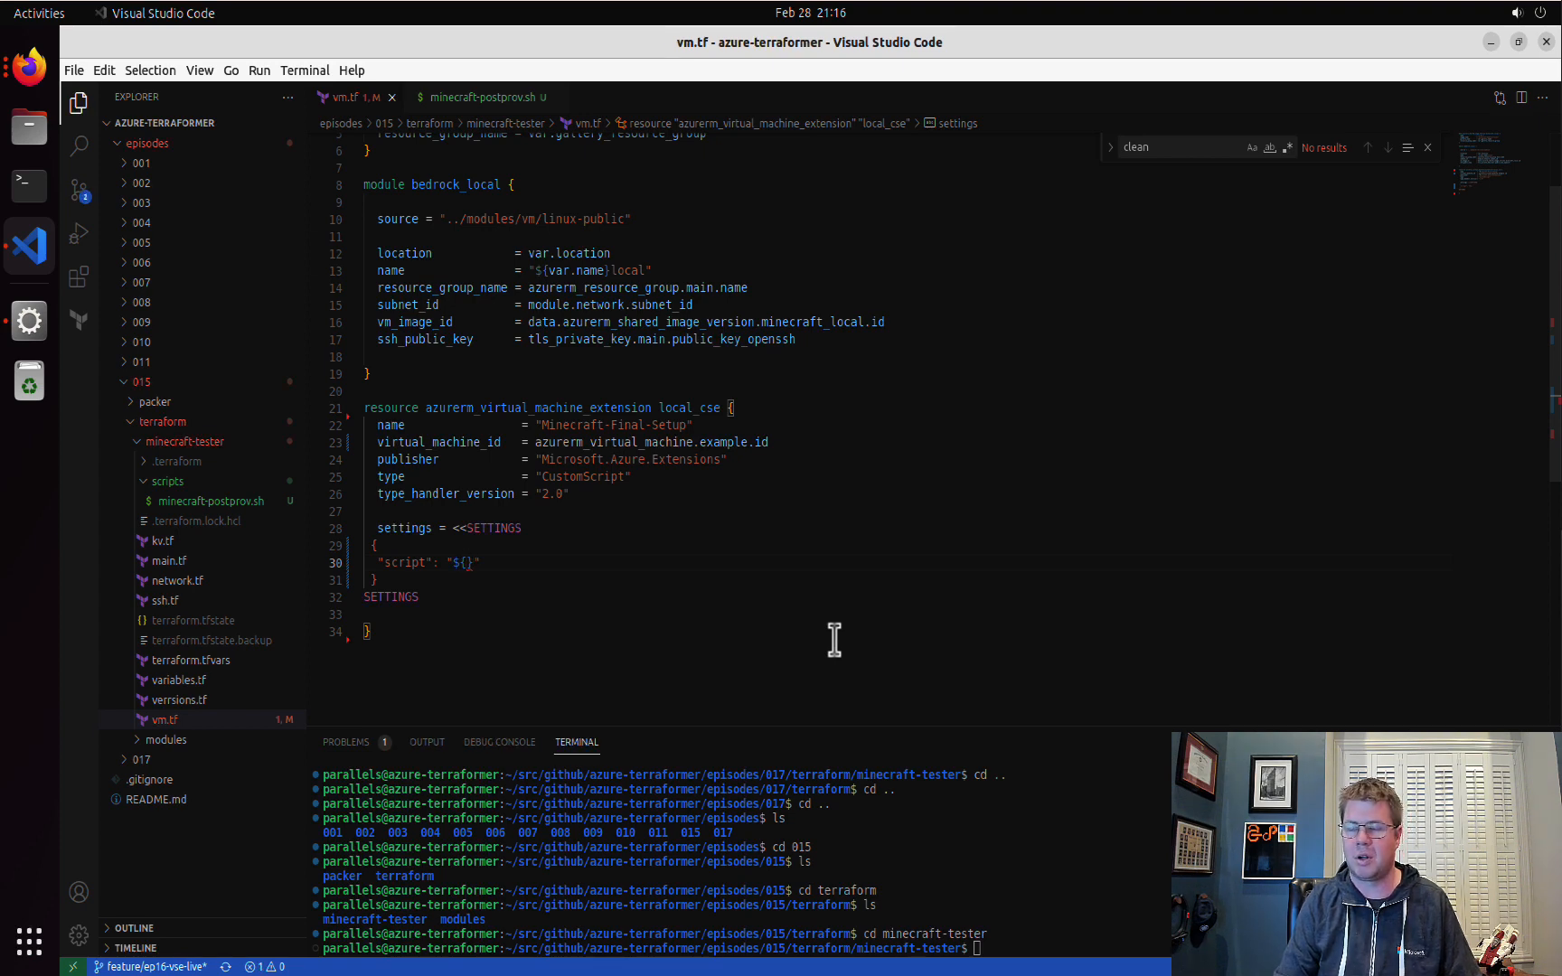
pyautogui.write('base64encode(')
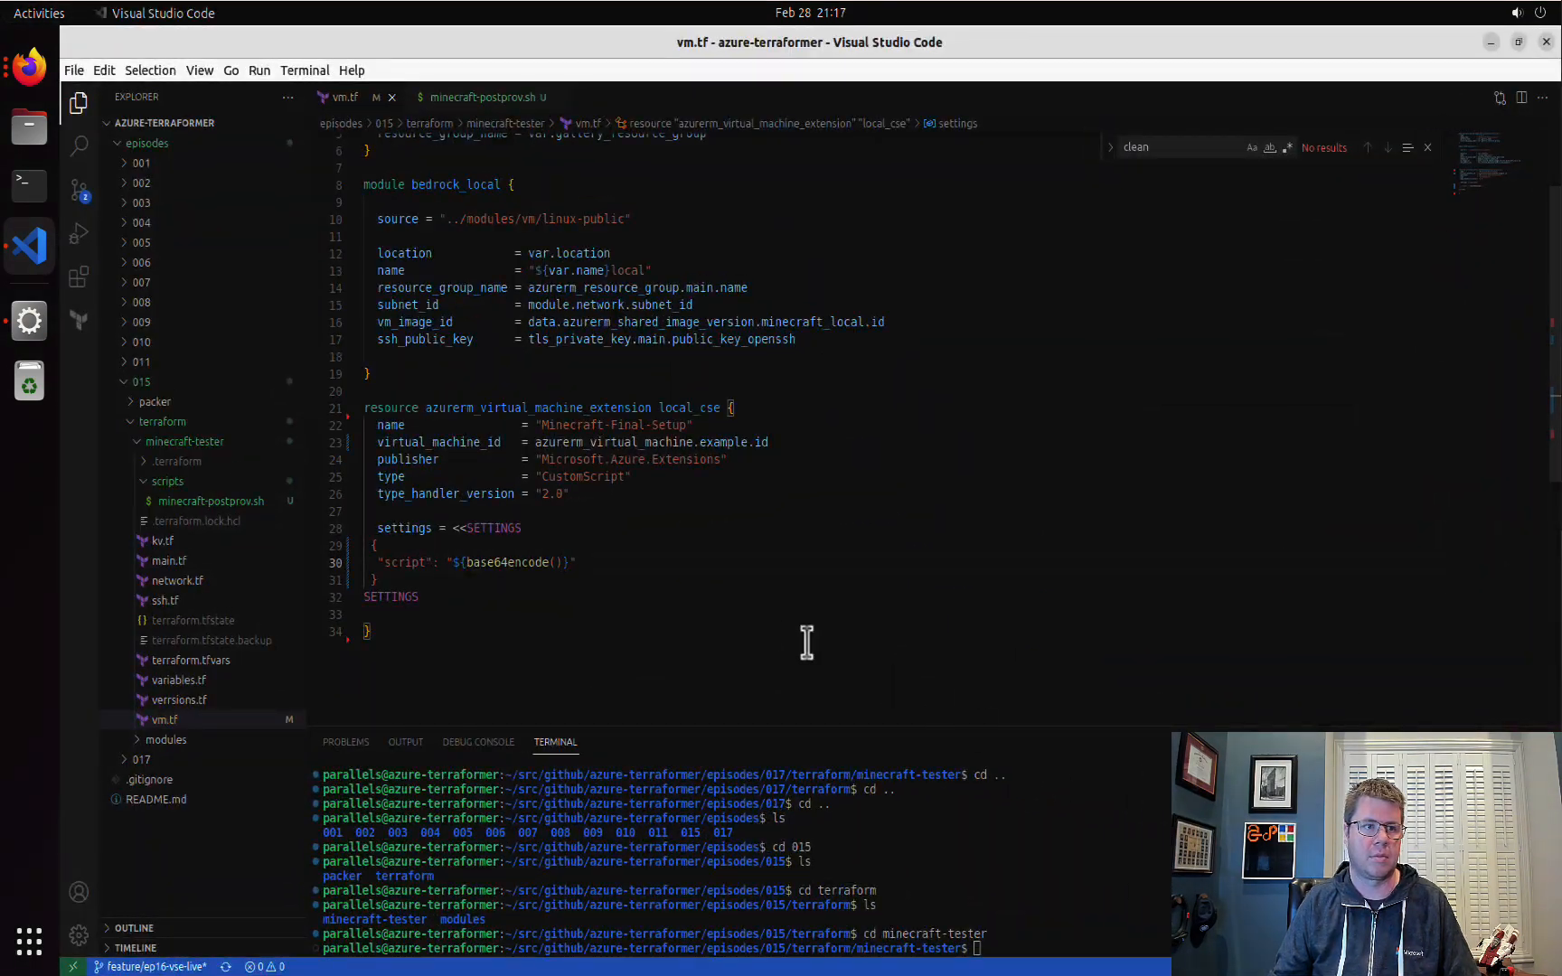
pyautogui.click(561, 562)
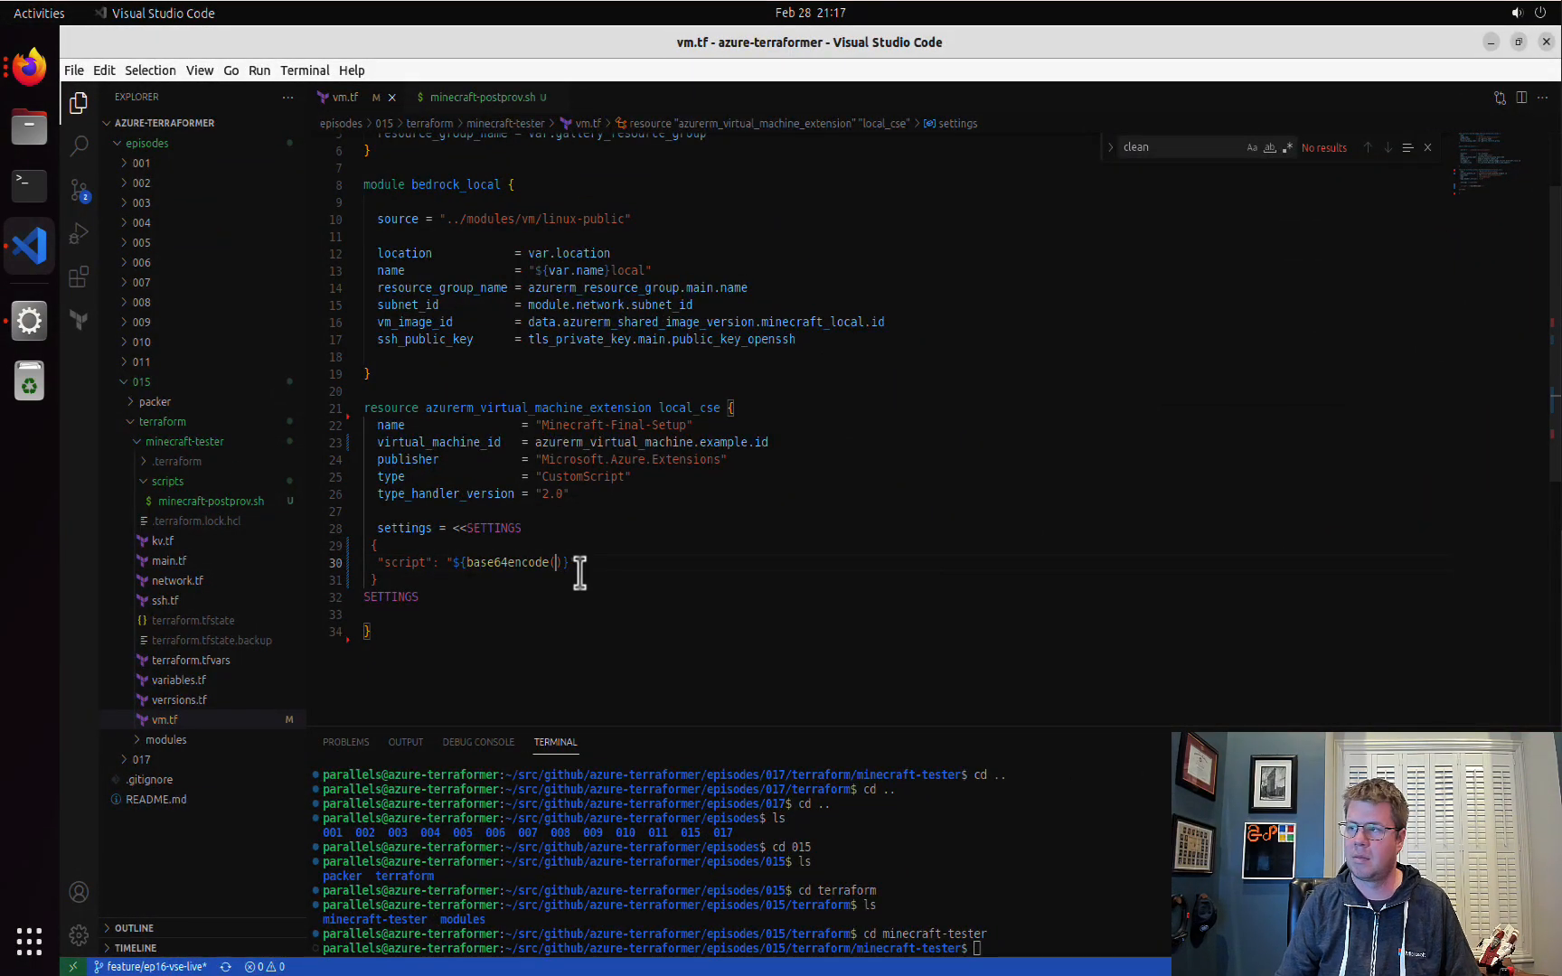
pyautogui.write('file(')
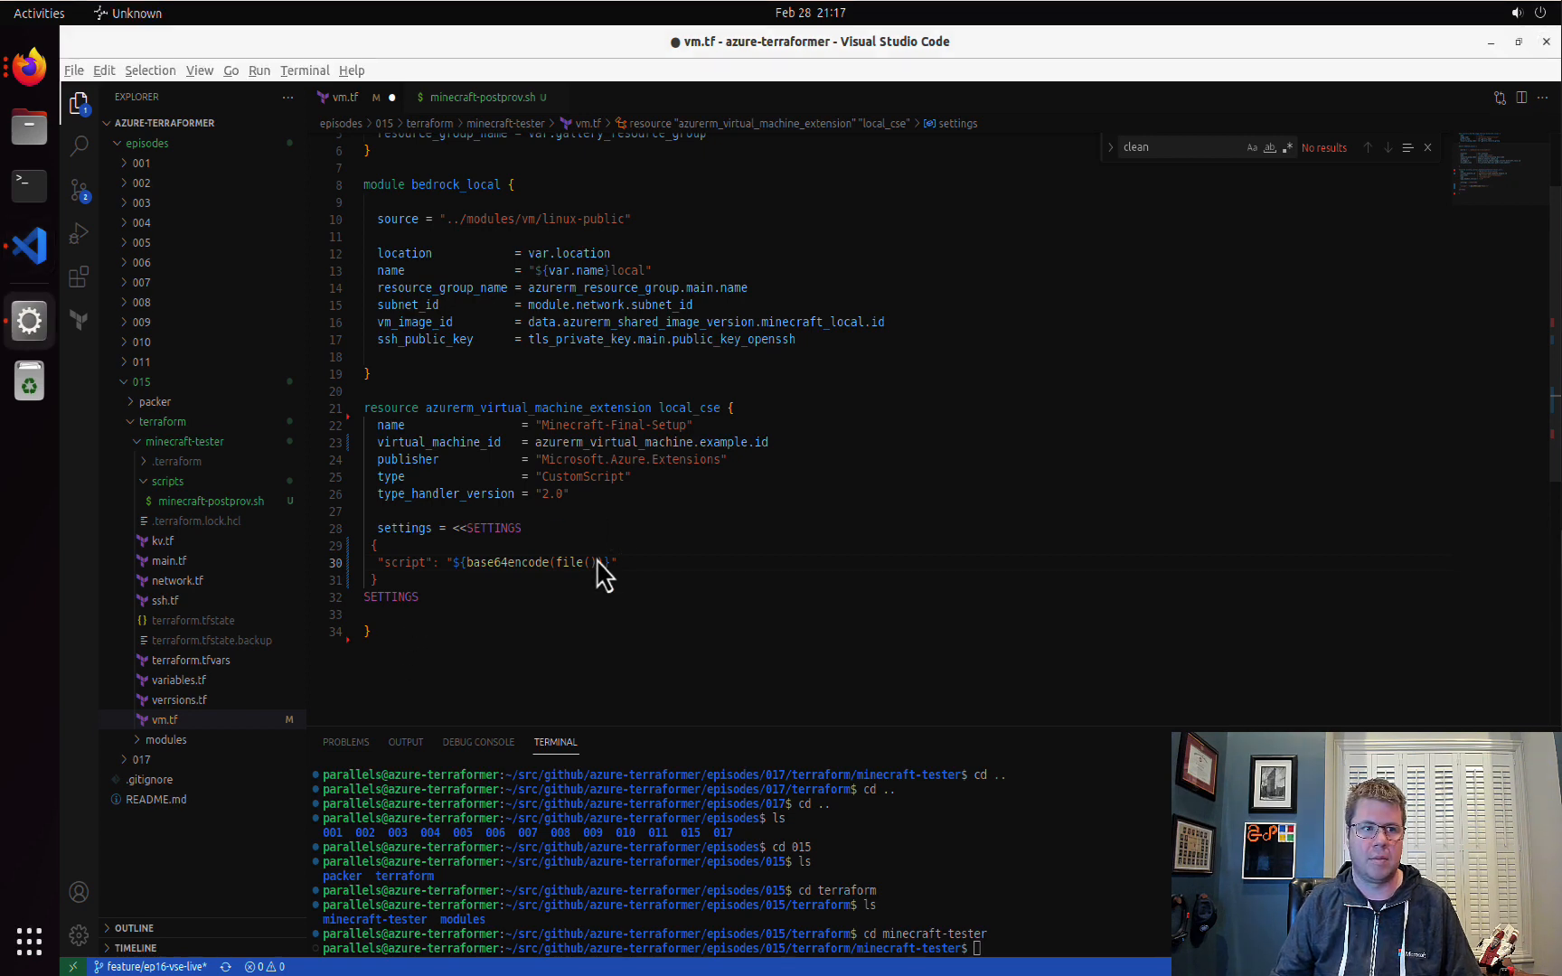
pyautogui.write('${path.module}')
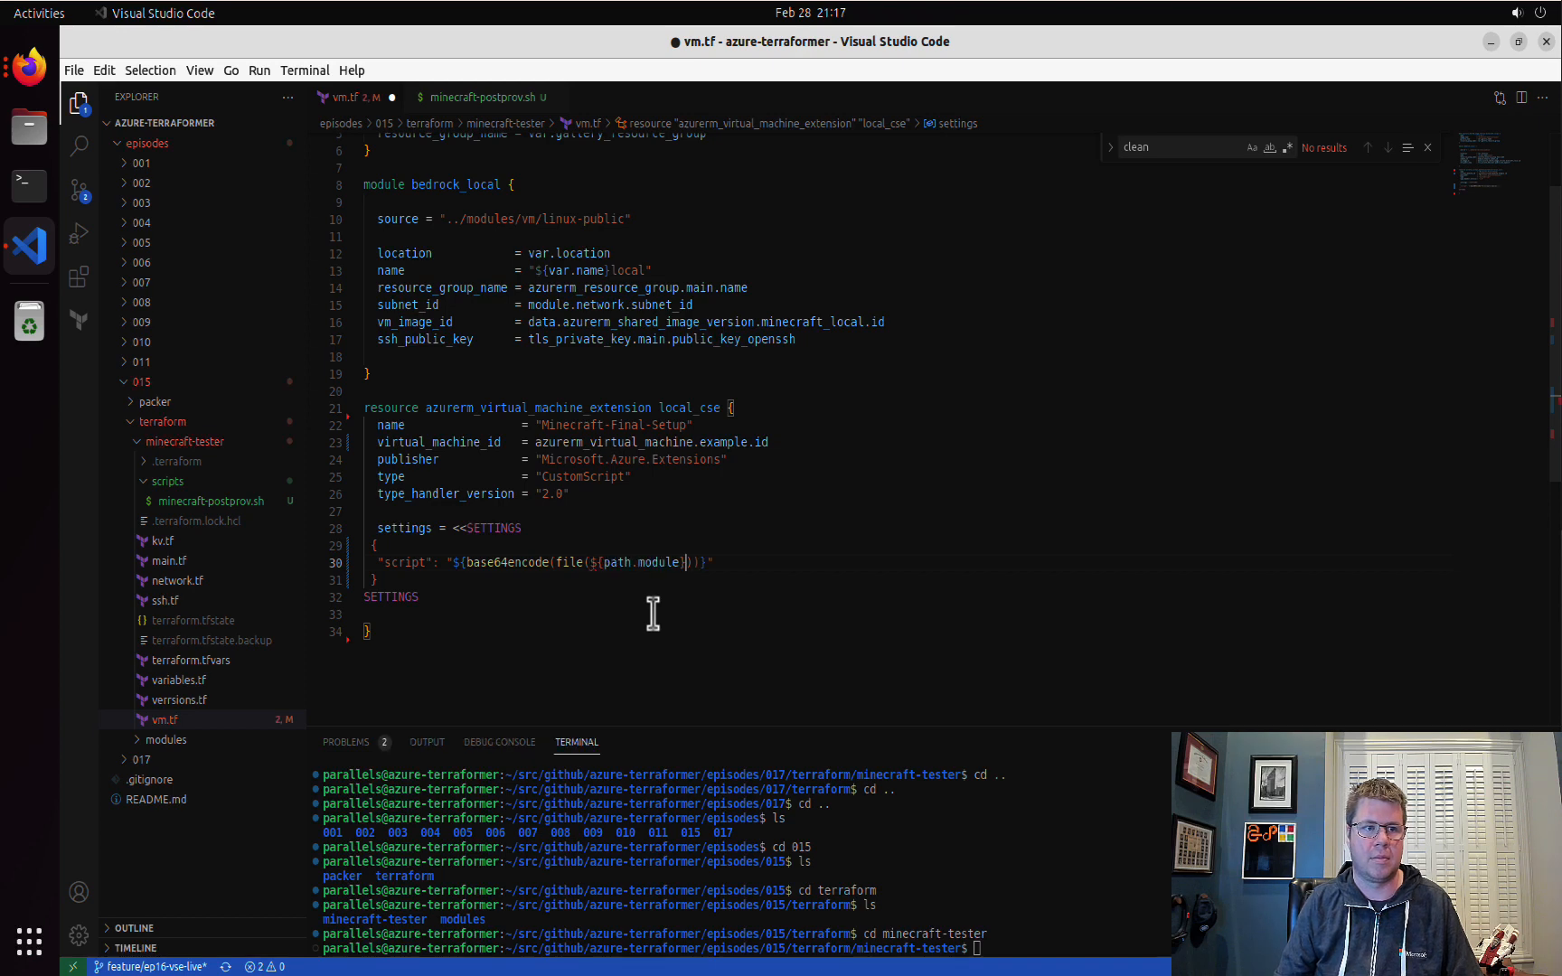
pyautogui.press('Backspace')
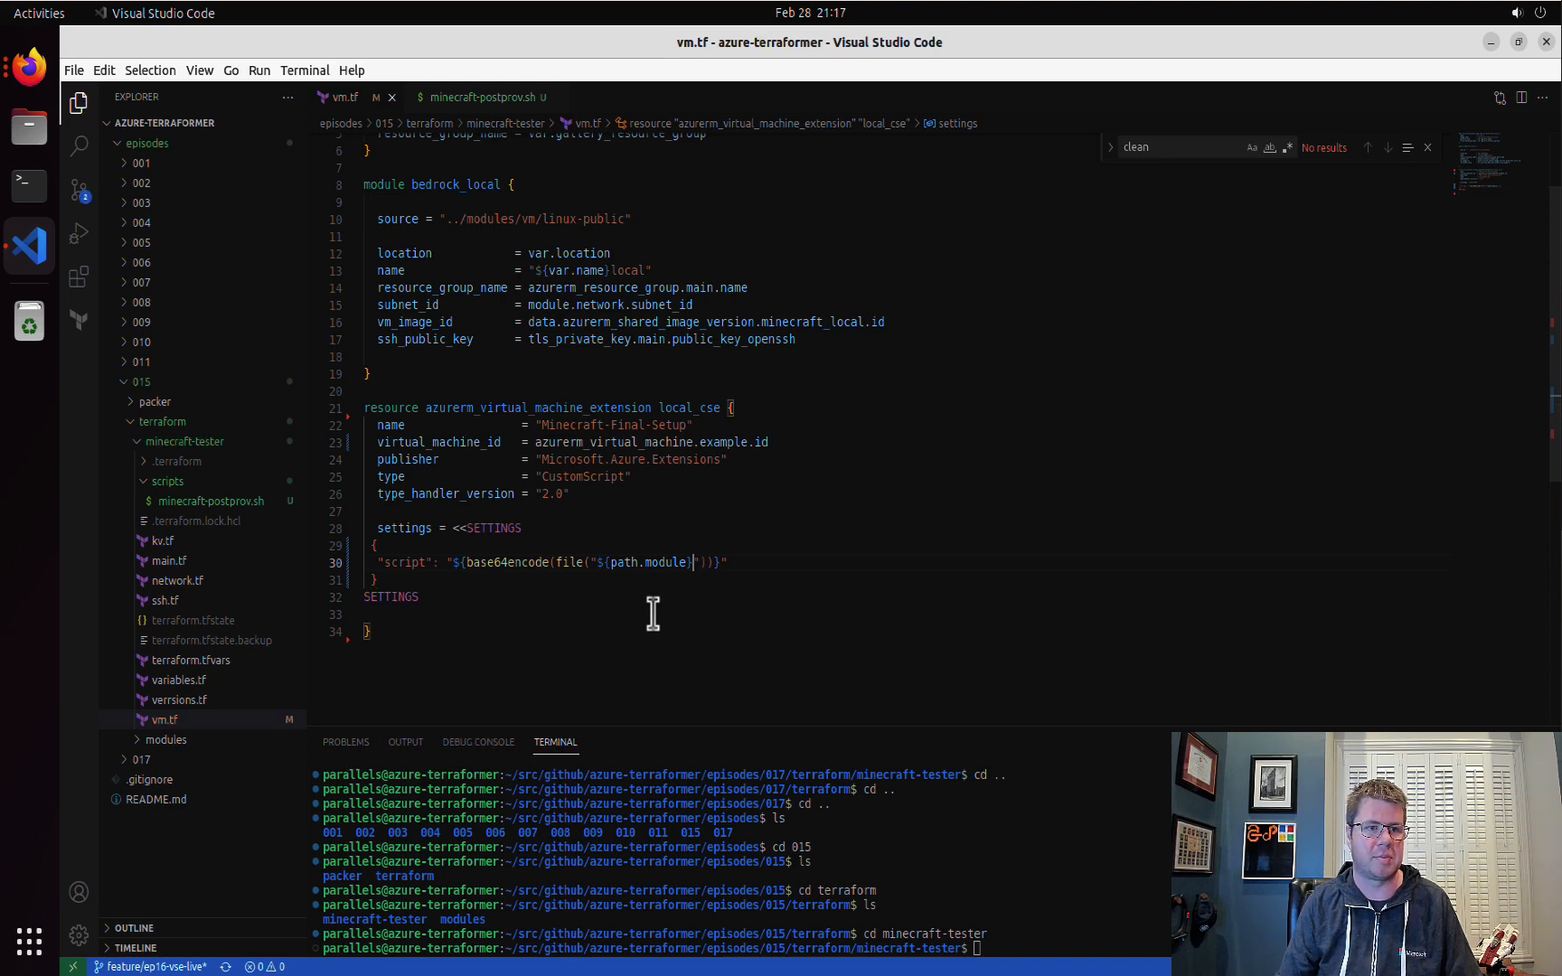
# - Complete the file path as /scripts/minecraft-postprov.sh and review the finished script expression
pyautogui.write('/')
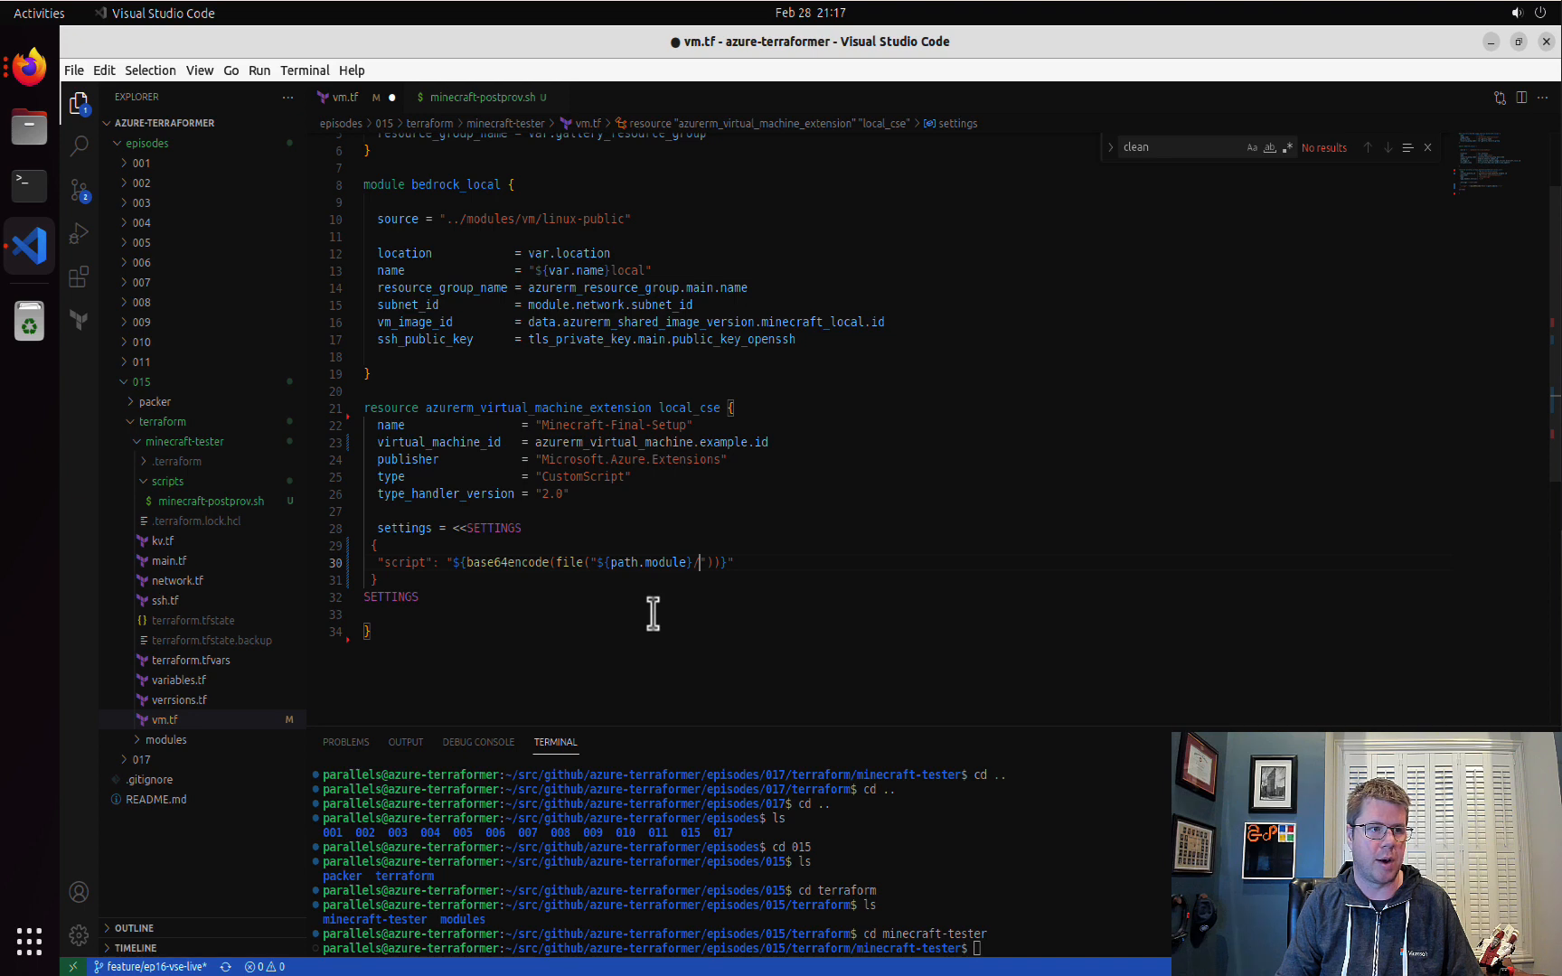
pyautogui.write('scripts/')
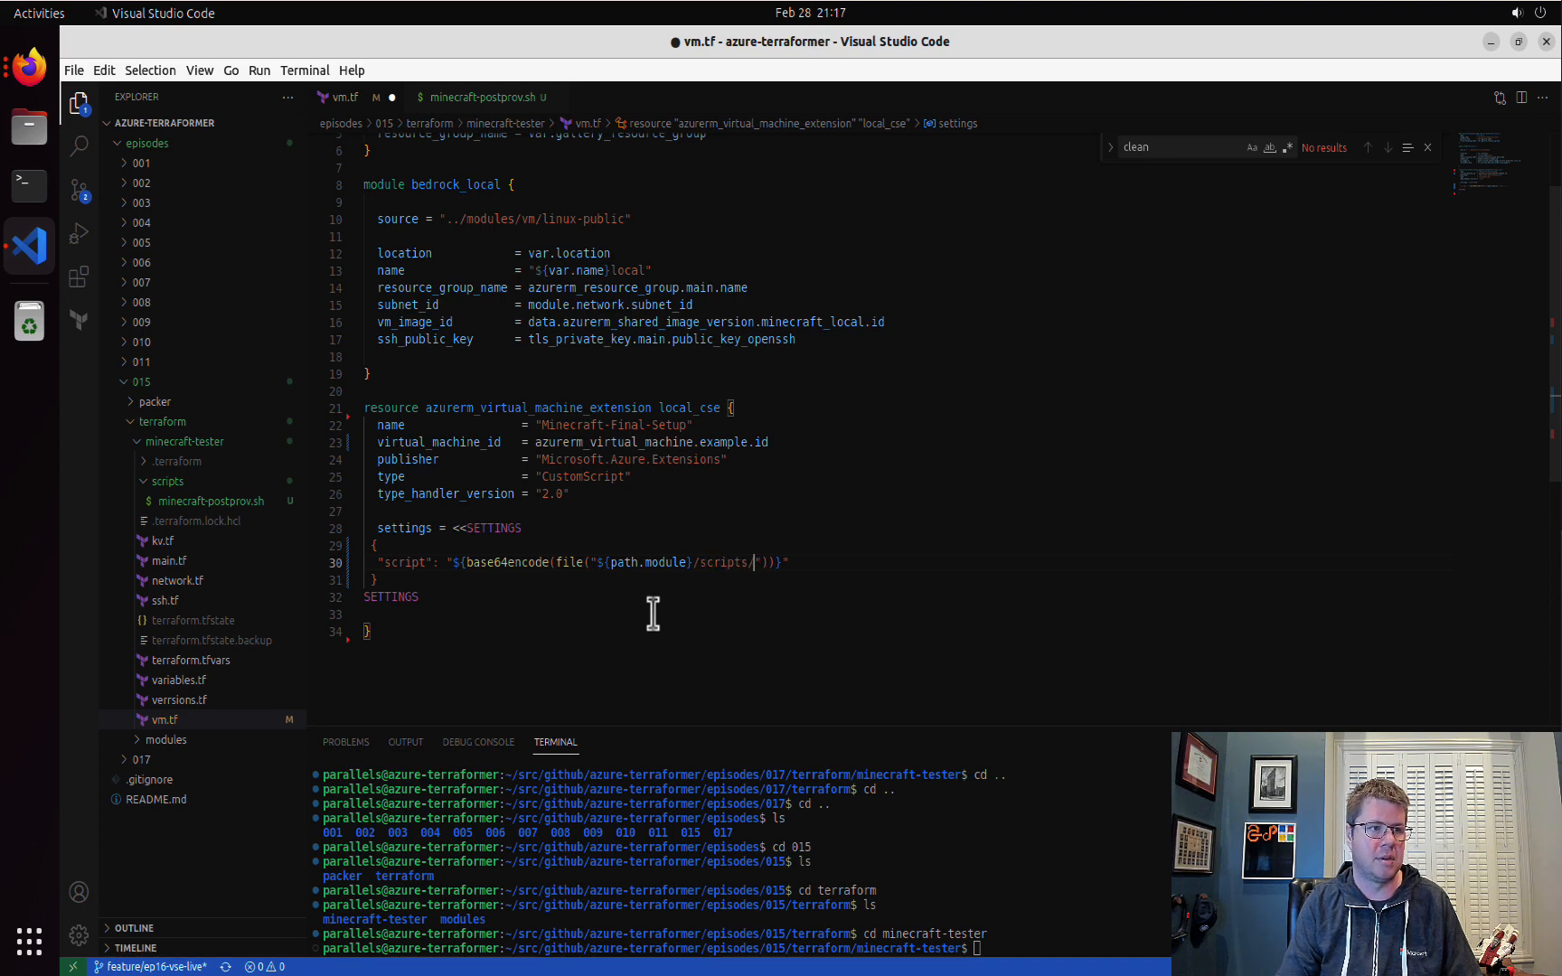
pyautogui.write('minecraft')
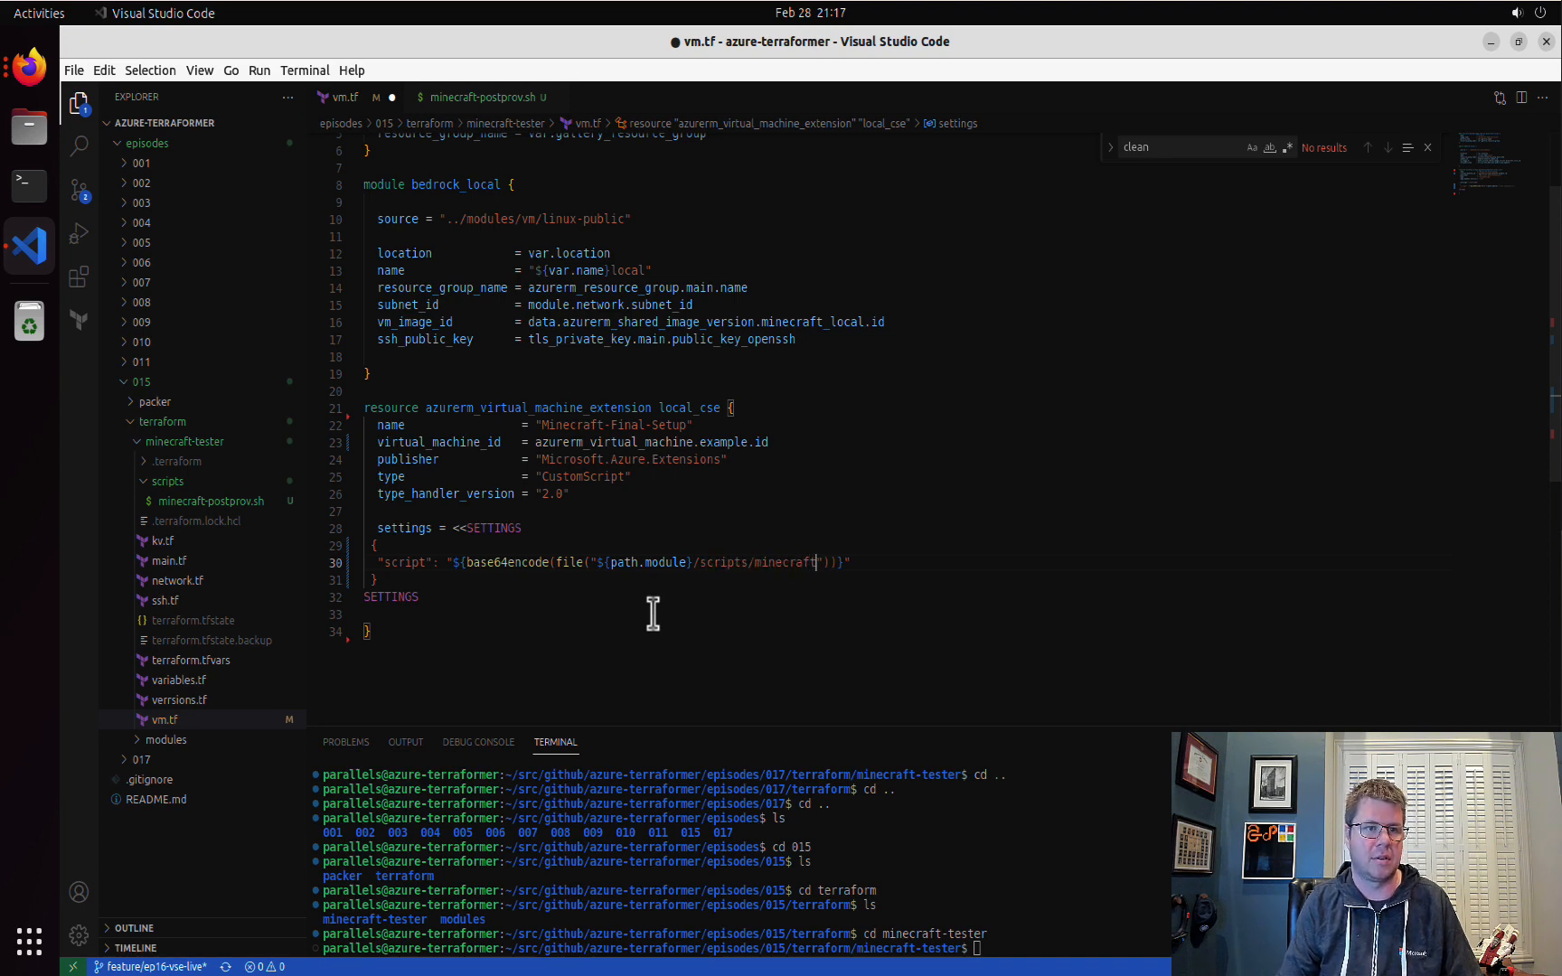
pyautogui.write('-postprov')
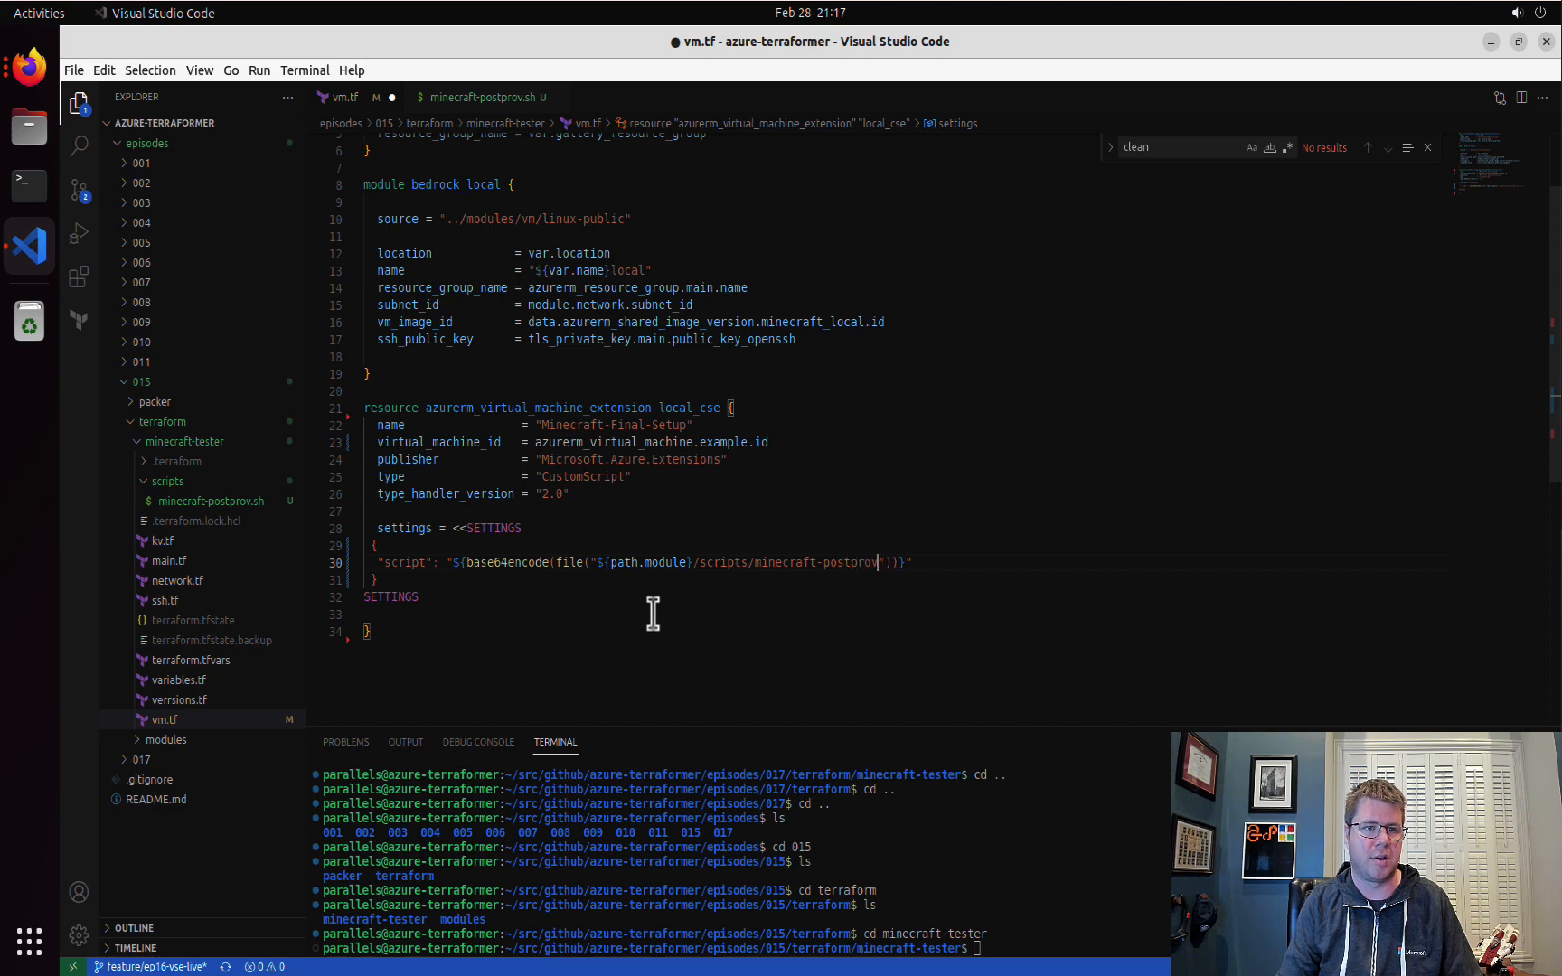
pyautogui.write('.sh')
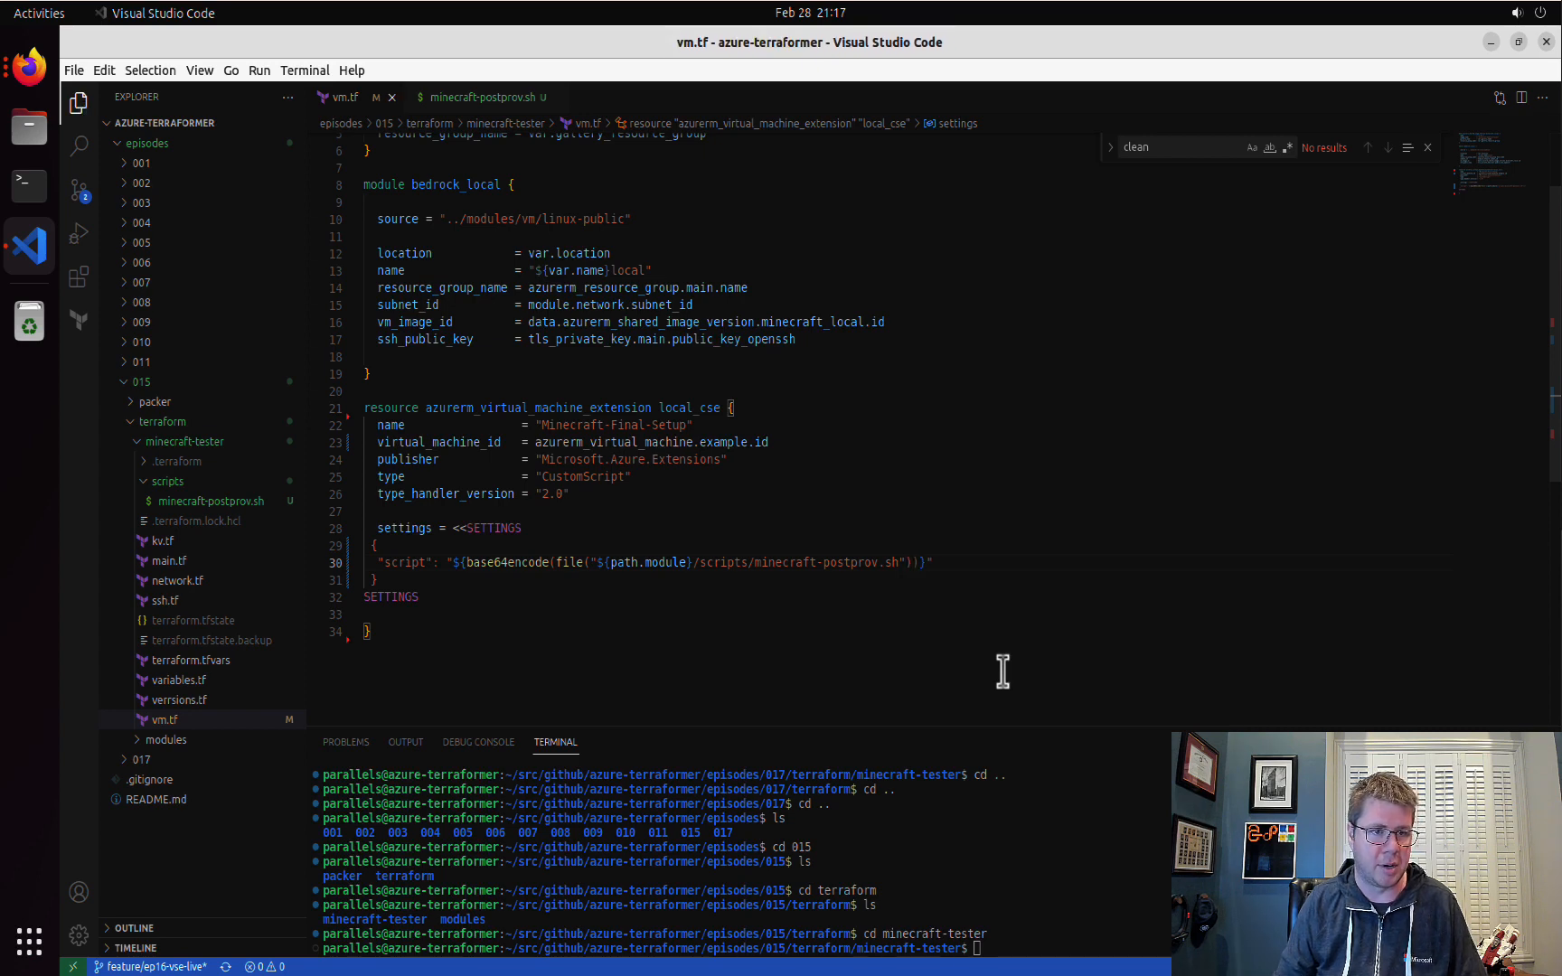
pyautogui.moveTo(585, 562)
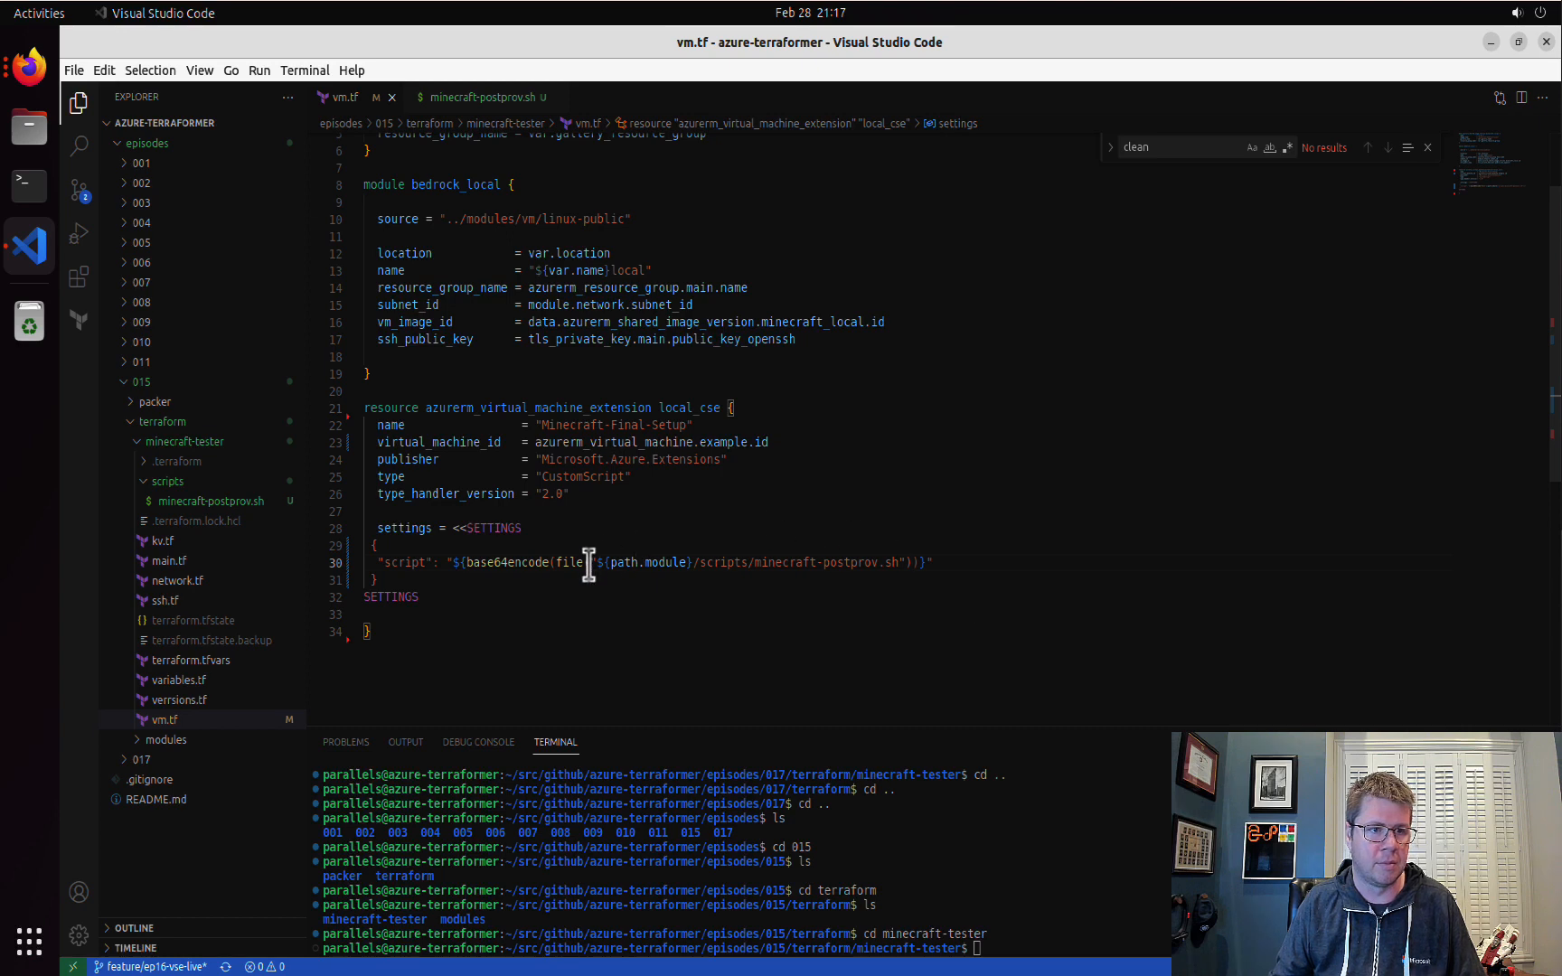
pyautogui.moveTo(587, 562); pyautogui.dragTo(782, 562)
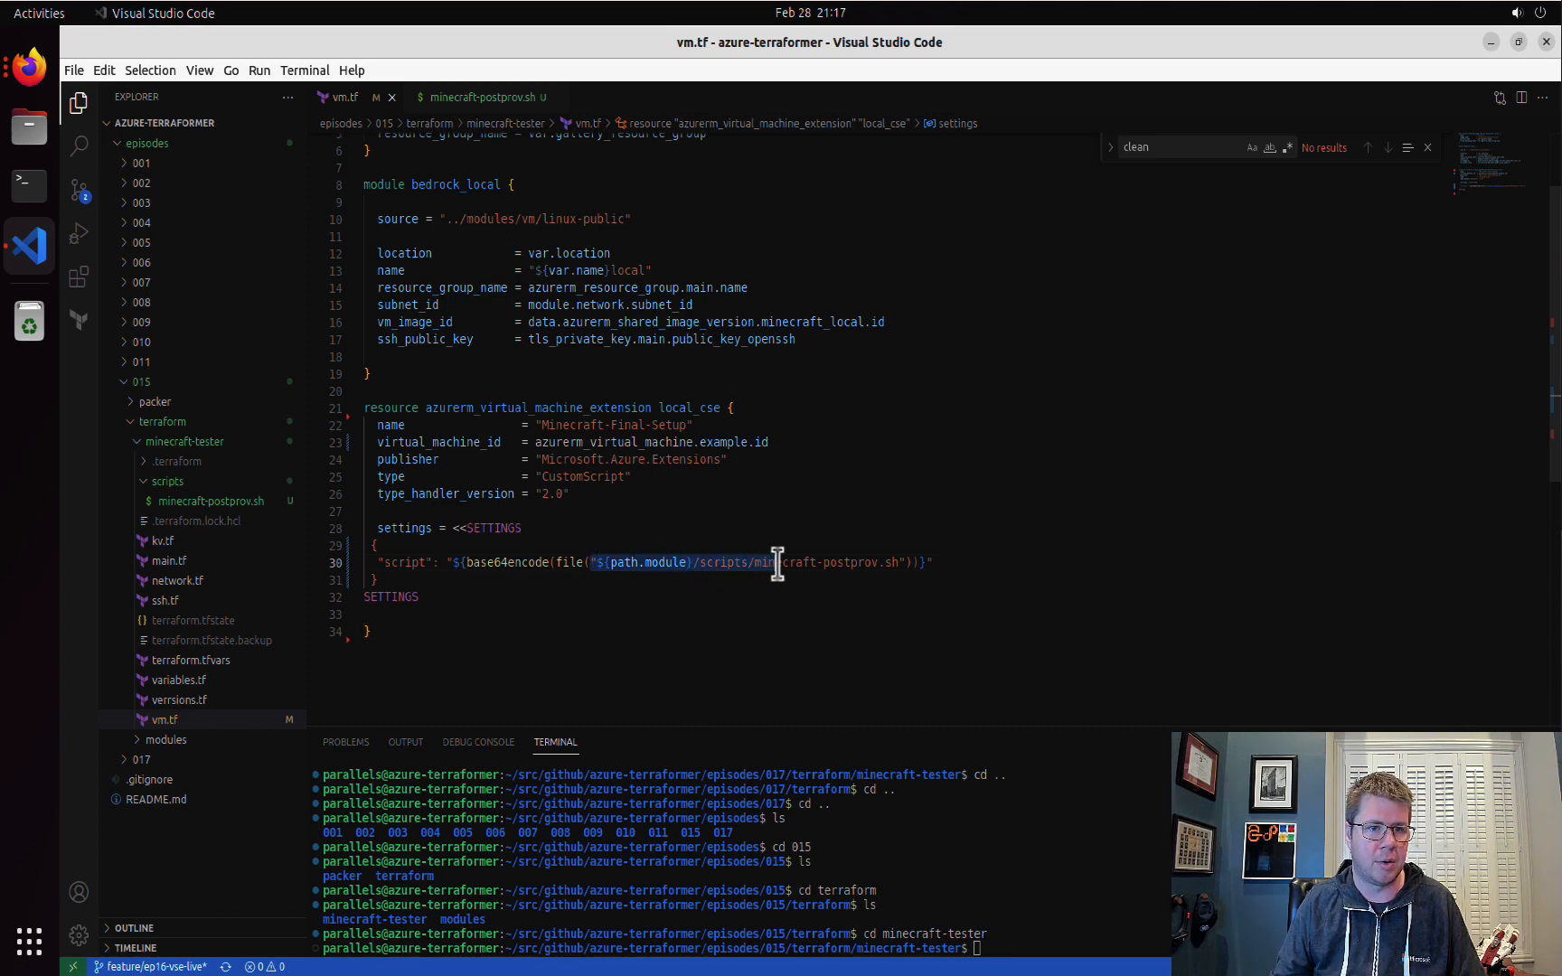
pyautogui.moveTo(779, 562); pyautogui.dragTo(917, 562)
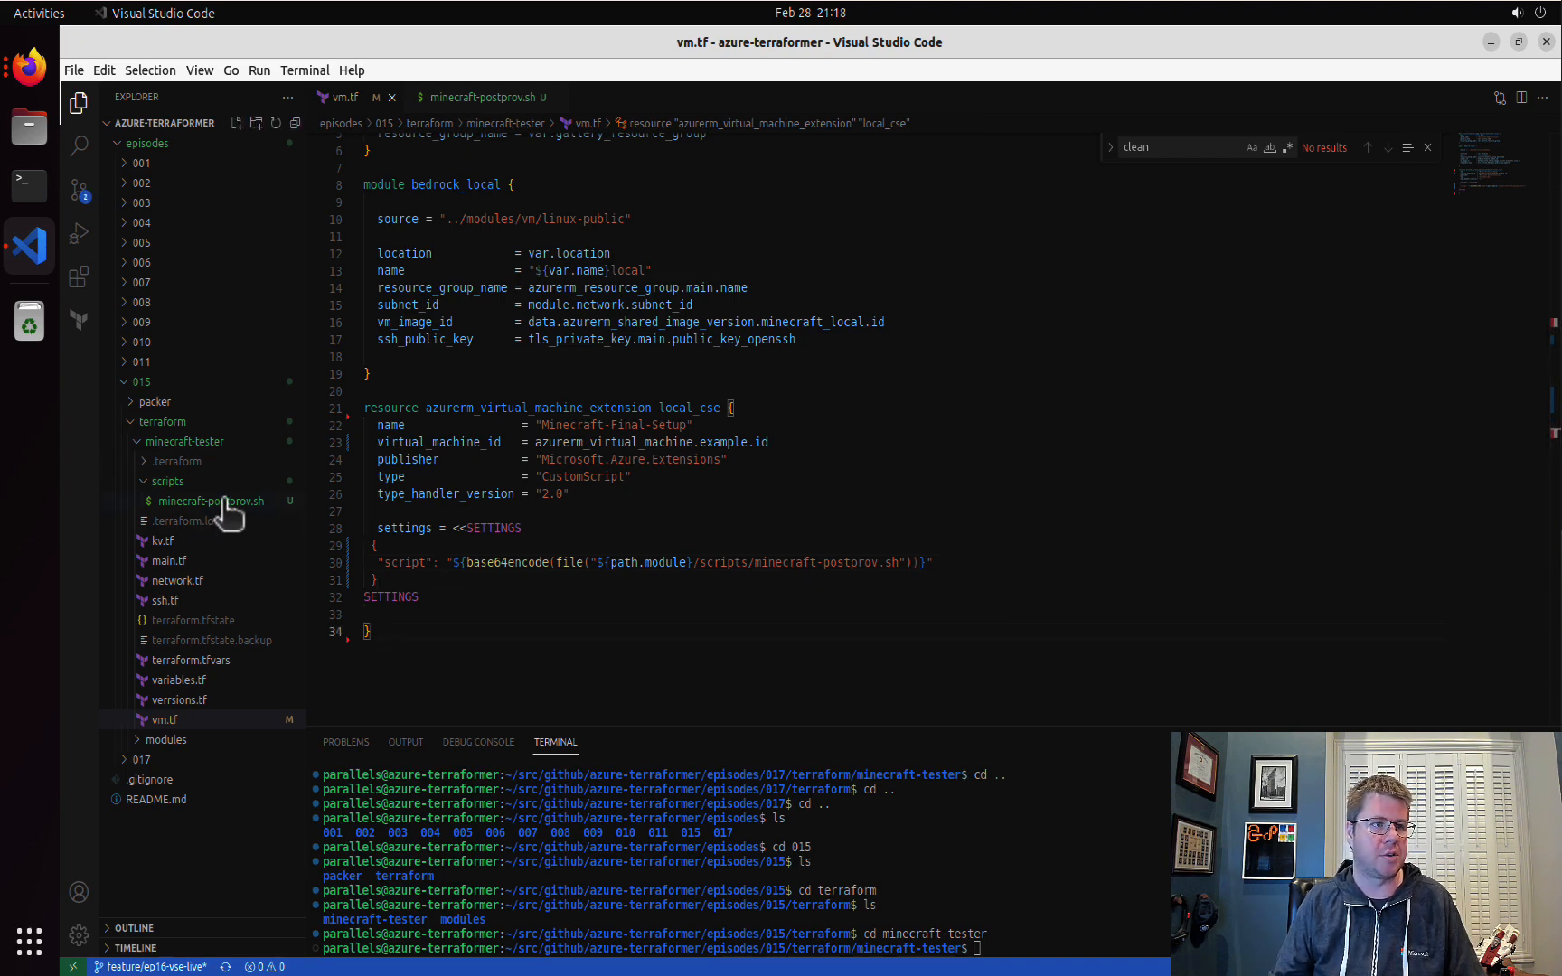
# - Write systemctl enable mcbedrock and systemctl start mcbedrock into minecraft-postprov.sh
pyautogui.click(210, 501)
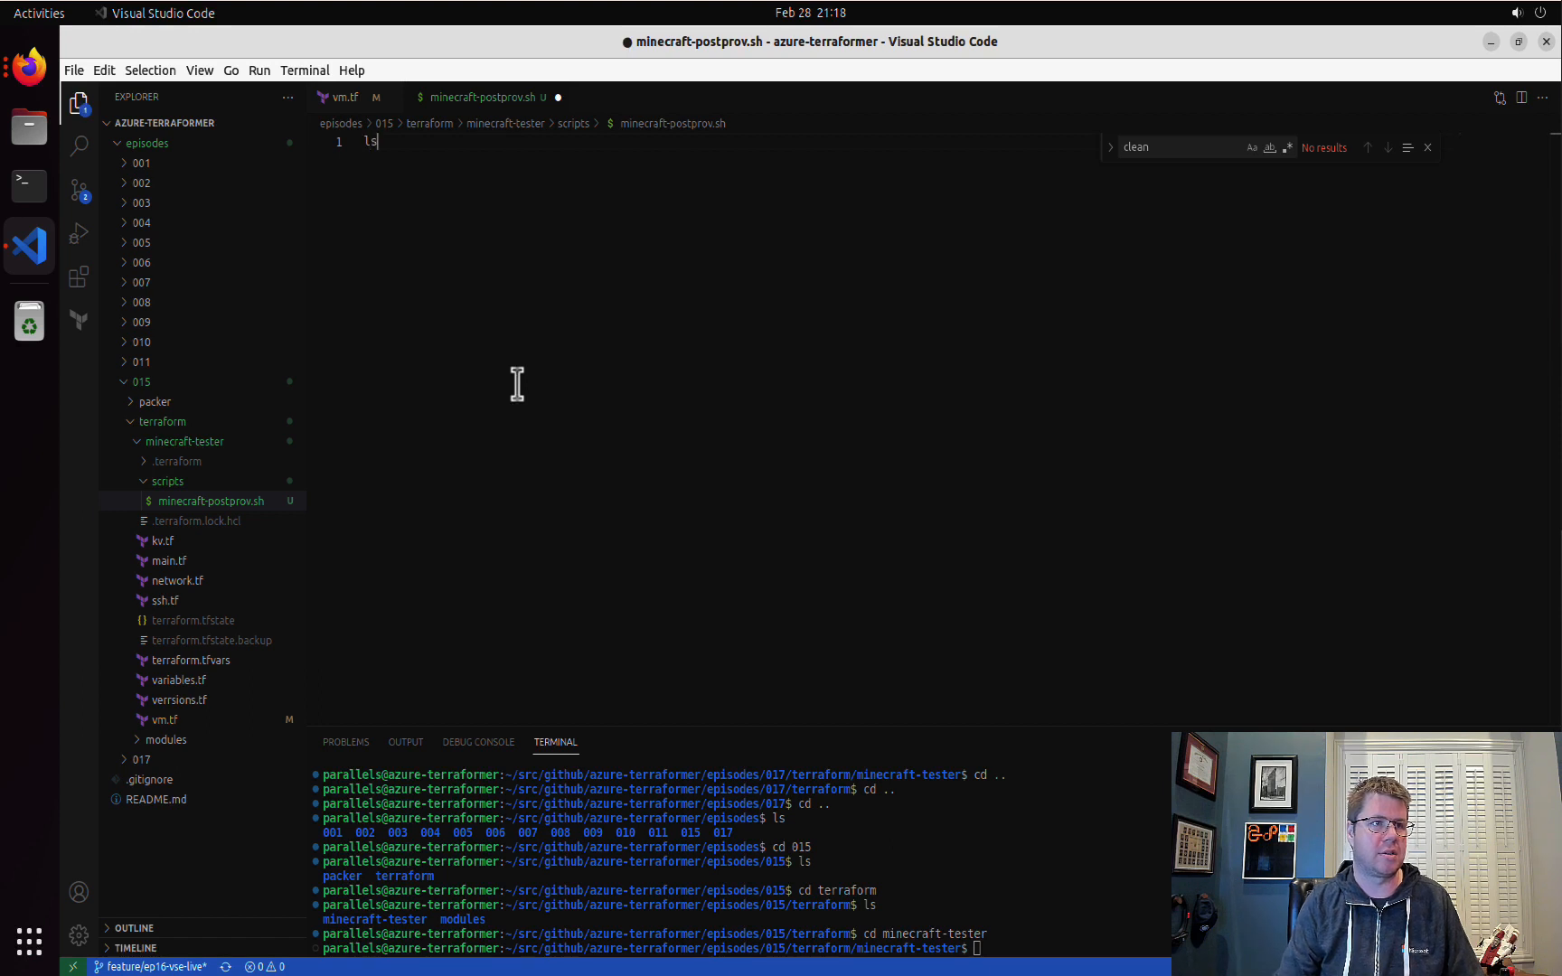
pyautogui.write('systemctl enable')
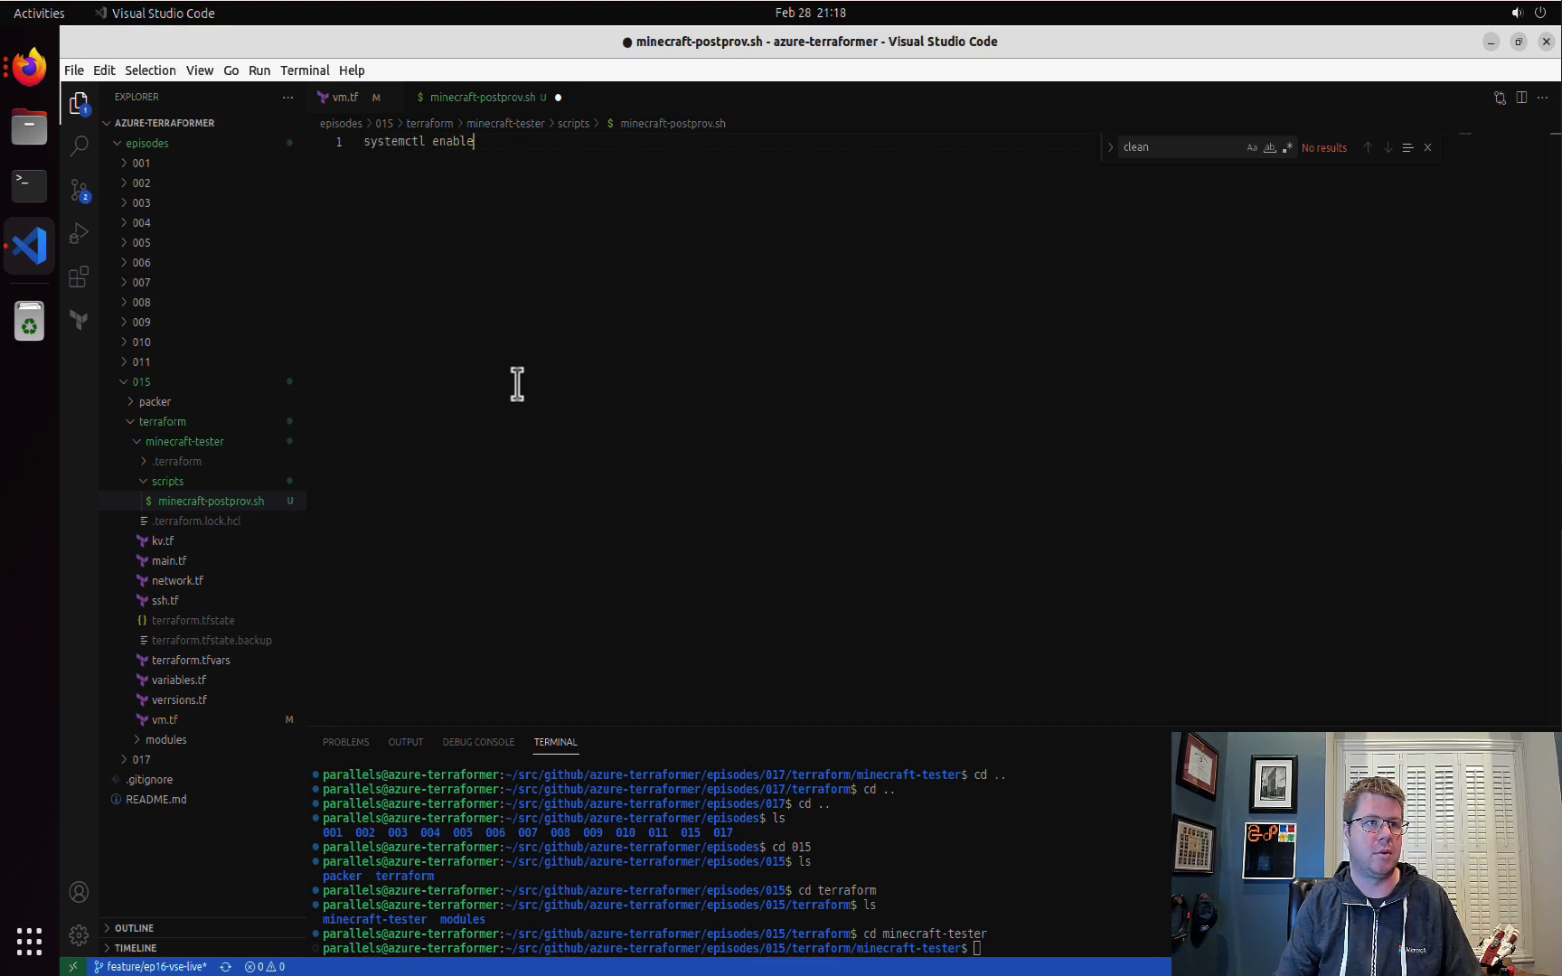
pyautogui.write('mcbedroc')
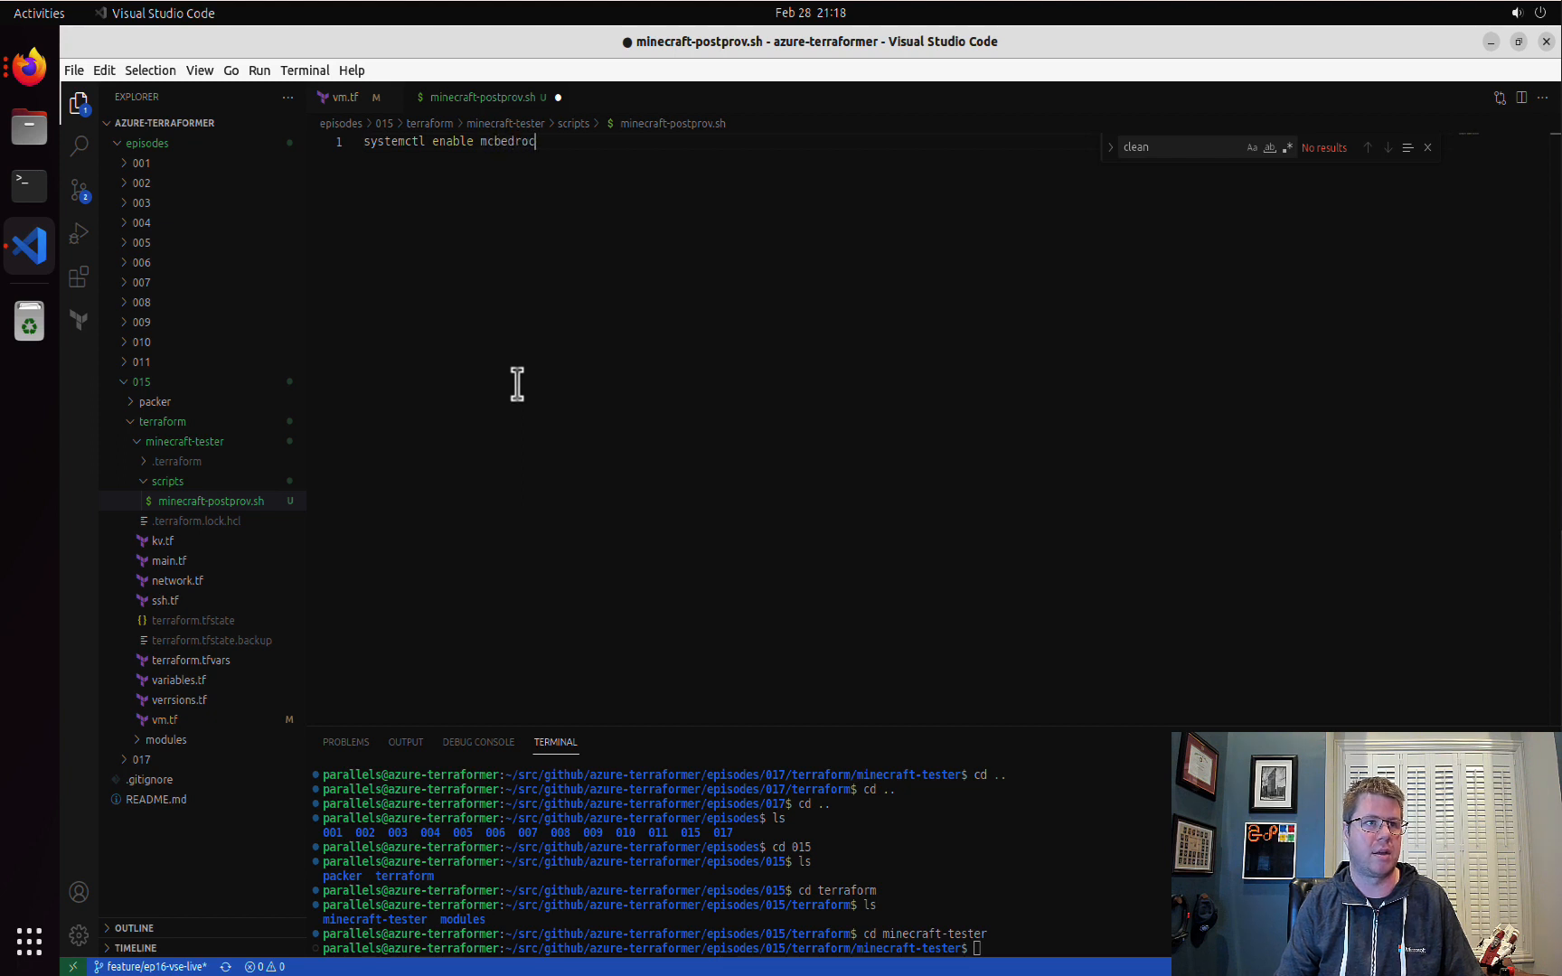
pyautogui.write('systemctl s')
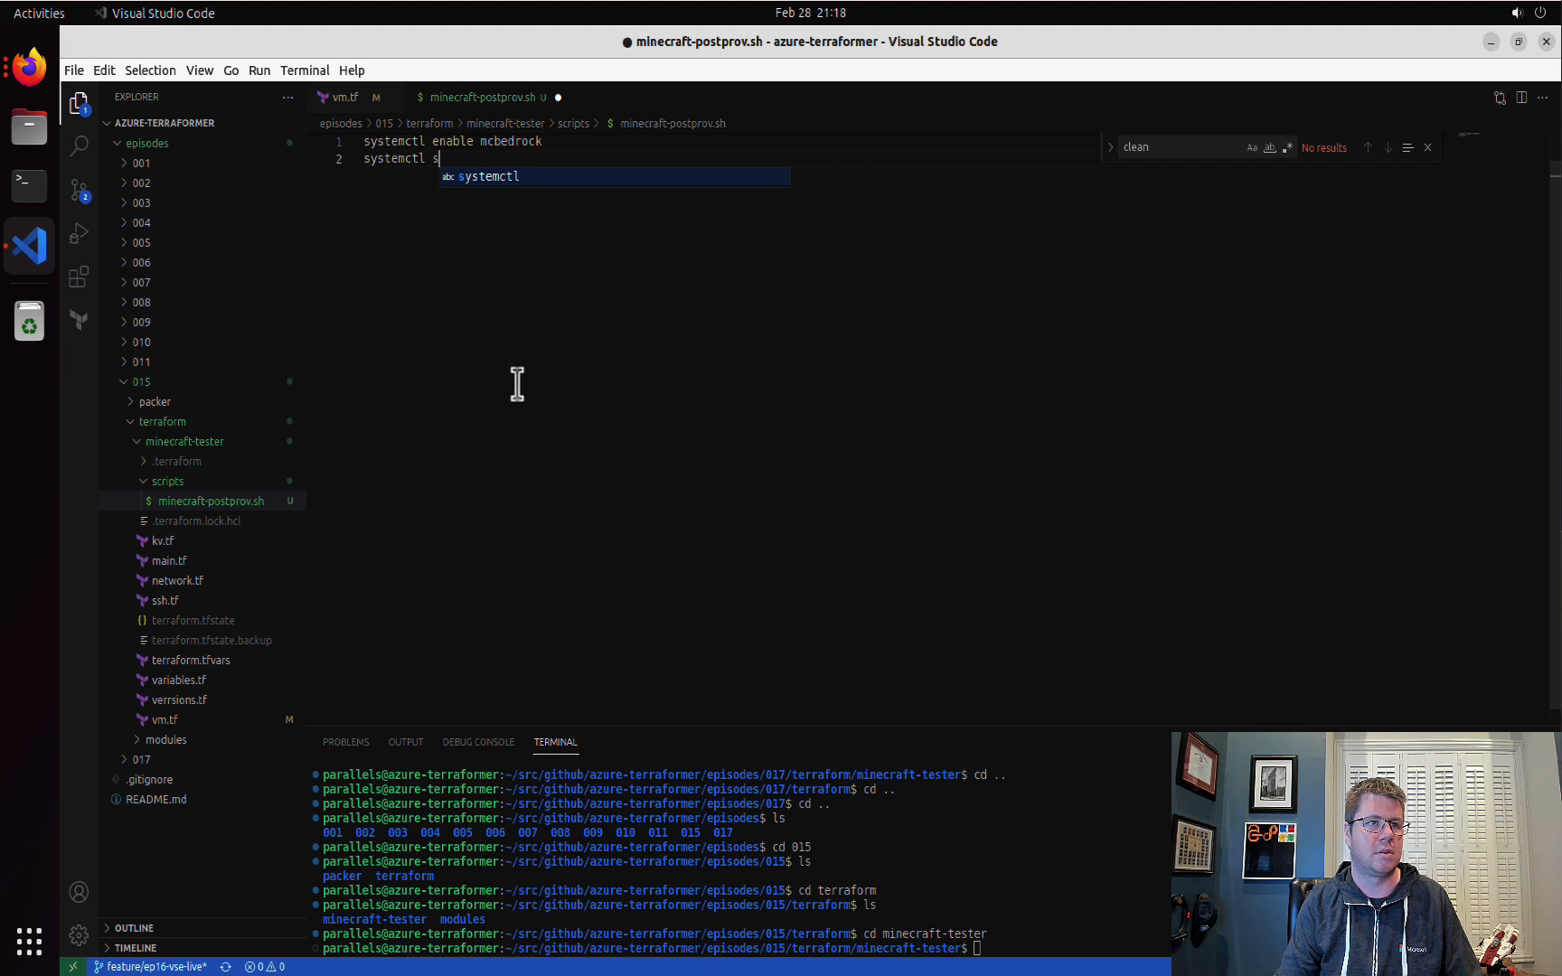
pyautogui.write('tart mcbed')
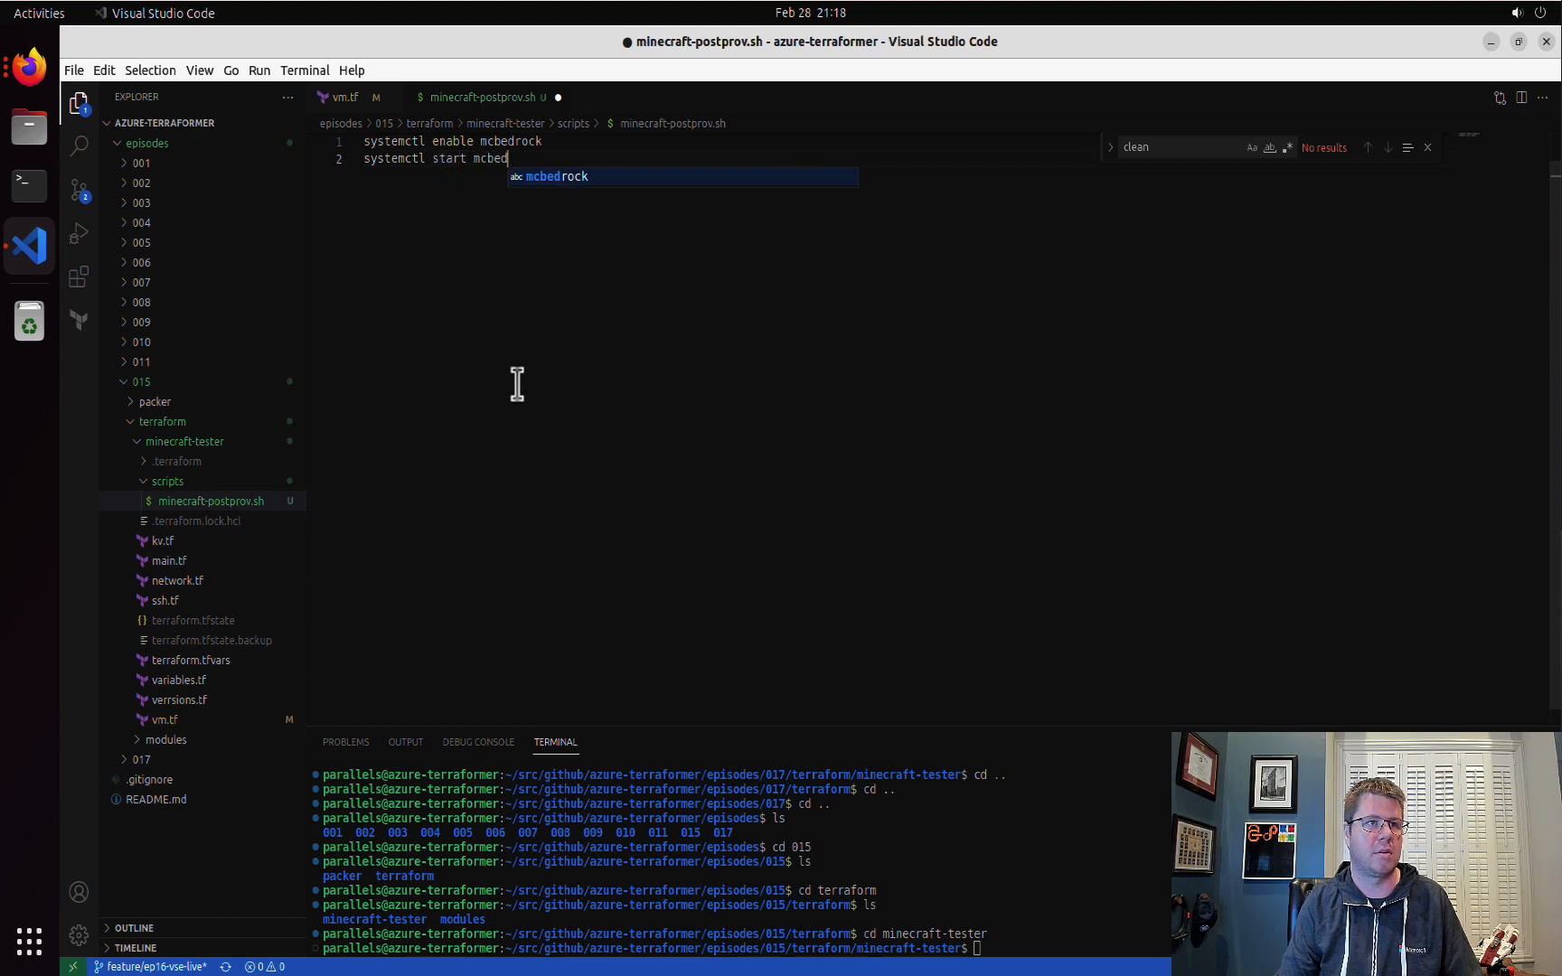
pyautogui.write('rock')
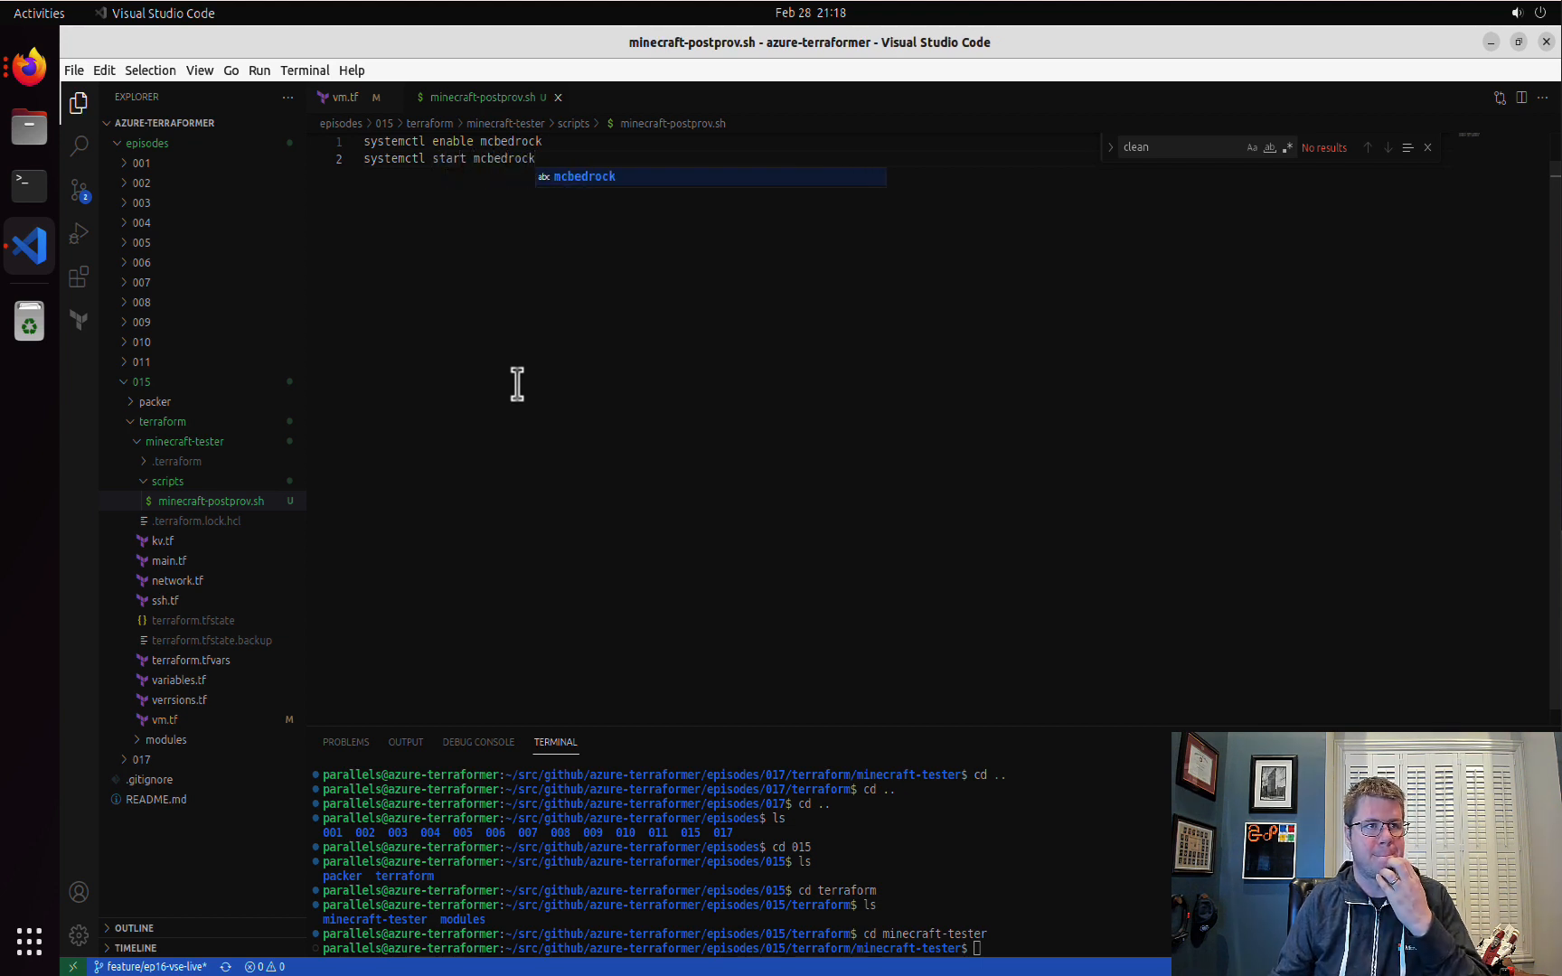
pyautogui.press('enter')
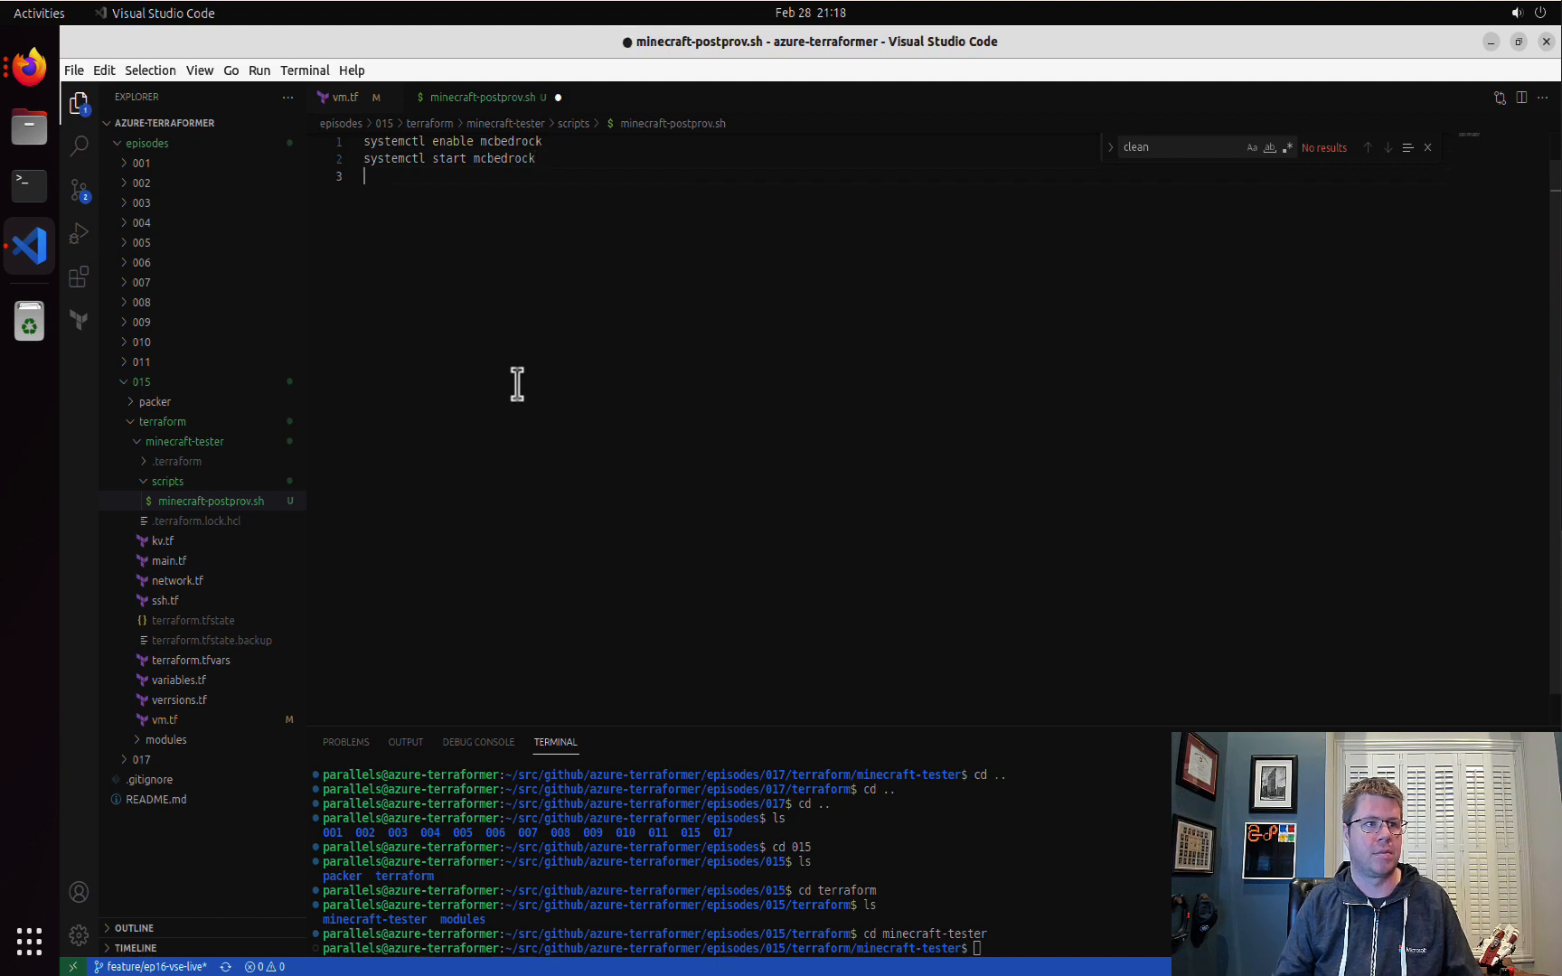
# - Return to vm.tf and review the file() expression in the script setting
pyautogui.click(346, 96)
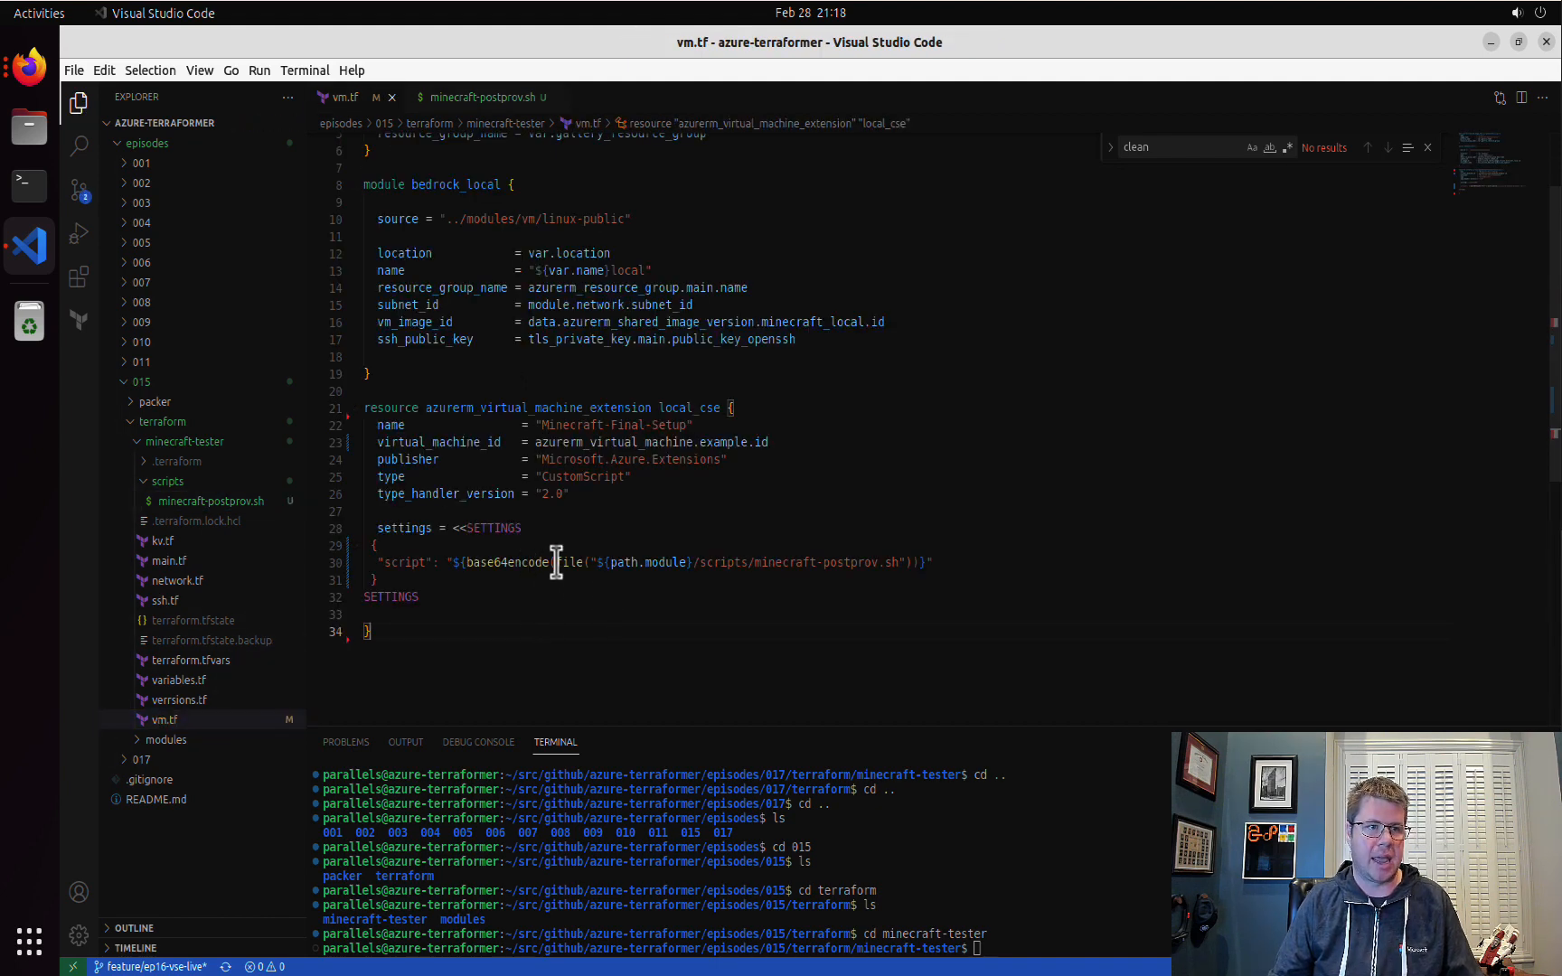
pyautogui.moveTo(558, 563); pyautogui.dragTo(906, 562)
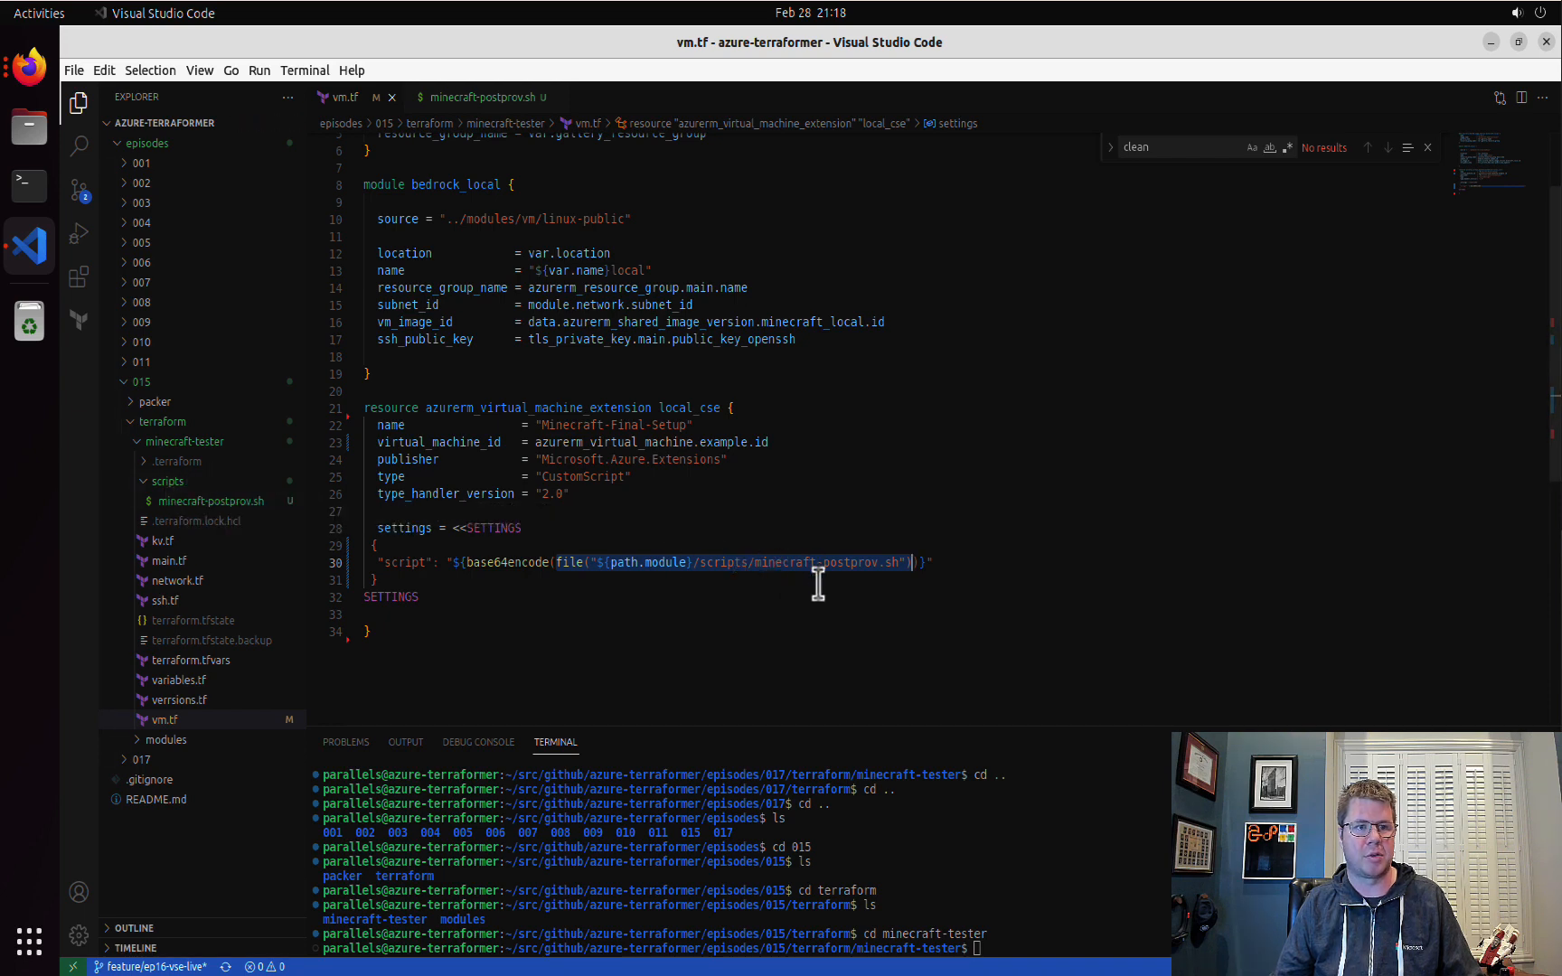
pyautogui.moveTo(608, 594)
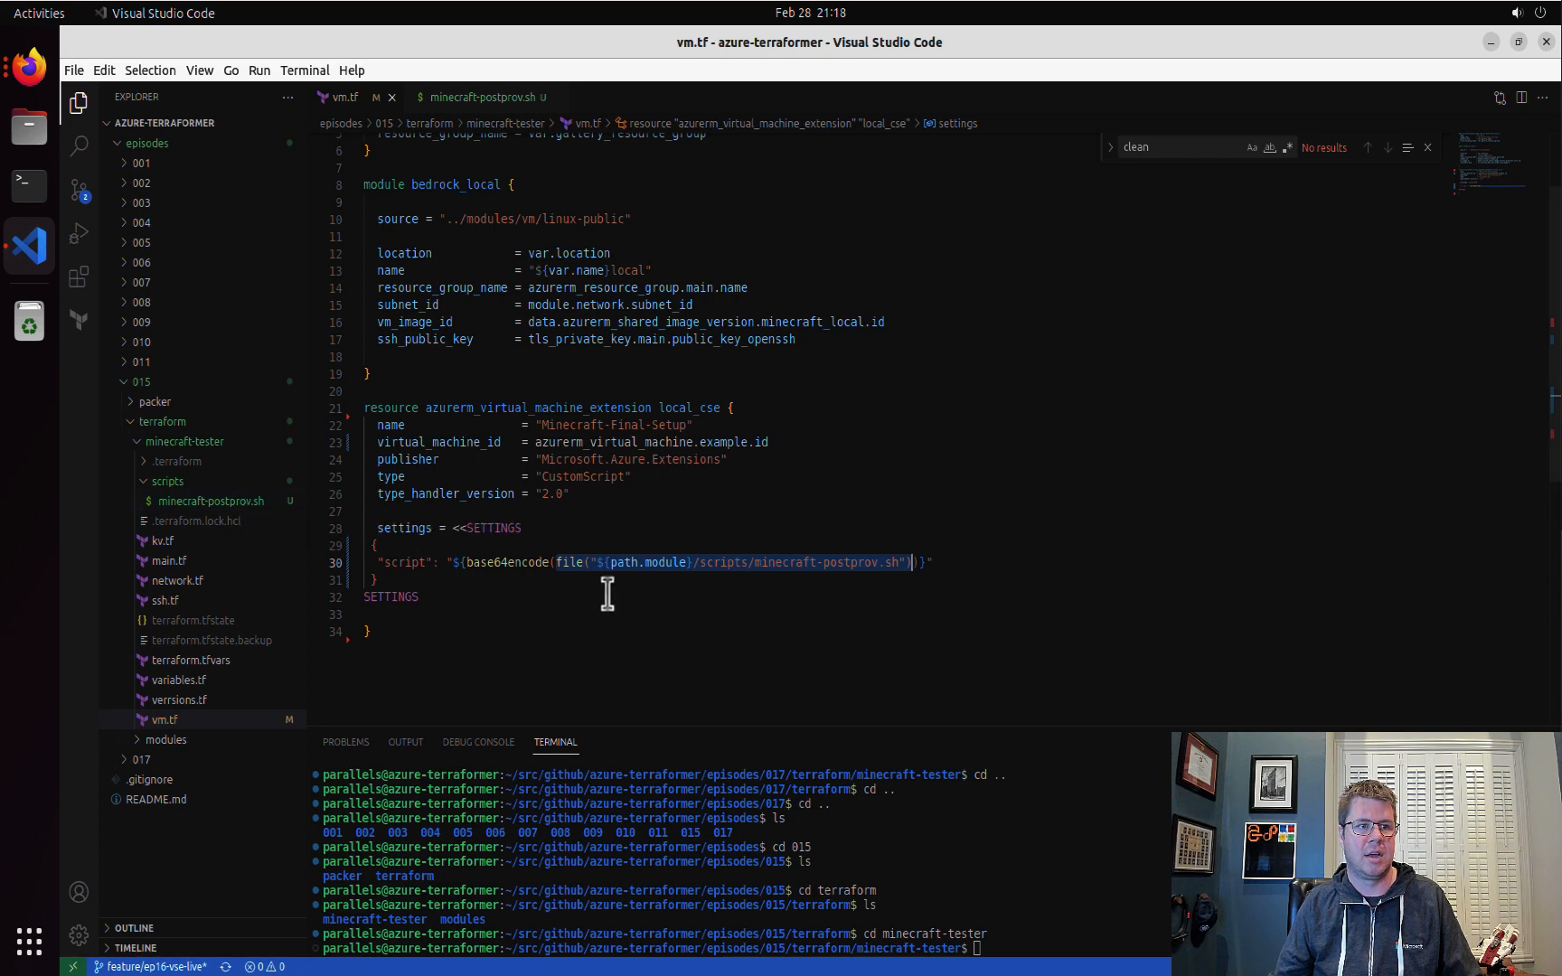
pyautogui.moveTo(589, 581)
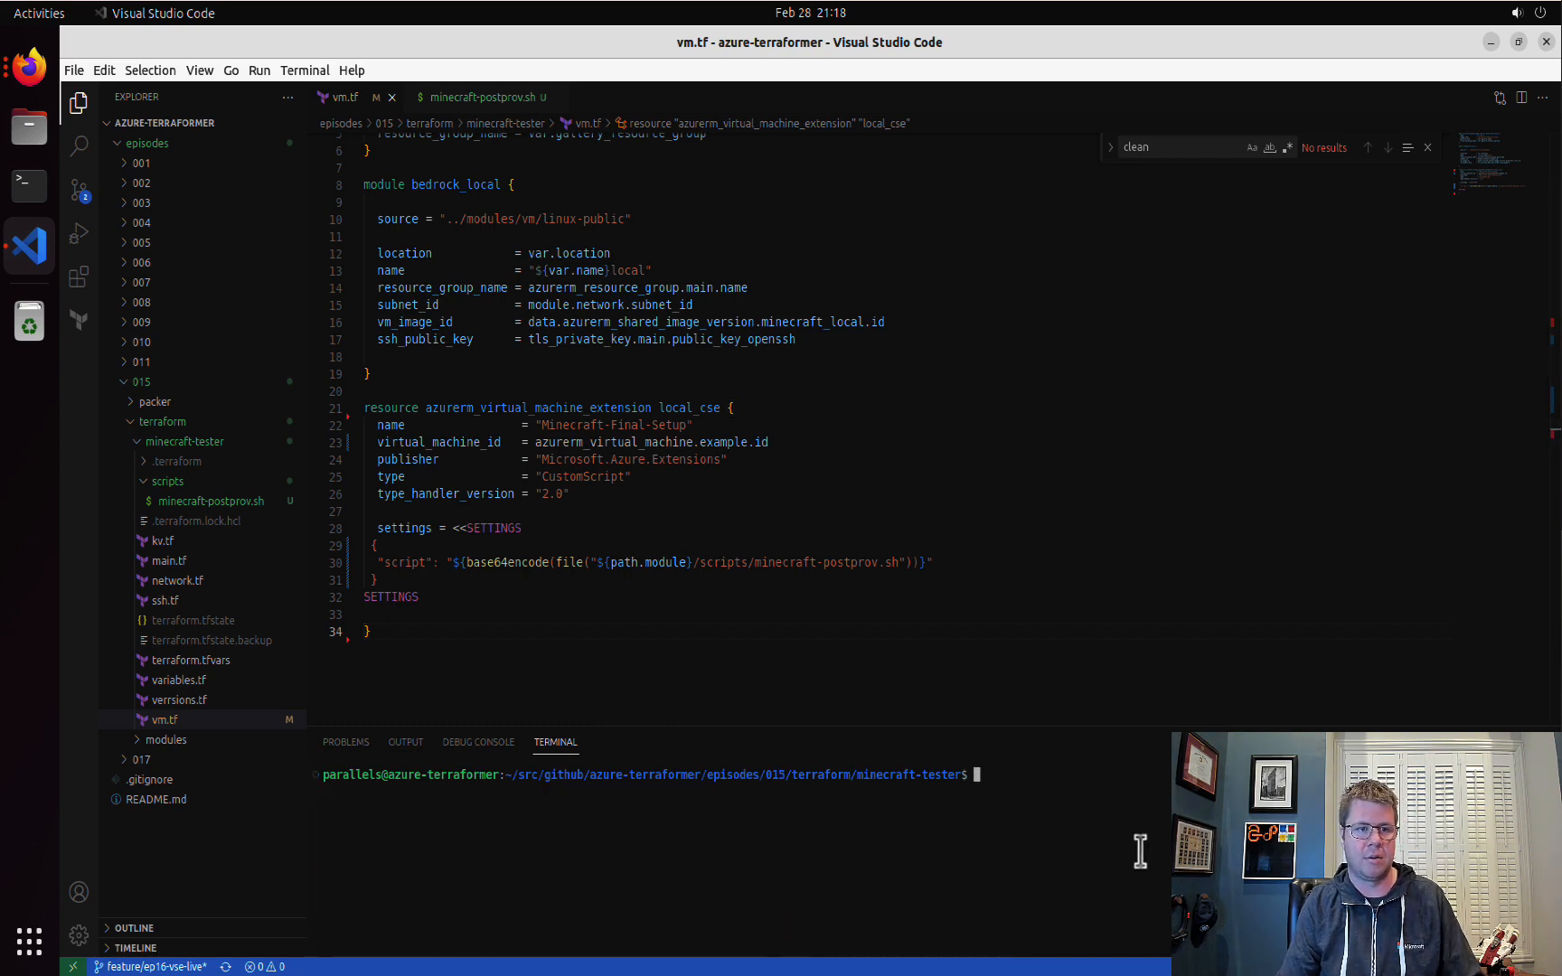
# - Run terraform apply and fix virtual_machine_id to reference module.bedrock_local.id
pyautogui.write('terraform apply')
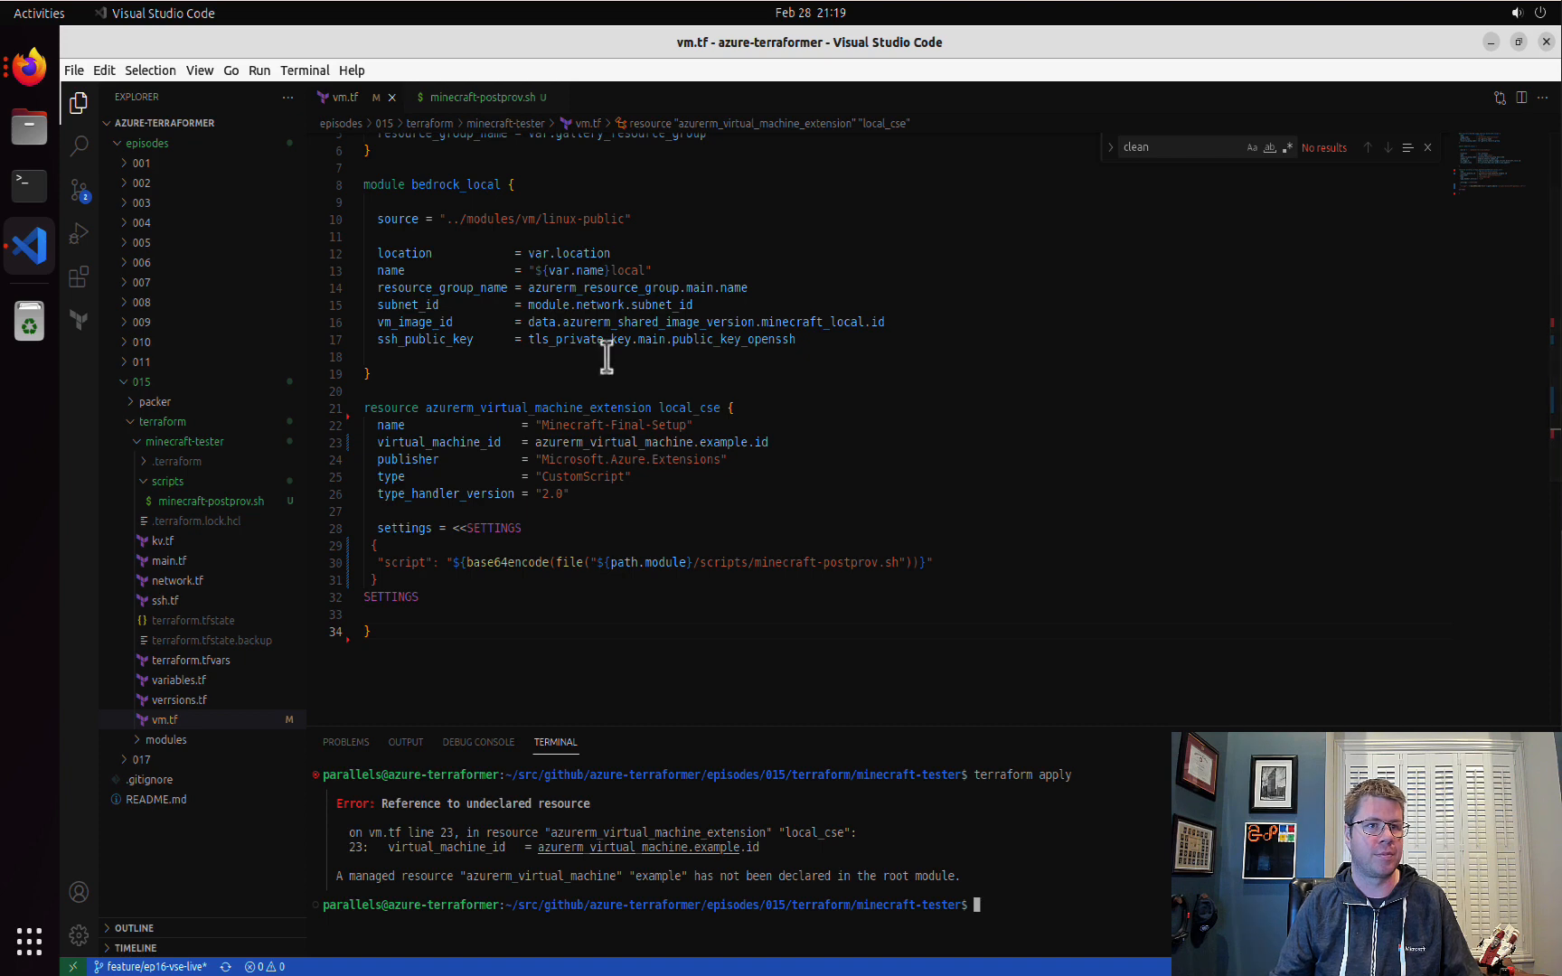
pyautogui.moveTo(640, 443)
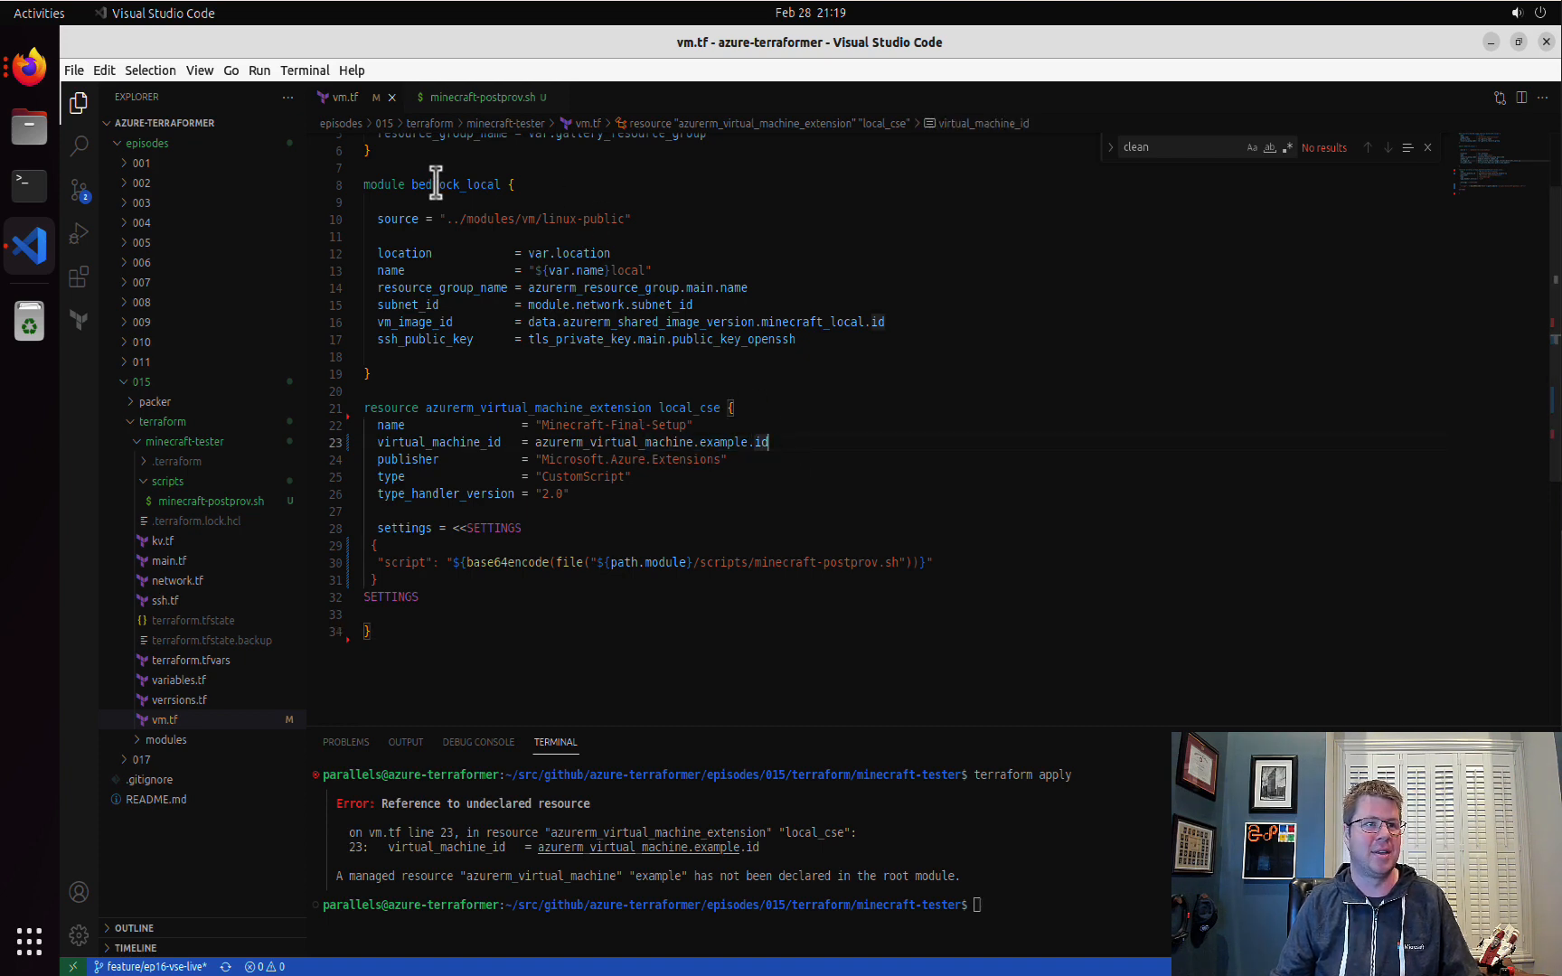
pyautogui.doubleClick(613, 443)
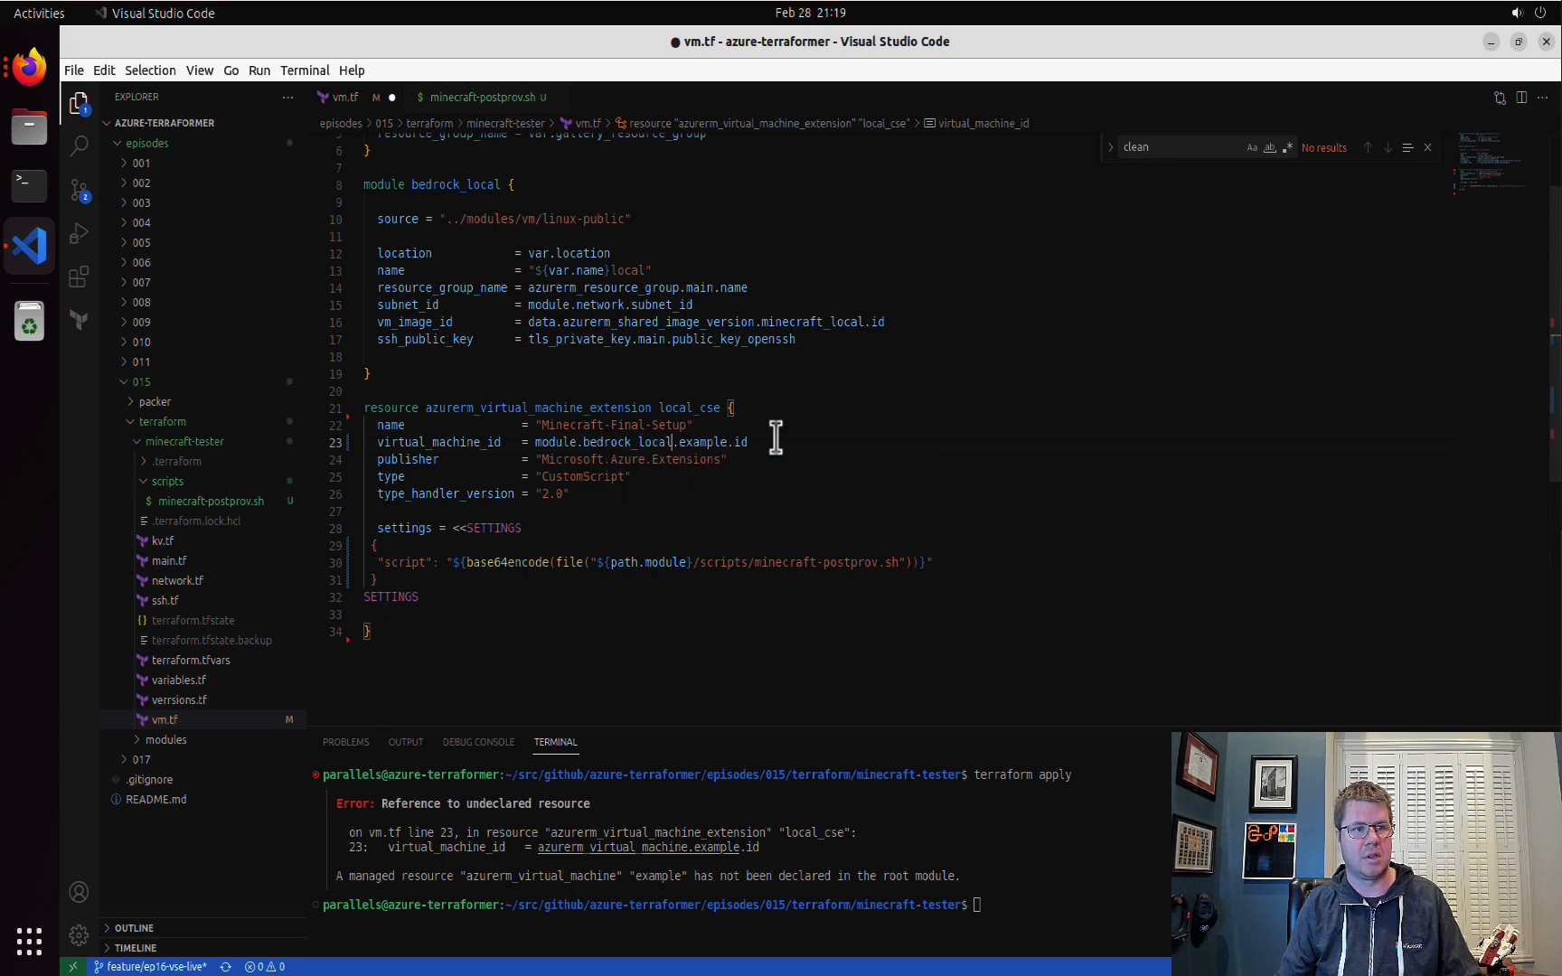
pyautogui.doubleClick(702, 443)
pyautogui.write('terraform apply')
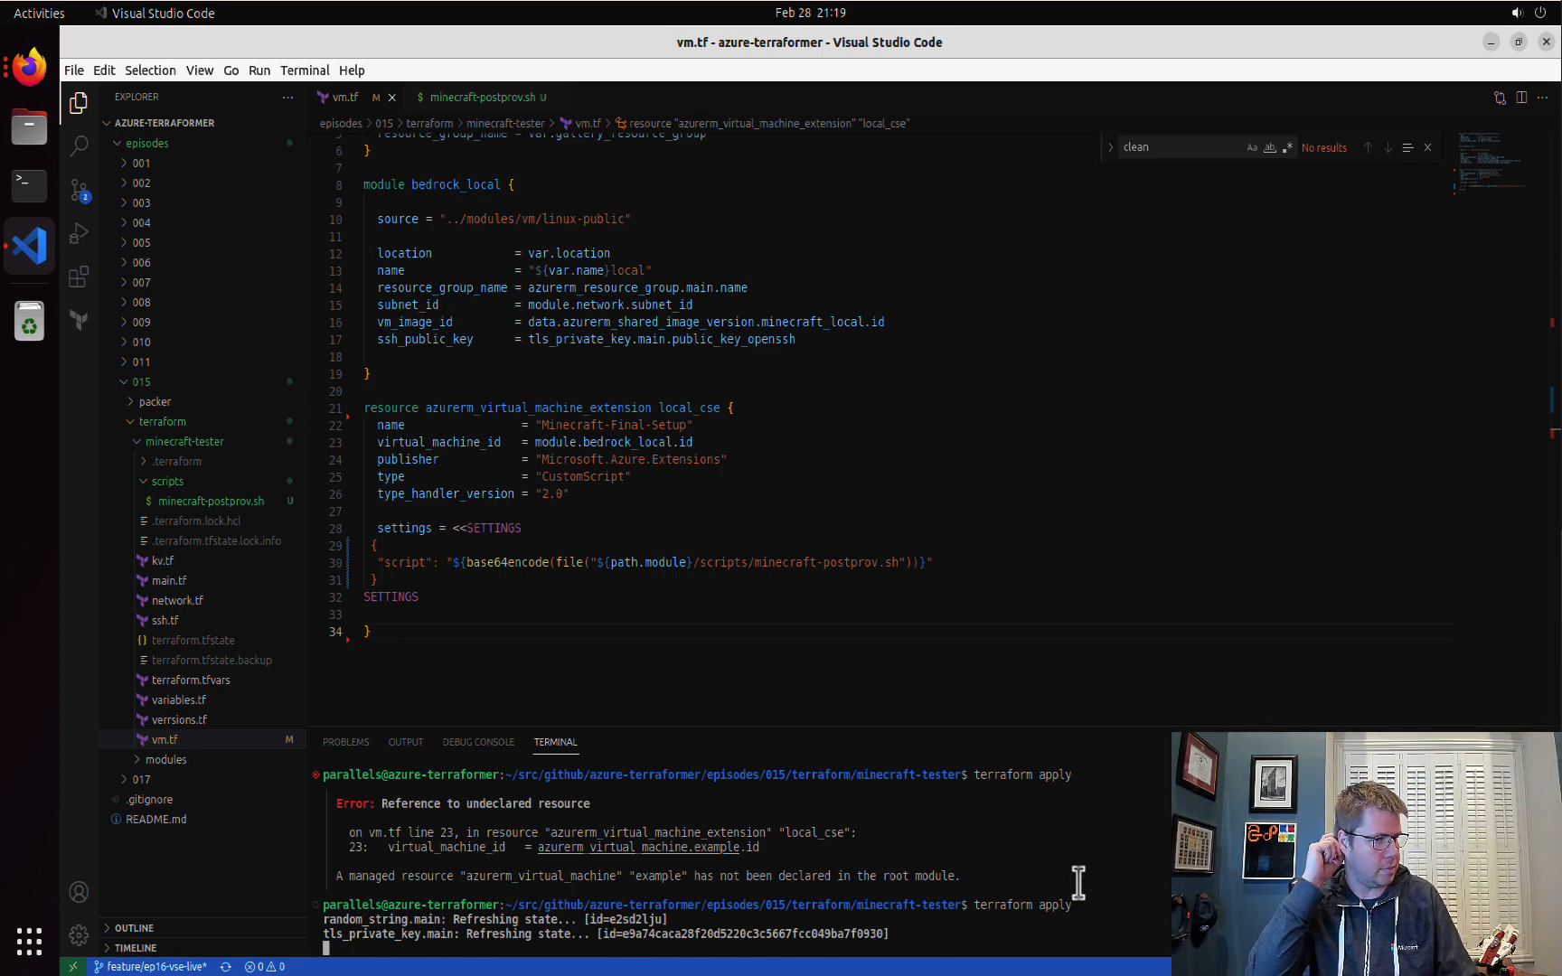
pyautogui.moveTo(891, 658)
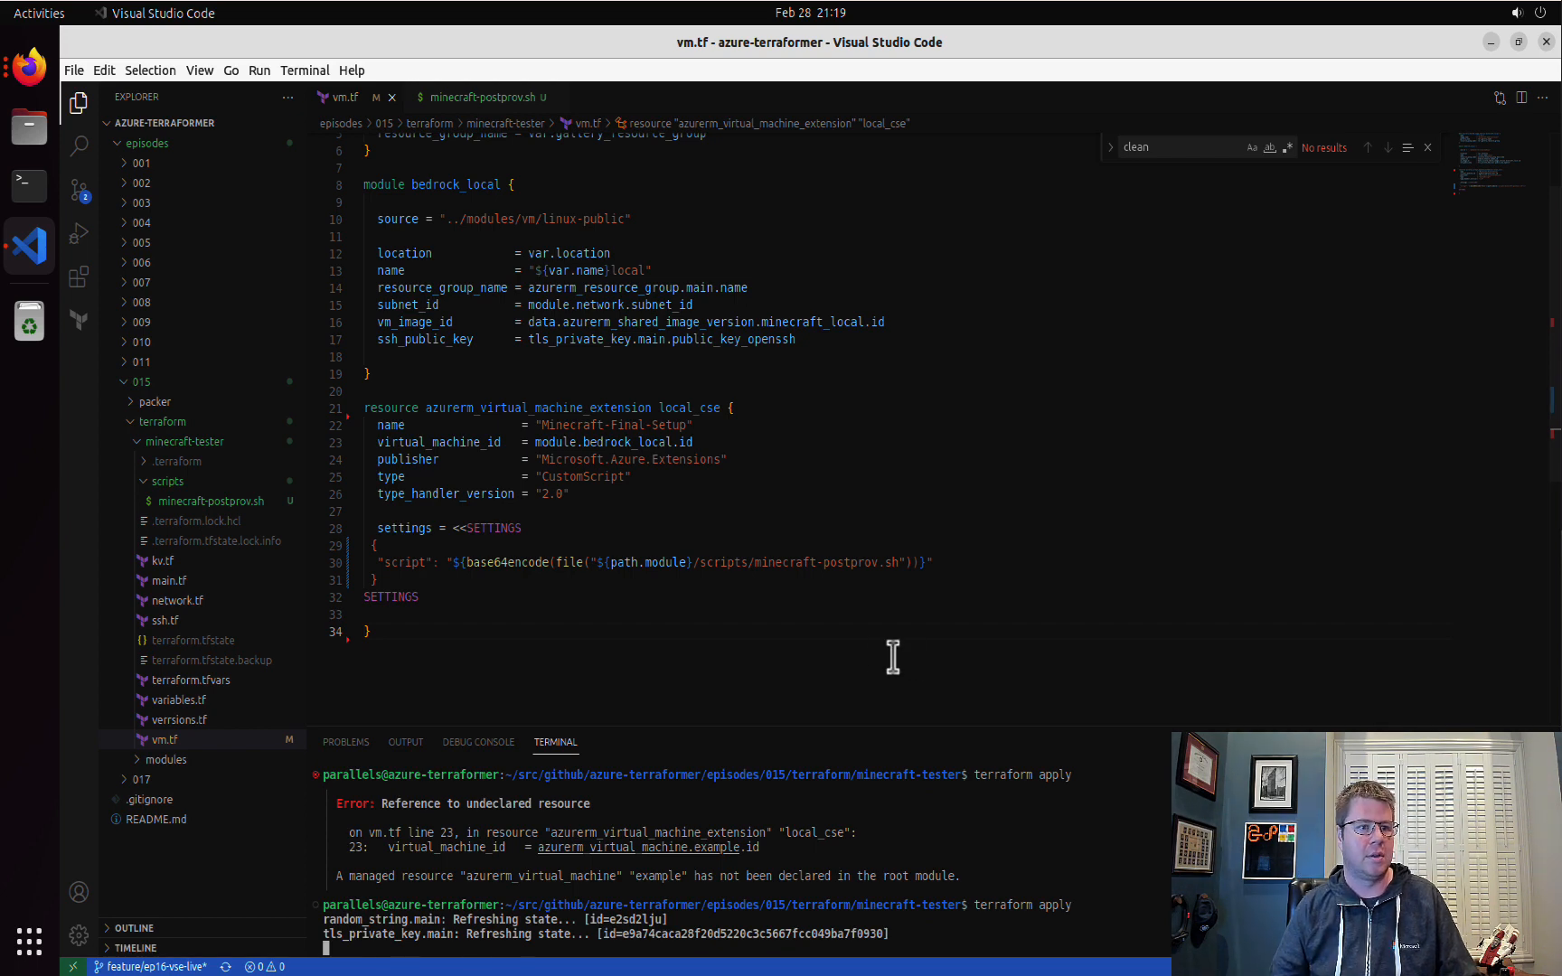
pyautogui.moveTo(844, 642)
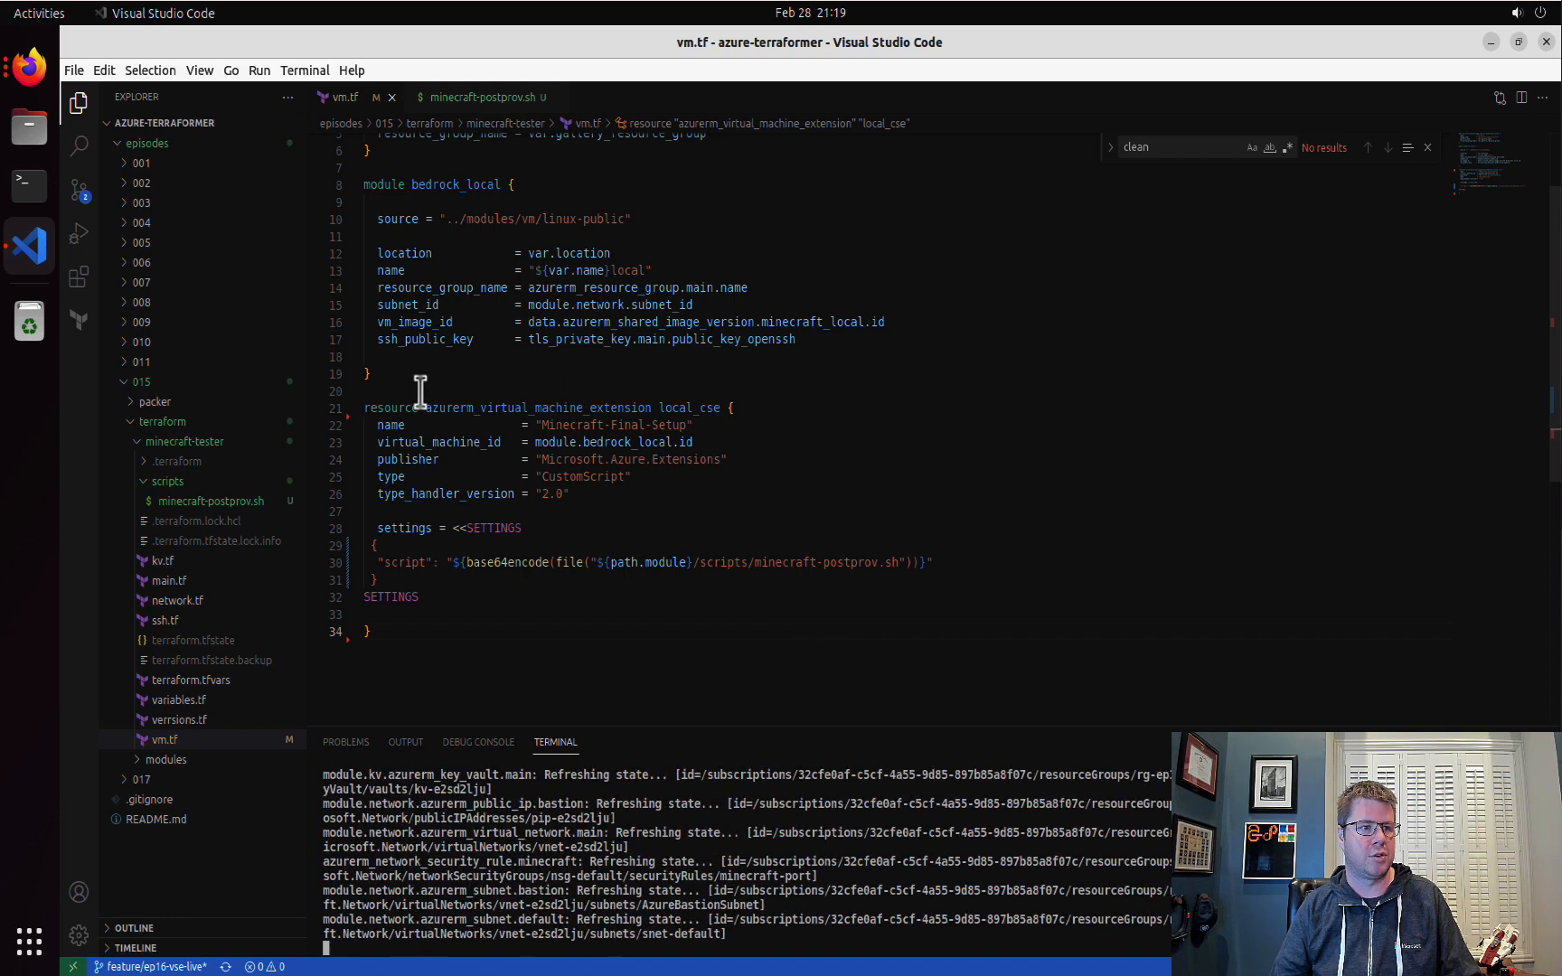
# - Confirm the terraform apply with yes and review the created virtual machine extension resource
pyautogui.moveTo(365, 185); pyautogui.dragTo(798, 338)
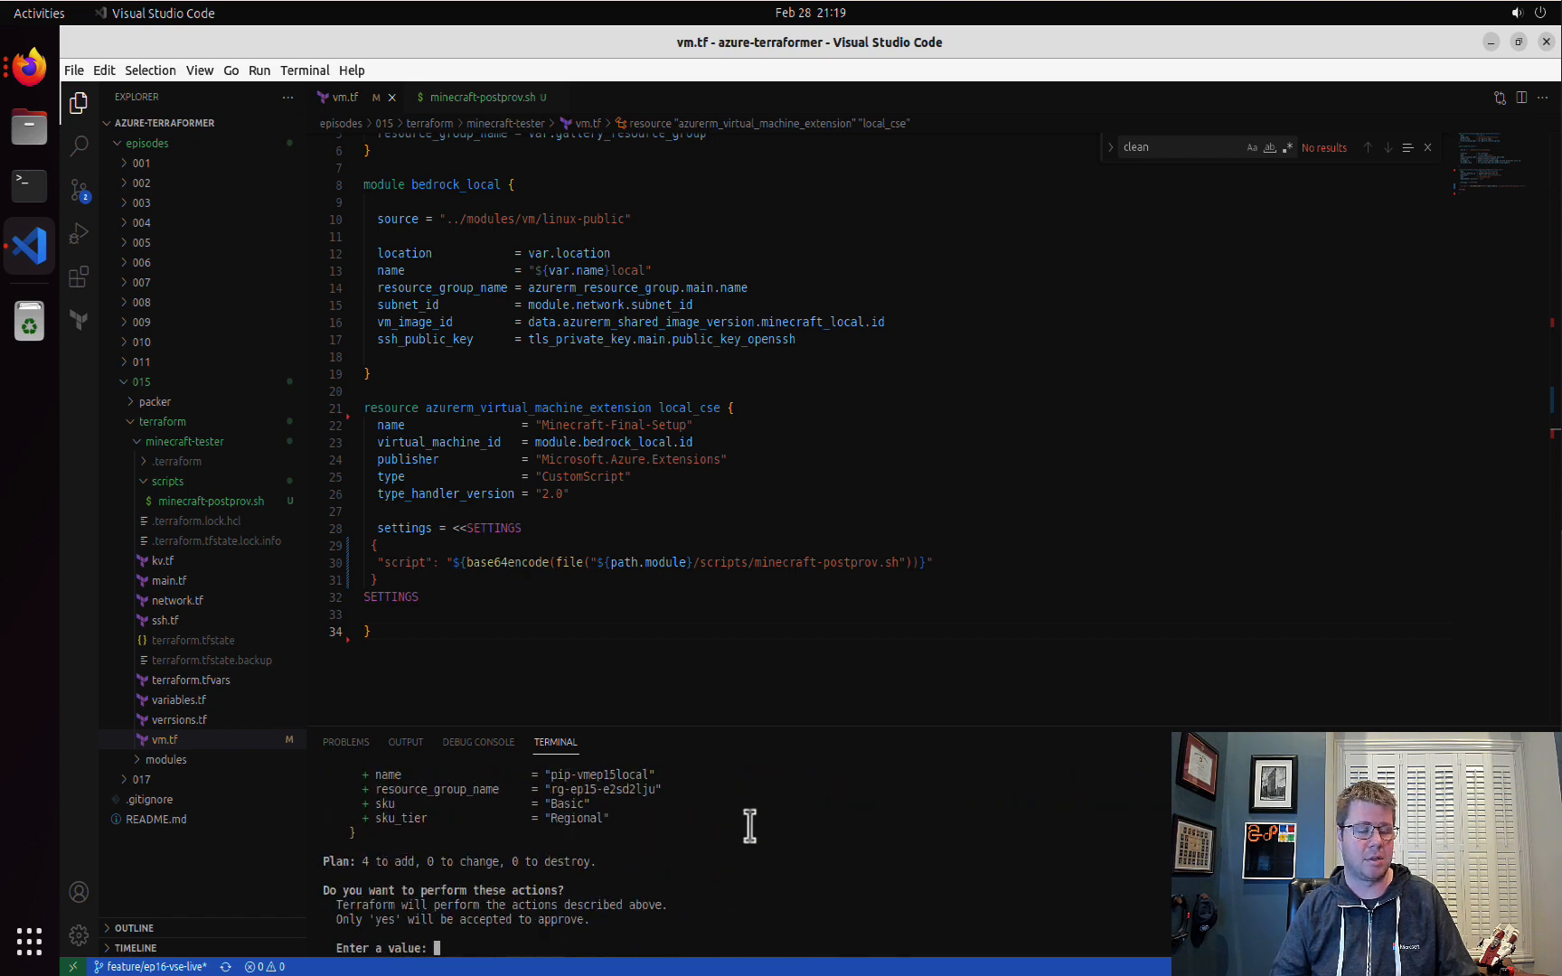
pyautogui.write('yes')
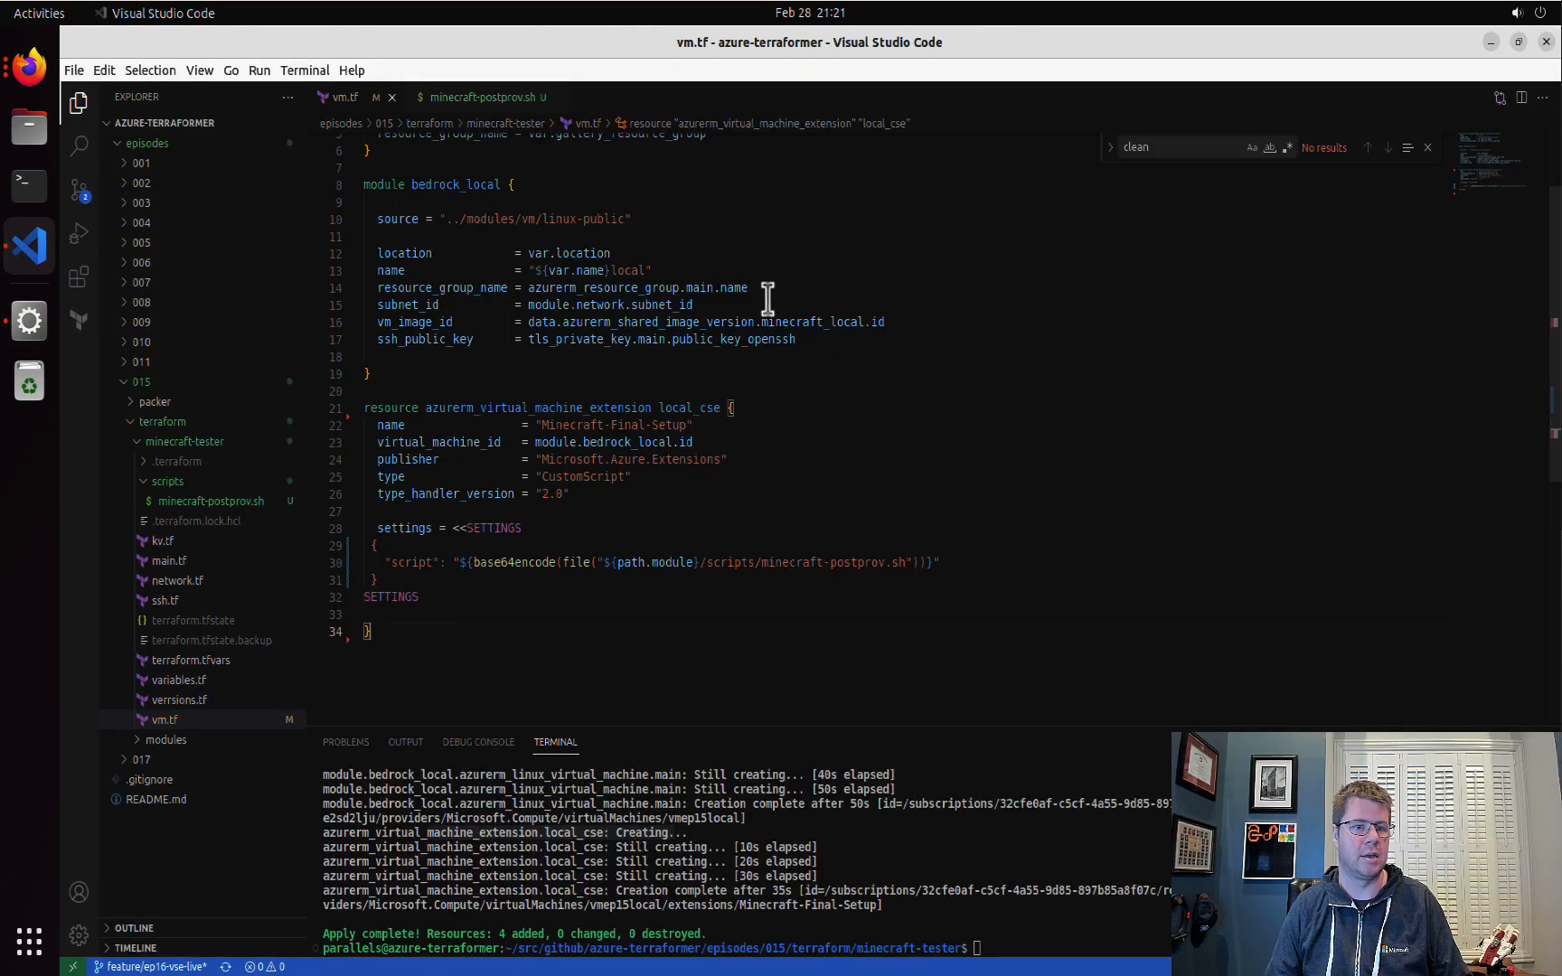
pyautogui.moveTo(543, 561)
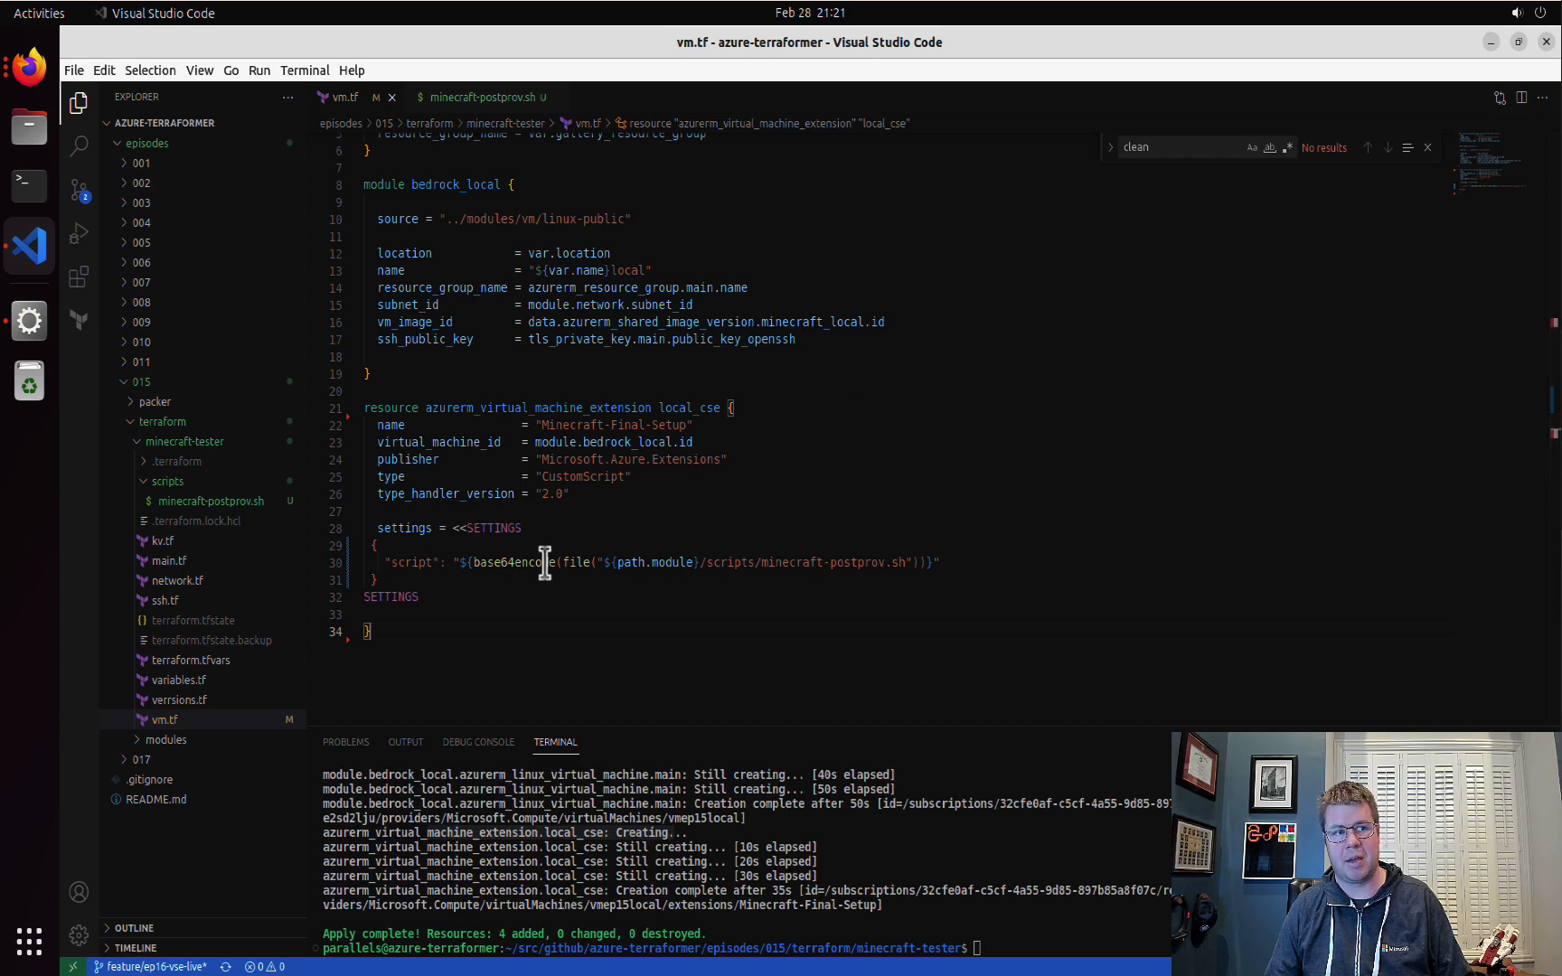
pyautogui.doubleClick(536, 407)
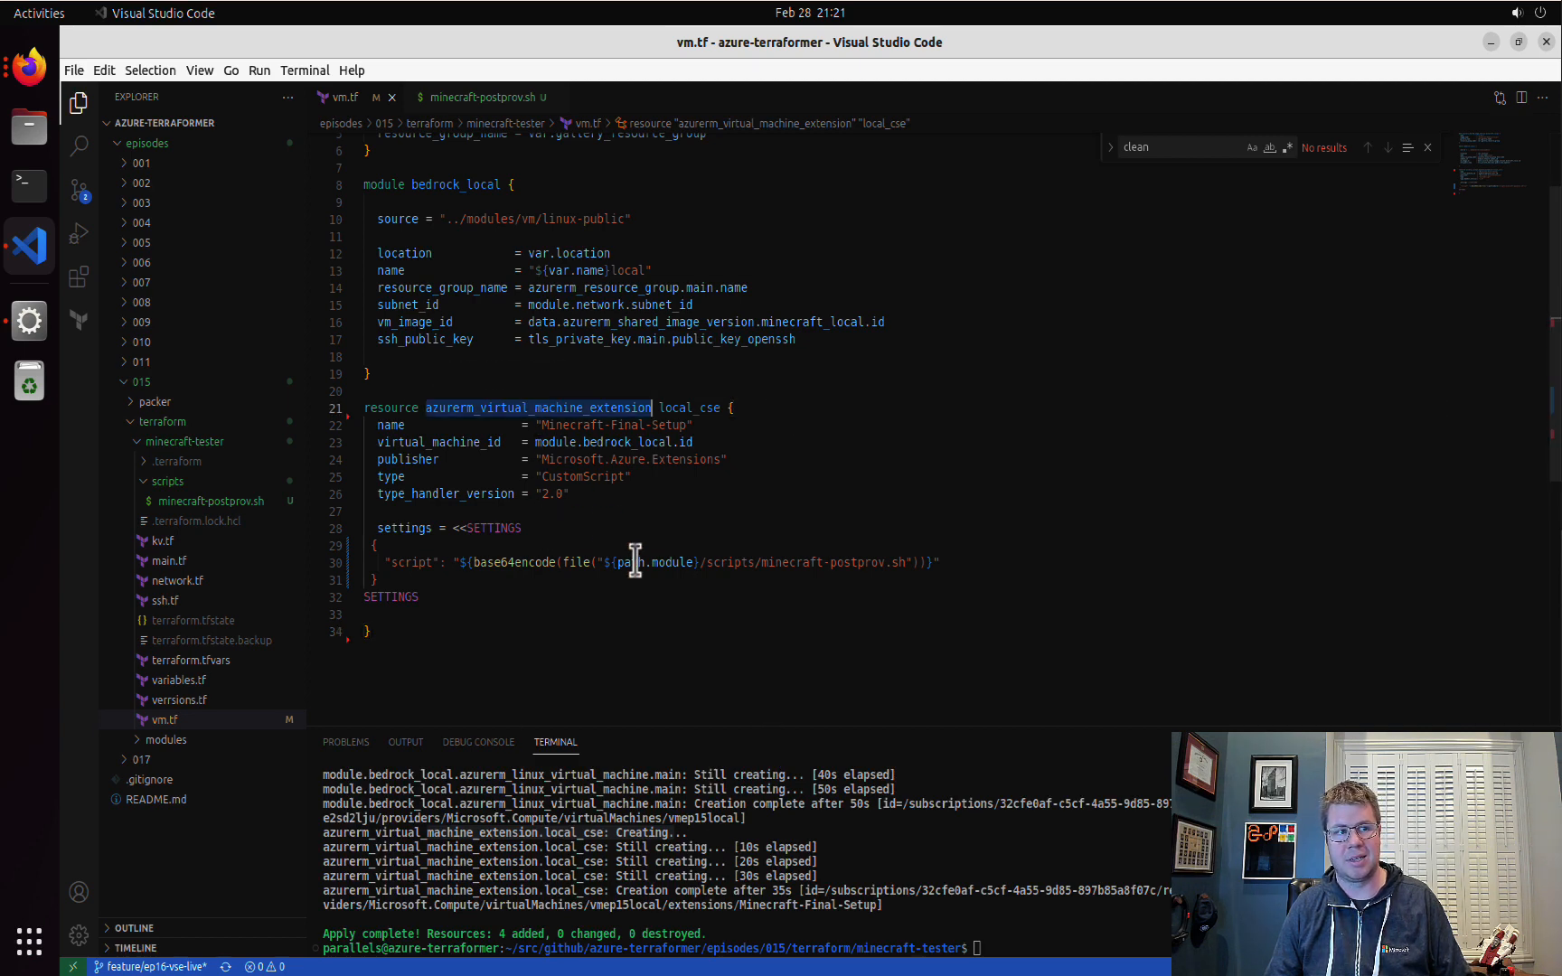
pyautogui.moveTo(640, 600)
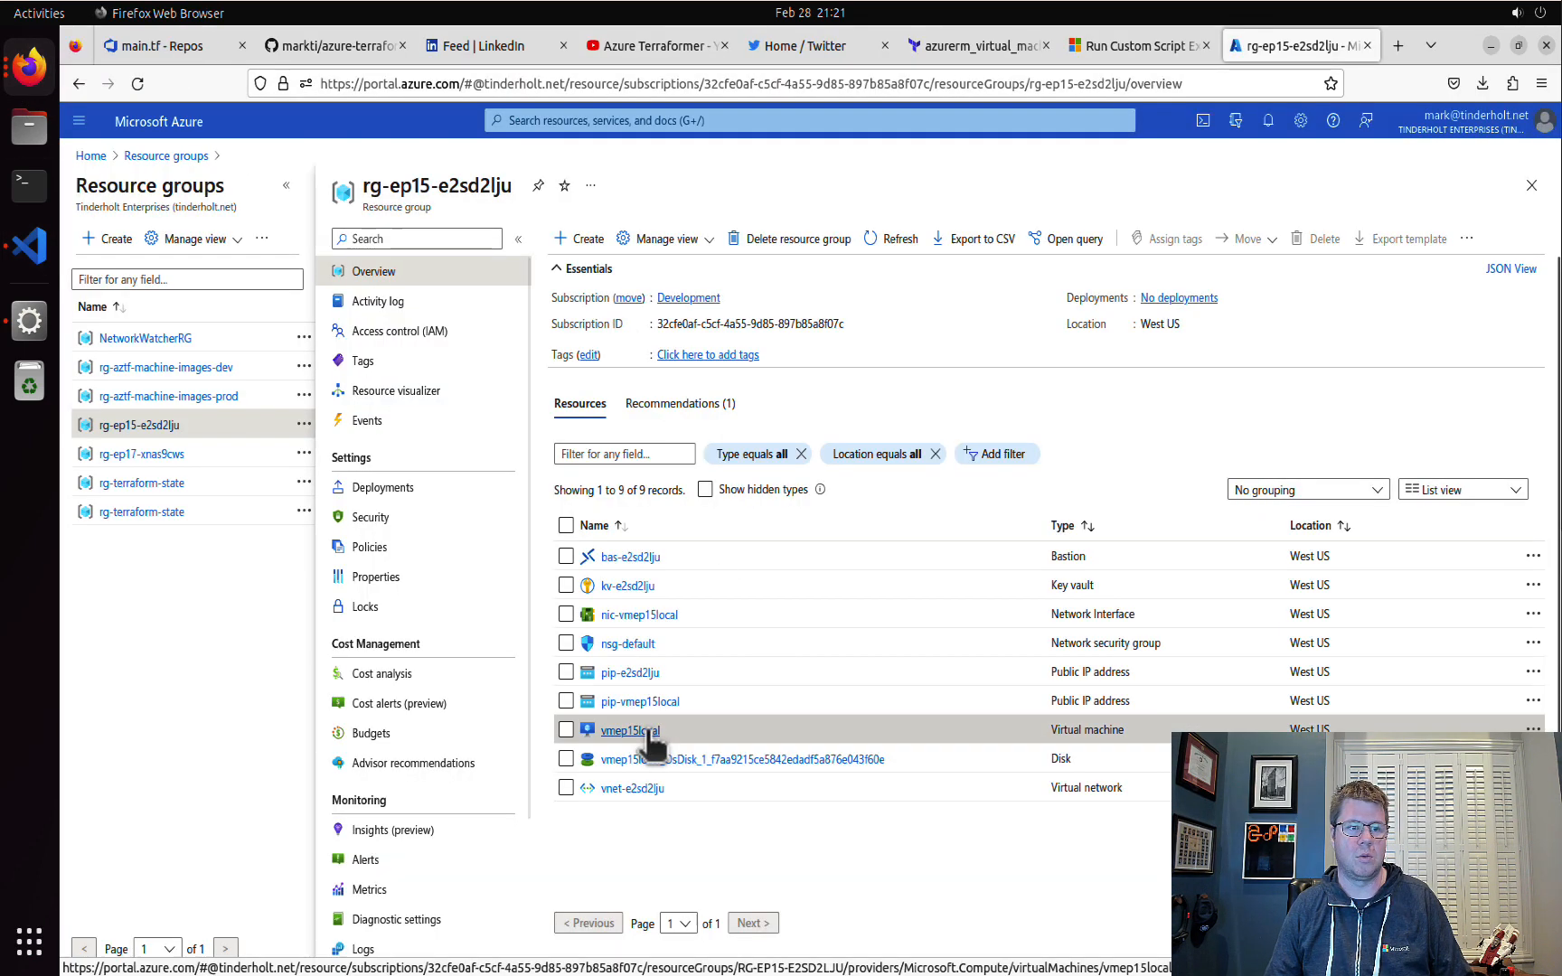
# - Open vmep15local's Minecraft-Final-Setup extension details under Extensions + applications
pyautogui.click(629, 729)
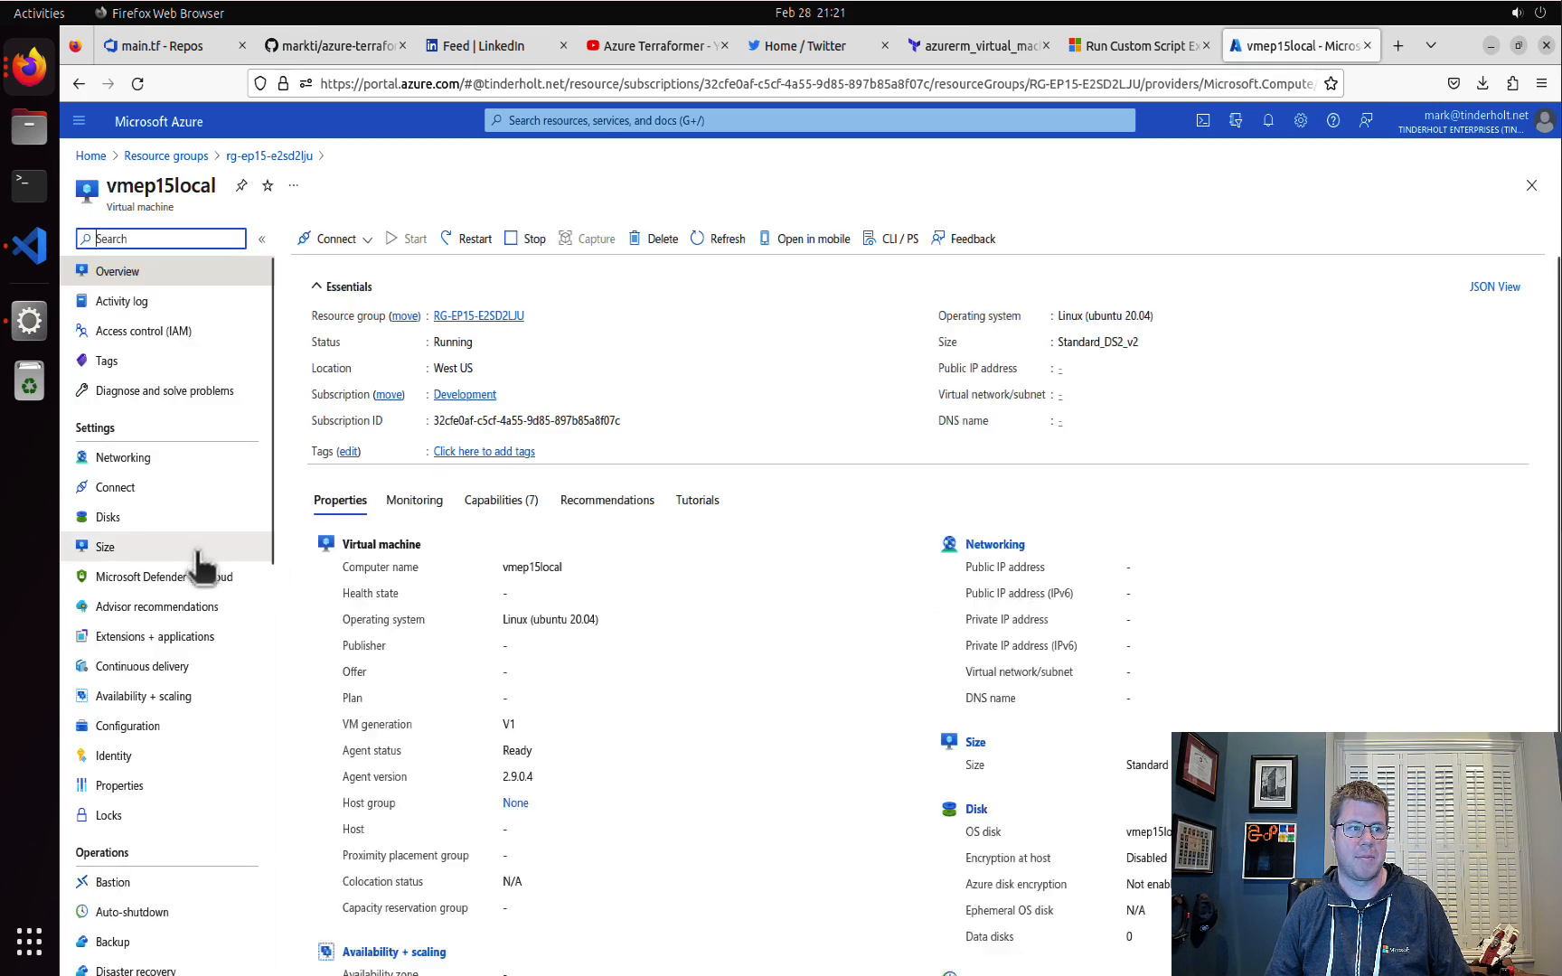
pyautogui.click(154, 636)
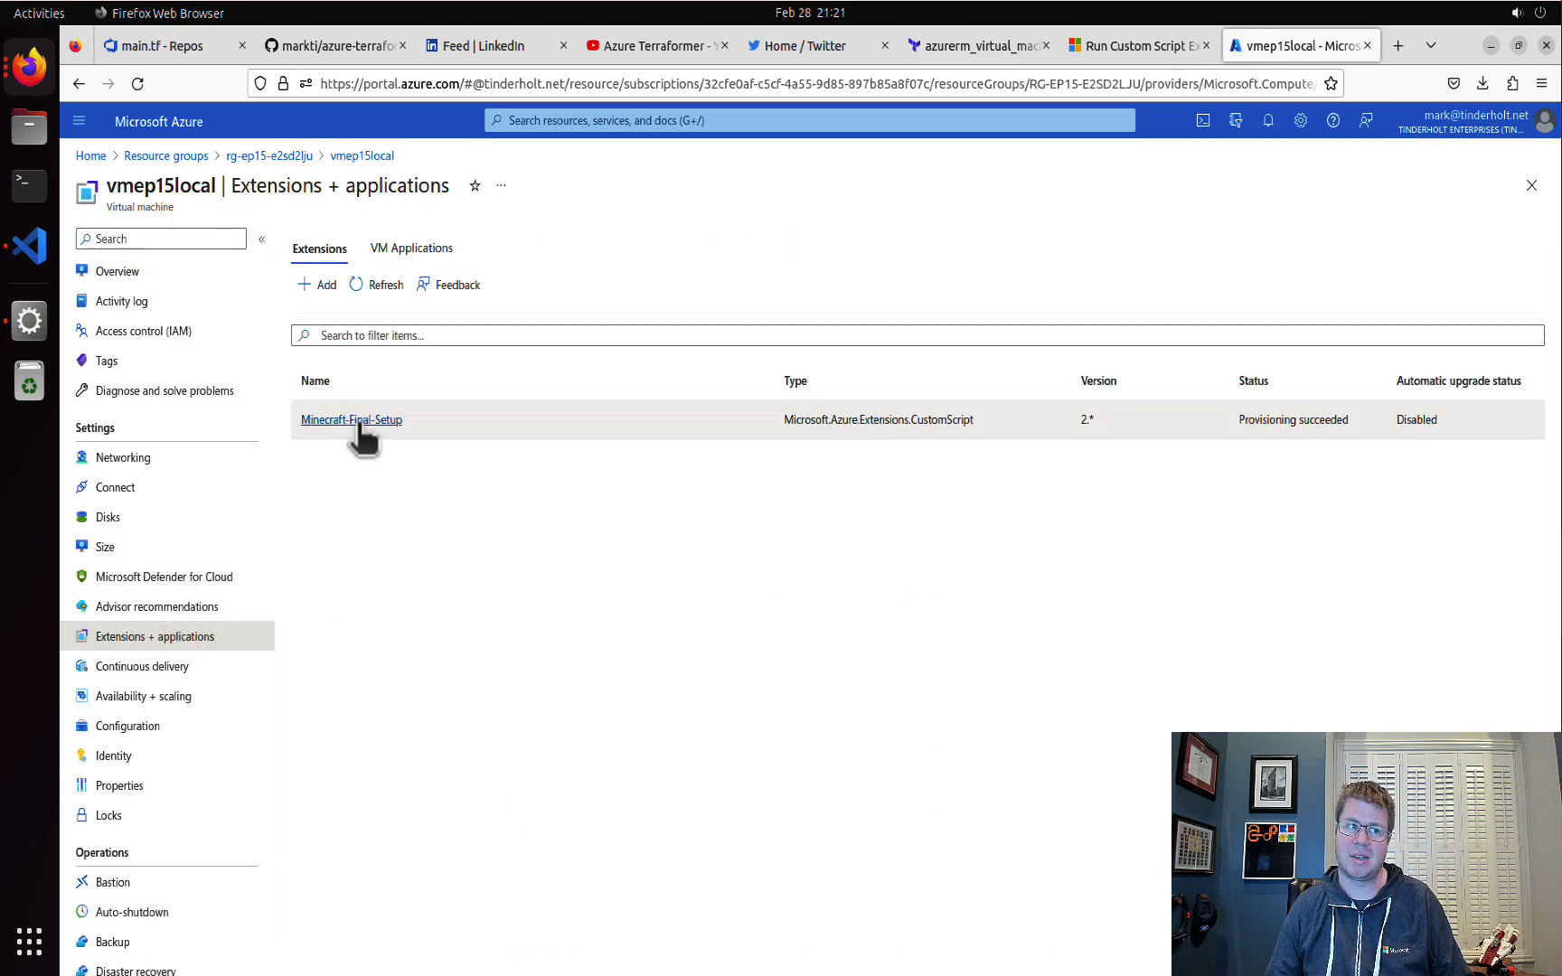
pyautogui.click(350, 419)
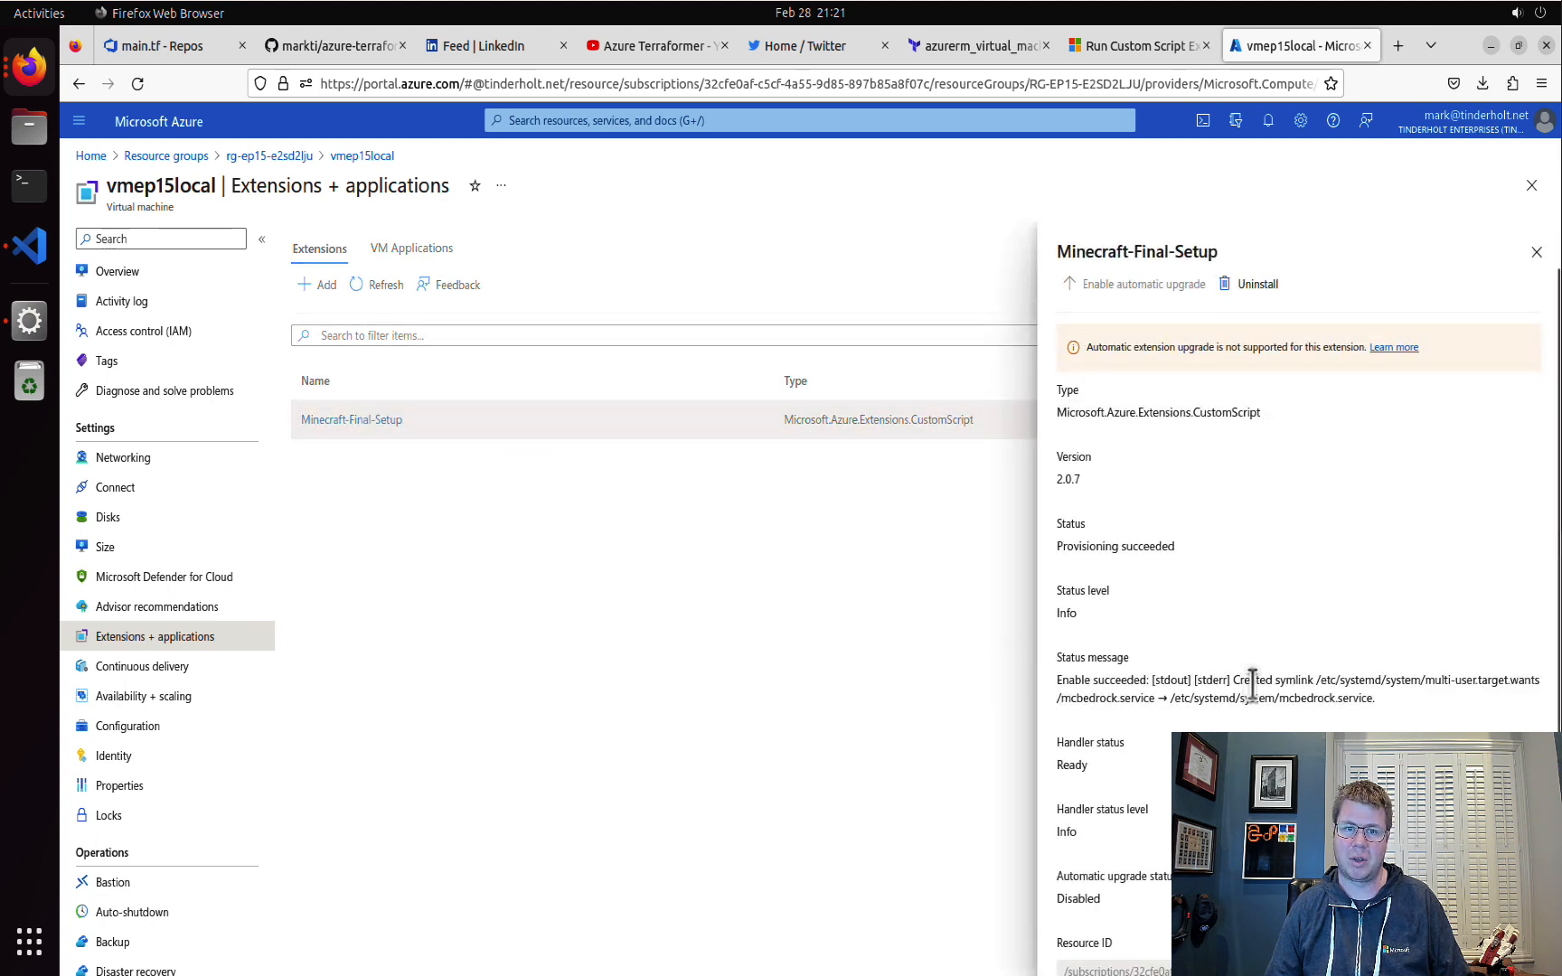
# - Confirm the status shows the mcbedrock service symlink created, then return to the VM overview
pyautogui.moveTo(1235, 680); pyautogui.dragTo(1311, 679)
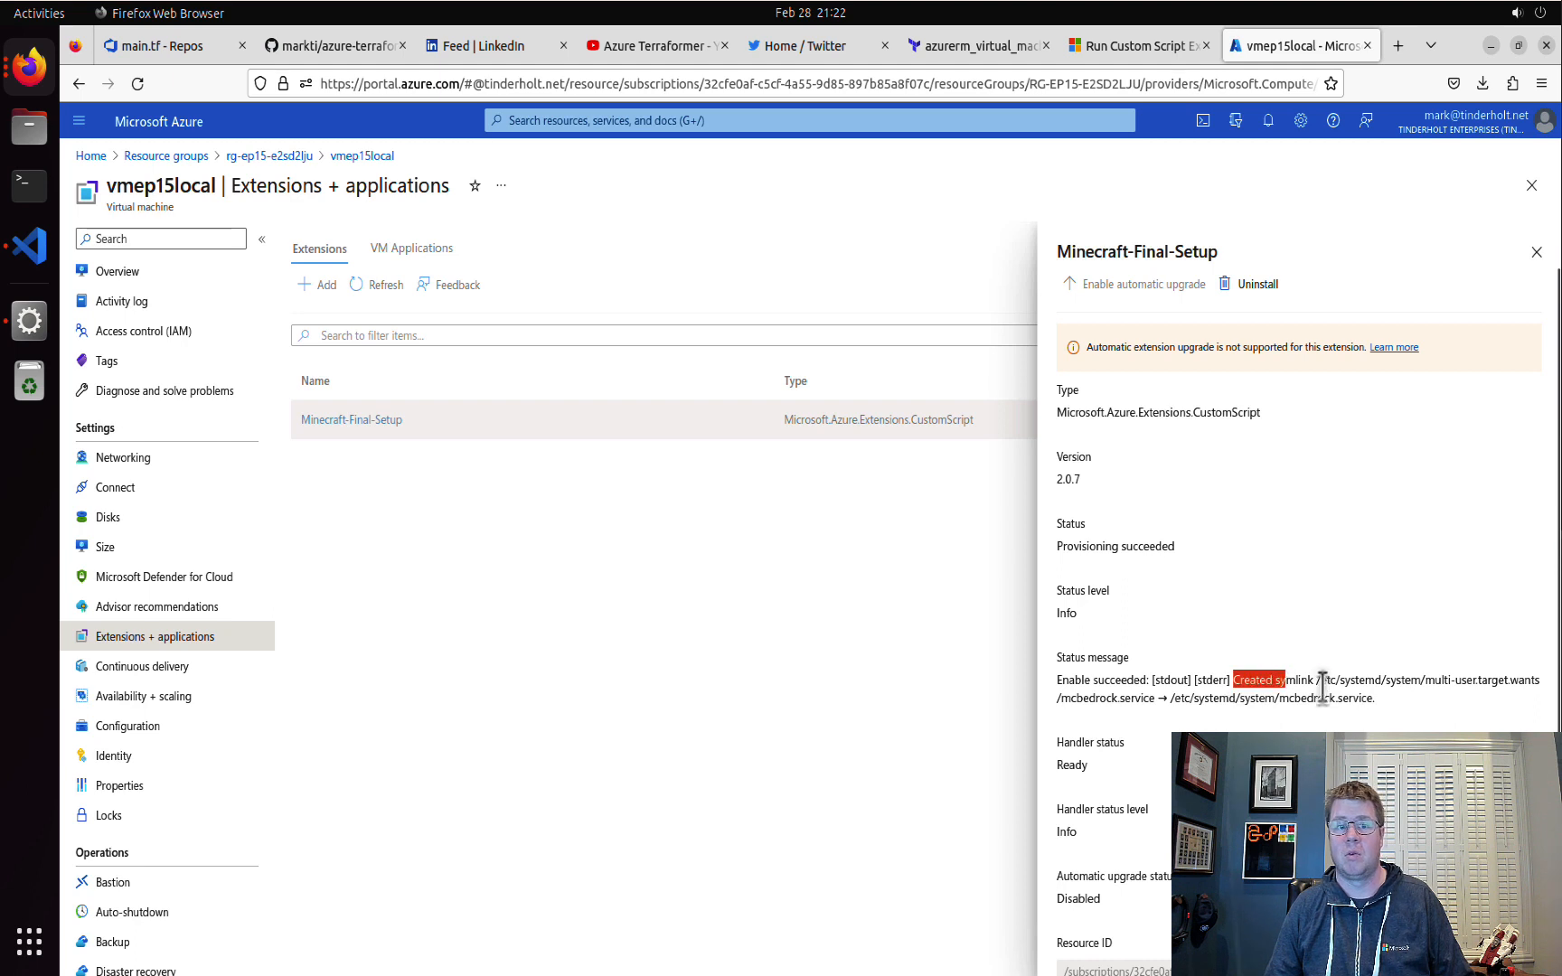
pyautogui.moveTo(1285, 680); pyautogui.dragTo(1535, 680)
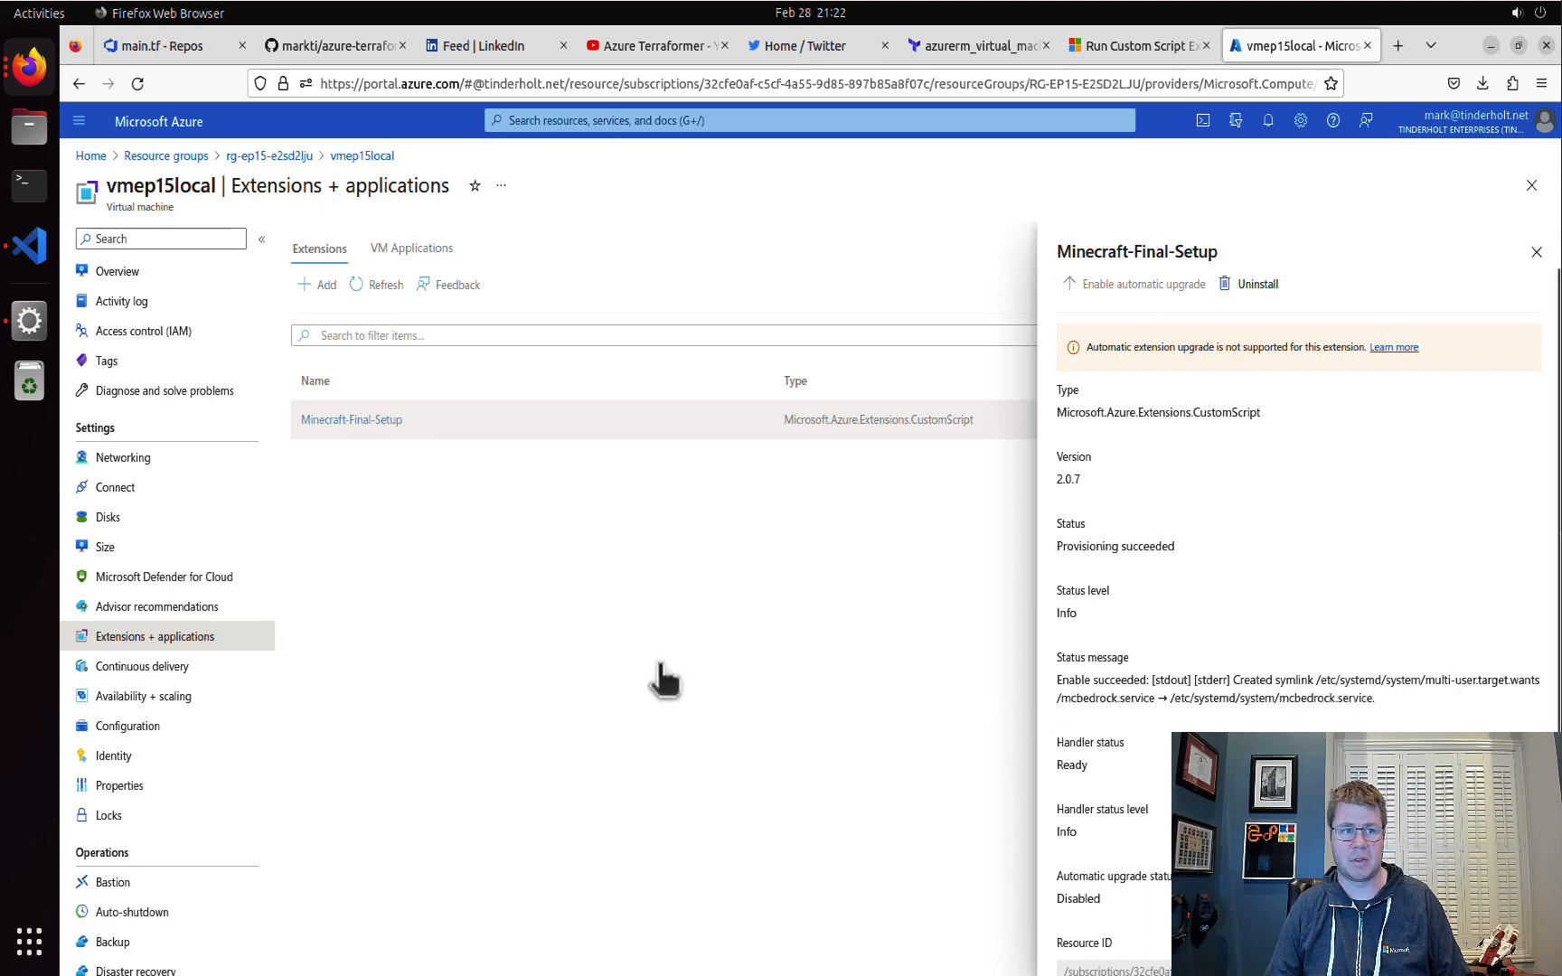
pyautogui.click(1536, 251)
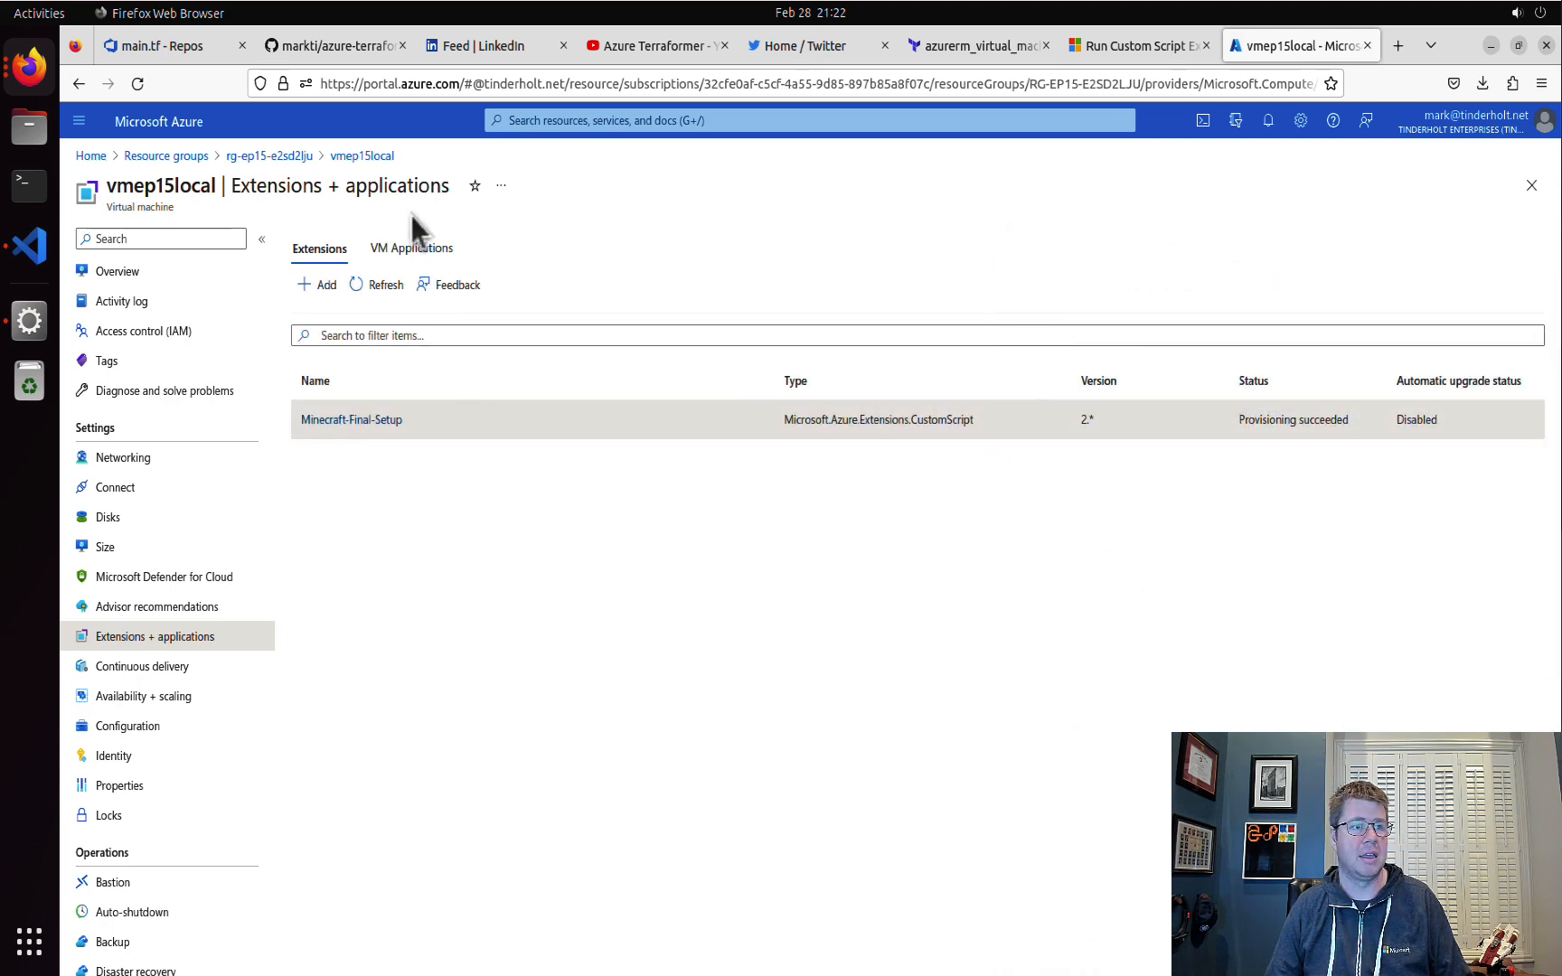
pyautogui.click(118, 271)
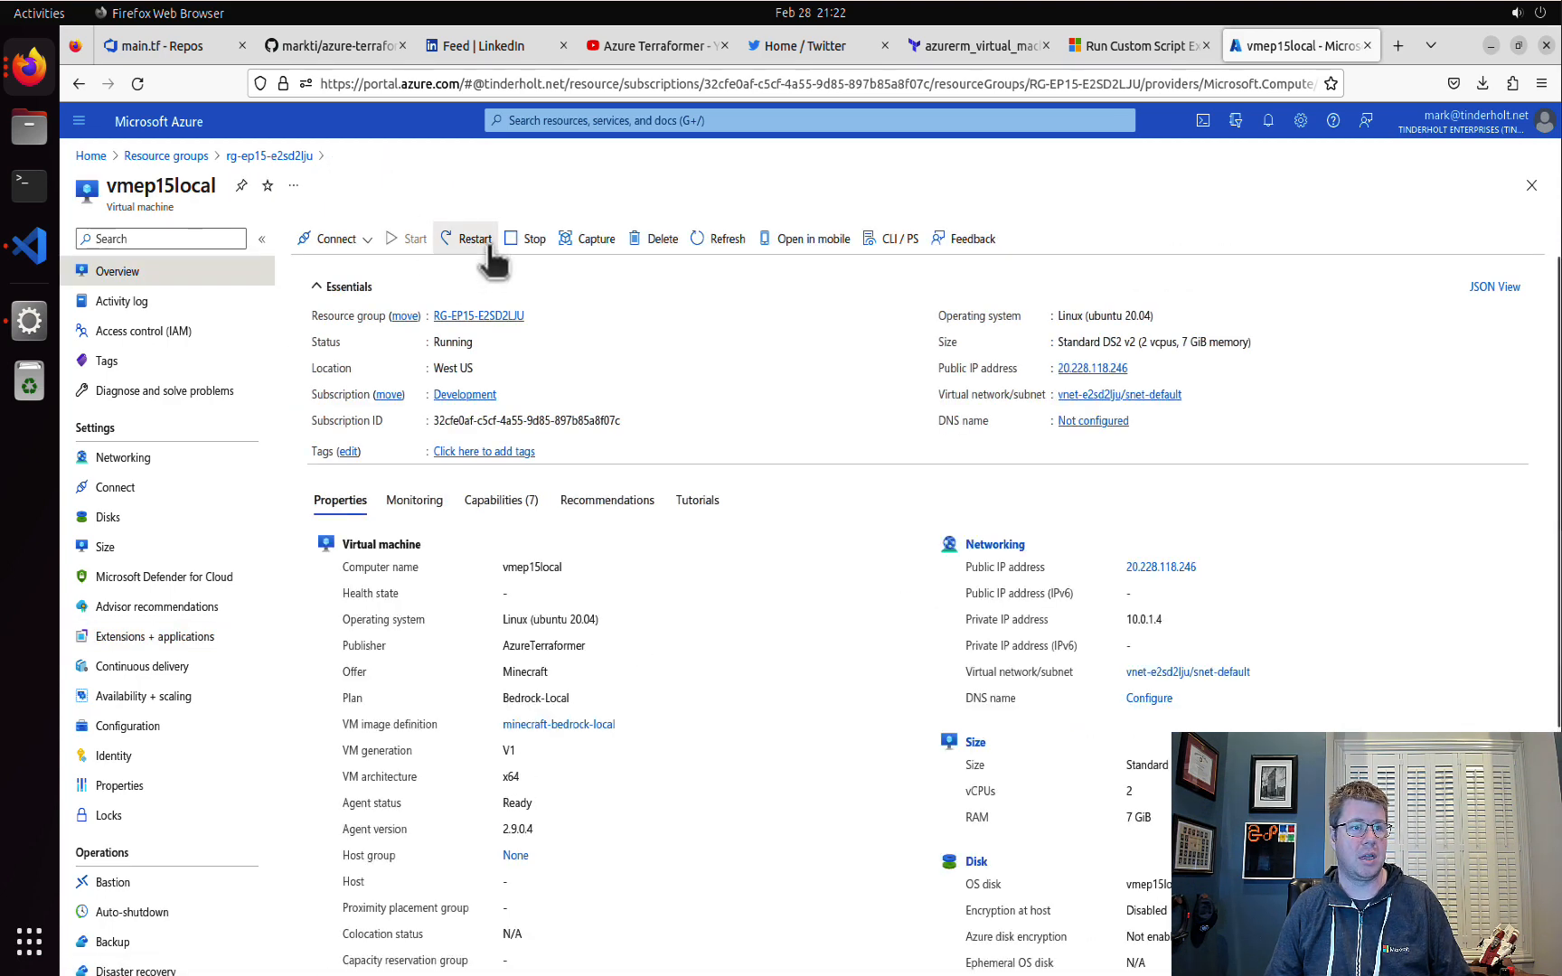
# - Connect via Bastion as adminuser using the SSH private key from the kv-e2sd2lju vault
pyautogui.click(112, 882)
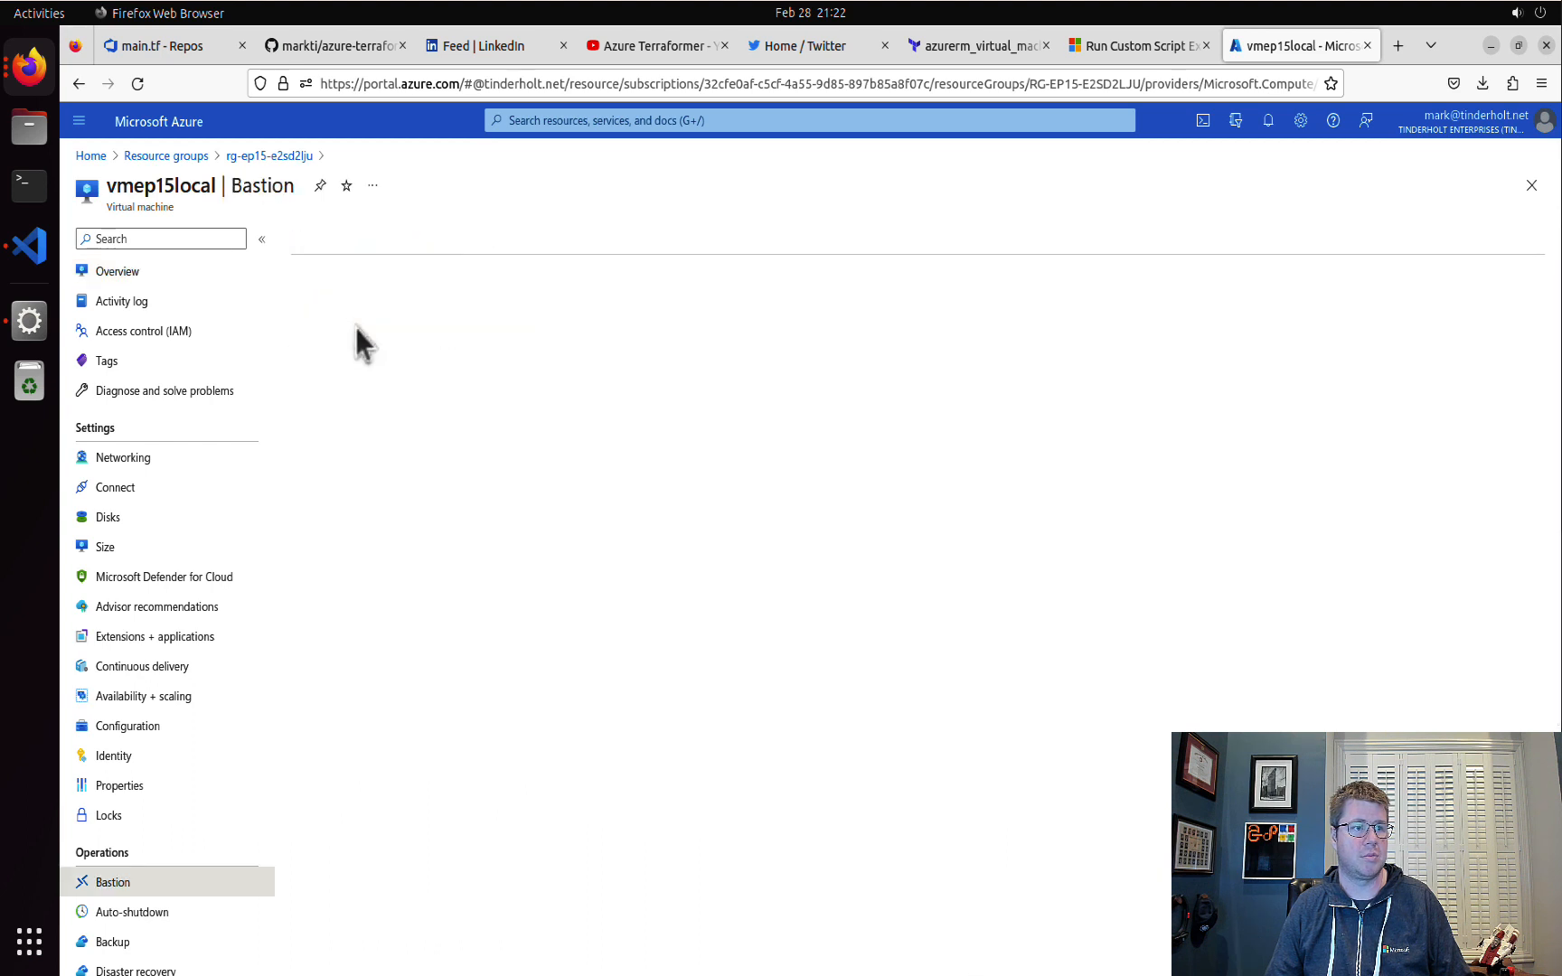
pyautogui.click(112, 883)
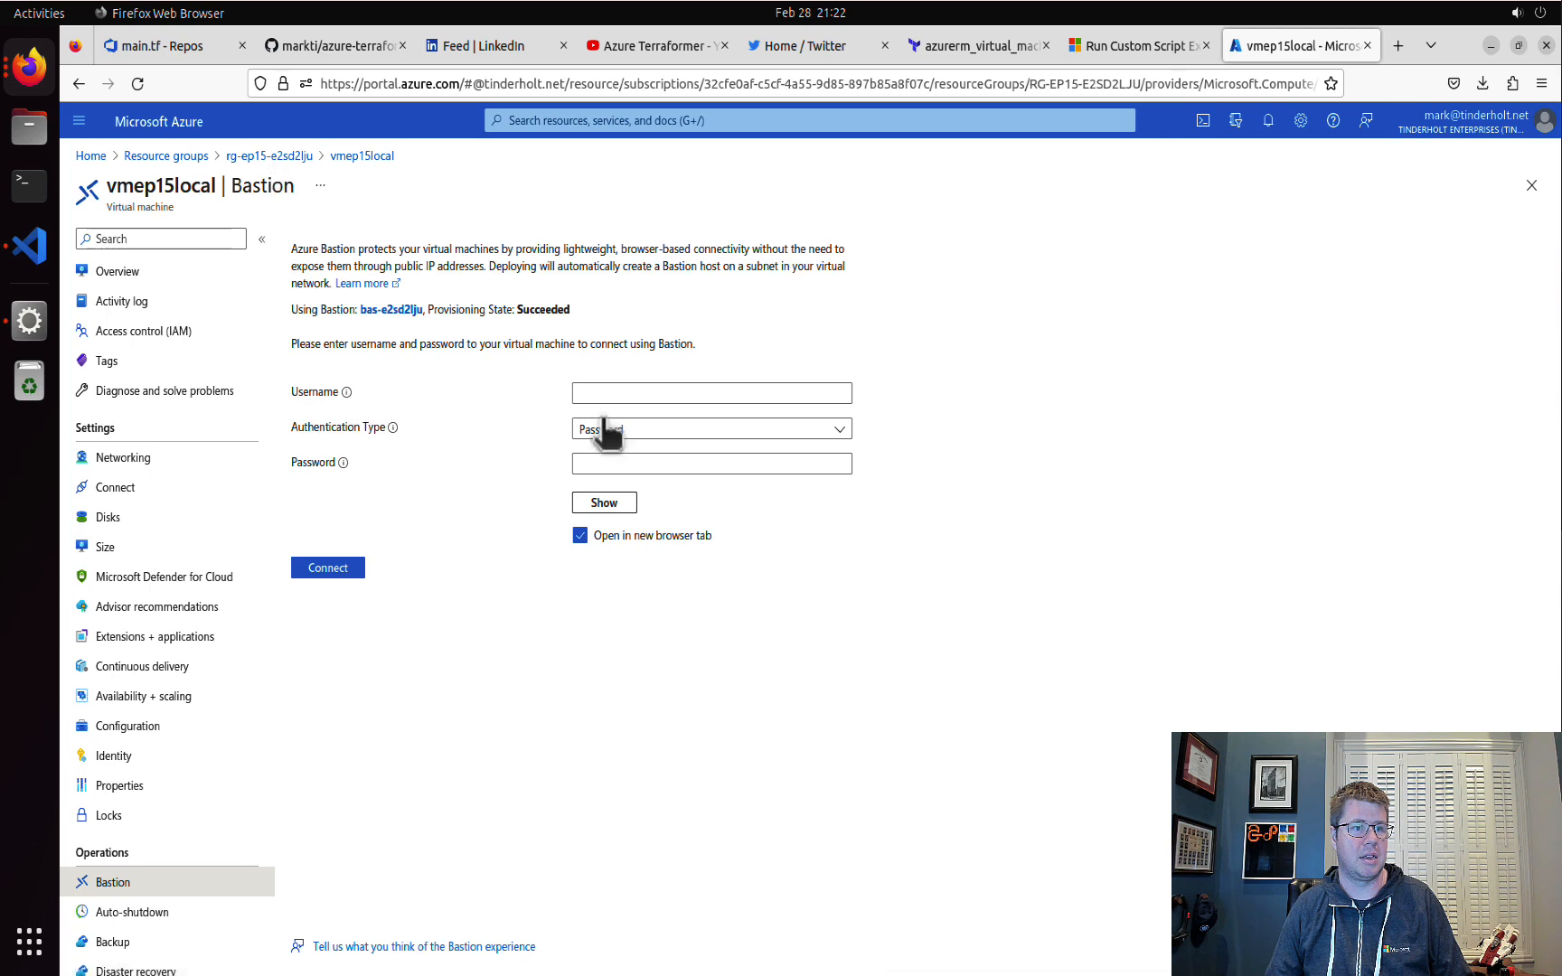
pyautogui.write('adminuser')
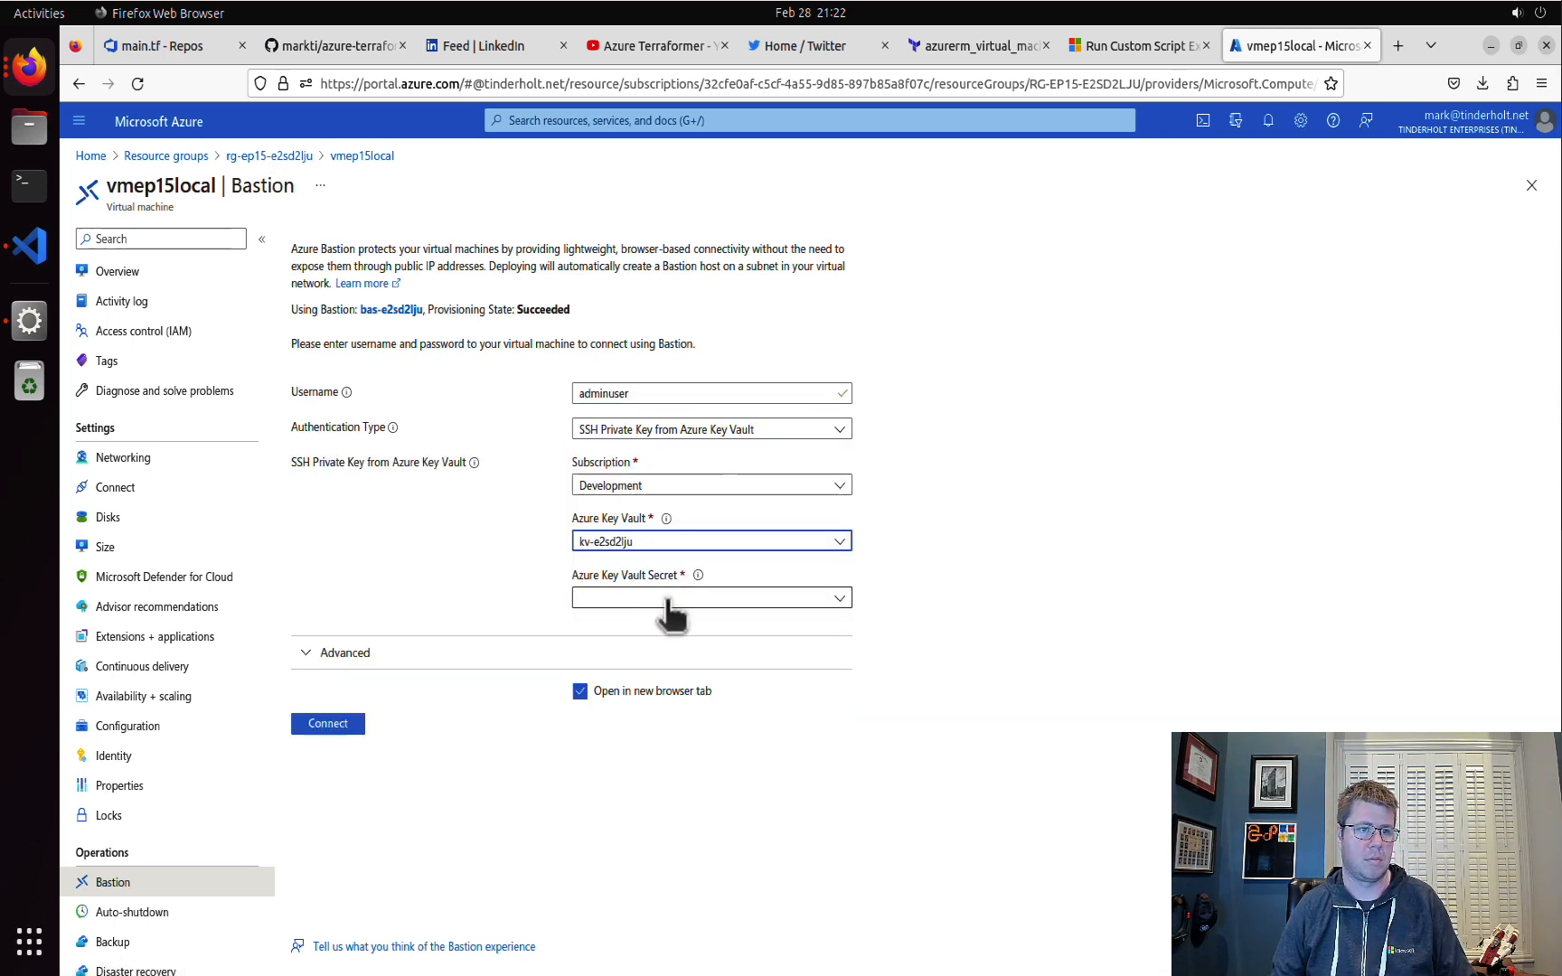
pyautogui.click(327, 723)
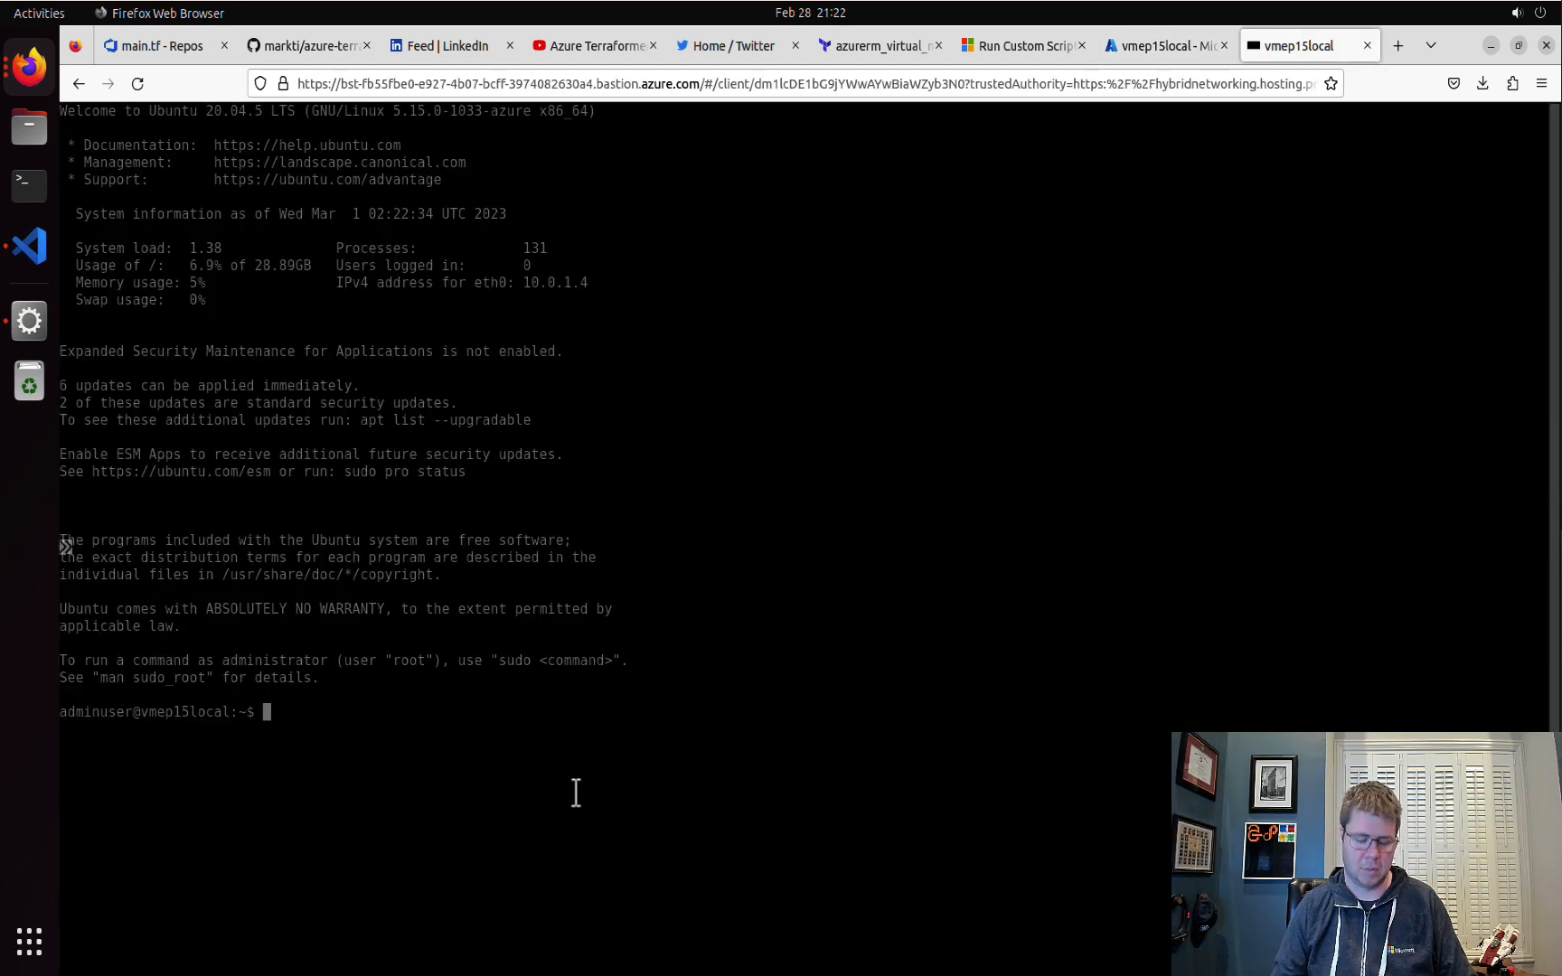
# - Run sudo systemctl status mcbedrock in the Bastion shell
pyautogui.write('sudo sys')
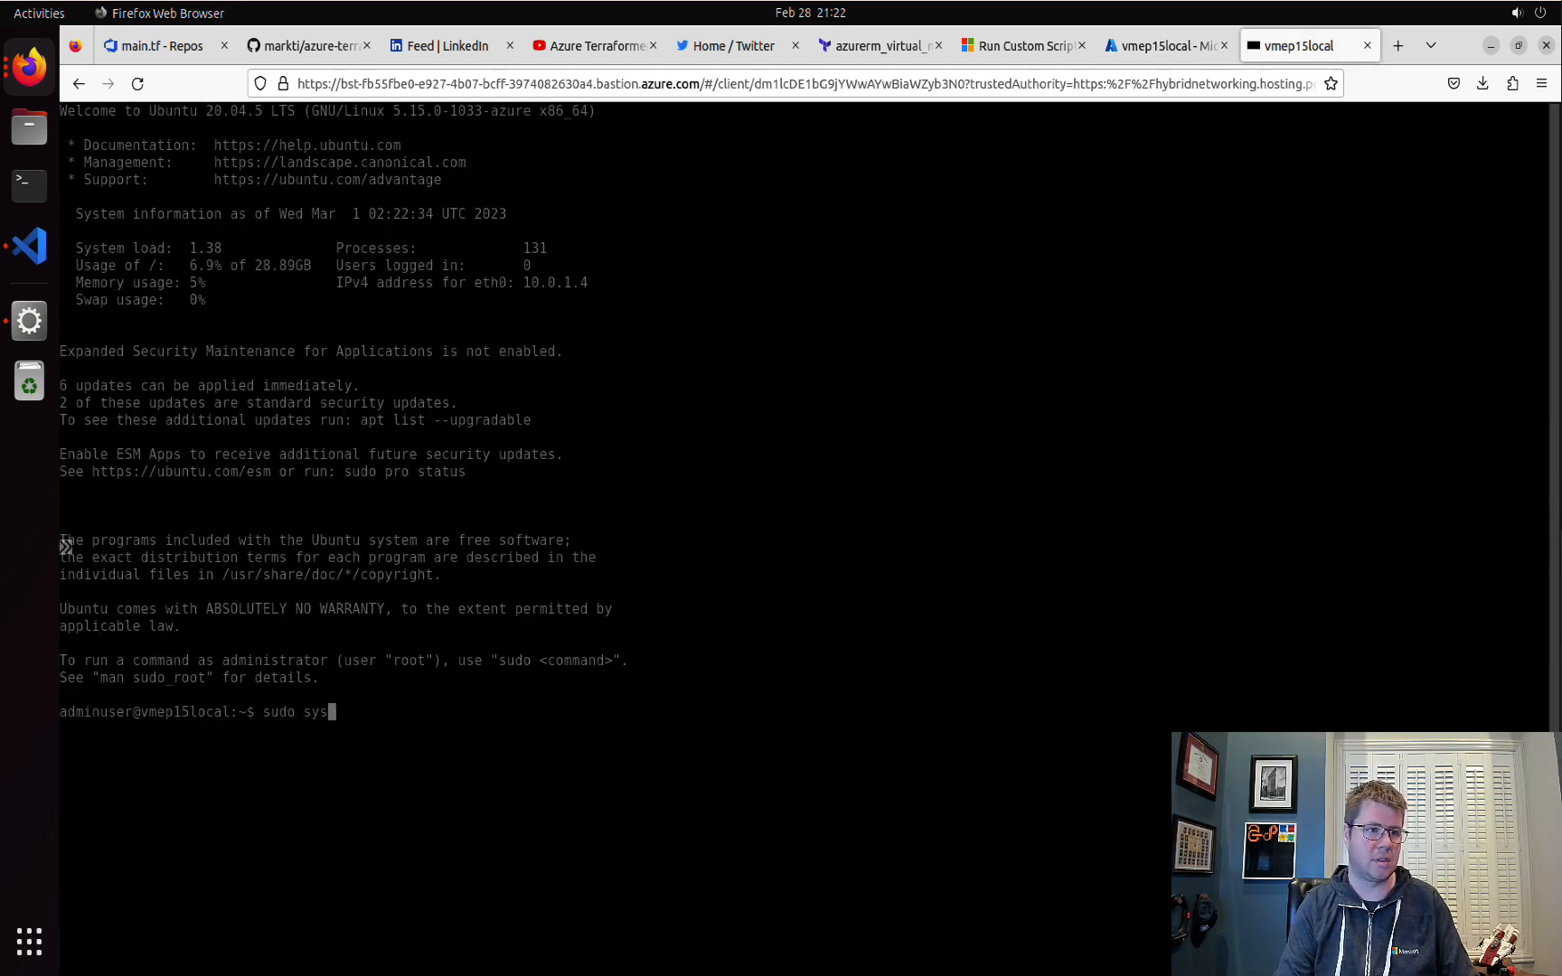
pyautogui.write('temctl status')
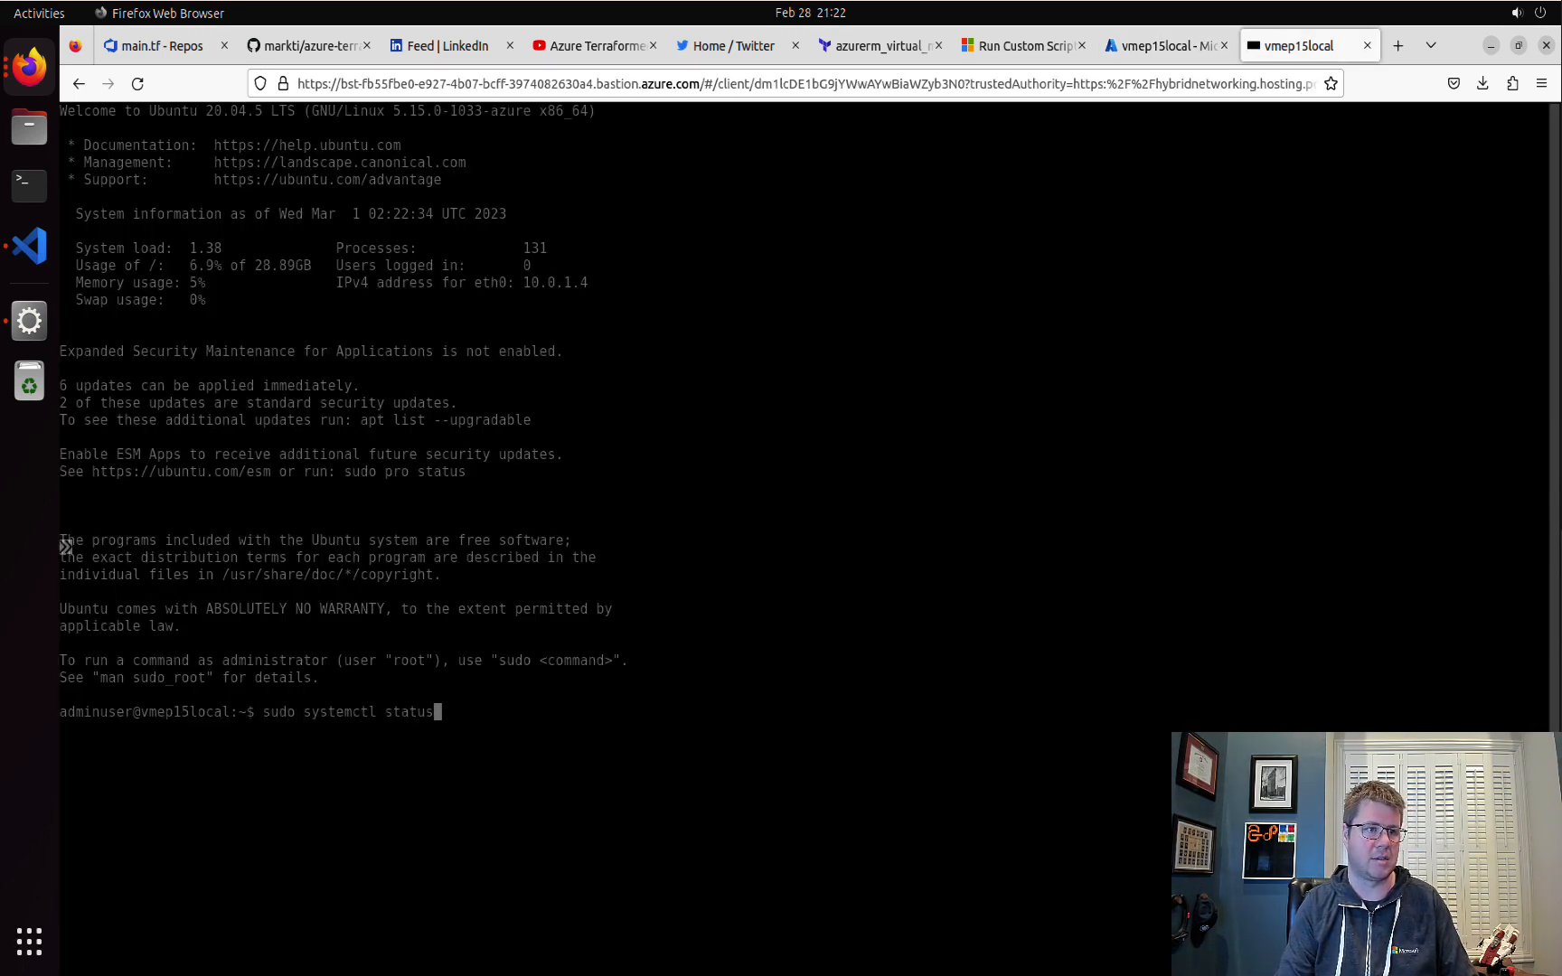
pyautogui.write('mcbedrock')
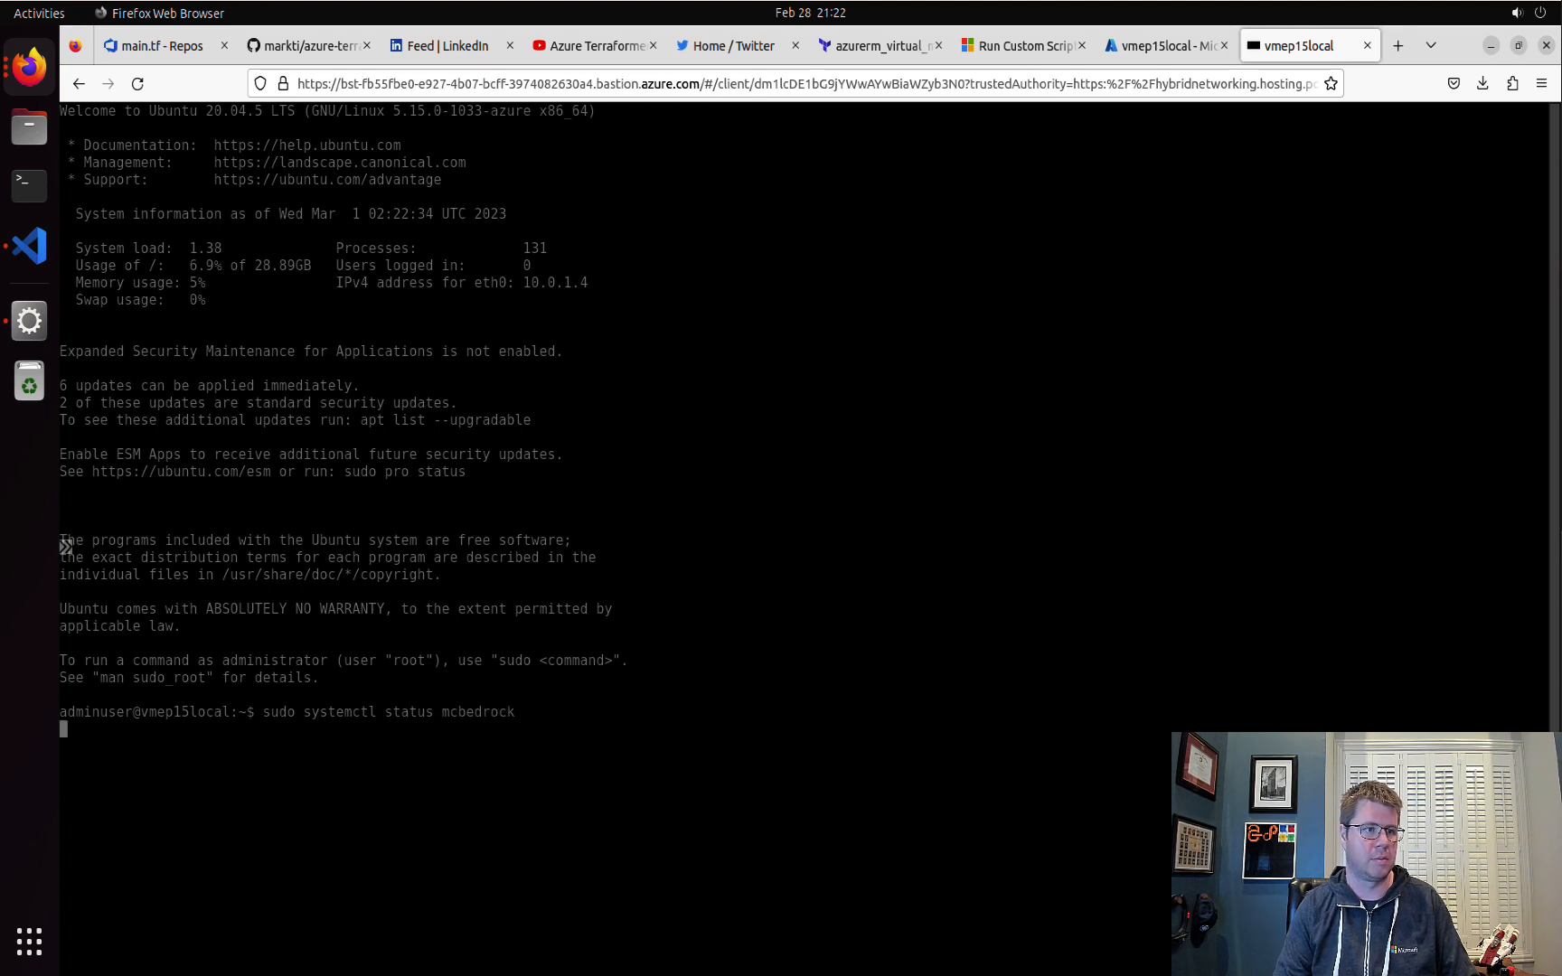
pyautogui.press('Return')
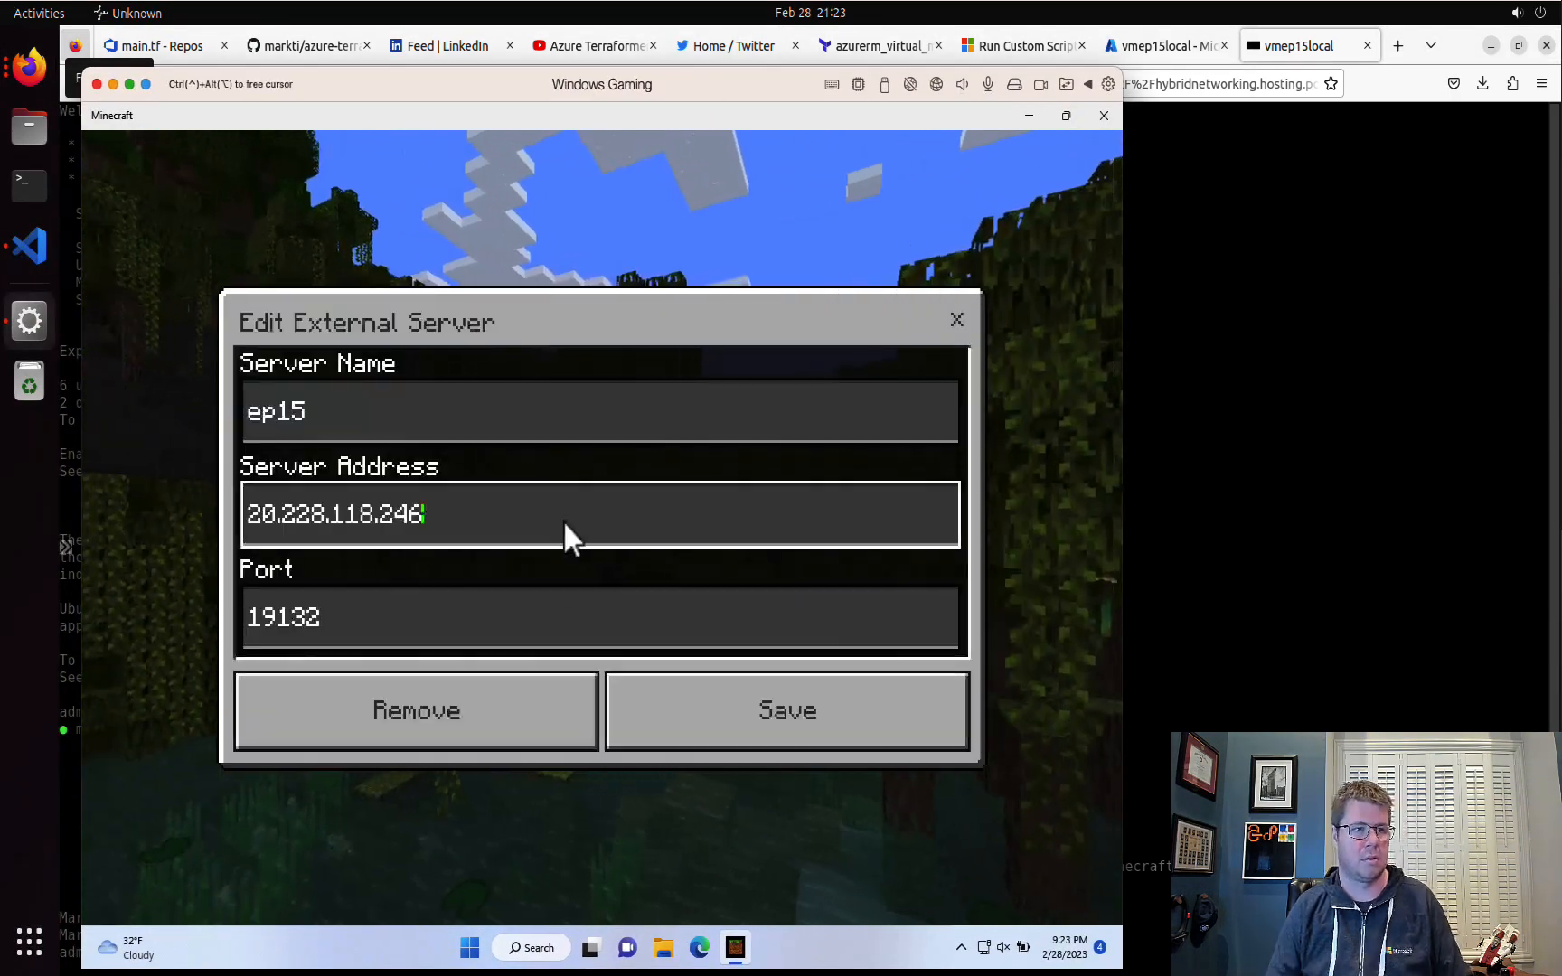
# - Join the ep15 server at 20.228.118.246:19132 and enter its world
pyautogui.click(786, 711)
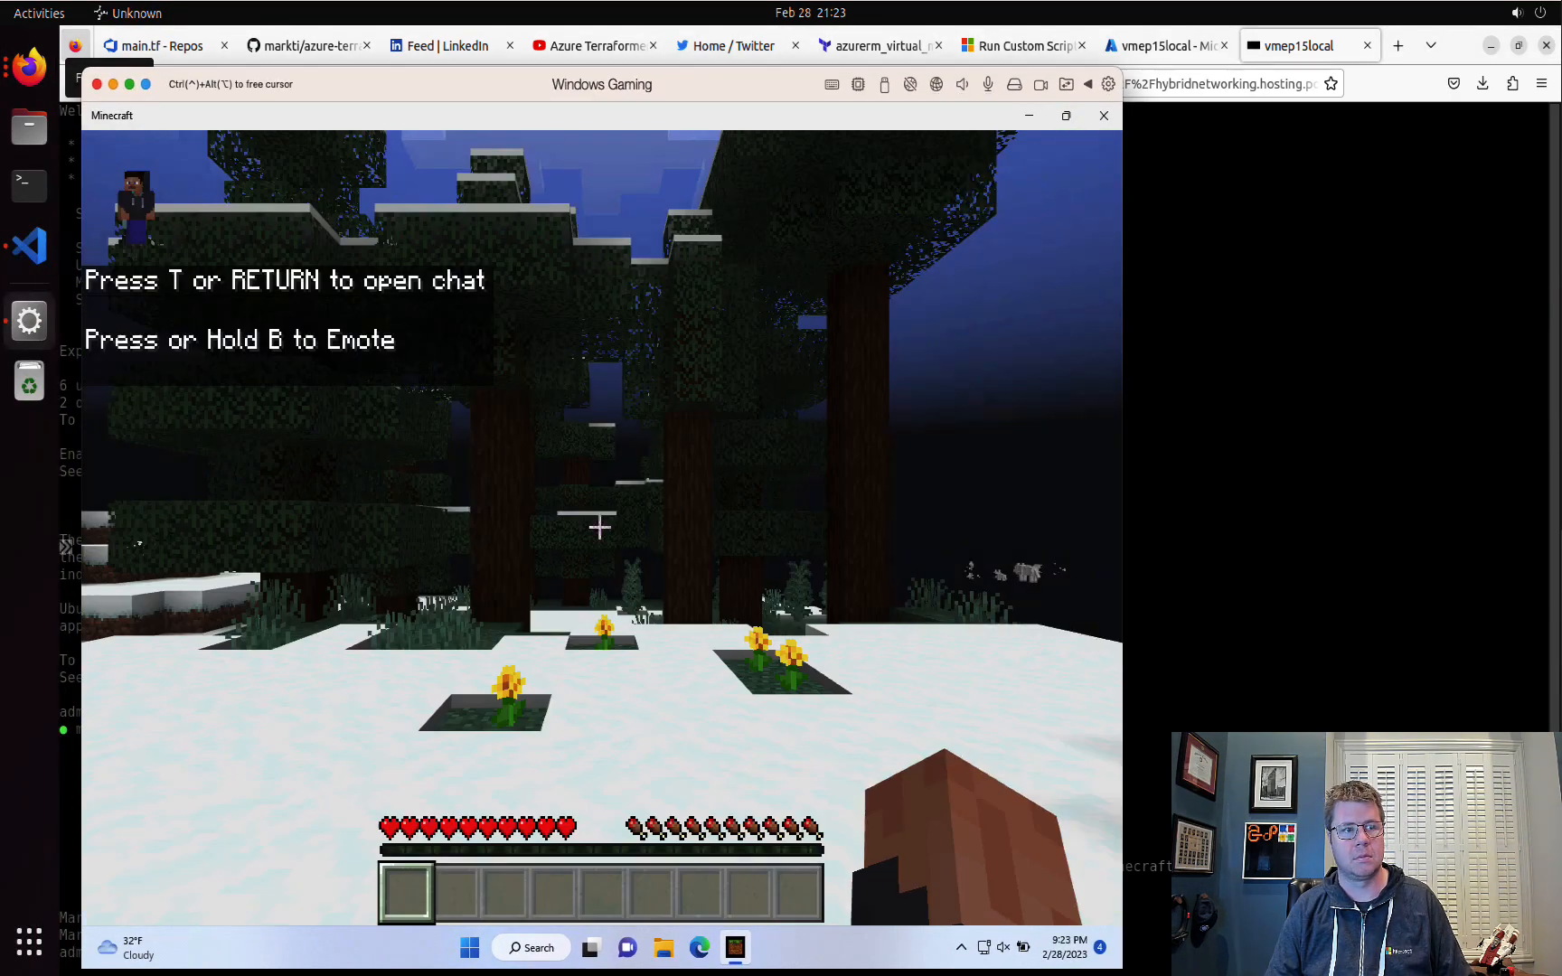